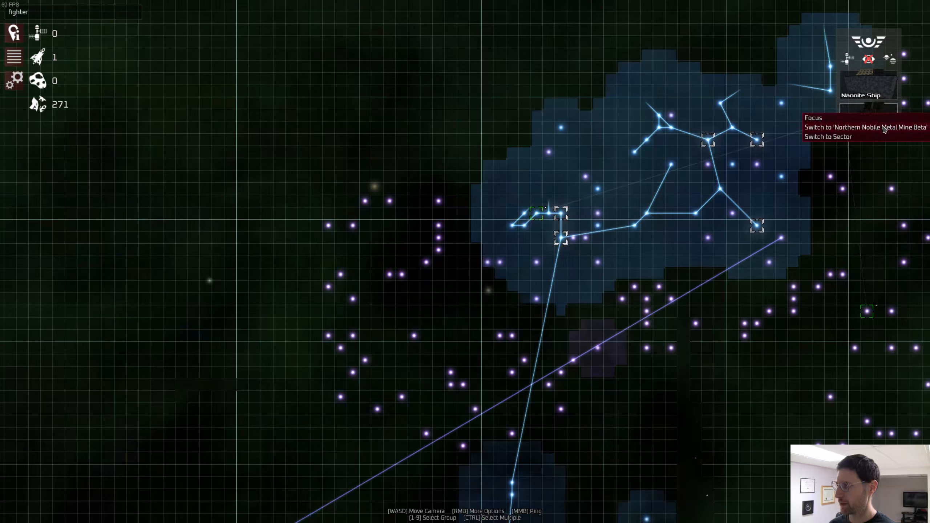
Step: Switch to Northern Noble Metal Mine Beta, search its subsystems for 'pro', then leave the station
{"action": "left_click", "coordinate": [828, 137]}
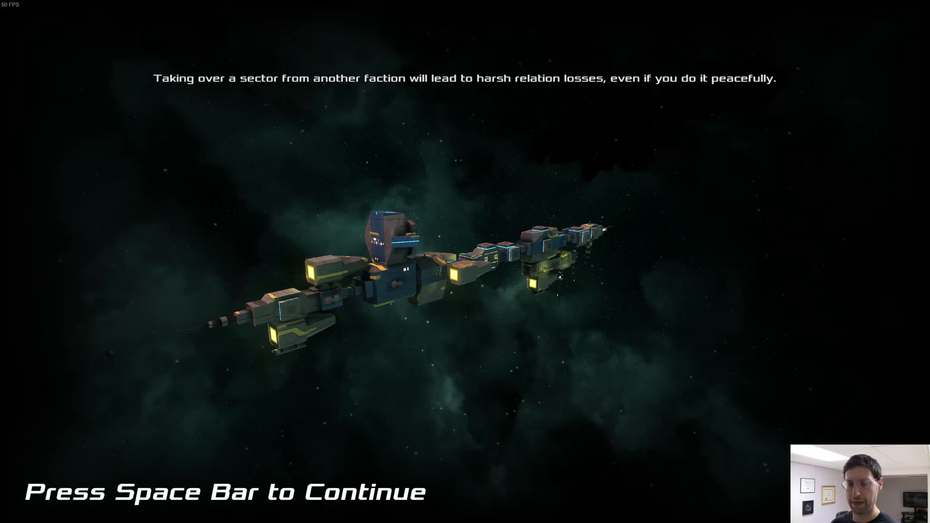
{"action": "key", "text": "space"}
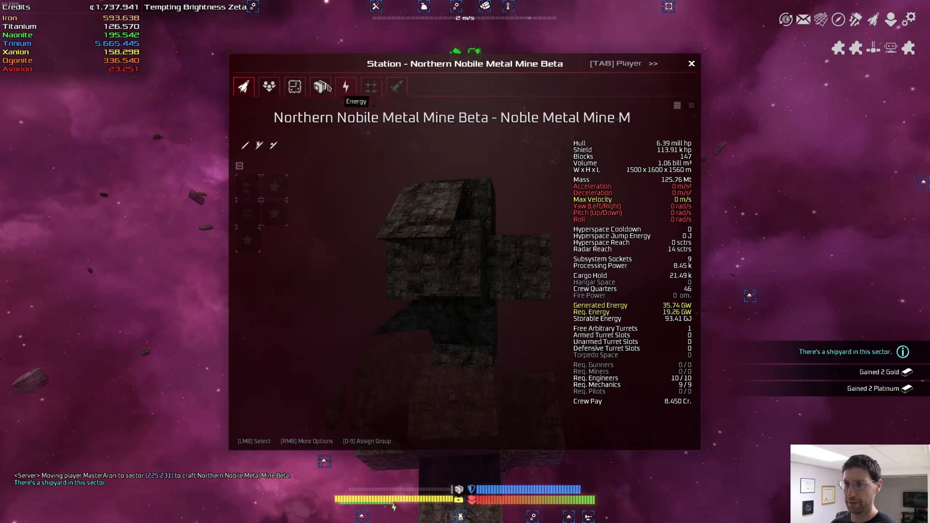
{"action": "left_click", "coordinate": [294, 87]}
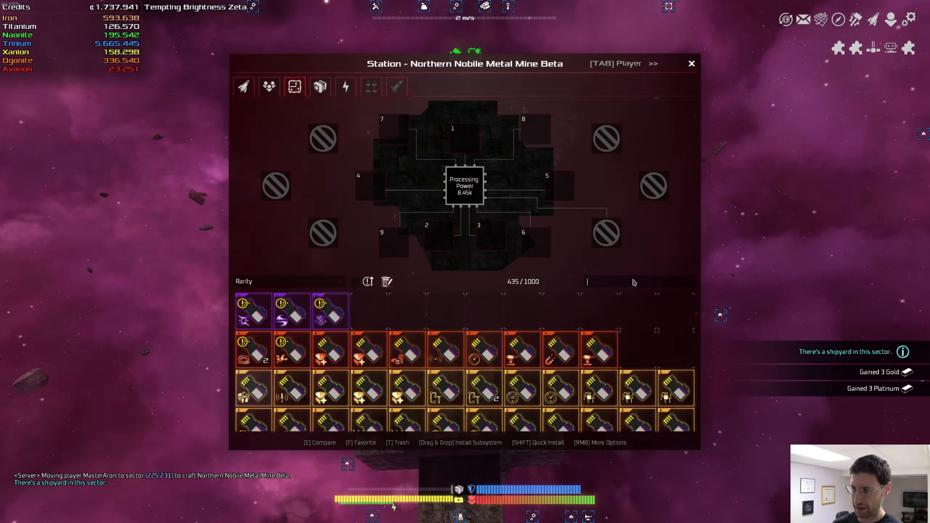
{"action": "type", "text": "prote"}
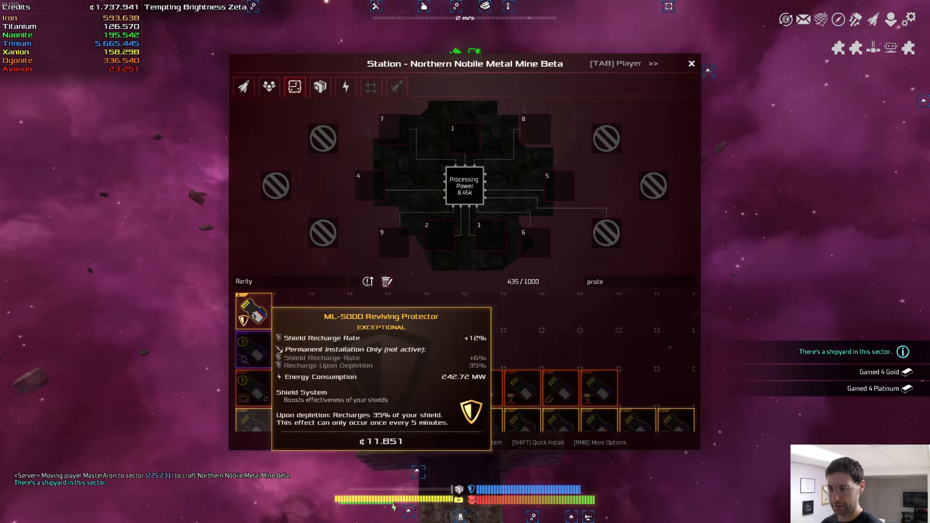
{"action": "mouse_move", "coordinate": [663, 288]}
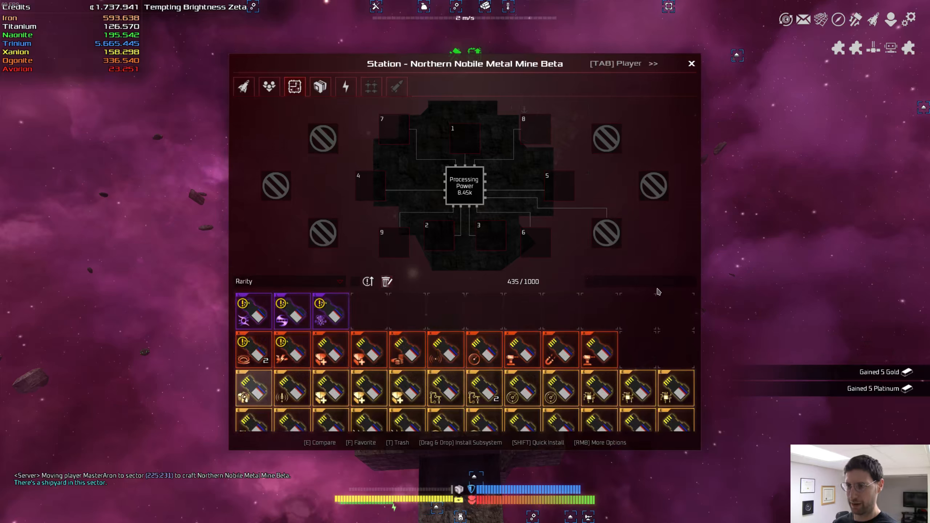
{"action": "left_click", "coordinate": [691, 64]}
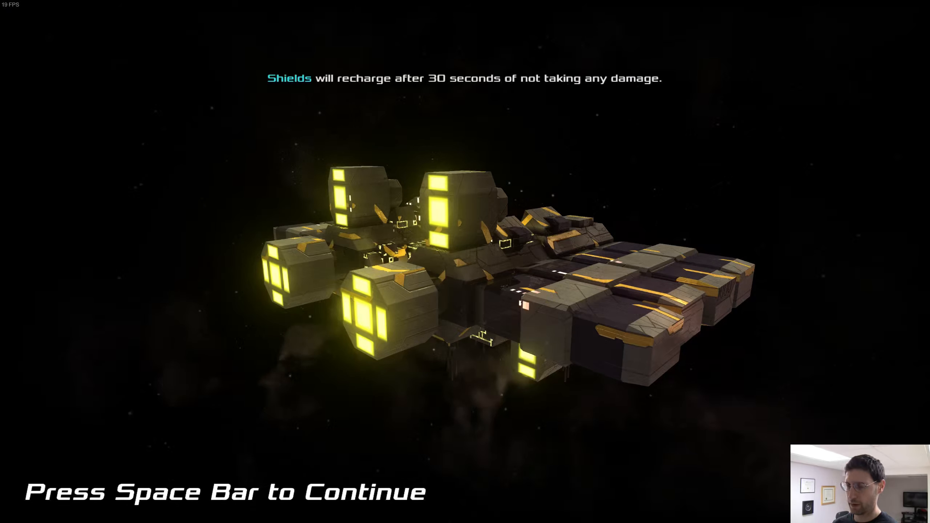
Step: Hyperspace-jump the Naonite Ship to sector 257:226
{"action": "key", "text": "space"}
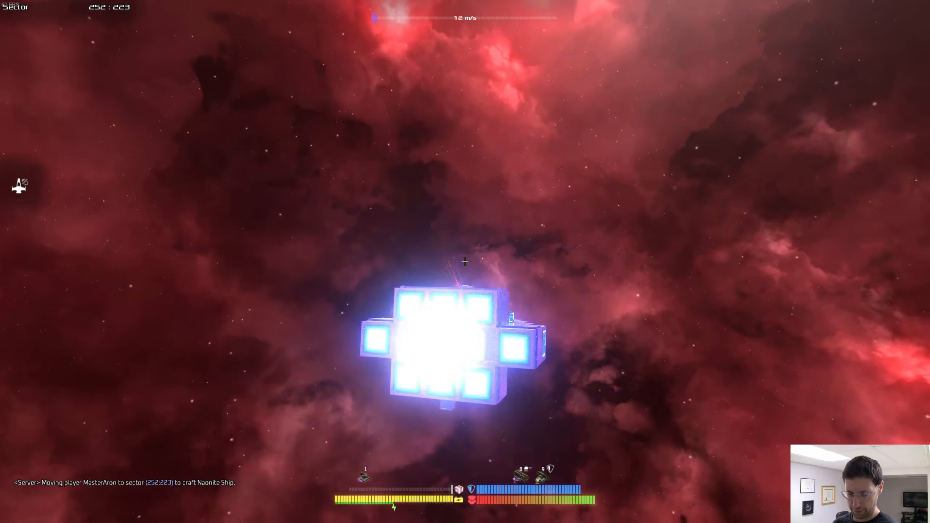
{"action": "key", "text": "m"}
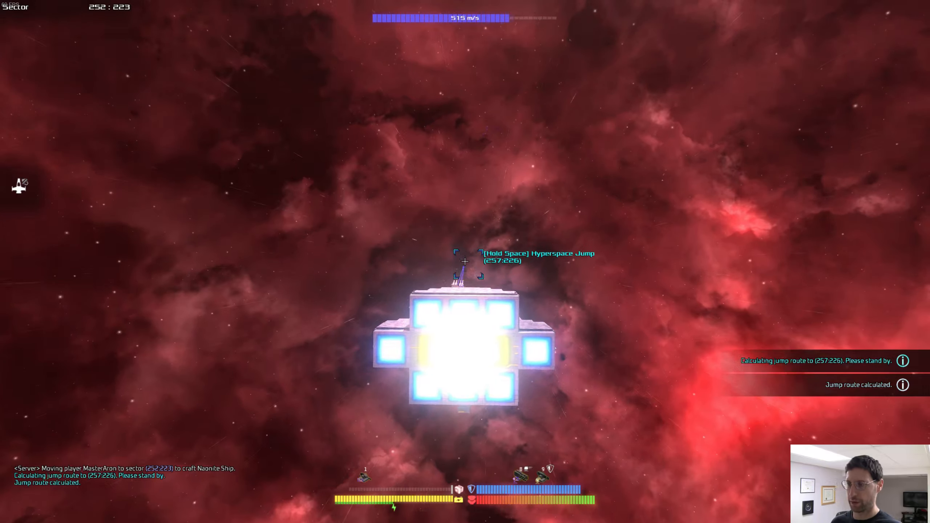
{"action": "key", "text": "space"}
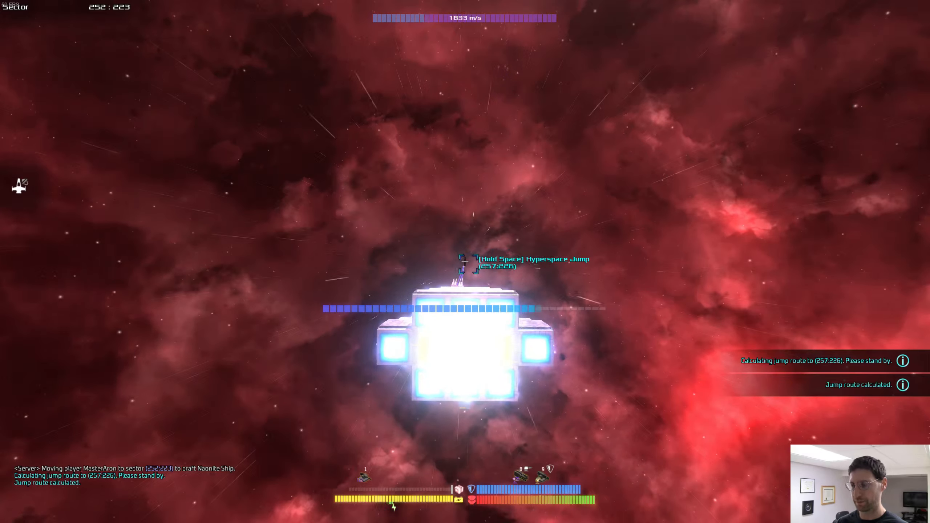
{"action": "key", "text": "space"}
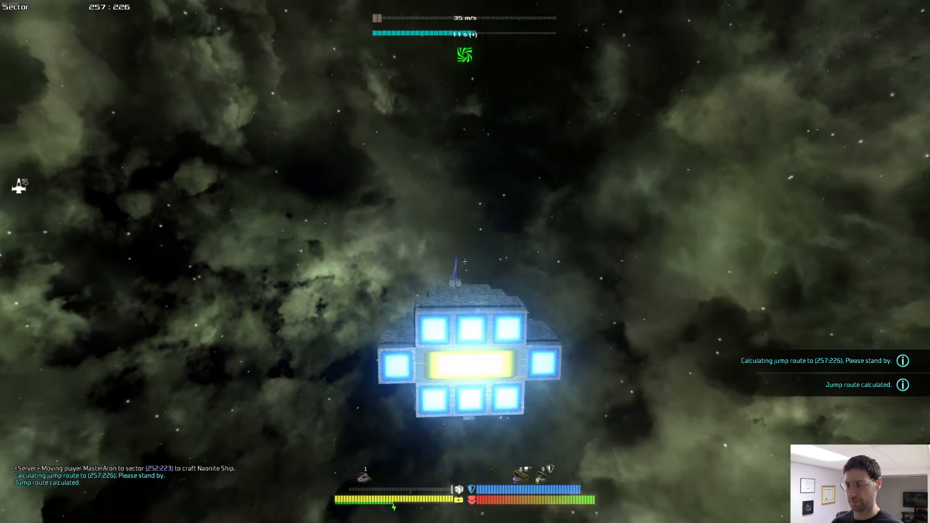
Step: Jump onward from 257:226 to sector 262:231
{"action": "key", "text": "m"}
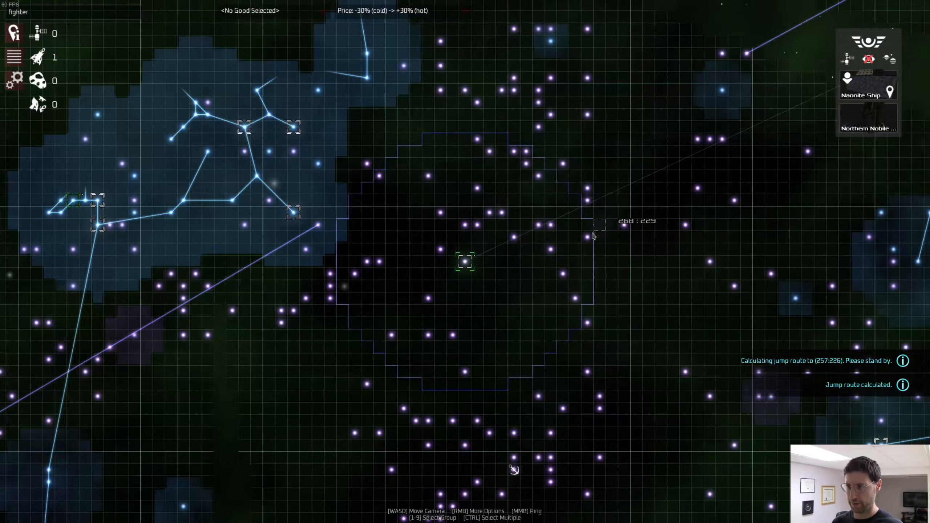
{"action": "mouse_move", "coordinate": [524, 208]}
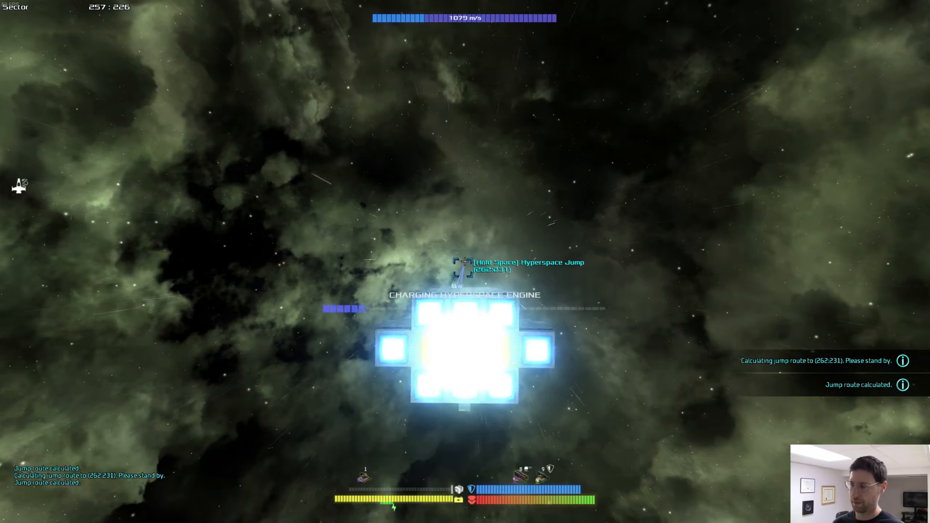
{"action": "key", "text": "space"}
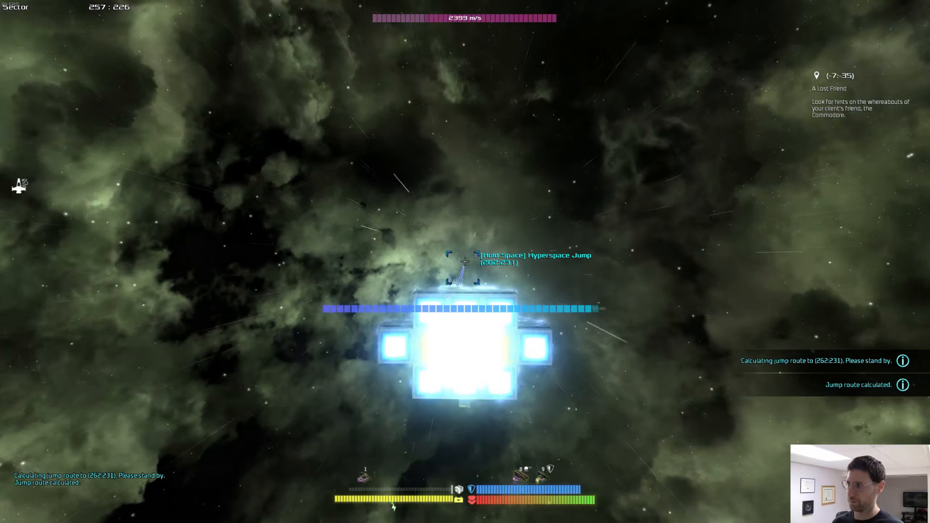
{"action": "key", "text": "space"}
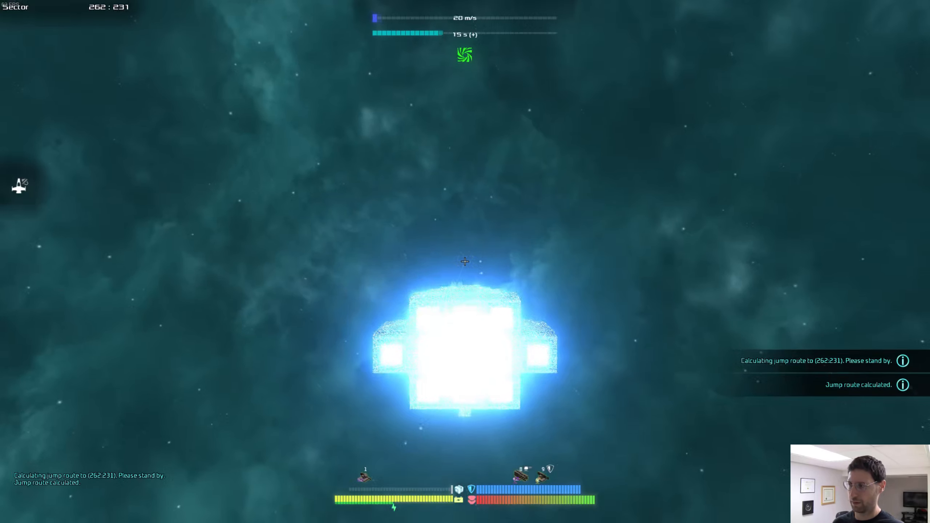
Step: Jump to sector 267:233, then charge the next jump toward 264:243
{"action": "key", "text": "m"}
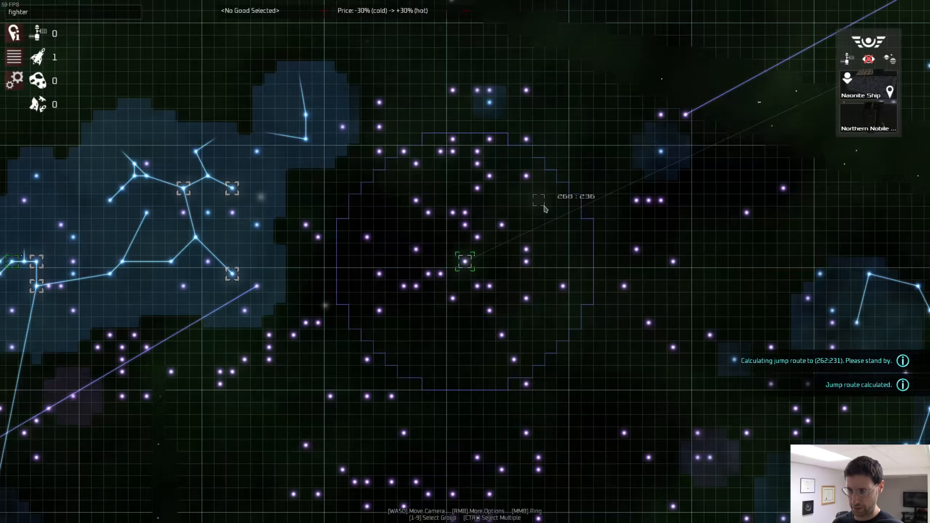
{"action": "mouse_move", "coordinate": [536, 225]}
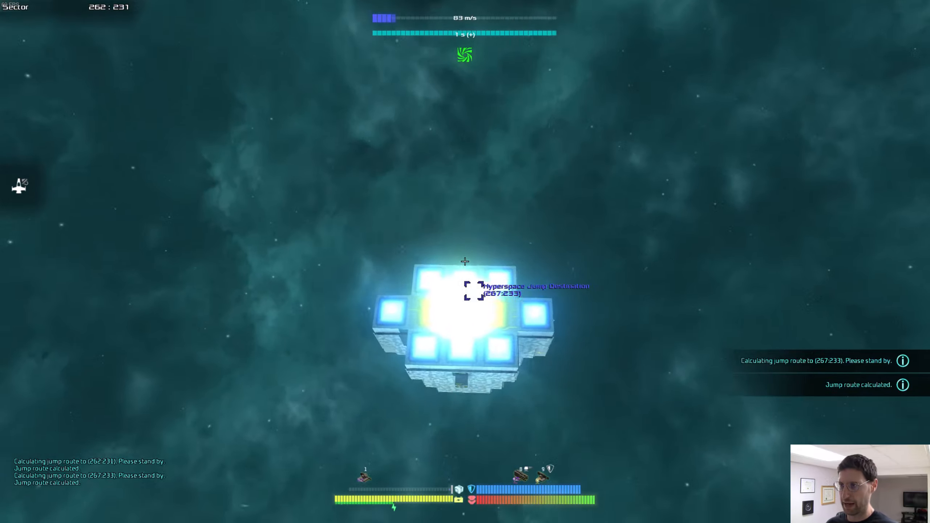
{"action": "key", "text": "space"}
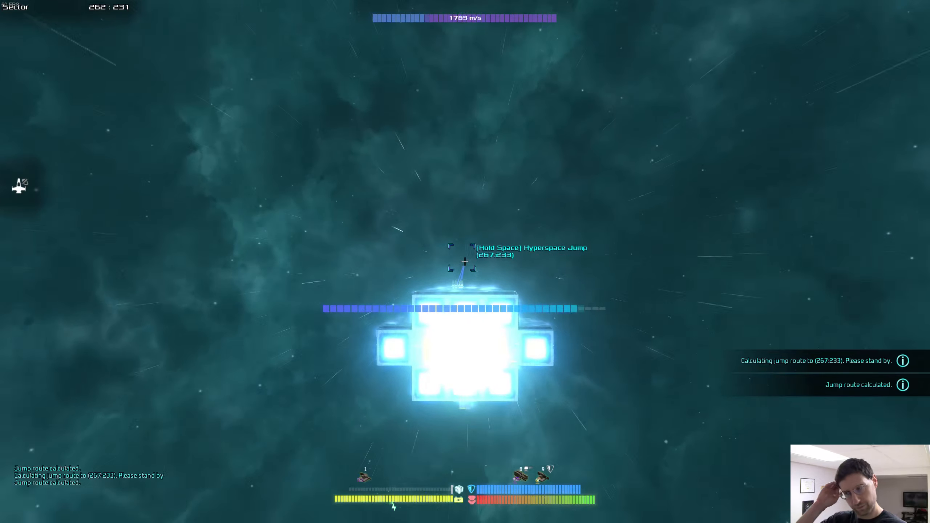
{"action": "key", "text": "space"}
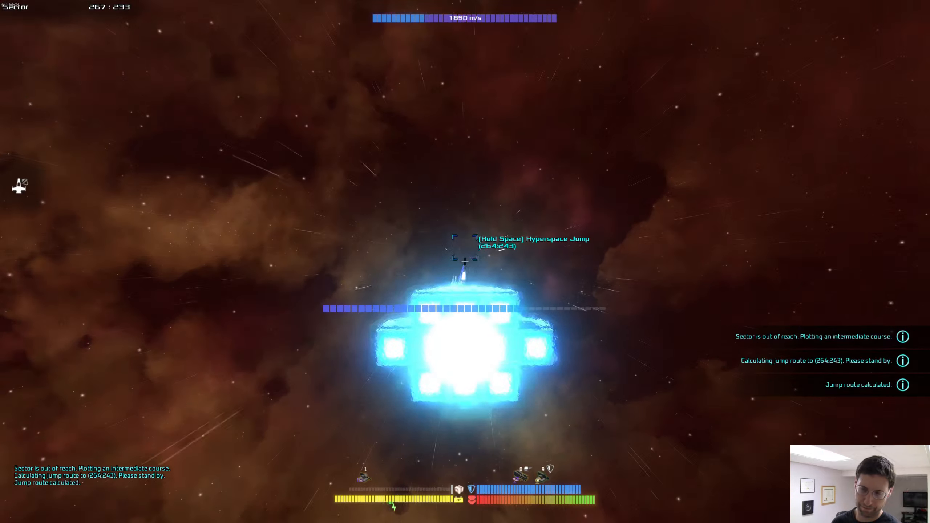
{"action": "key", "text": "space"}
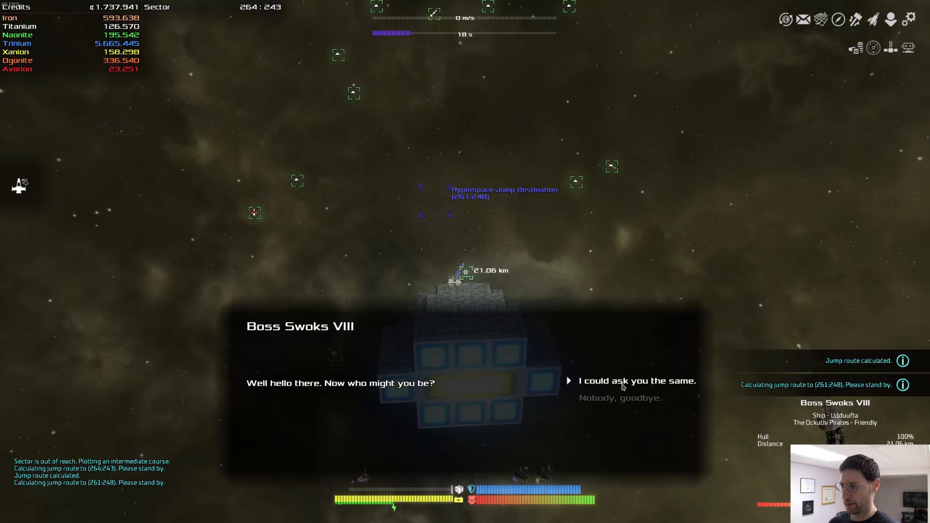
Step: Answer Boss Swoks VIII and refuse the 580.000-credit ransom
{"action": "left_click", "coordinate": [636, 380]}
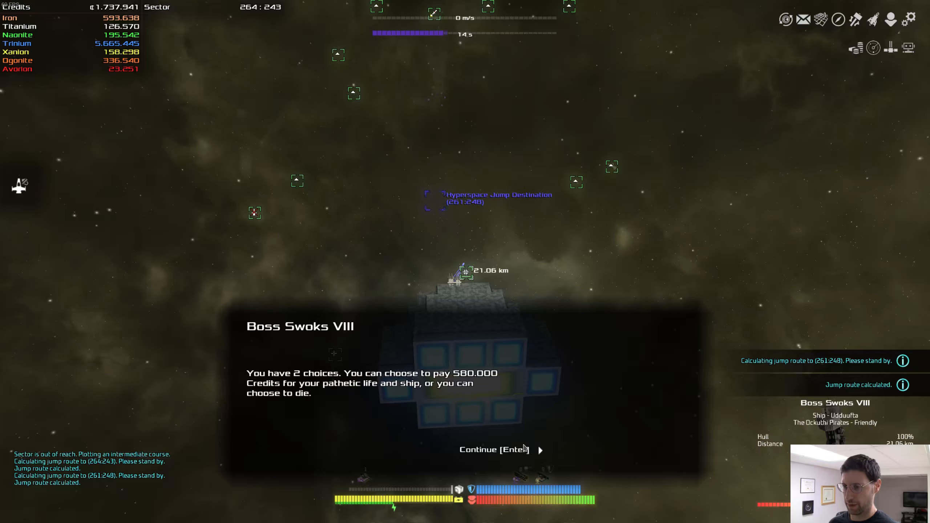
{"action": "left_click", "coordinate": [494, 450]}
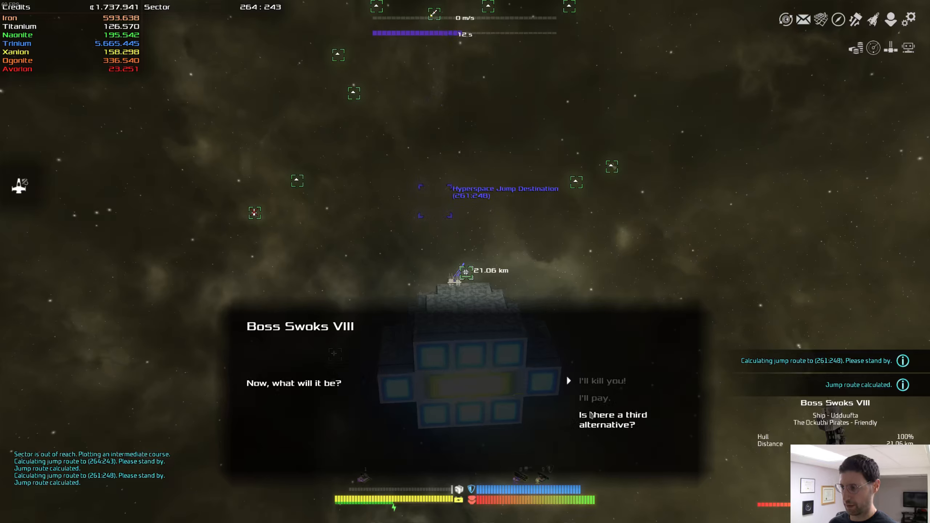
{"action": "left_click", "coordinate": [602, 381]}
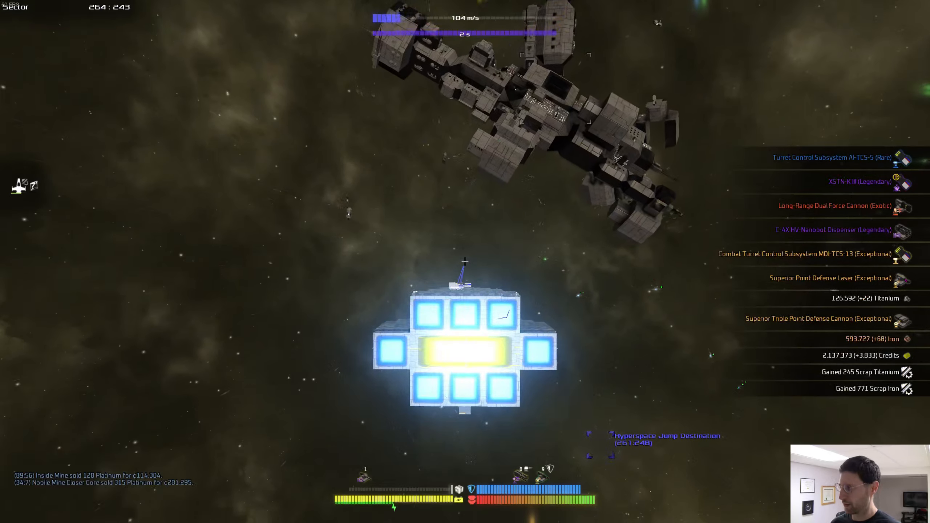
{"action": "key", "text": "i"}
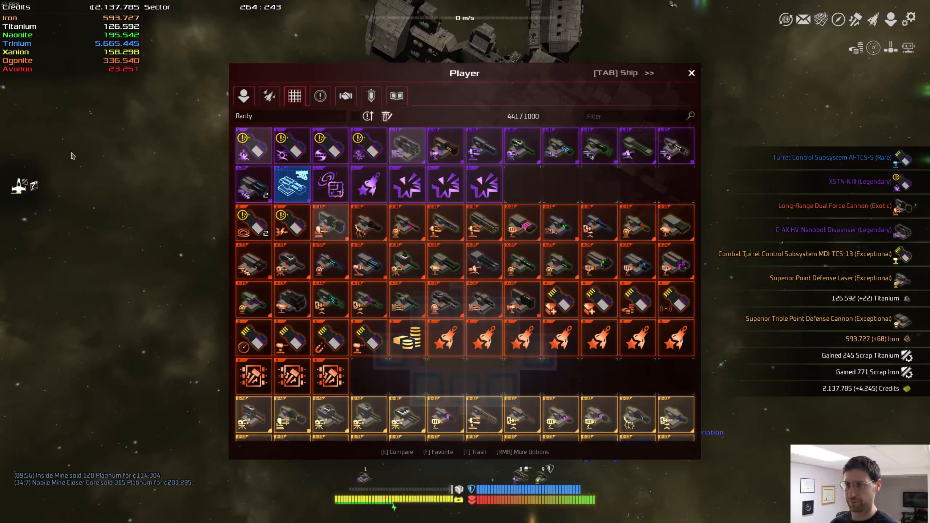
{"action": "mouse_move", "coordinate": [407, 146]}
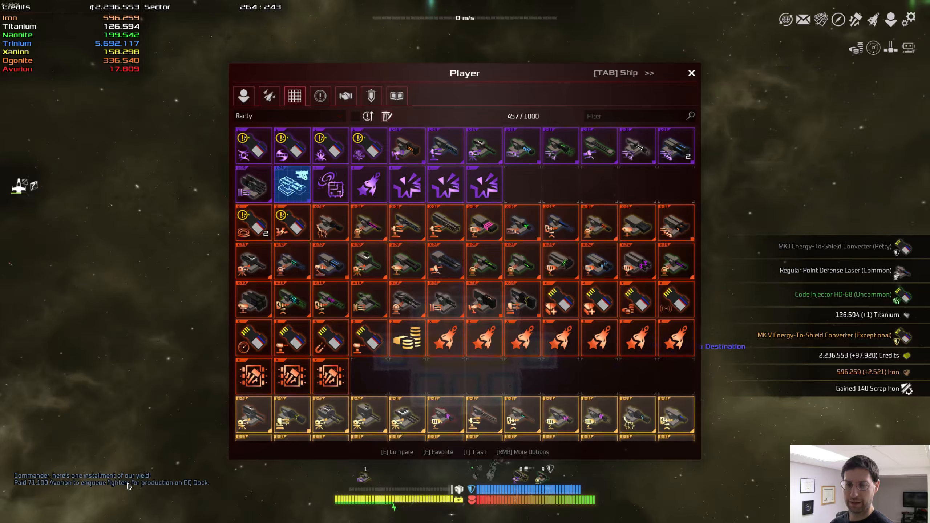
{"action": "left_click", "coordinate": [692, 73]}
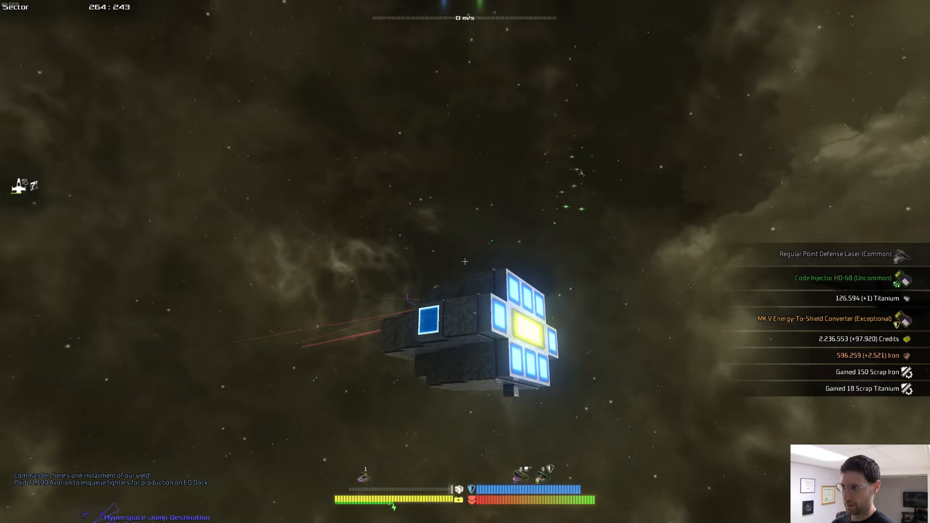
Step: Switch to the EQ Dock, dismiss its station overview, and order a fleet ship to travel
{"action": "key", "text": "m"}
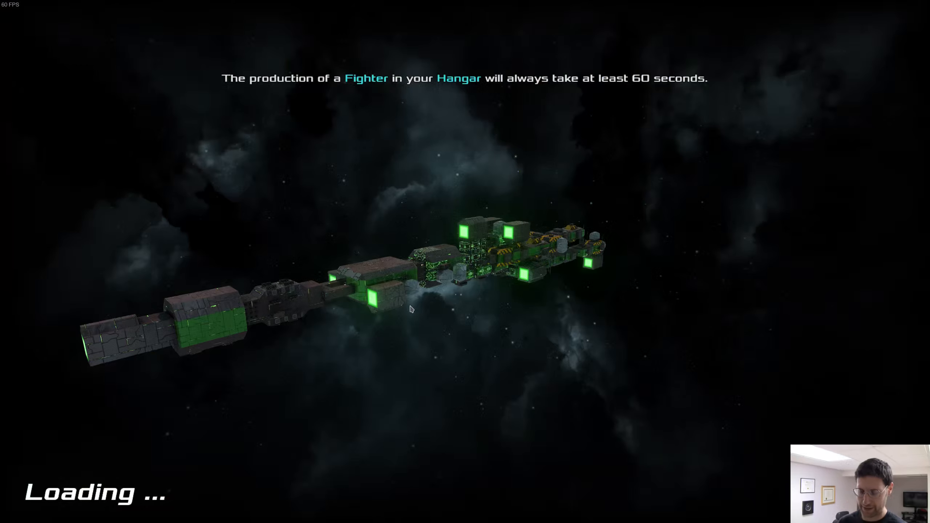
{"action": "mouse_move", "coordinate": [353, 279]}
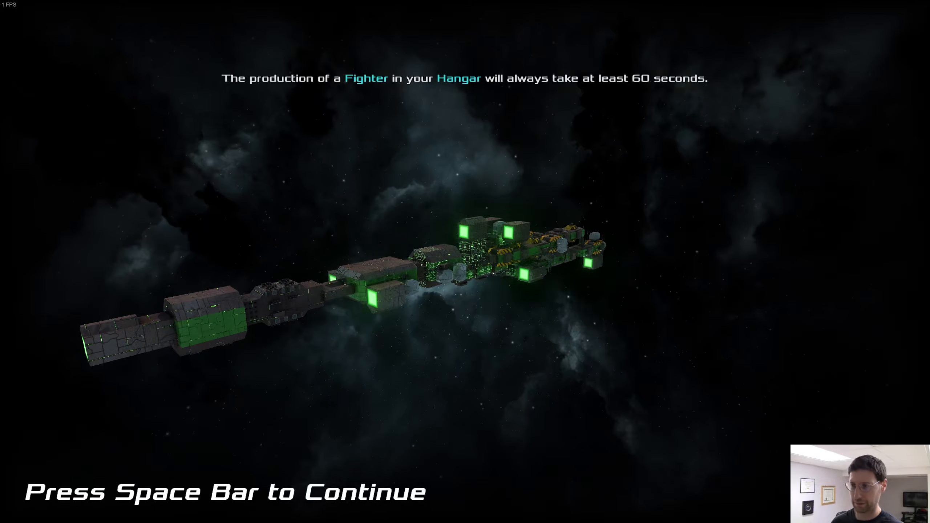
{"action": "key", "text": "space"}
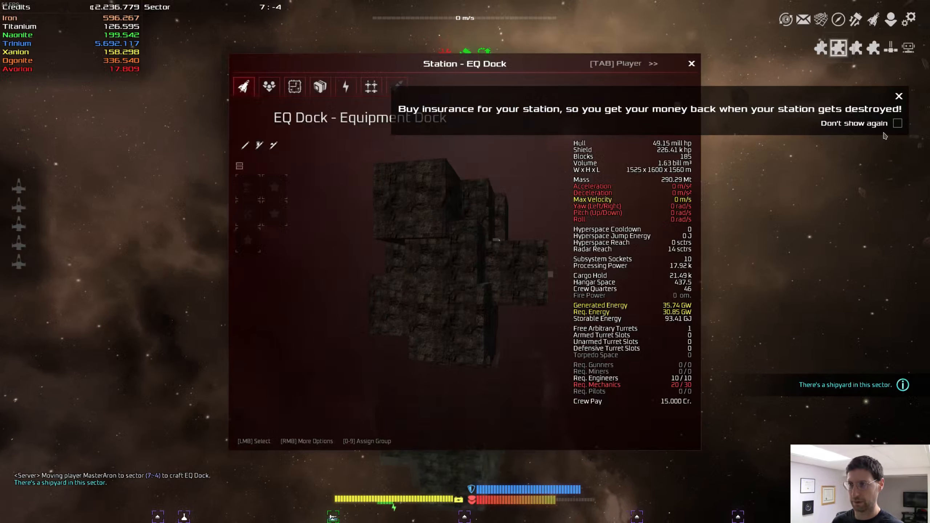
{"action": "left_click", "coordinate": [691, 64]}
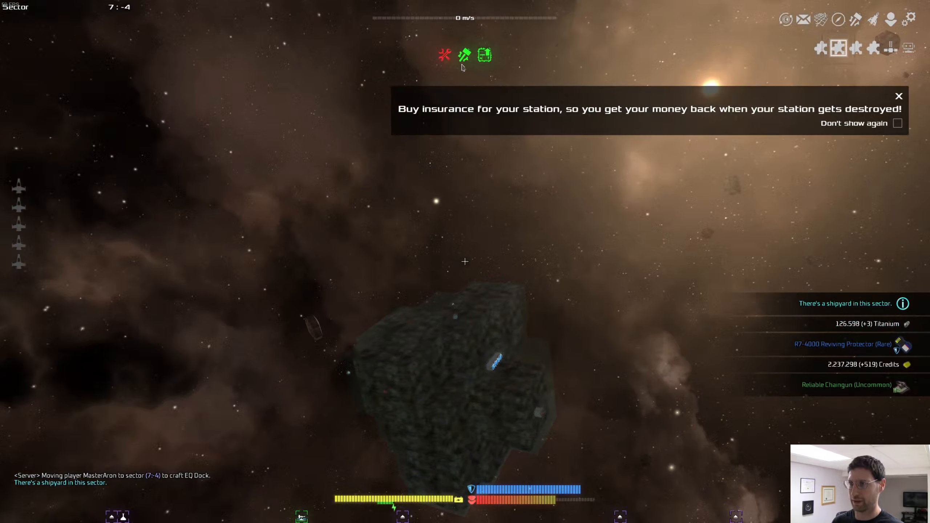
{"action": "mouse_move", "coordinate": [445, 54]}
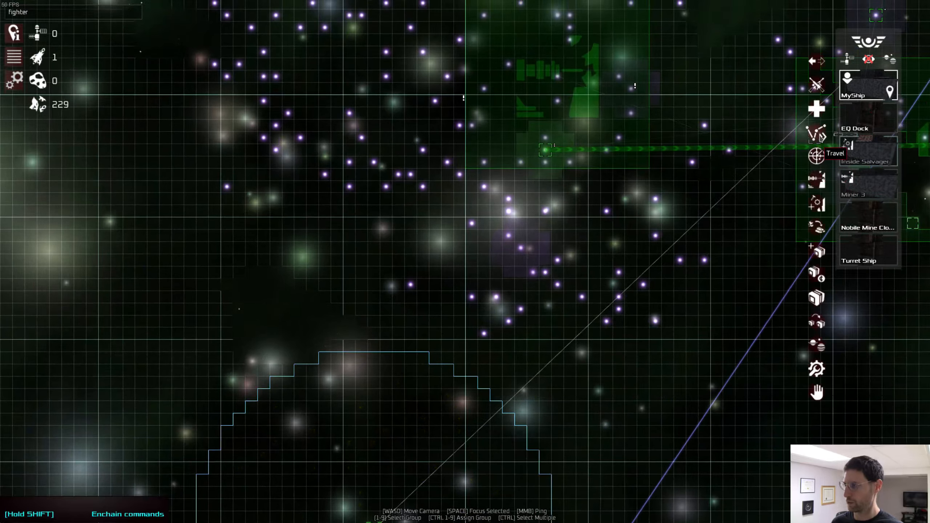
{"action": "left_click", "coordinate": [817, 154]}
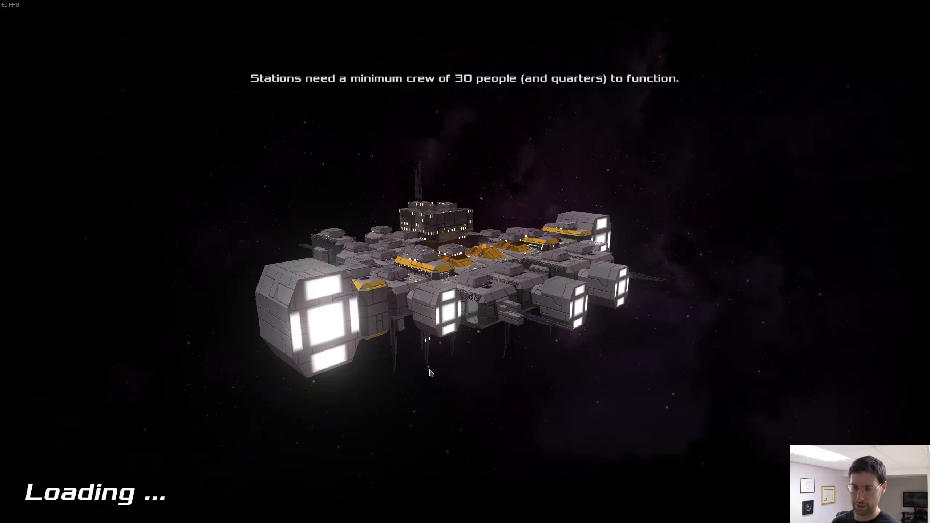
{"action": "mouse_move", "coordinate": [407, 366]}
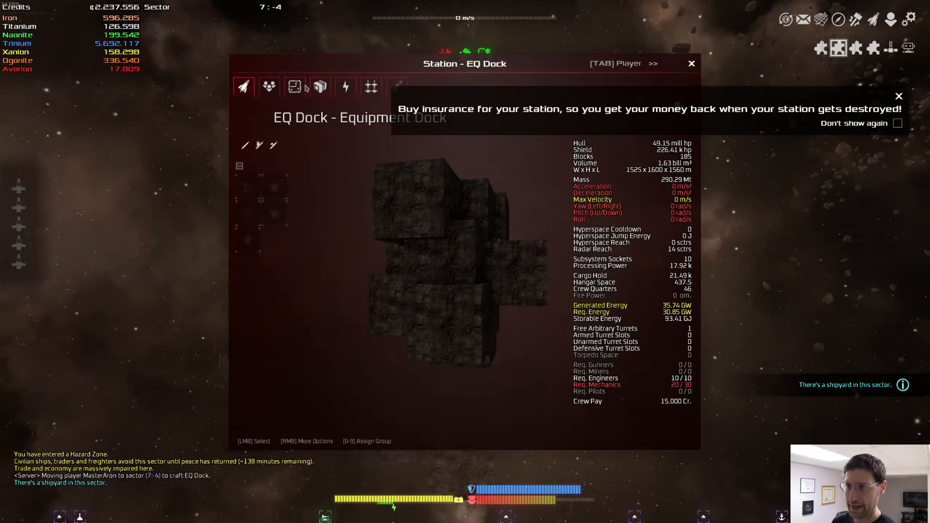
Step: Check the EQ Dock's subsystems, search 'hydra', and dismiss the insurance notice
{"action": "left_click", "coordinate": [294, 86]}
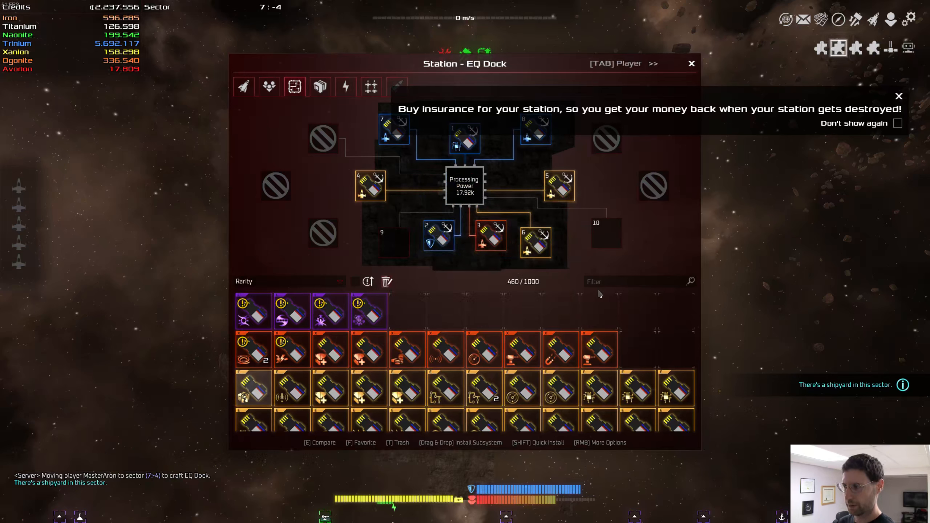
{"action": "type", "text": "hydra"}
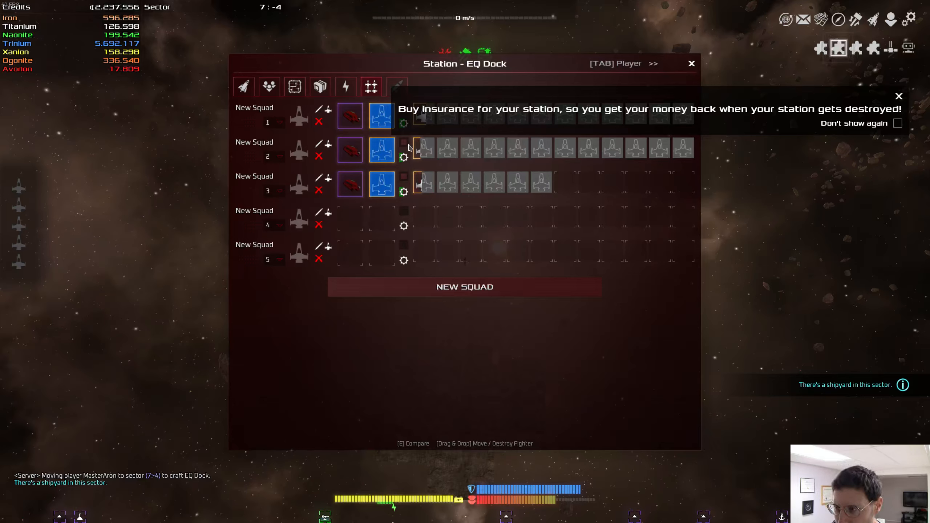
{"action": "mouse_move", "coordinate": [416, 147]}
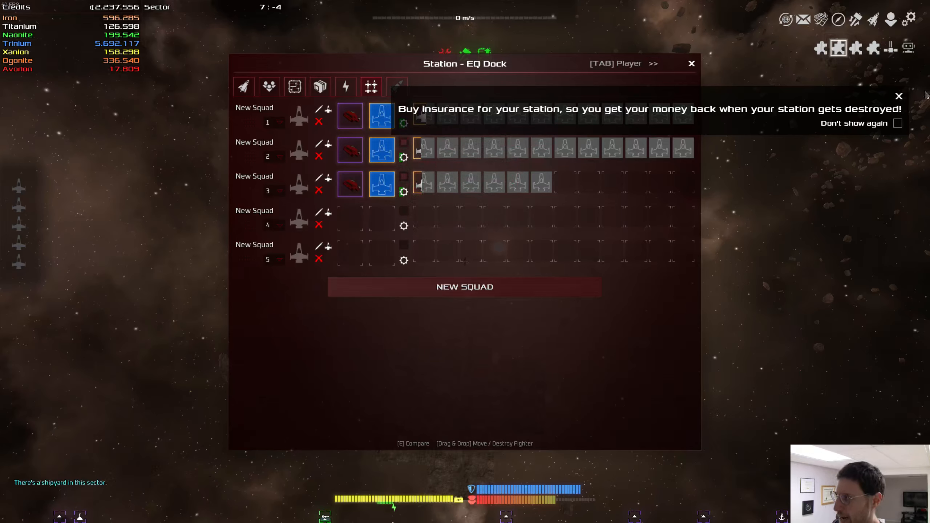
{"action": "left_click", "coordinate": [898, 96]}
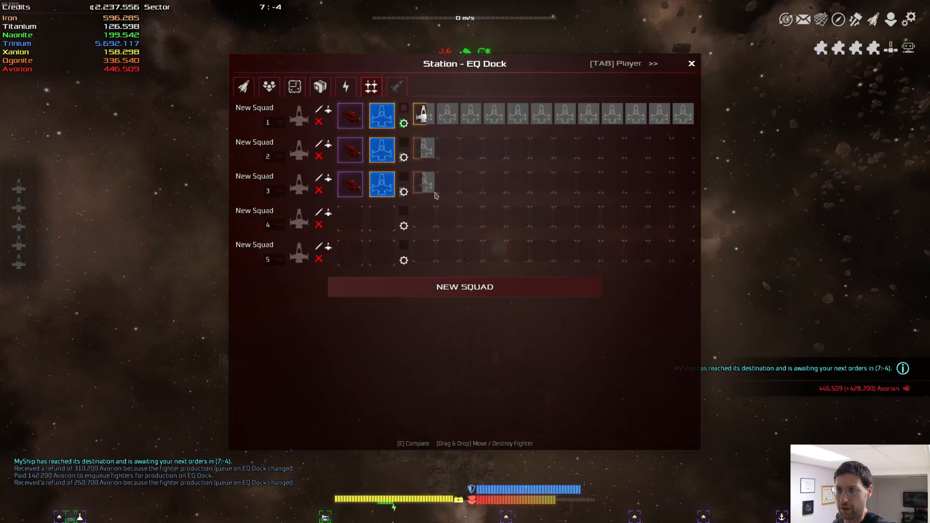
{"action": "mouse_move", "coordinate": [424, 182]}
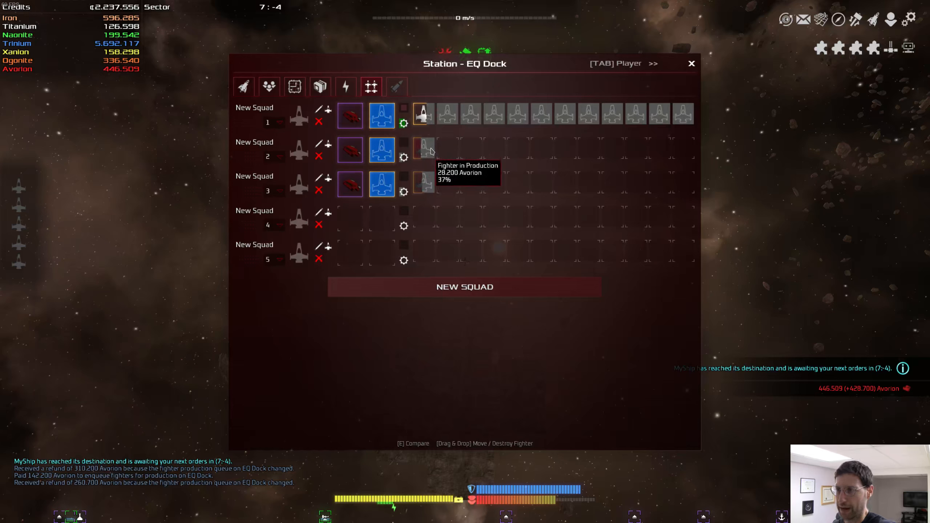
{"action": "mouse_move", "coordinate": [651, 123]}
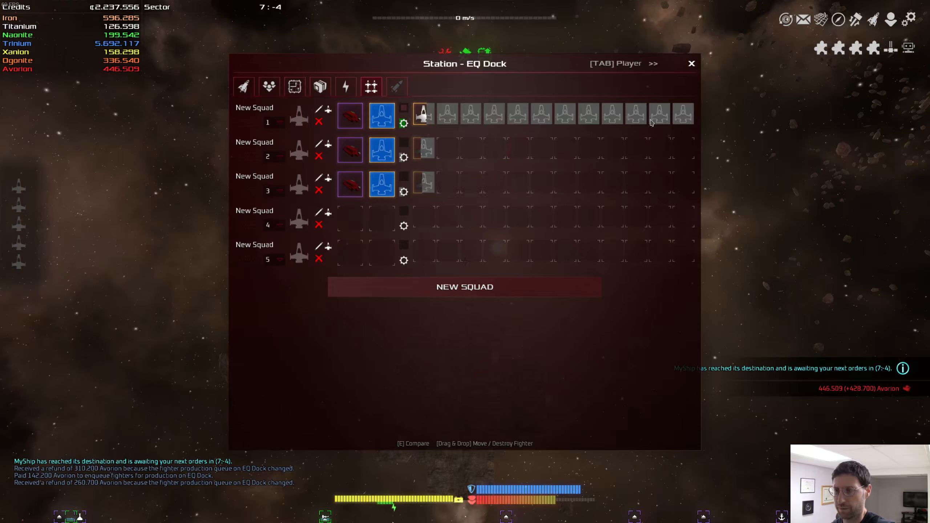
Step: Manage MyShip, review its cargo hold and crew captains, then close its window
{"action": "left_click", "coordinate": [691, 63]}
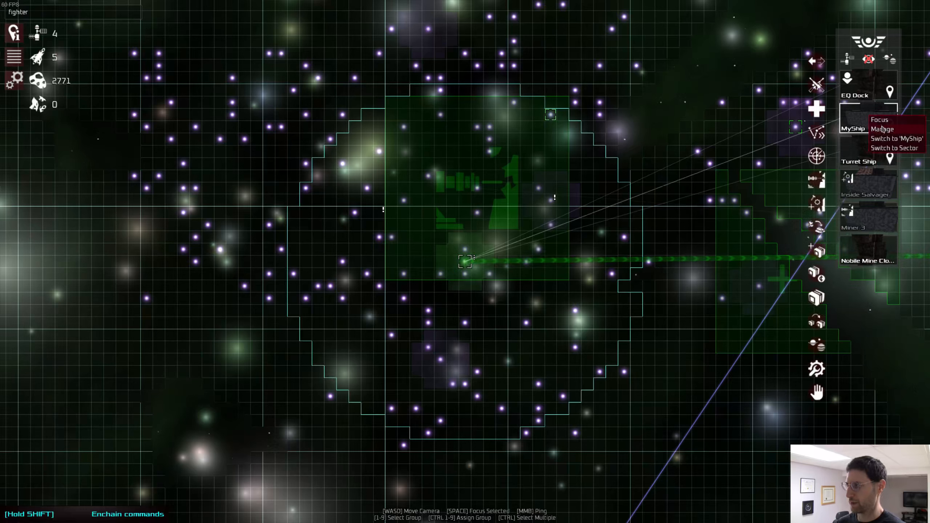
{"action": "left_click", "coordinate": [896, 138]}
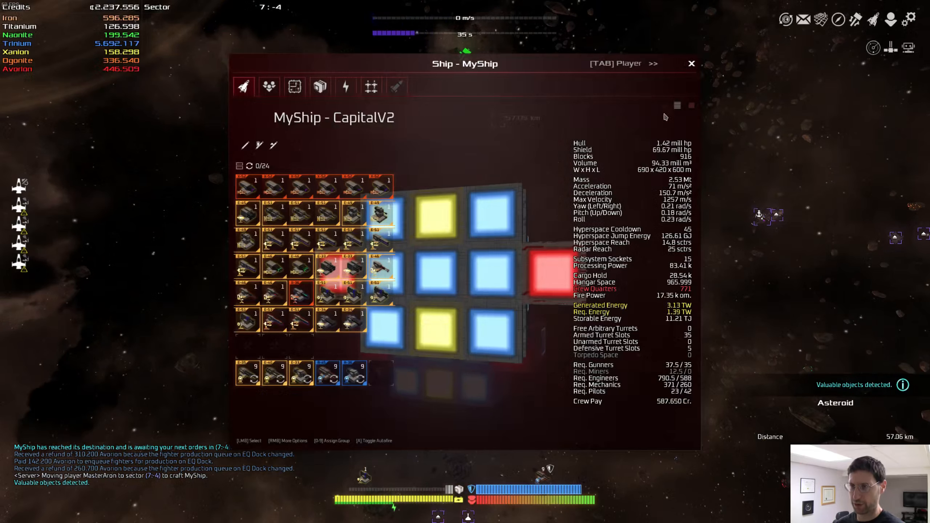
{"action": "left_click", "coordinate": [319, 87]}
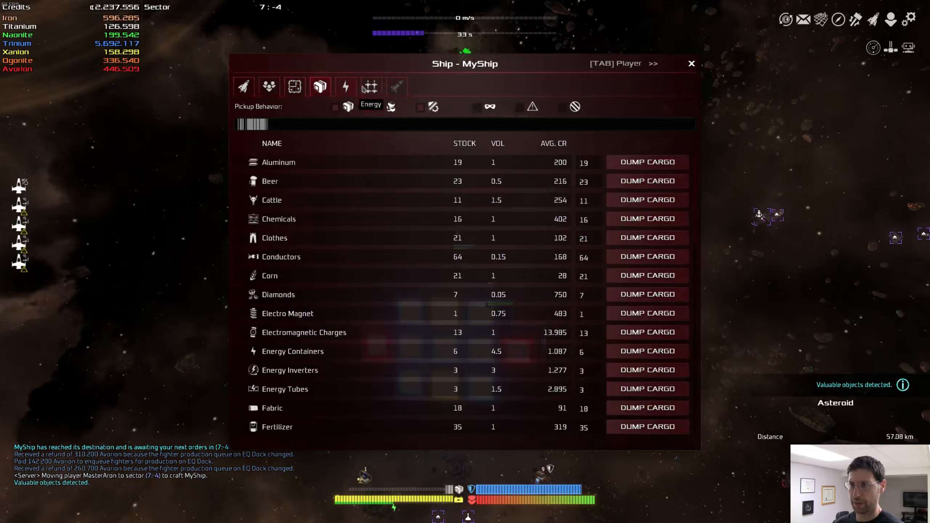
{"action": "left_click", "coordinate": [269, 87]}
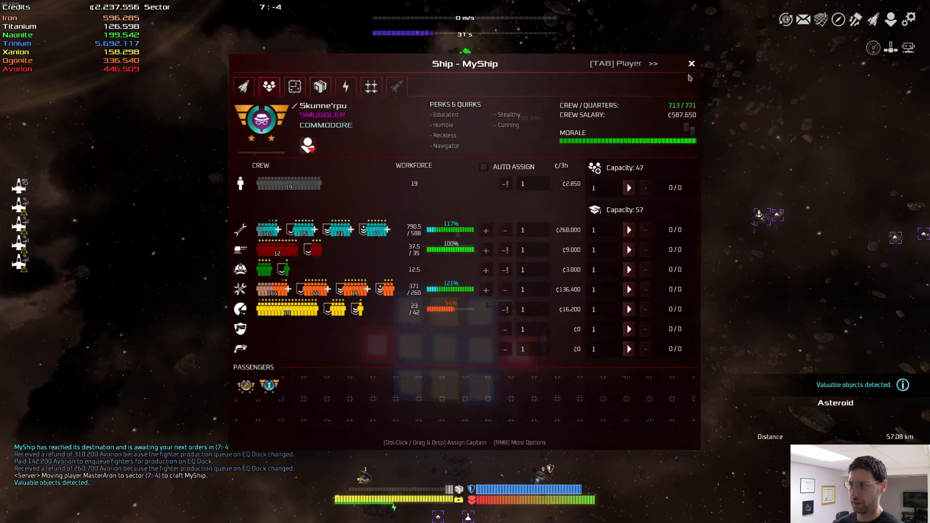
{"action": "mouse_move", "coordinate": [507, 262]}
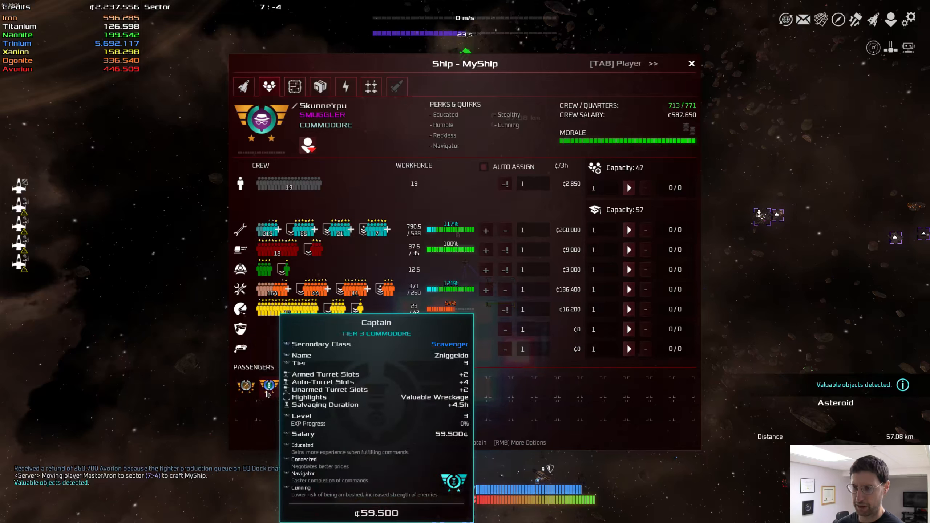
{"action": "mouse_move", "coordinate": [676, 61]}
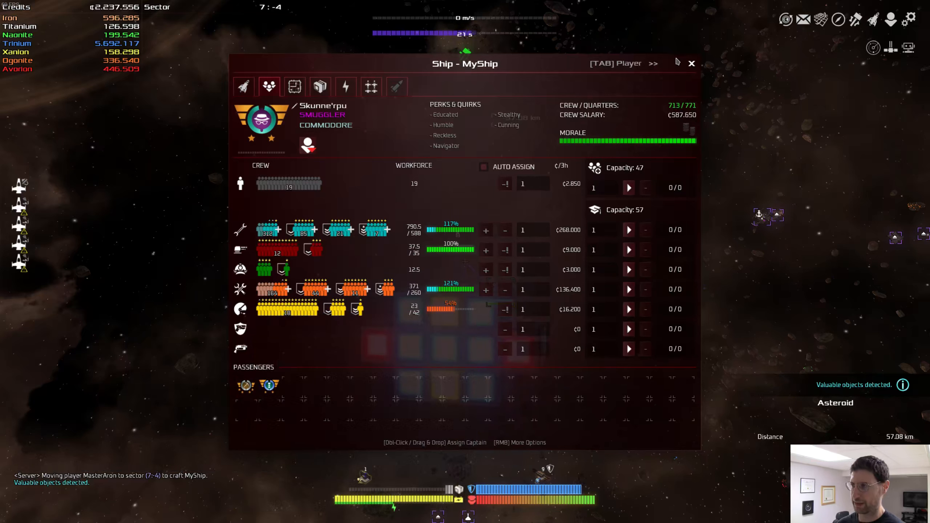
{"action": "left_click", "coordinate": [691, 63]}
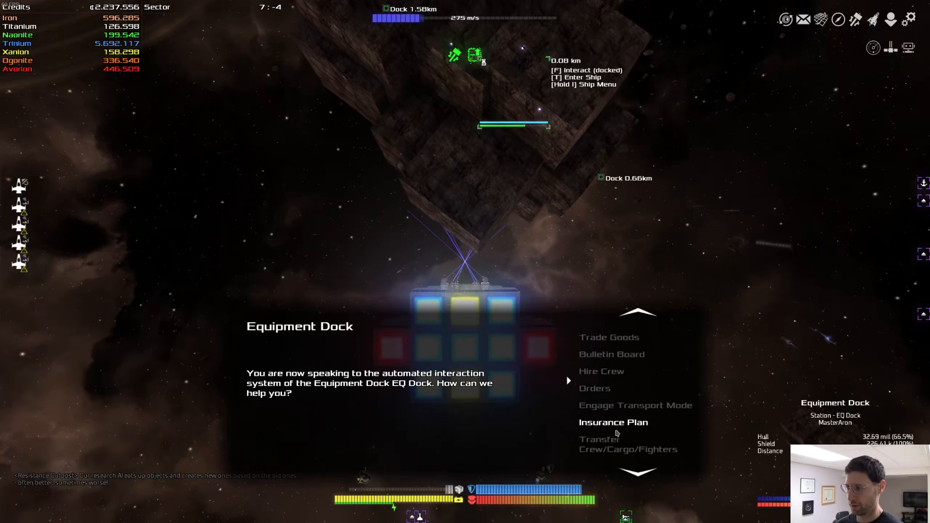
Step: Transfer general crew from MyShip to the EQ Dock
{"action": "left_click", "coordinate": [628, 444]}
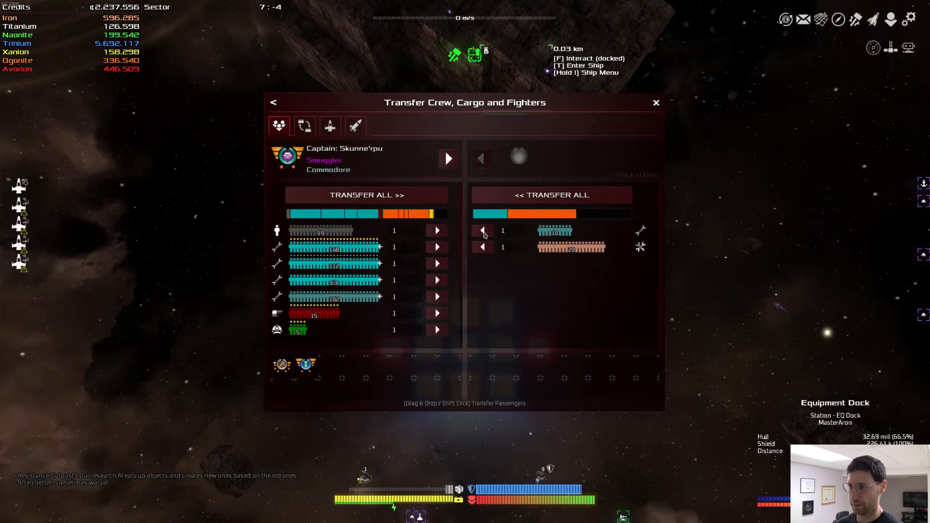
{"action": "left_click", "coordinate": [437, 231]}
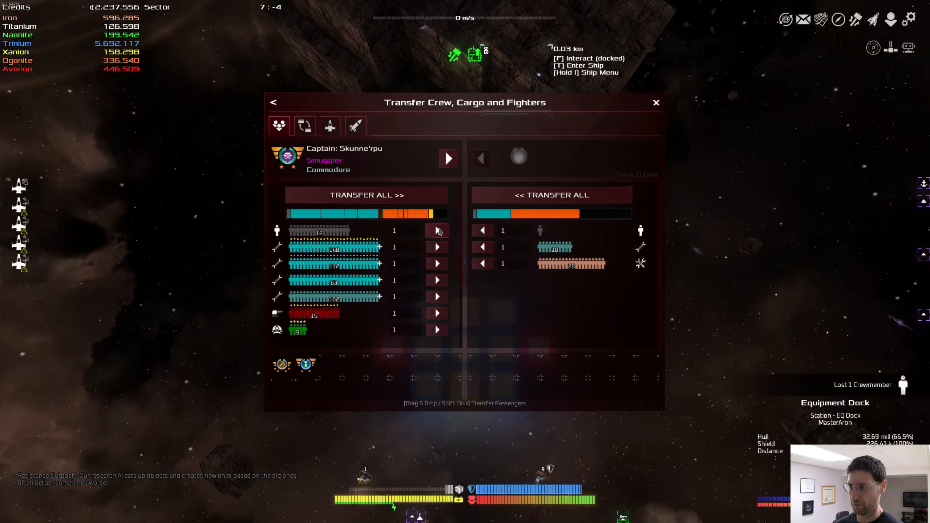
{"action": "left_click", "coordinate": [437, 230]}
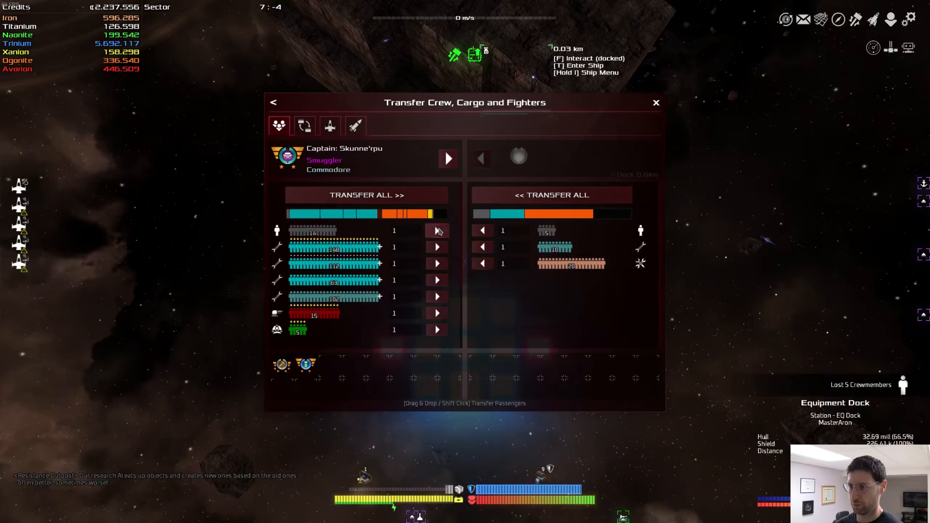
{"action": "left_click", "coordinate": [656, 102]}
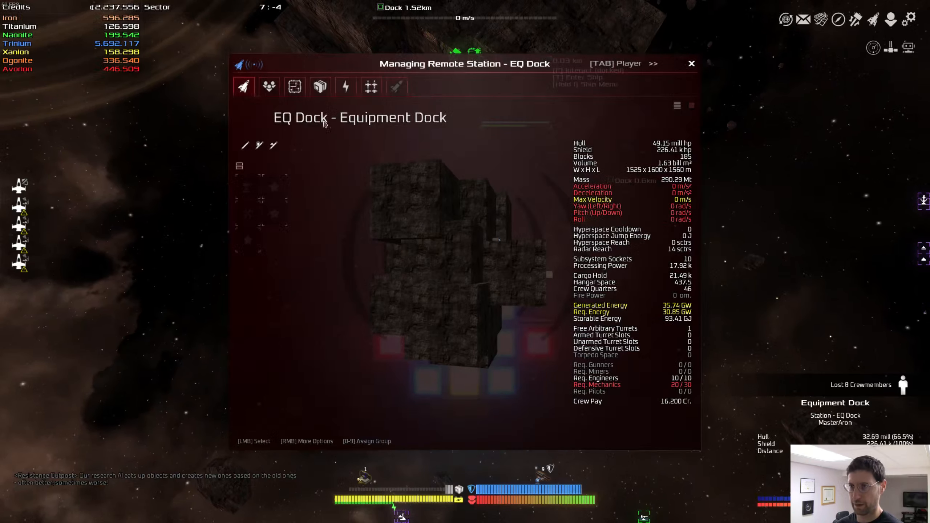
Step: Assign the new crew as EQ Dock mechanics, reaching 28 of 30
{"action": "left_click", "coordinate": [268, 86]}
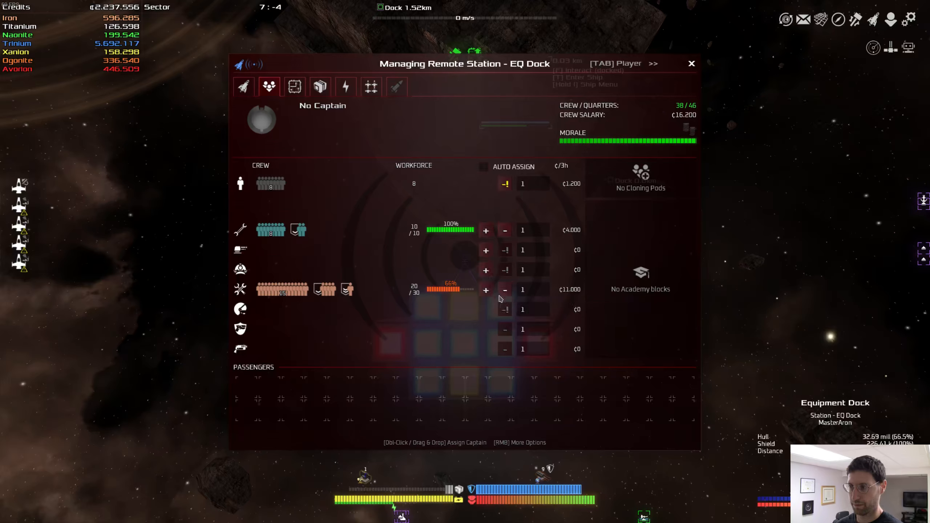
{"action": "left_click", "coordinate": [486, 290]}
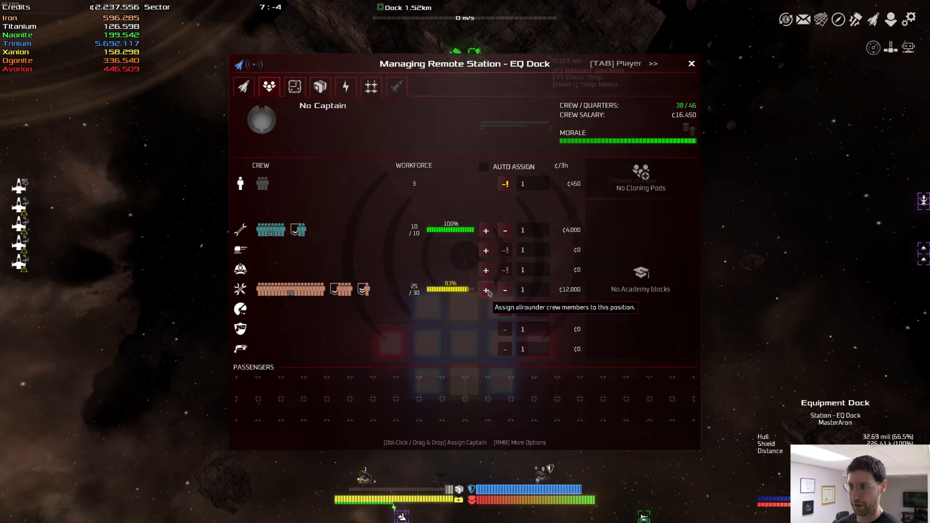
{"action": "left_click", "coordinate": [485, 289]}
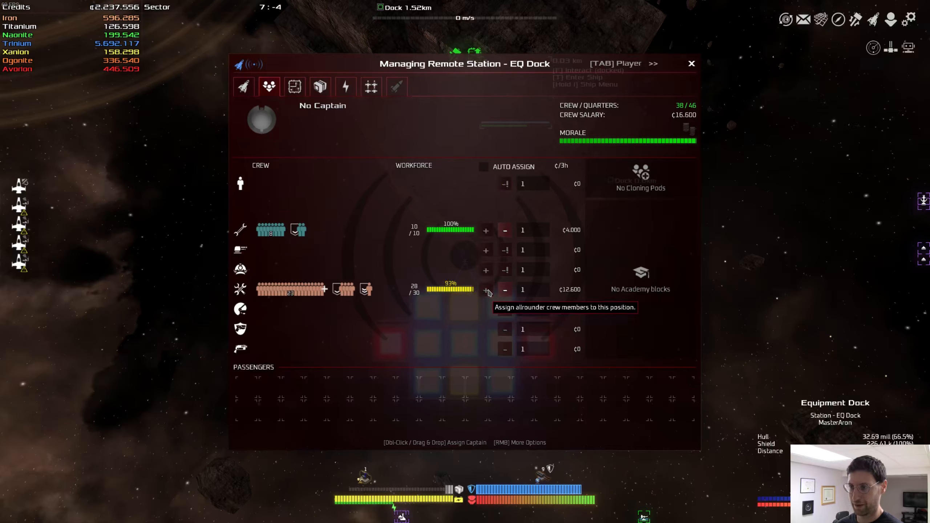
{"action": "mouse_move", "coordinate": [706, 53]}
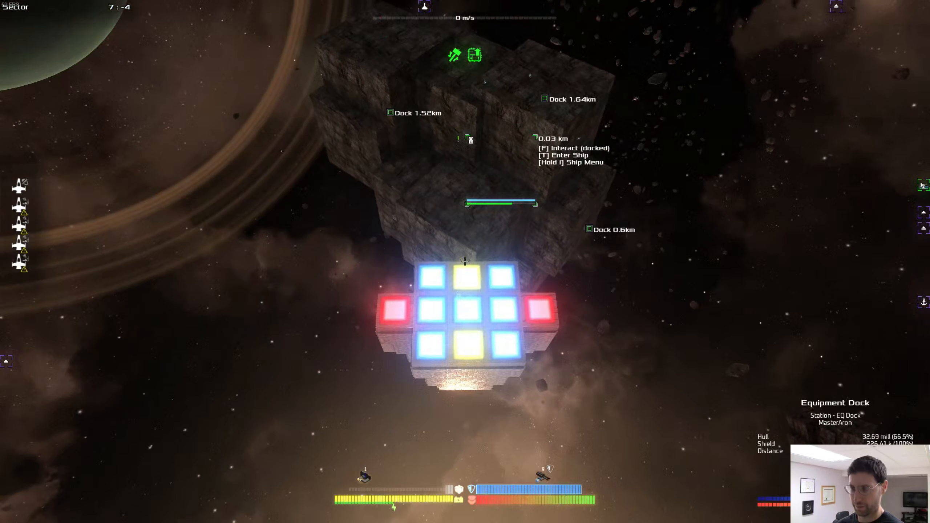
Step: Browse the Equipment Dock's crew transfer and hiring windows without changes
{"action": "key", "text": "f"}
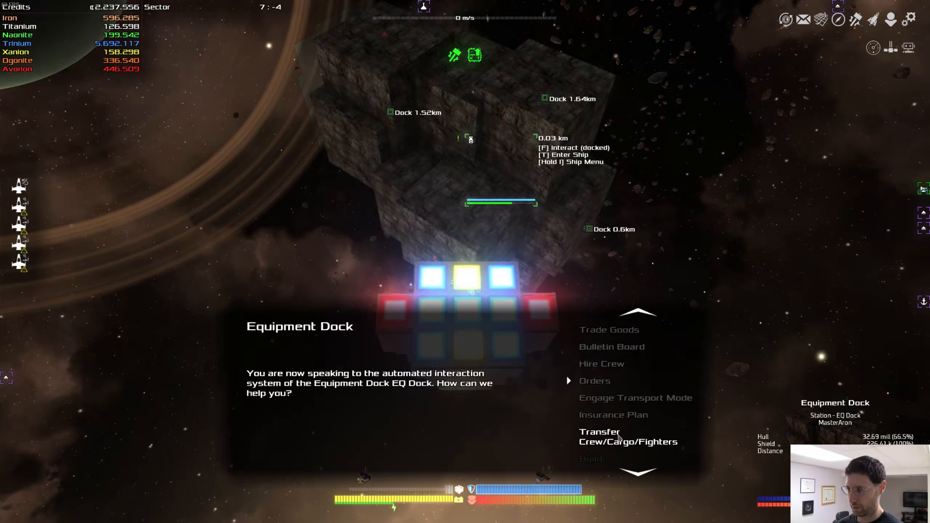
{"action": "left_click", "coordinate": [628, 437]}
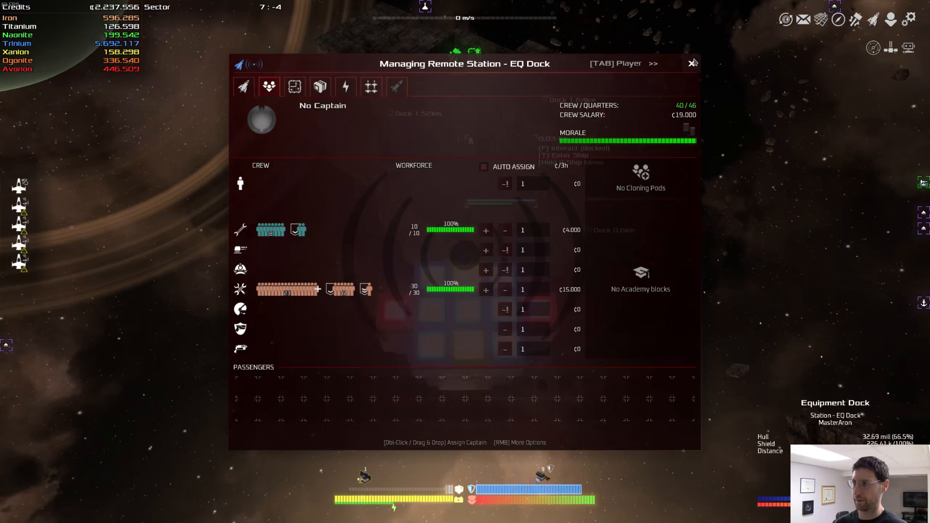
{"action": "left_click", "coordinate": [693, 63]}
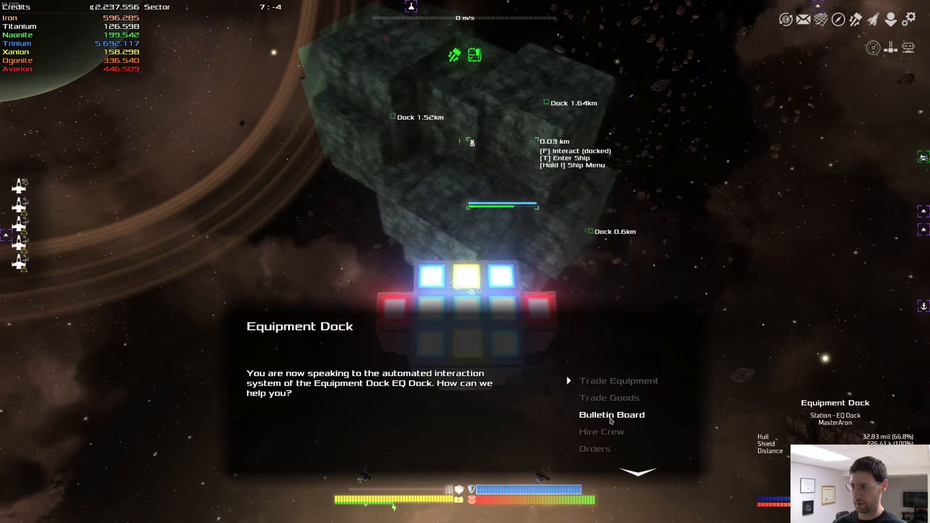
{"action": "left_click", "coordinate": [601, 432]}
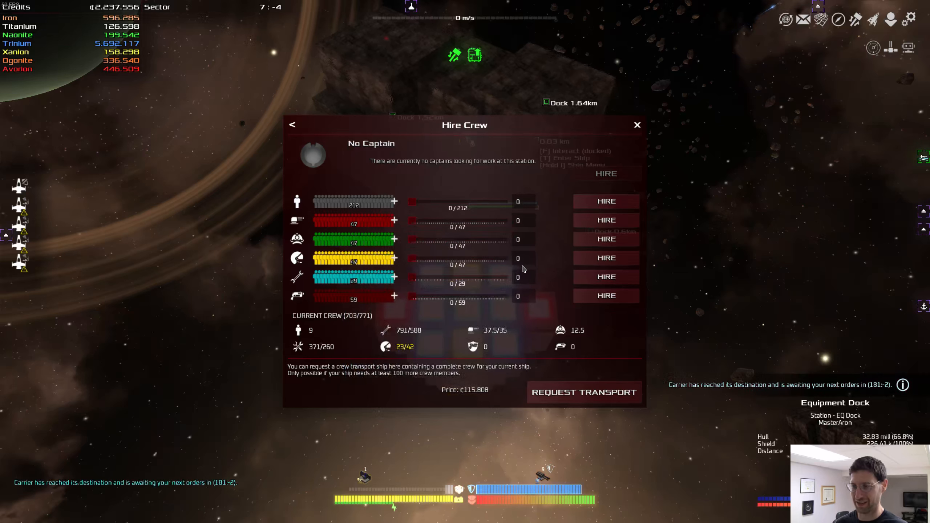
{"action": "left_click", "coordinate": [638, 125]}
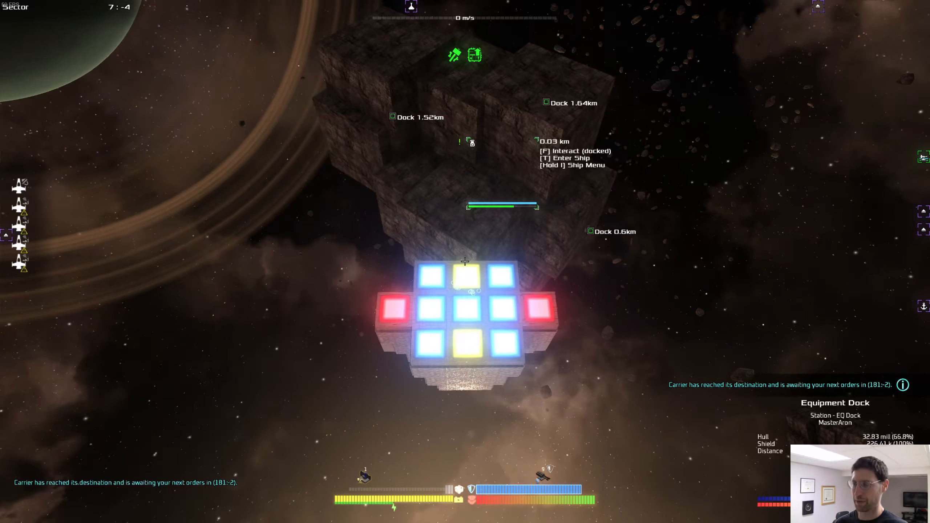
Step: Browse the equipment the dock sells, then close the shop
{"action": "key", "text": "f"}
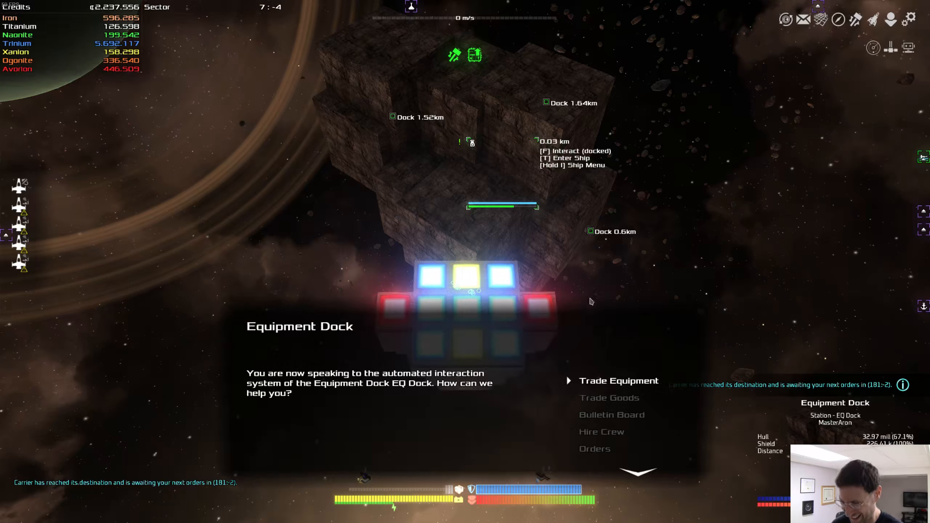
{"action": "left_click", "coordinate": [618, 380]}
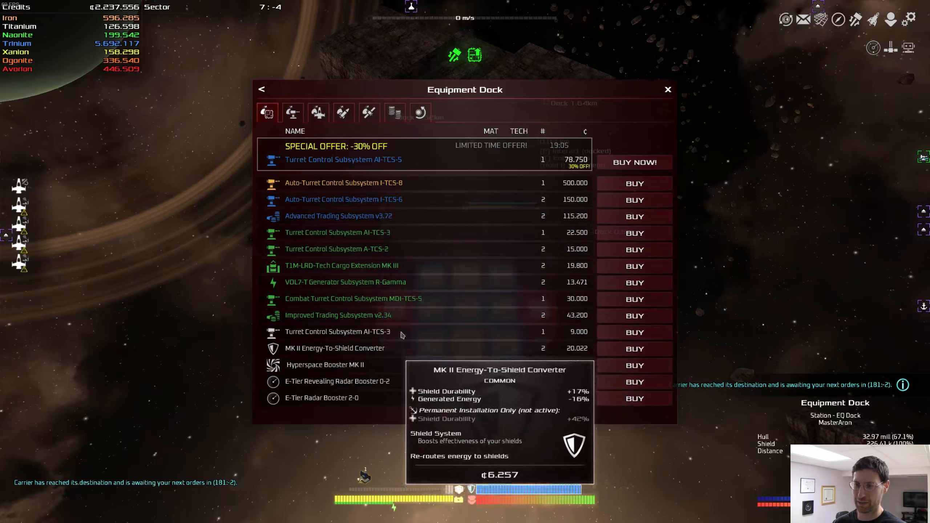
{"action": "mouse_move", "coordinate": [343, 183]}
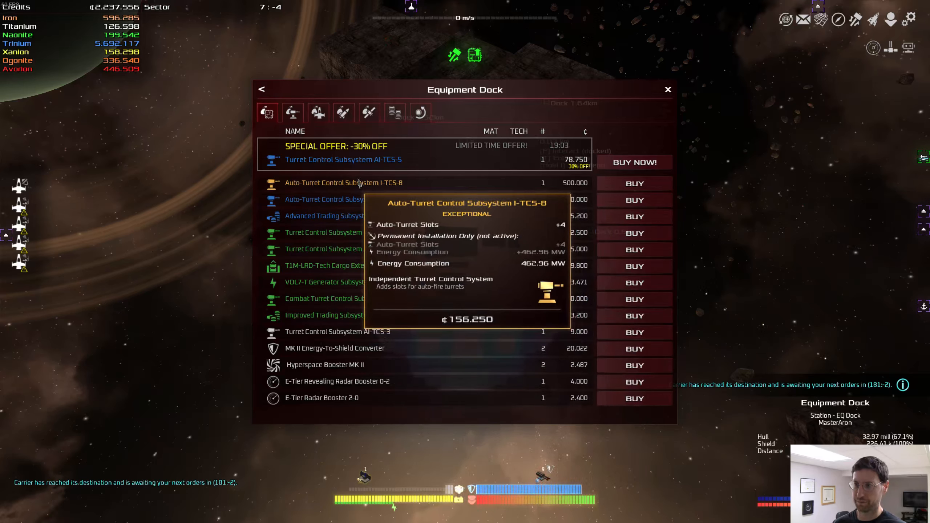
{"action": "left_click", "coordinate": [318, 112]}
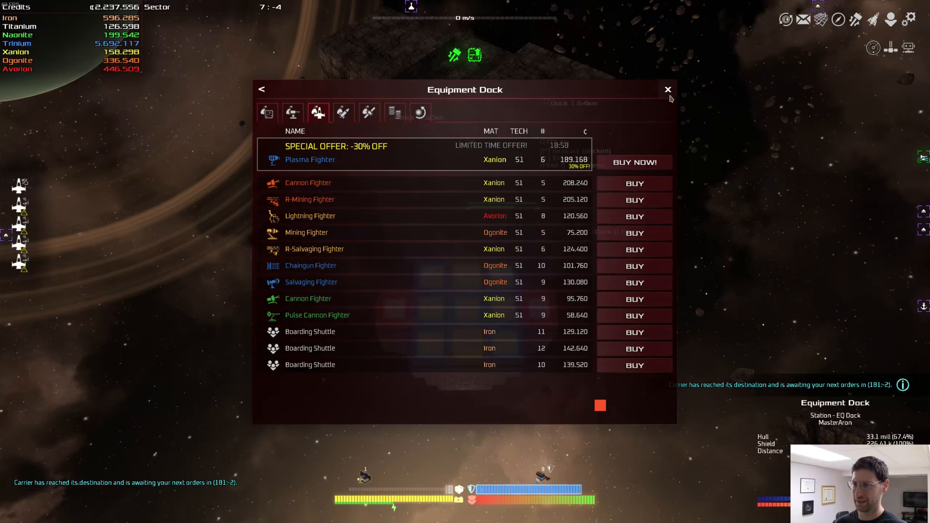
{"action": "left_click", "coordinate": [667, 89]}
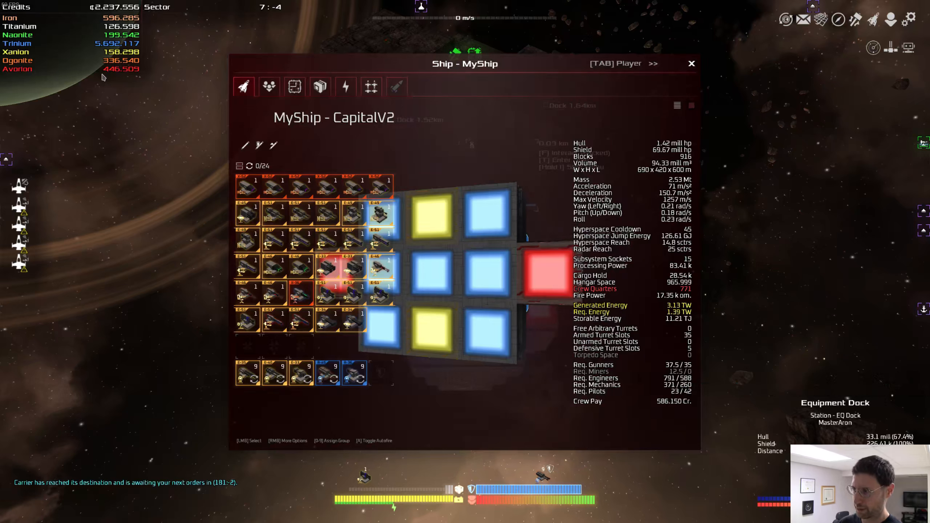
Step: Hire 25 engineers for 8,000 credits via the Crew tab's hiring window
{"action": "left_click", "coordinate": [294, 87]}
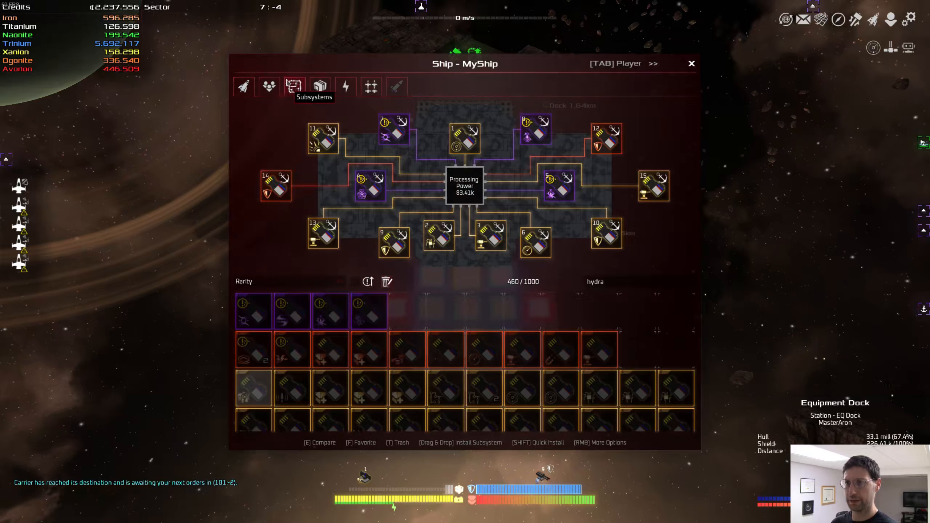
{"action": "left_click", "coordinate": [269, 87]}
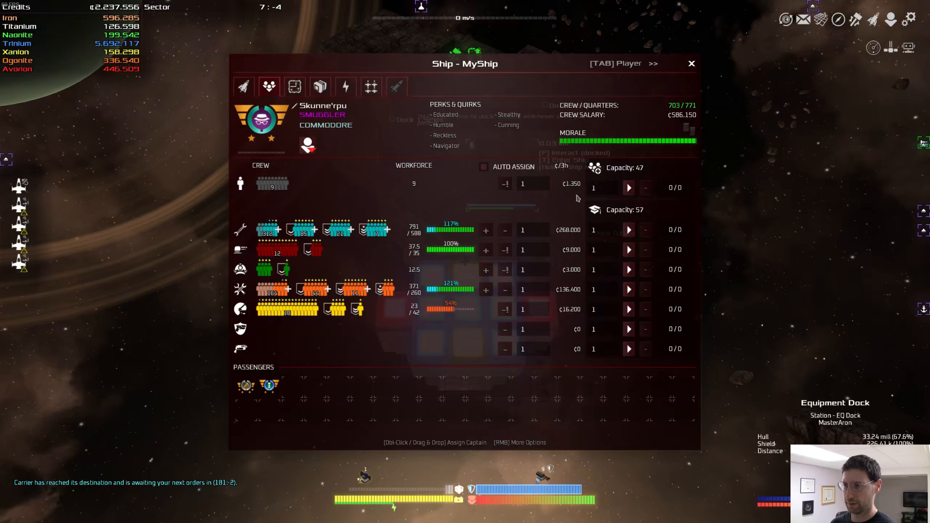
{"action": "mouse_move", "coordinate": [444, 135]}
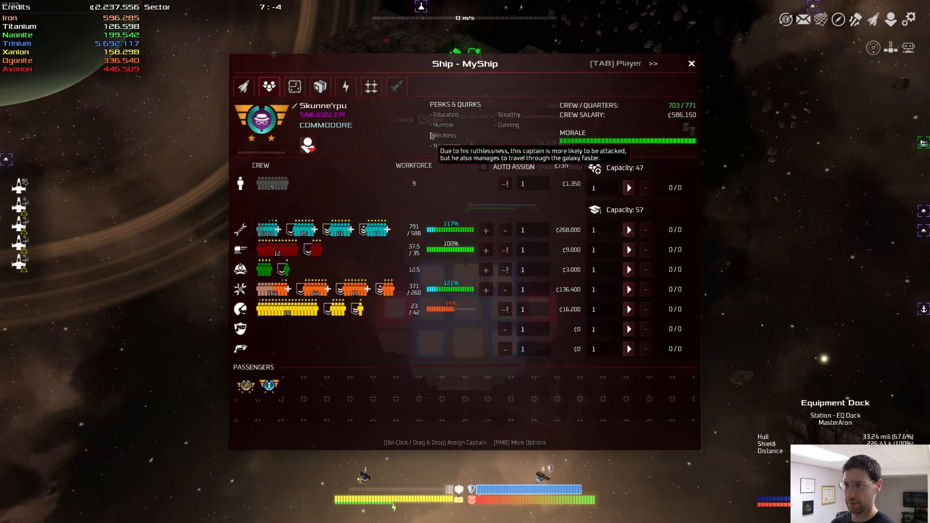
{"action": "mouse_move", "coordinate": [472, 145]}
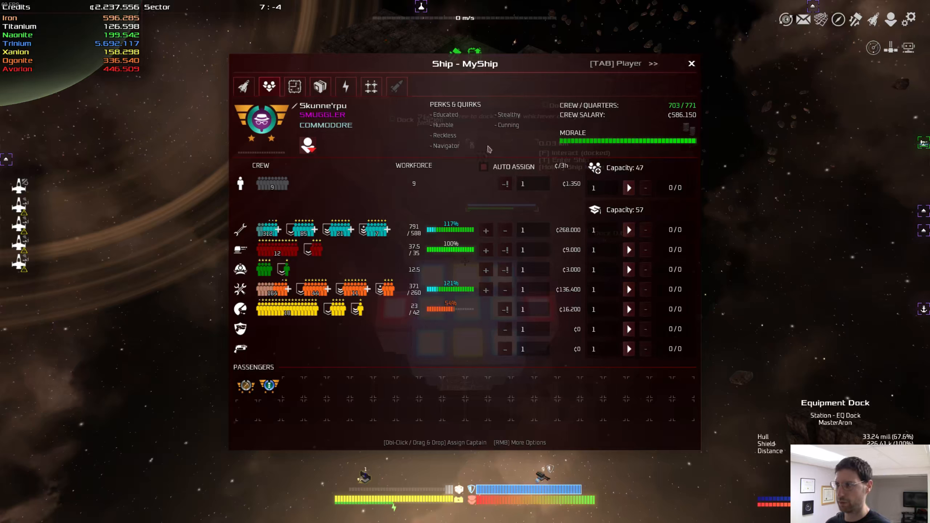
{"action": "mouse_move", "coordinate": [614, 140]}
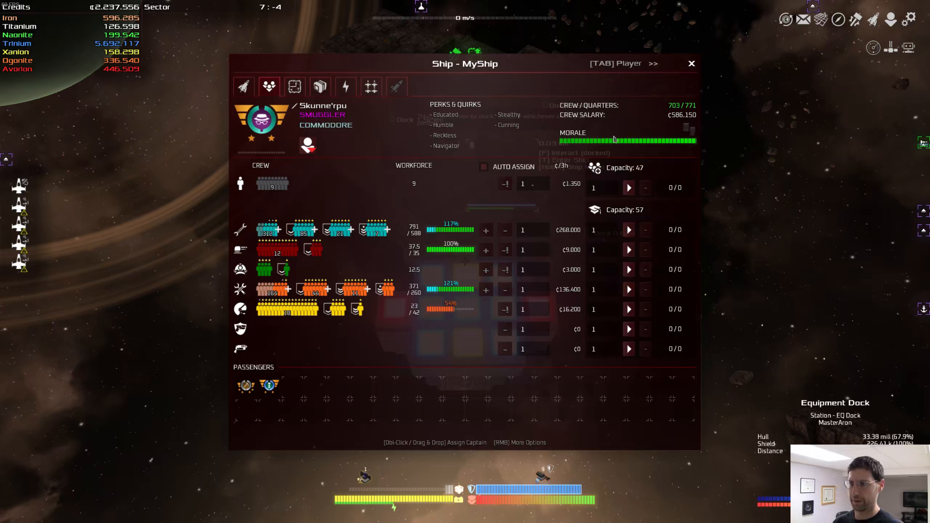
{"action": "mouse_move", "coordinate": [338, 230]}
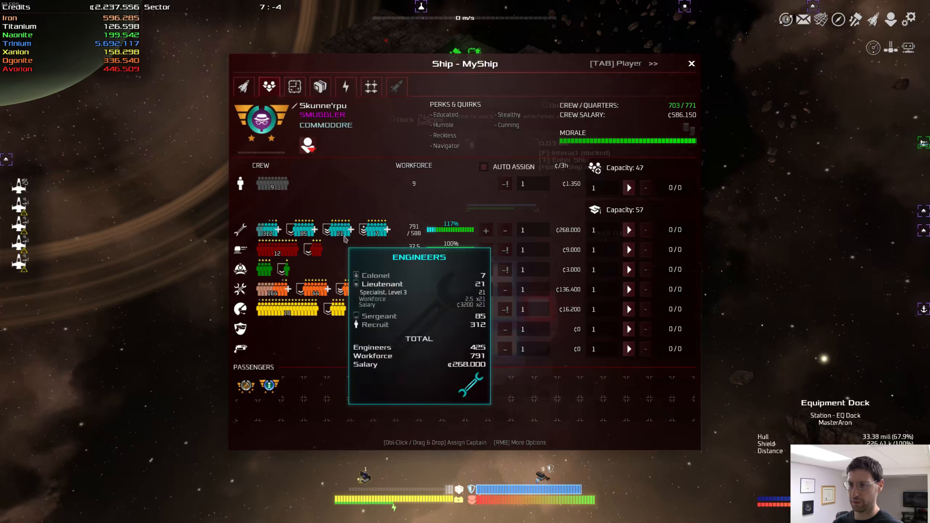
{"action": "mouse_move", "coordinate": [386, 289]}
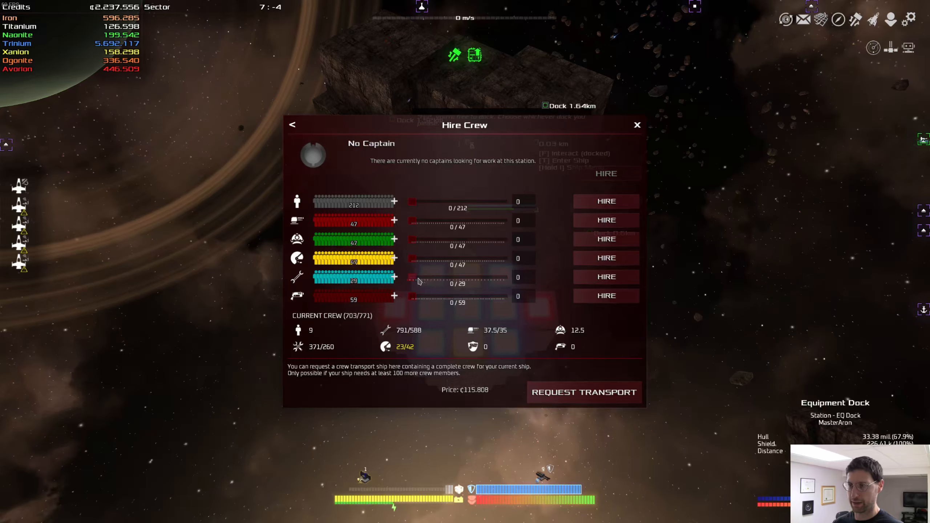
{"action": "left_click_drag", "start_coordinate": [413, 277], "coordinate": [496, 277]}
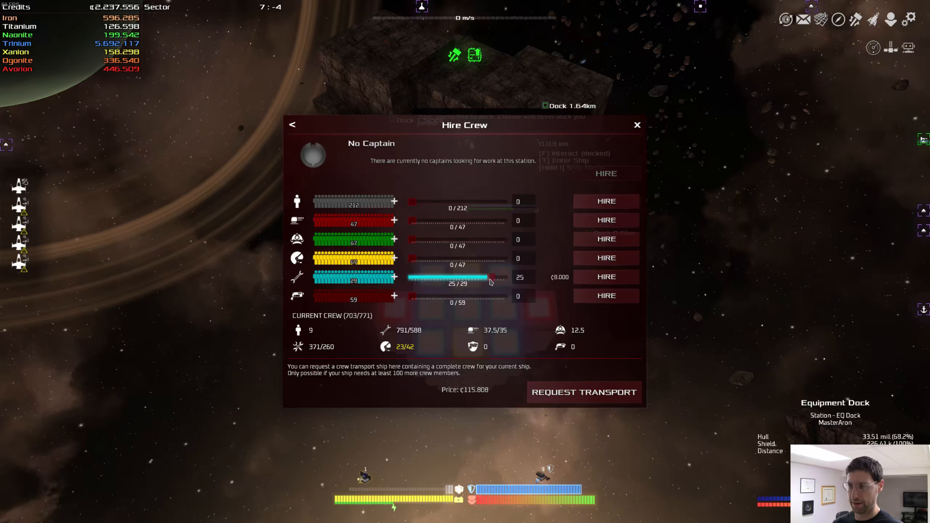
{"action": "left_click", "coordinate": [606, 277]}
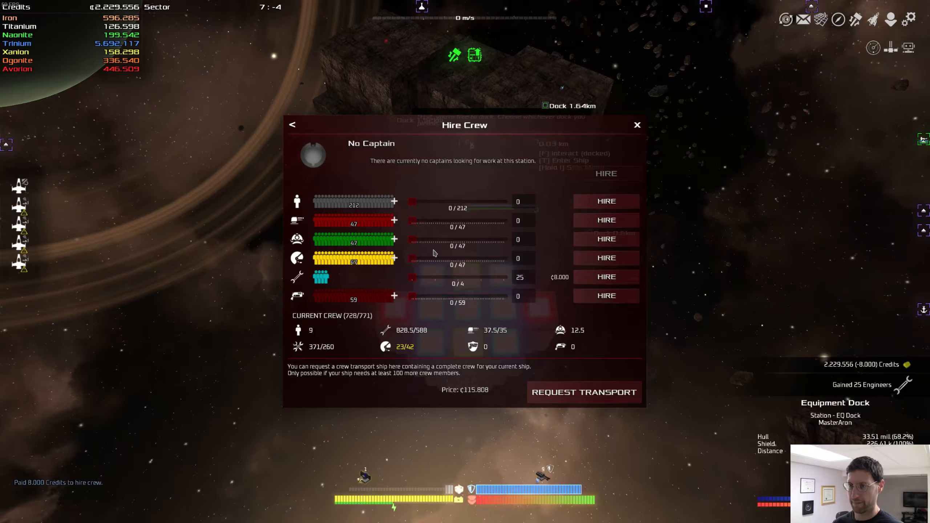
{"action": "left_click", "coordinate": [638, 125]}
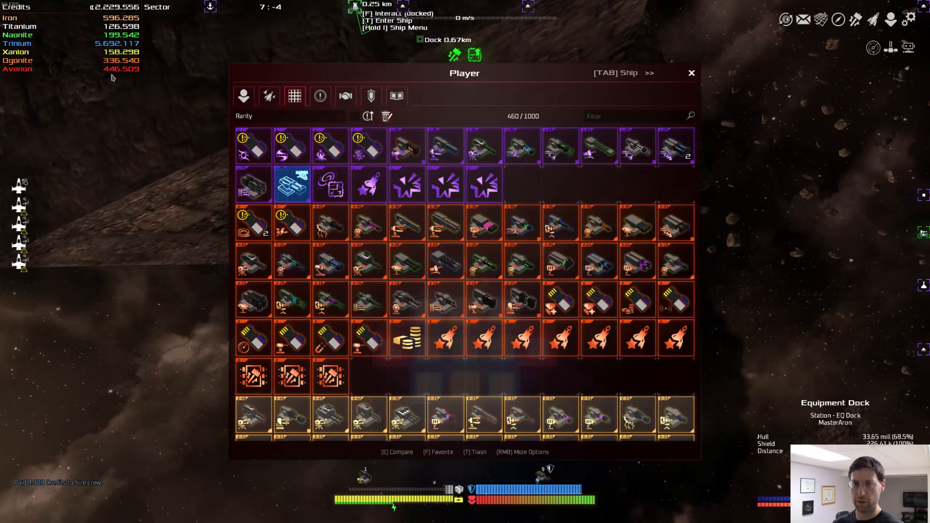
Step: Close the inventory to leave the Equipment Dock for another sector
{"action": "left_click", "coordinate": [691, 73]}
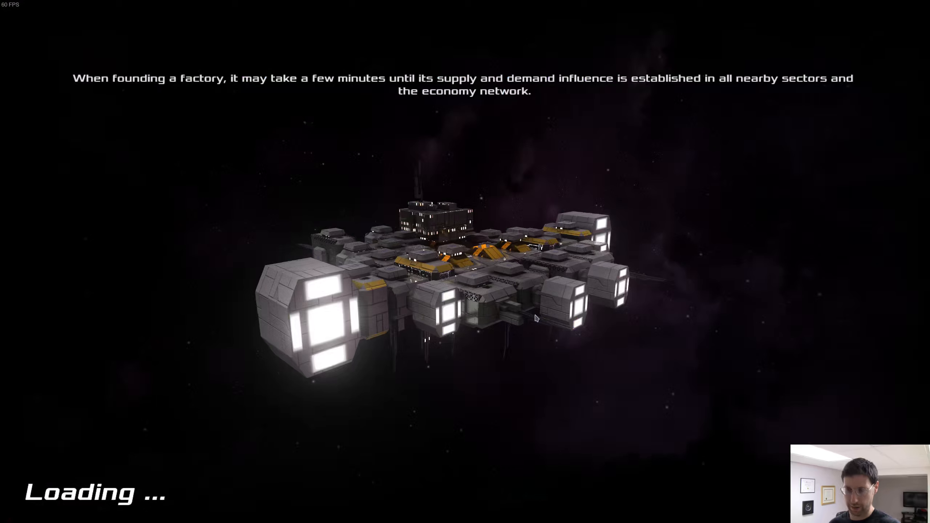
{"action": "mouse_move", "coordinate": [339, 341]}
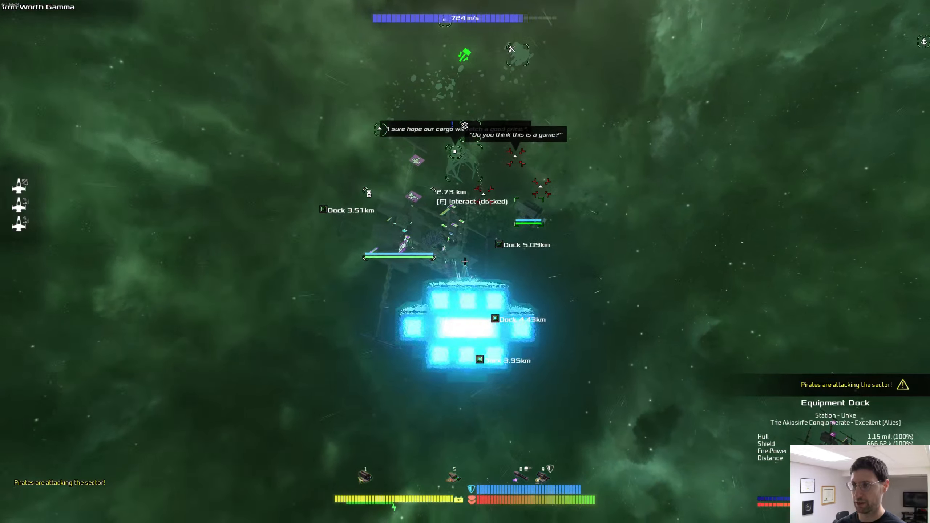
Step: Buy the IW-5000 Reviving Shield Booster from Equipment Dock Unke's subsystem shop
{"action": "key", "text": "f"}
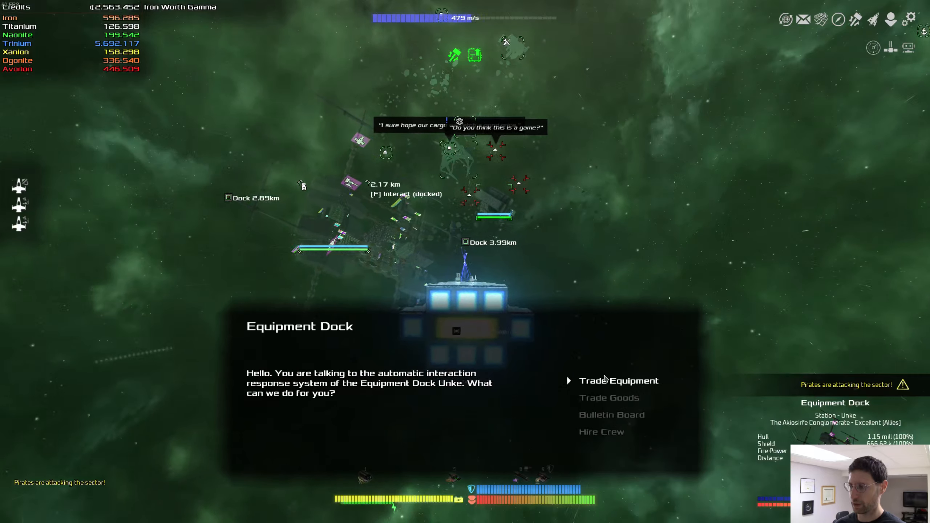
{"action": "left_click", "coordinate": [619, 381]}
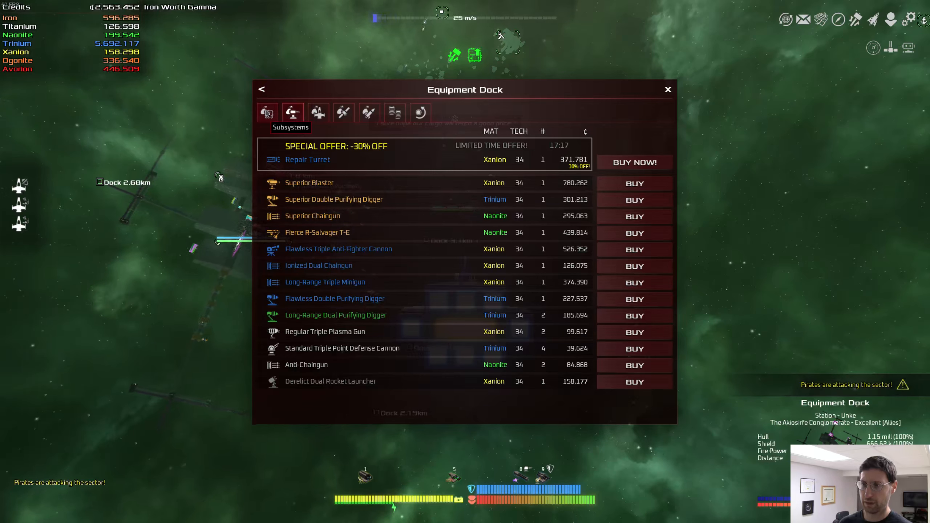
{"action": "left_click", "coordinate": [266, 112]}
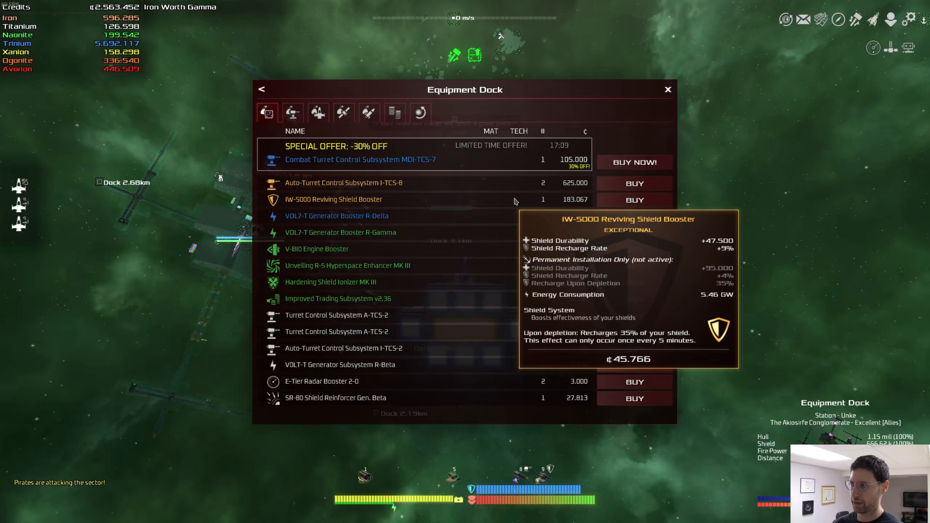
{"action": "left_click", "coordinate": [633, 200]}
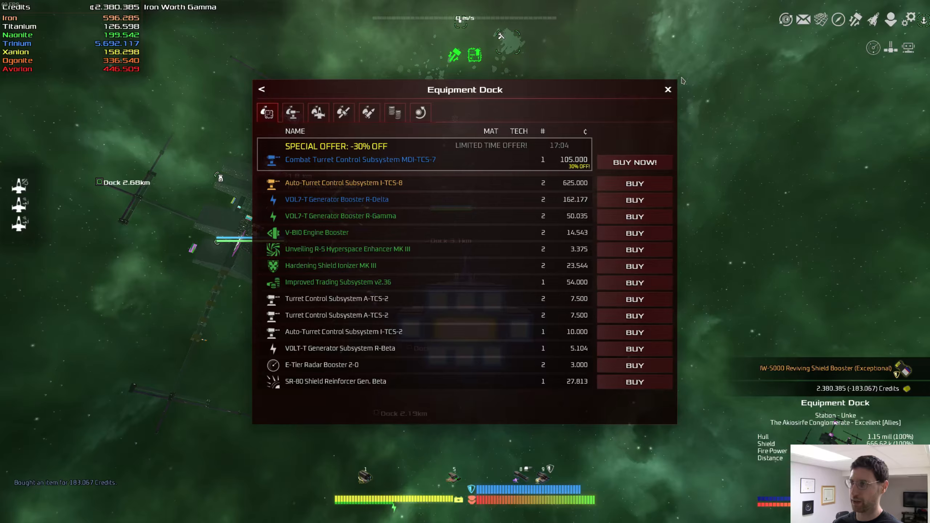
{"action": "left_click", "coordinate": [668, 89]}
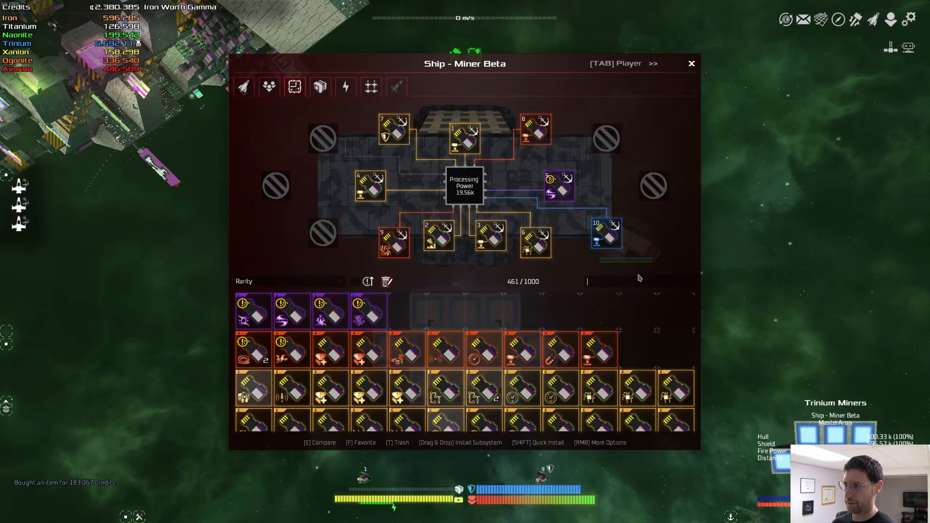
Step: Filter subsystems by 'civ' to install CDI-TCS-10, then review Miner Beta's fighter squads
{"action": "type", "text": "civi"}
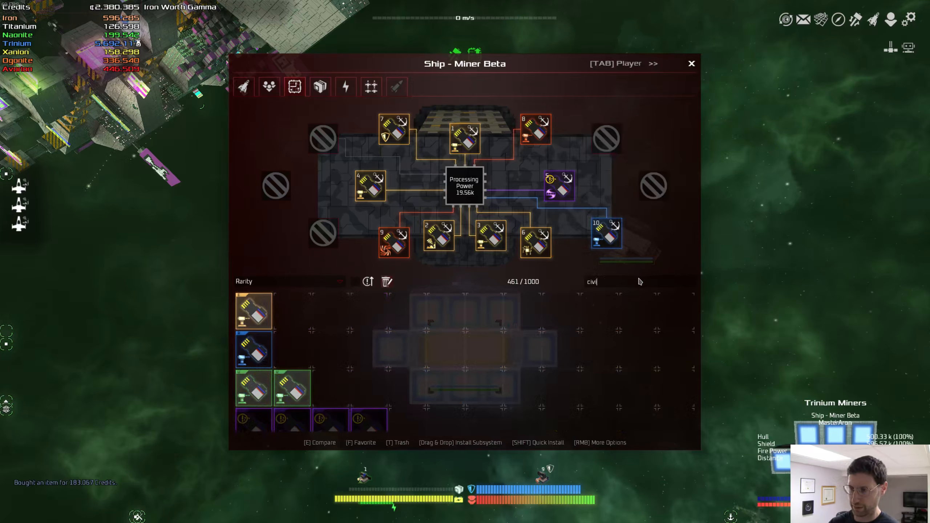
{"action": "mouse_move", "coordinate": [254, 311]}
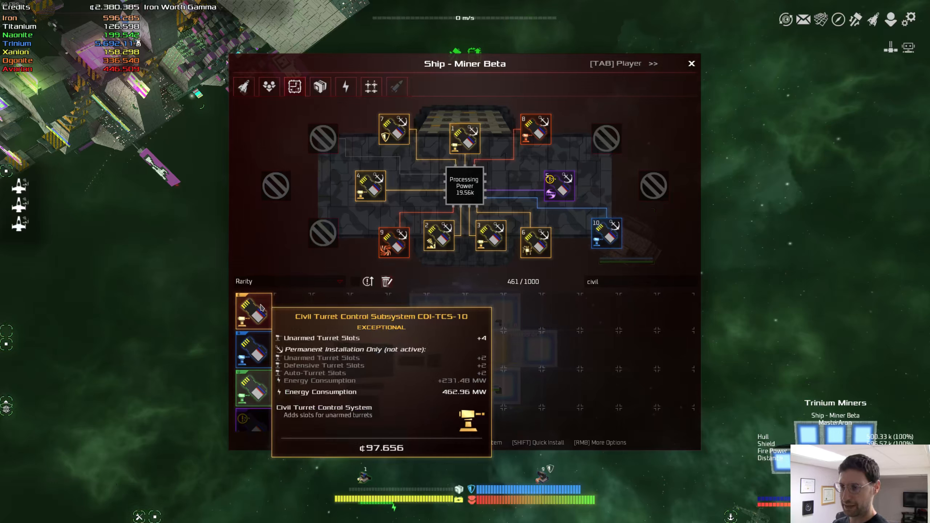
{"action": "mouse_move", "coordinate": [536, 131]}
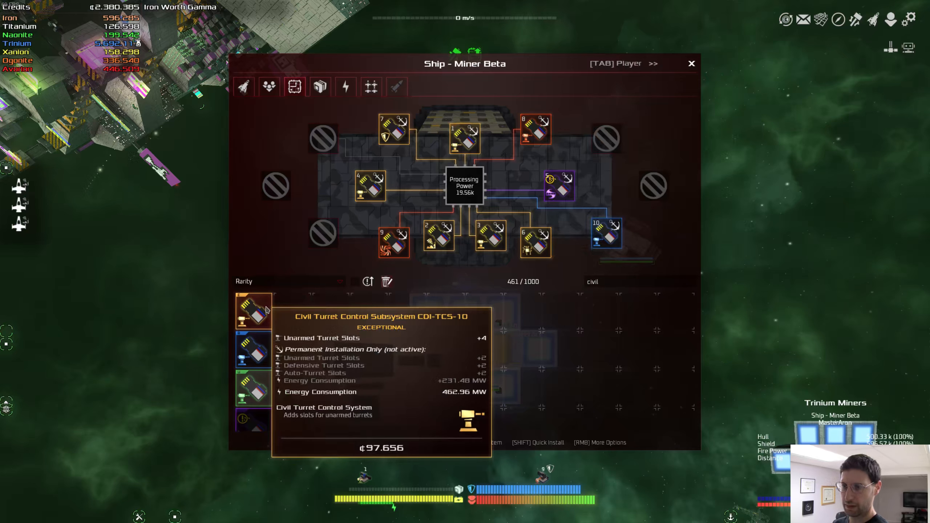
{"action": "mouse_move", "coordinate": [536, 130]}
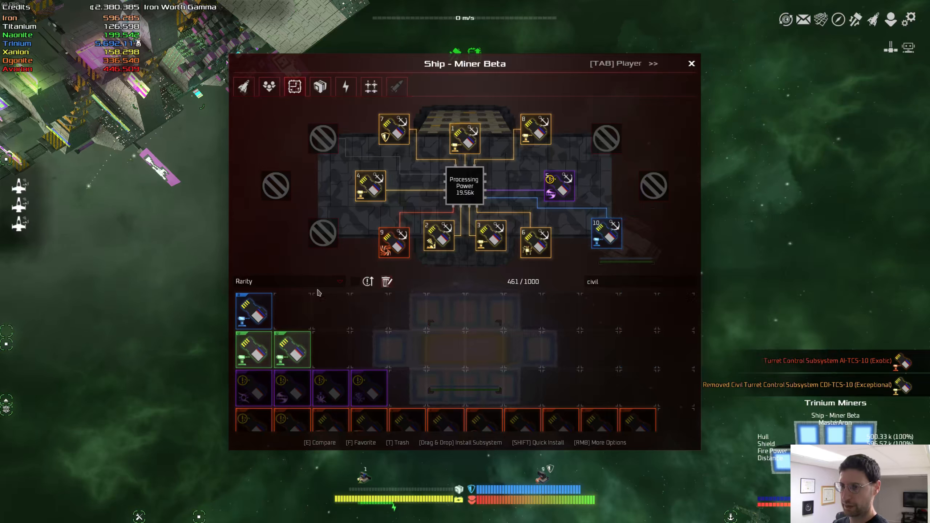
{"action": "mouse_move", "coordinate": [607, 233]}
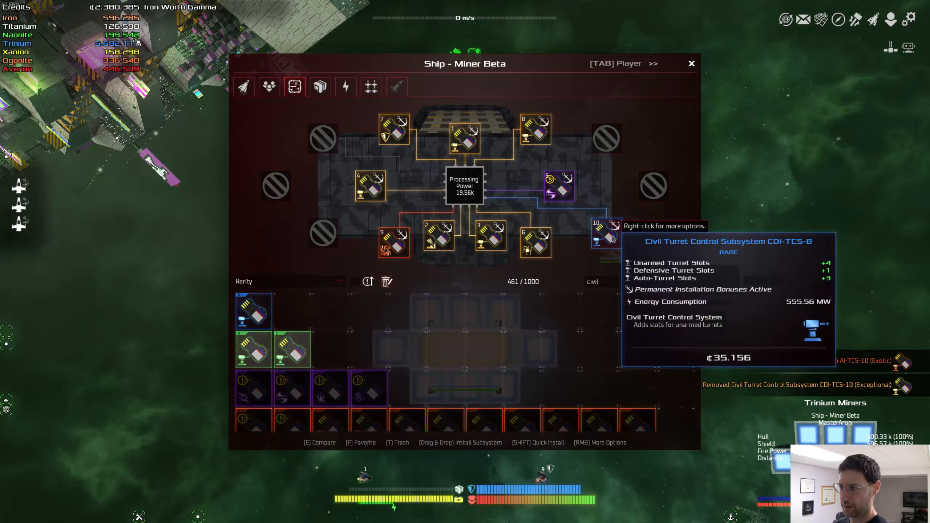
{"action": "mouse_move", "coordinate": [393, 242]}
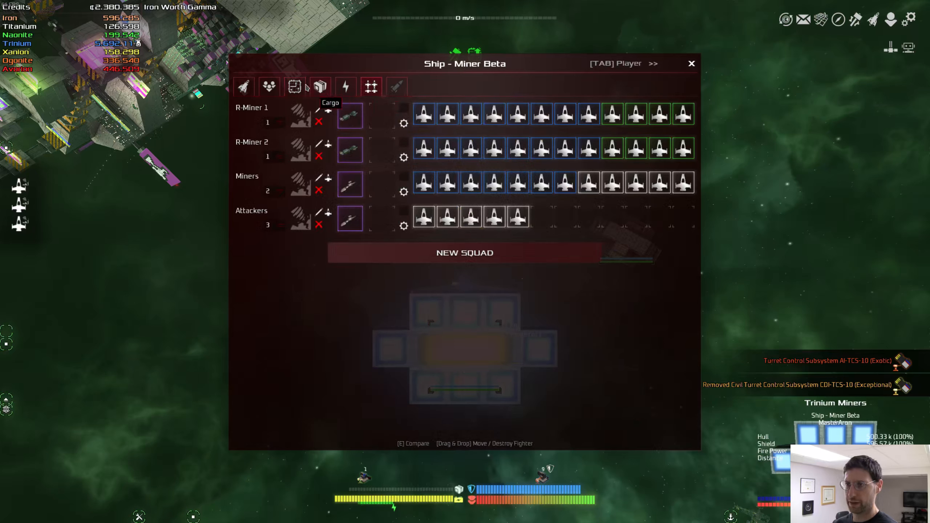
{"action": "left_click", "coordinate": [294, 87]}
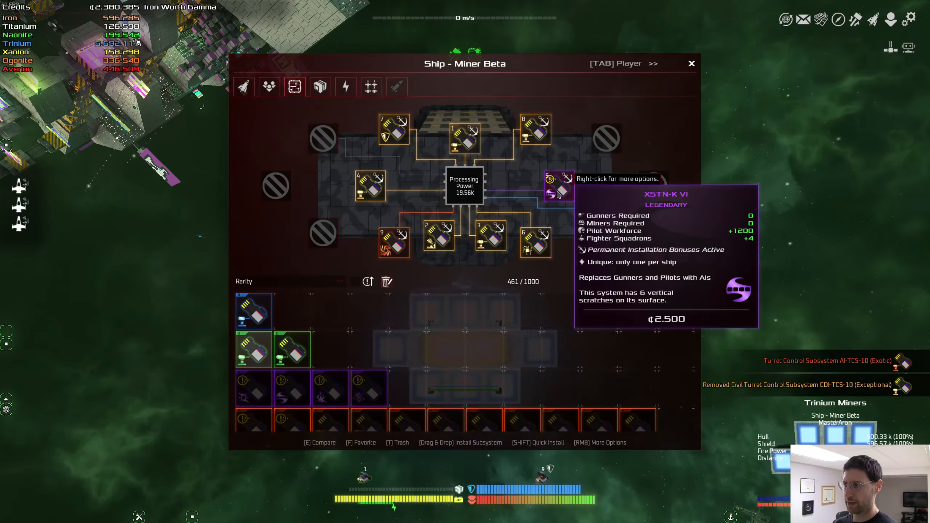
{"action": "left_click", "coordinate": [371, 86]}
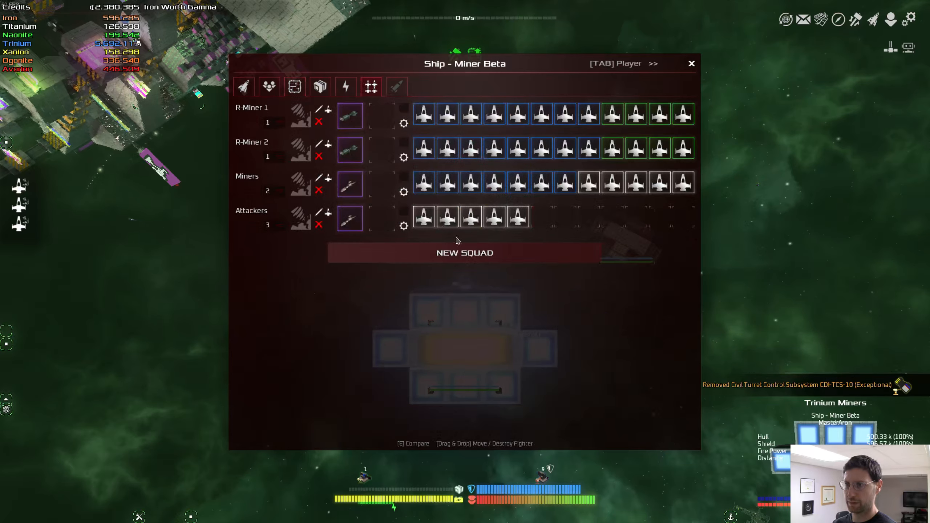
{"action": "mouse_move", "coordinate": [611, 149]}
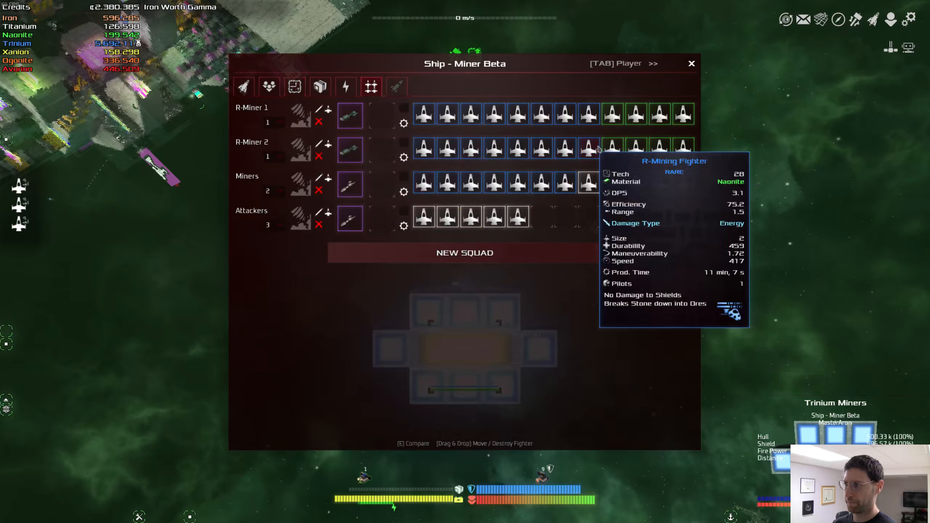
{"action": "mouse_move", "coordinate": [498, 240]}
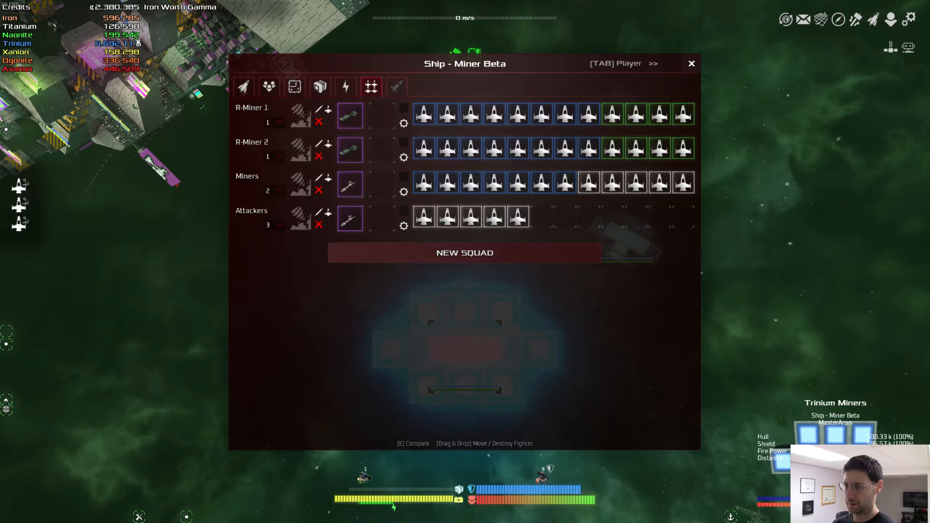
Step: Bring up the crew, cargo and fighter transfer window on its fighters view
{"action": "left_click", "coordinate": [691, 63]}
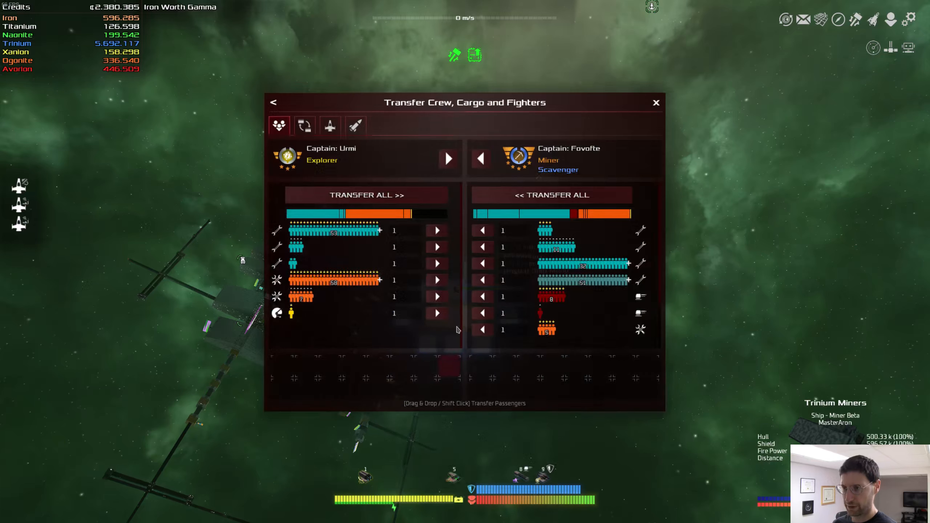
{"action": "left_click", "coordinate": [329, 126]}
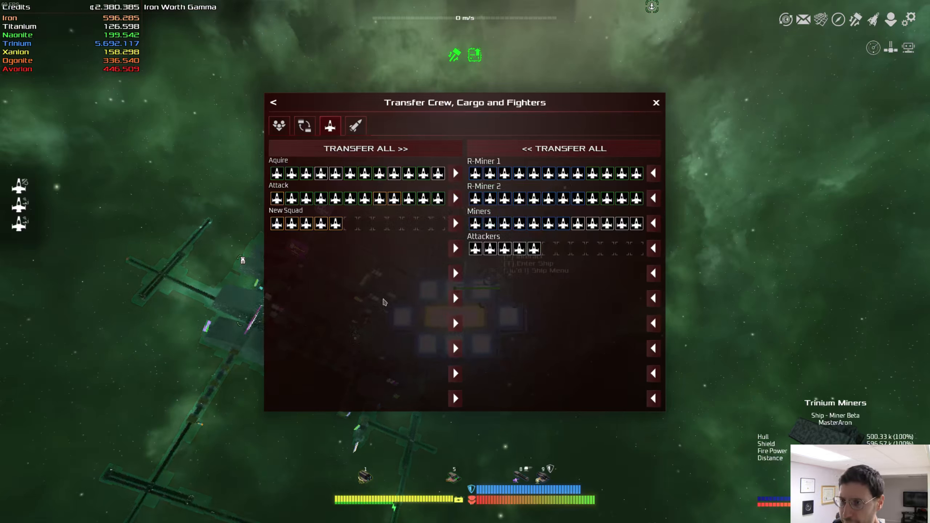
{"action": "mouse_move", "coordinate": [422, 199]}
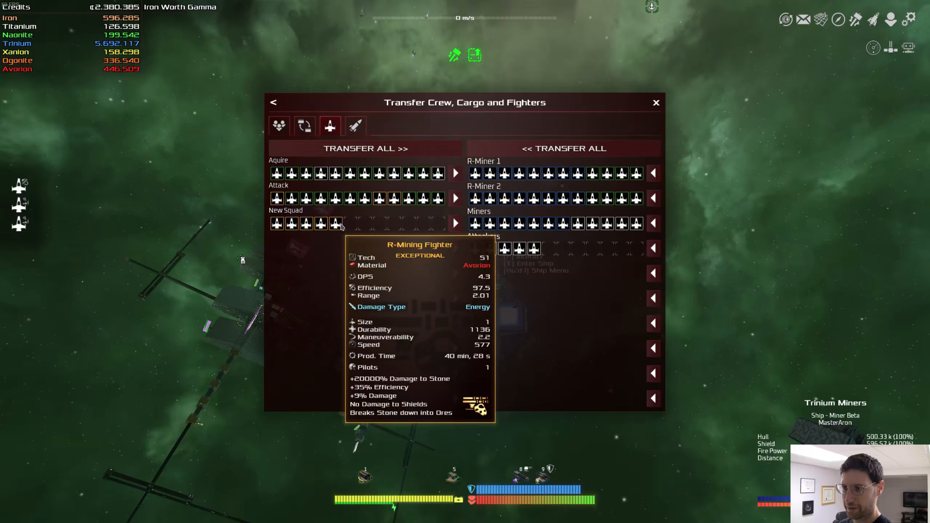
{"action": "mouse_move", "coordinate": [534, 248]}
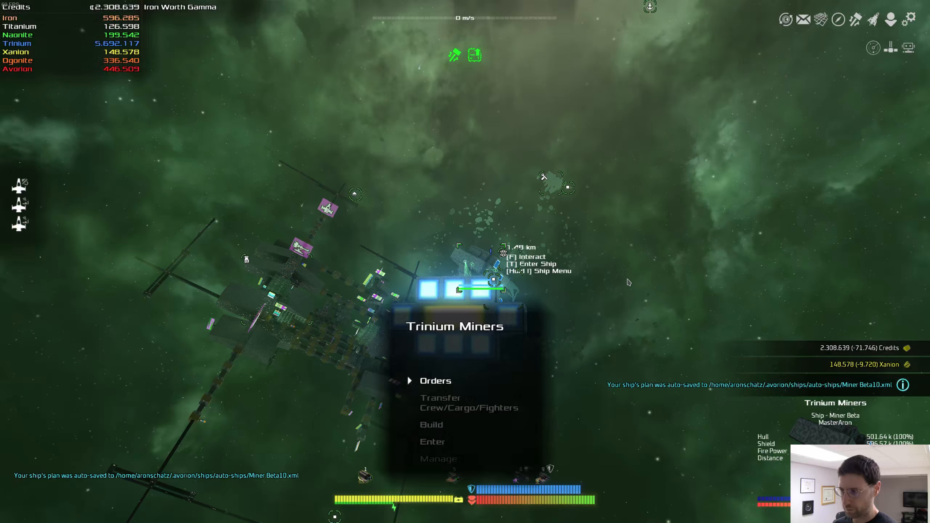
Step: Open the Transfer Crew/Cargo/Fighters window to move fighters between squads
{"action": "left_click", "coordinate": [468, 402]}
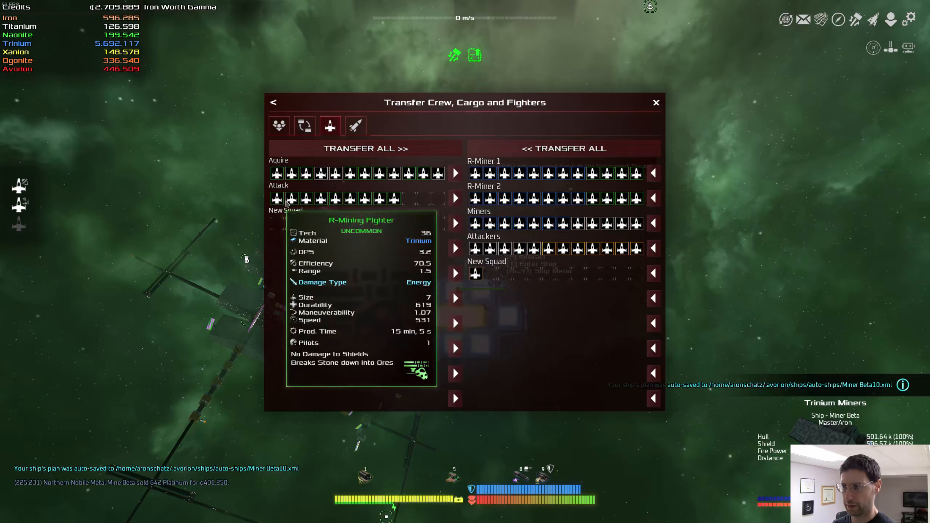
{"action": "mouse_move", "coordinate": [533, 198]}
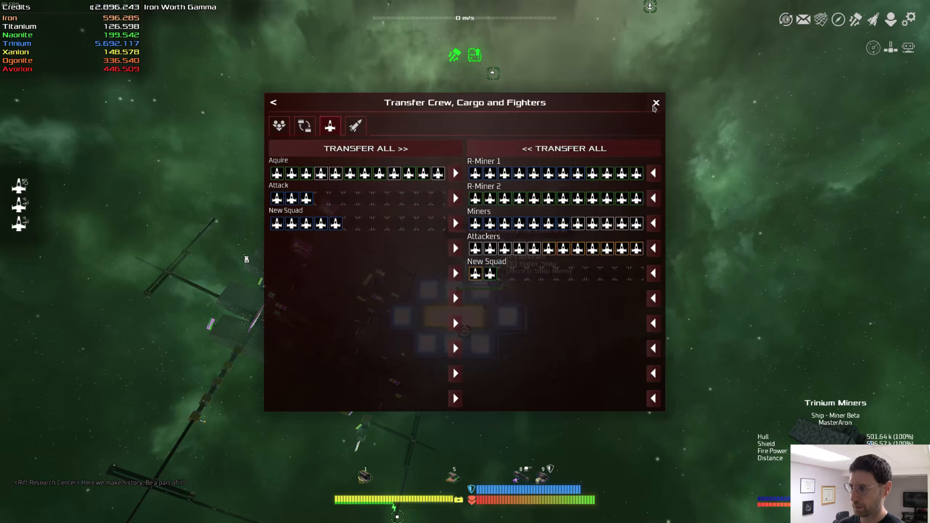
Step: Pick Miner Beta's mining area, uncheck Xanion, and start the 1.5-hour Trinium operation
{"action": "left_click", "coordinate": [655, 103]}
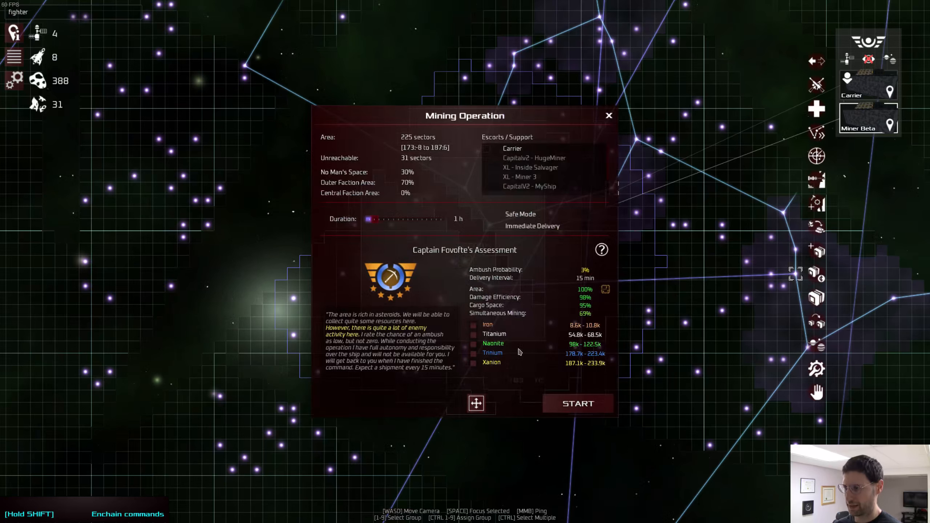
{"action": "mouse_move", "coordinate": [606, 290]}
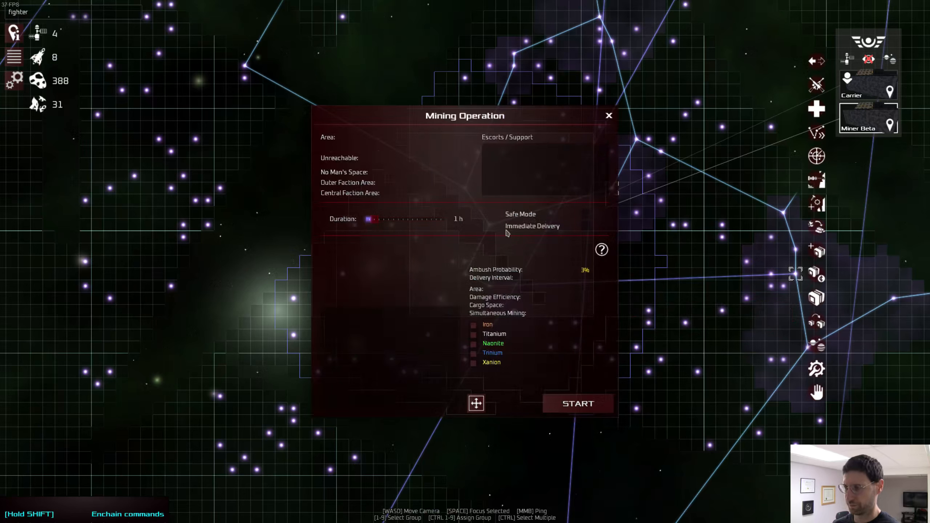
{"action": "left_click", "coordinate": [475, 404]}
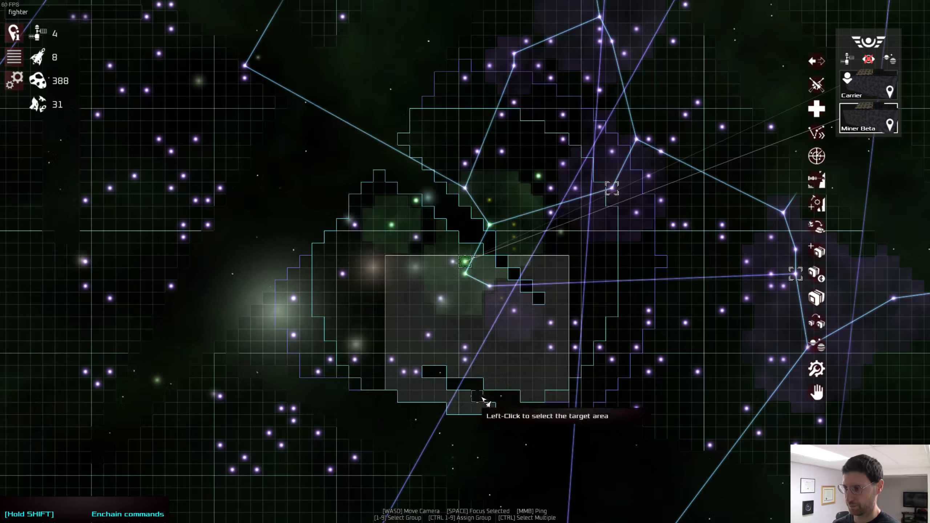
{"action": "left_click", "coordinate": [466, 264]}
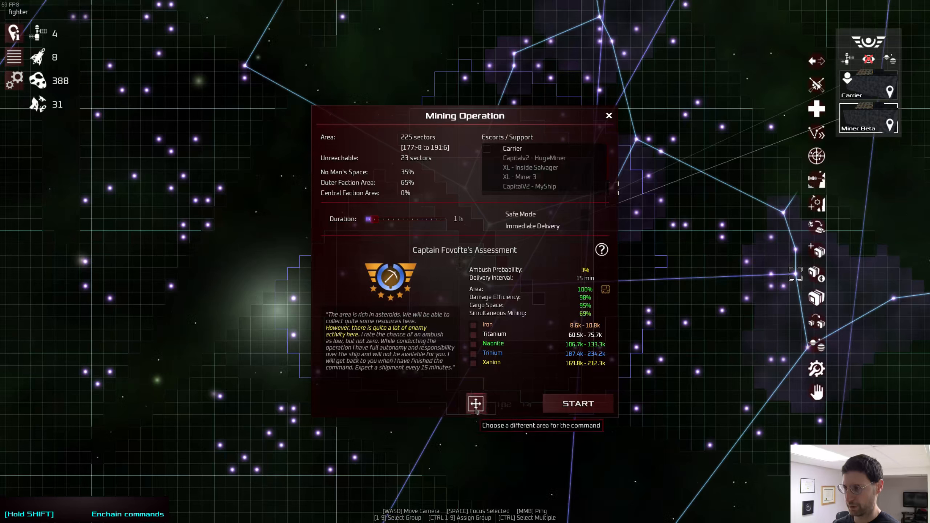
{"action": "left_click", "coordinate": [476, 404]}
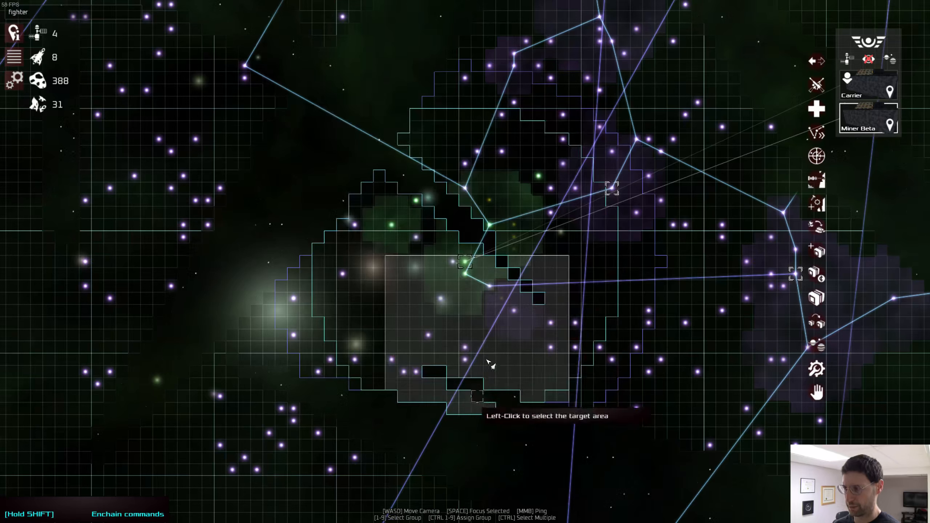
{"action": "left_click", "coordinate": [490, 364]}
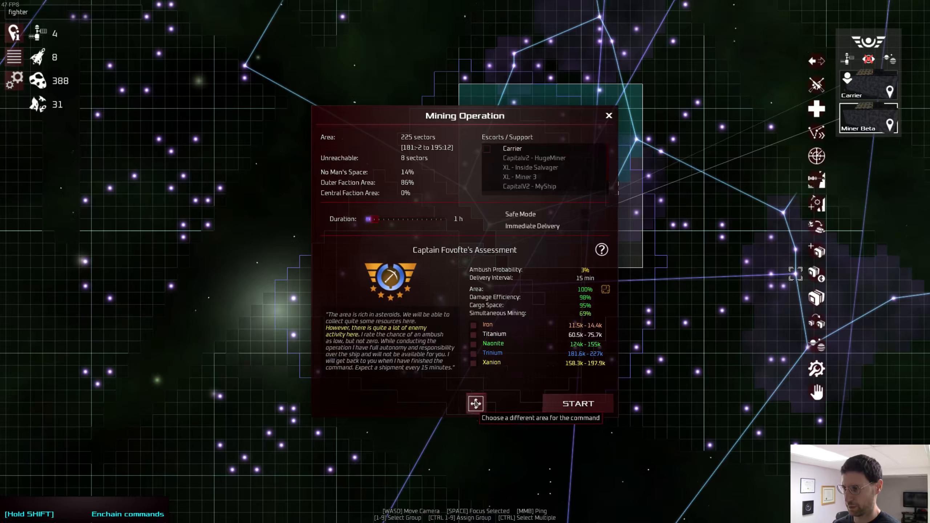
{"action": "left_click", "coordinate": [476, 403]}
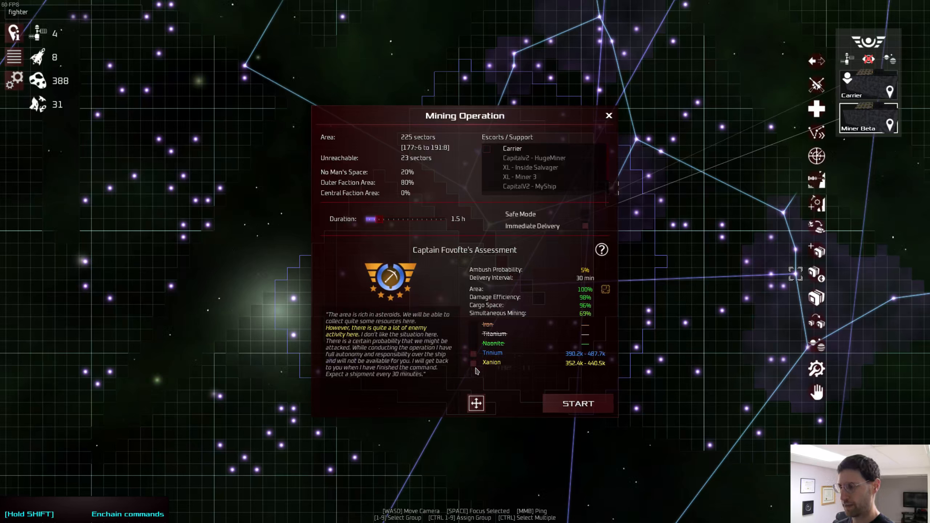
{"action": "left_click", "coordinate": [471, 362]}
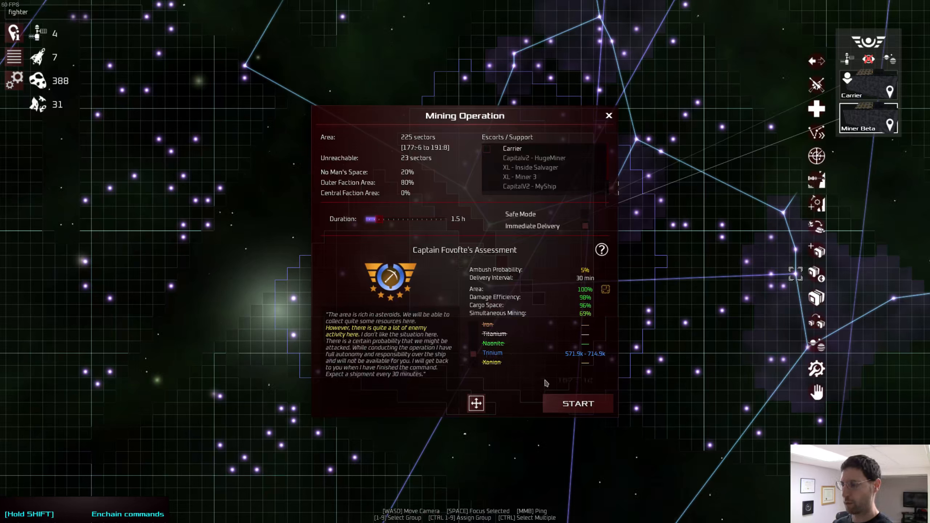
{"action": "mouse_move", "coordinate": [576, 403]}
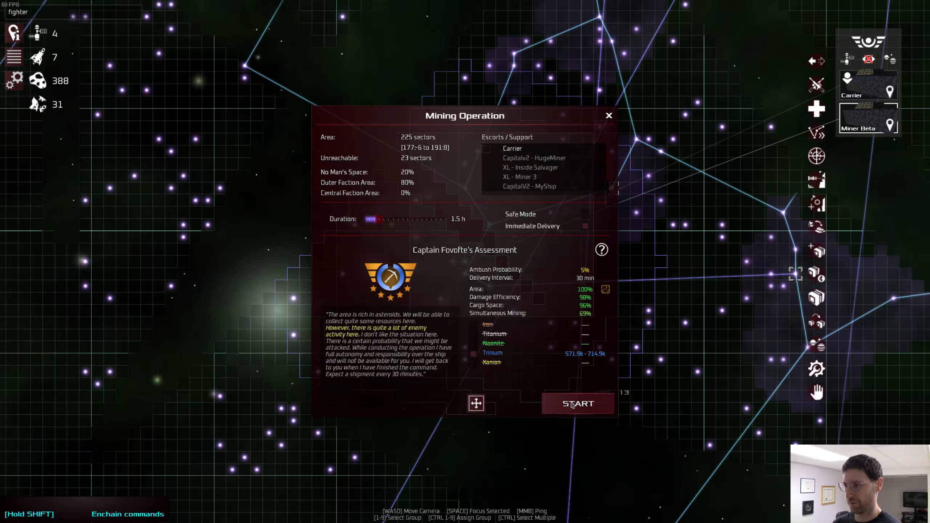
{"action": "left_click", "coordinate": [576, 404]}
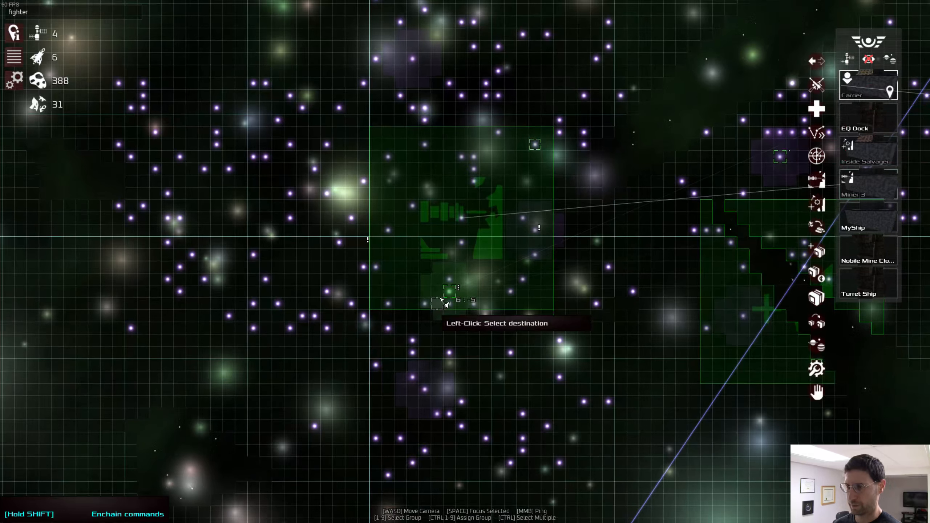
Step: Set sector 7:-4 as the destination and start the travel order
{"action": "left_click", "coordinate": [442, 302]}
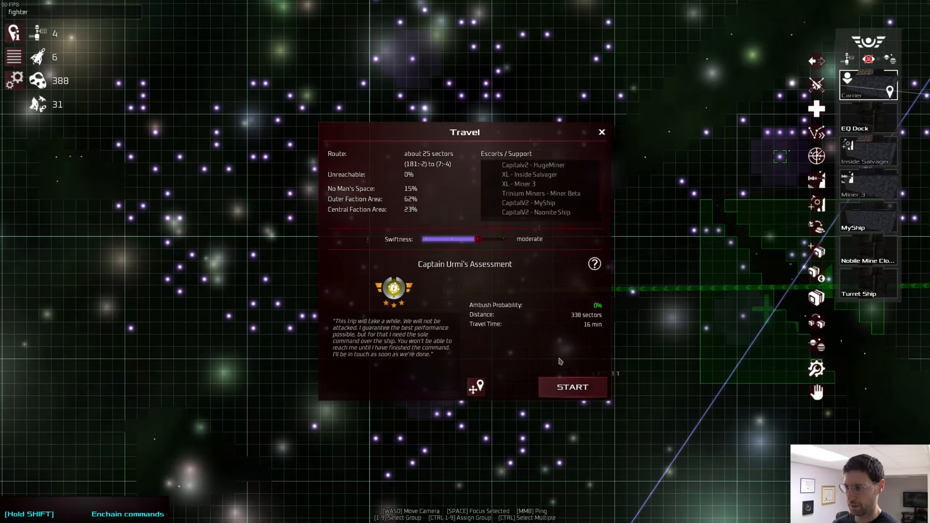
{"action": "left_click", "coordinate": [571, 387]}
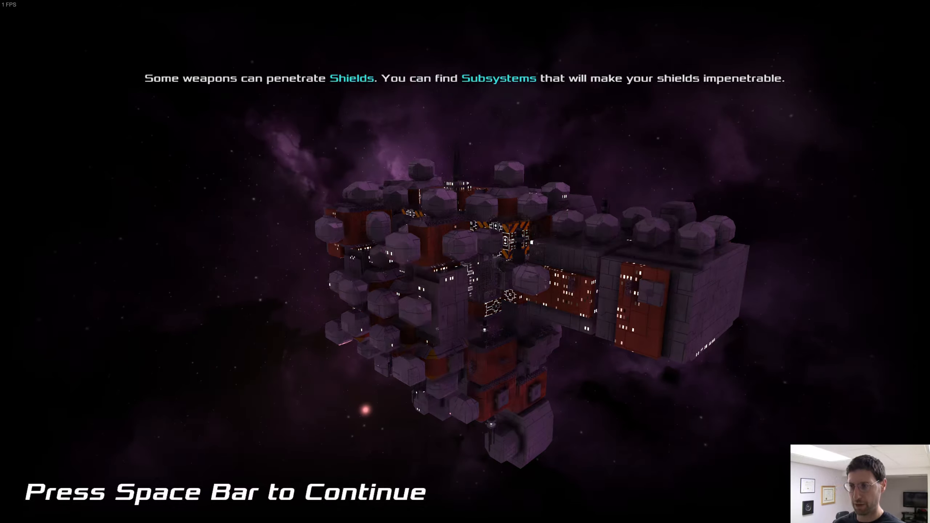
Step: Enter sector 7:-4, browse the dock's fighters and turrets, then close the shop
{"action": "key", "text": "space"}
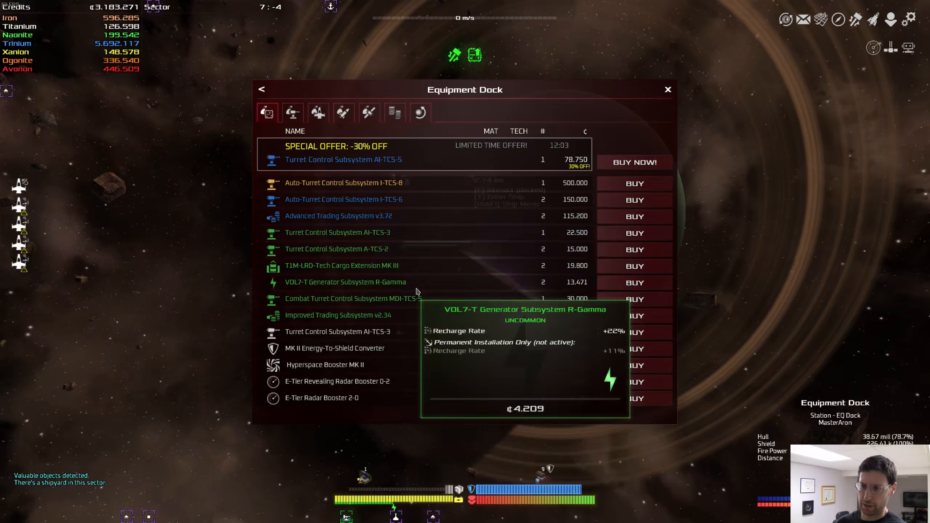
{"action": "left_click", "coordinate": [317, 112]}
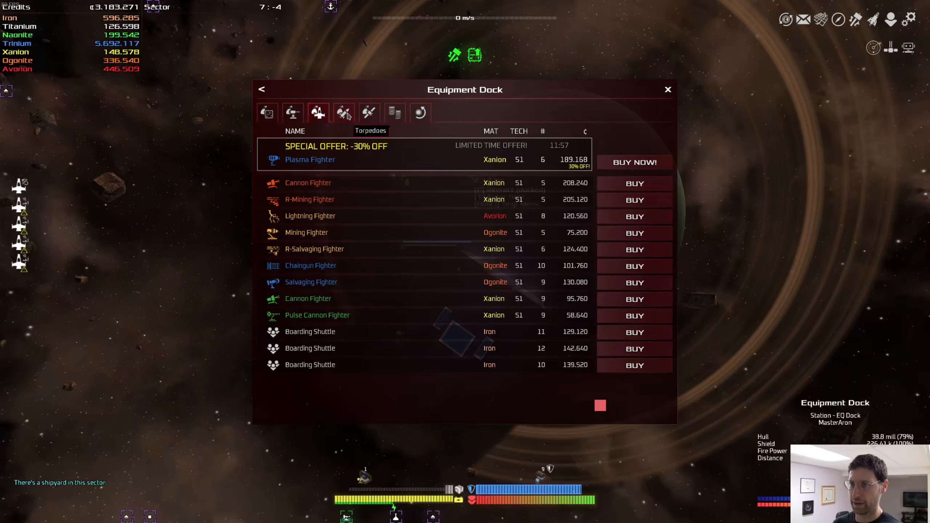
{"action": "left_click", "coordinate": [292, 112]}
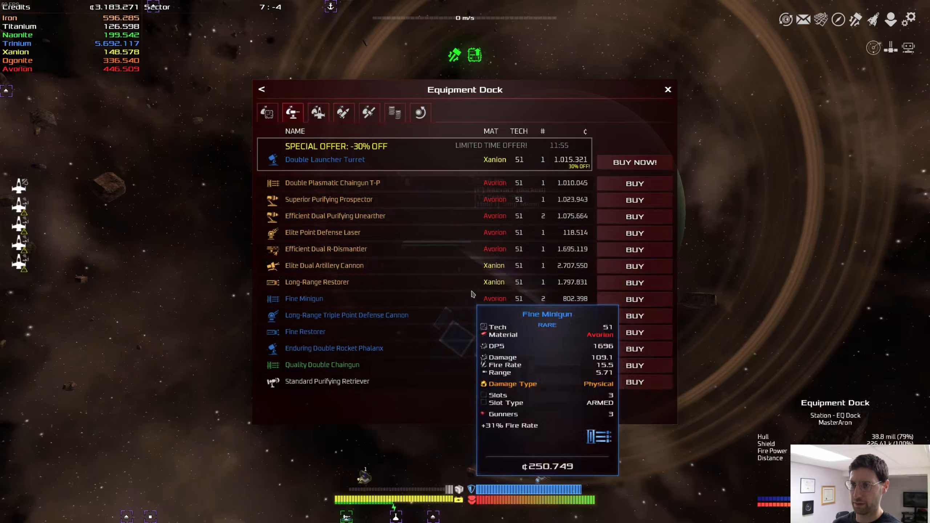
{"action": "left_click", "coordinate": [668, 90]}
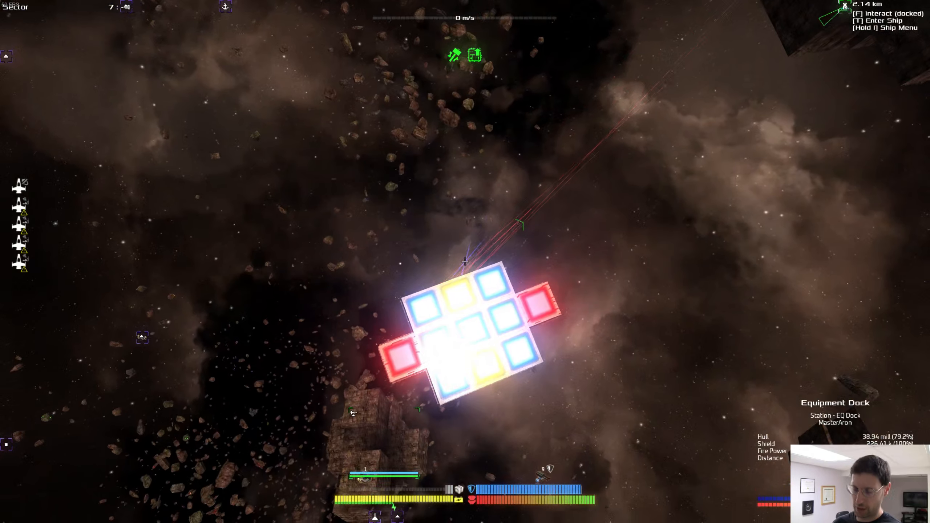
Step: Glance at the inventory, then reopen the Equipment Dock's Trade Equipment shop
{"action": "key", "text": "i"}
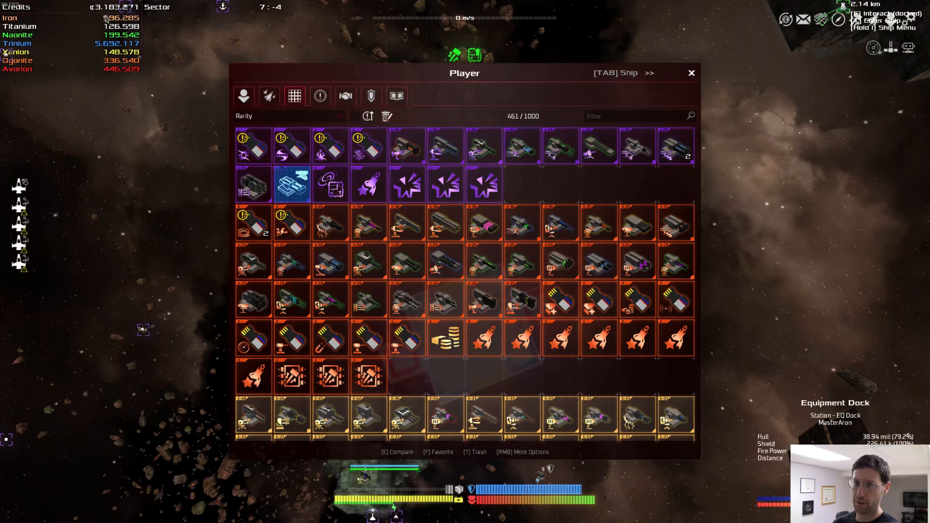
{"action": "left_click", "coordinate": [691, 72]}
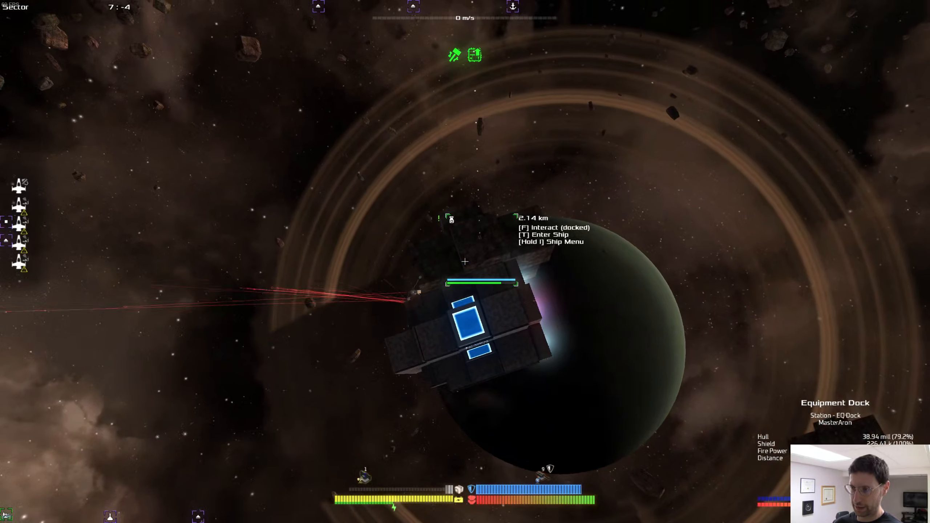
{"action": "key", "text": "f"}
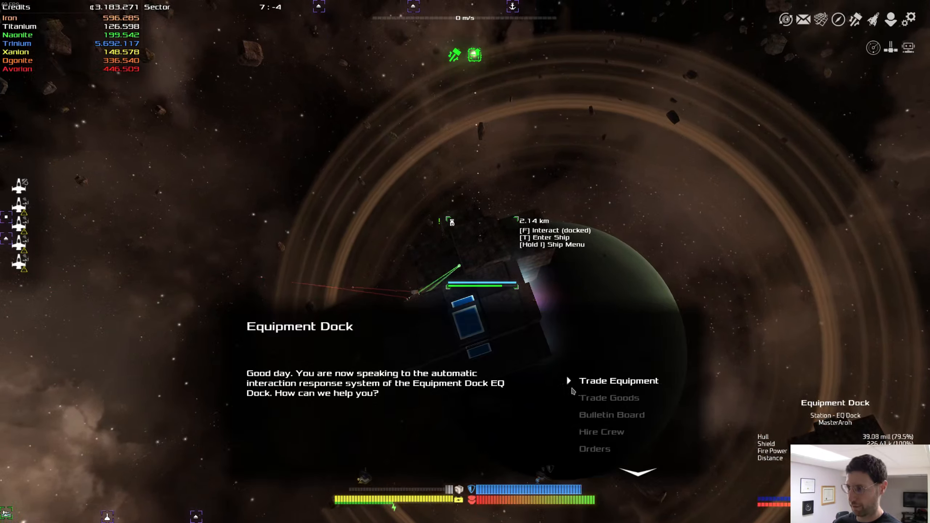
{"action": "left_click", "coordinate": [618, 381]}
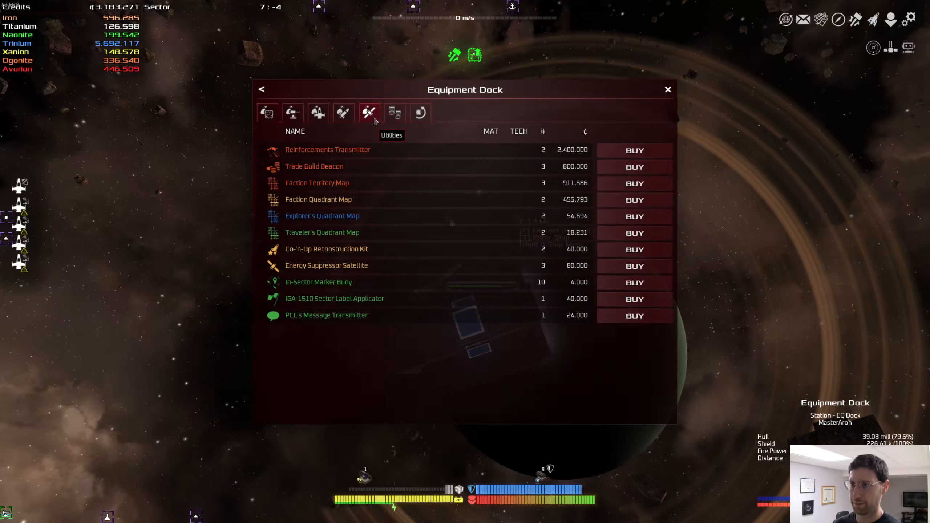
Step: Switch to selling and sell the Shadow Injector HD-86 subsystem
{"action": "left_click", "coordinate": [394, 113]}
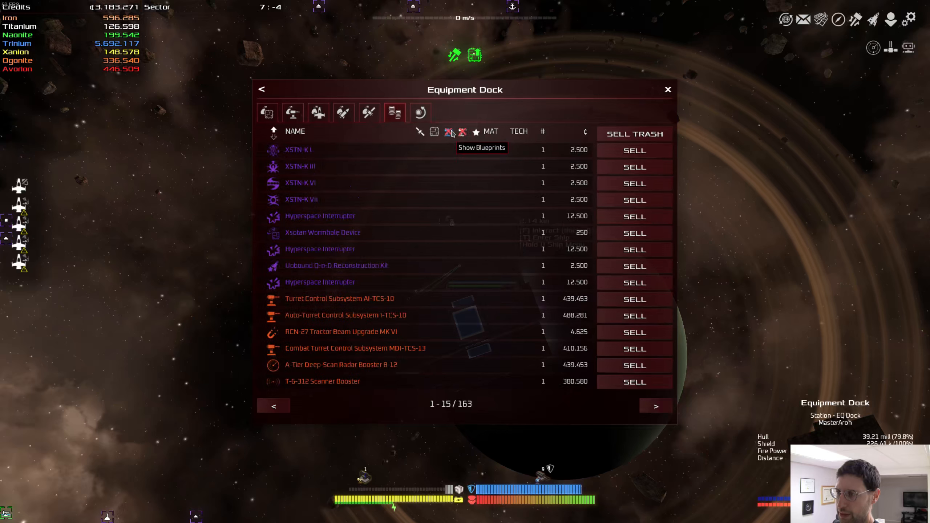
{"action": "mouse_move", "coordinate": [301, 166]}
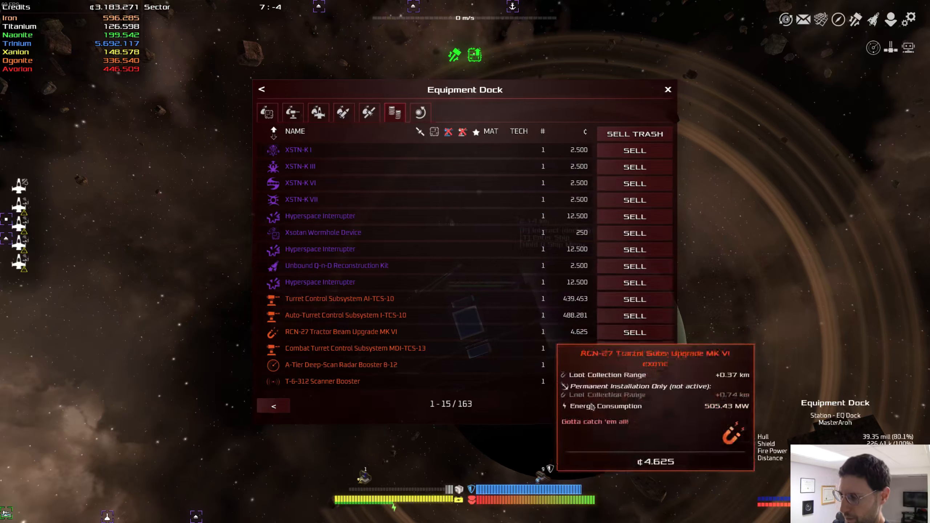
{"action": "left_click", "coordinate": [655, 406]}
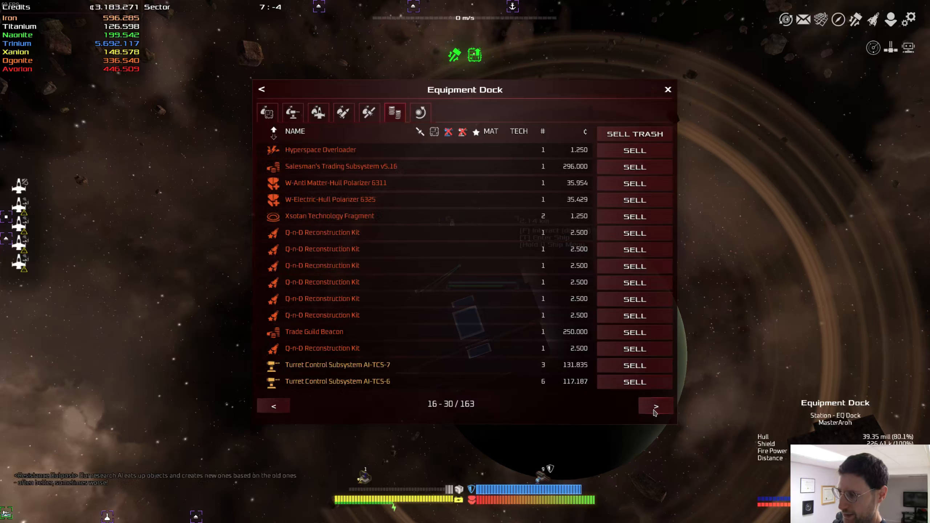
{"action": "left_click", "coordinate": [655, 406]}
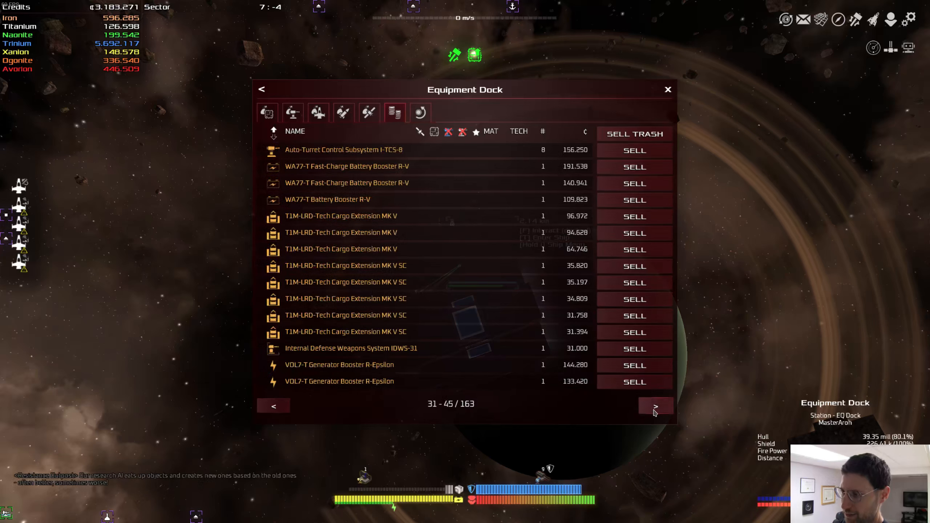
{"action": "left_click", "coordinate": [655, 406]}
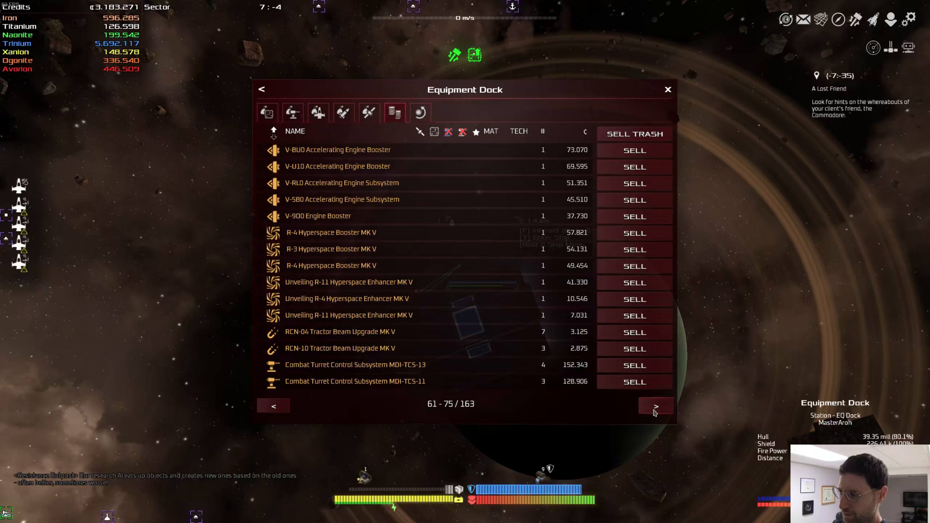
{"action": "left_click", "coordinate": [655, 406]}
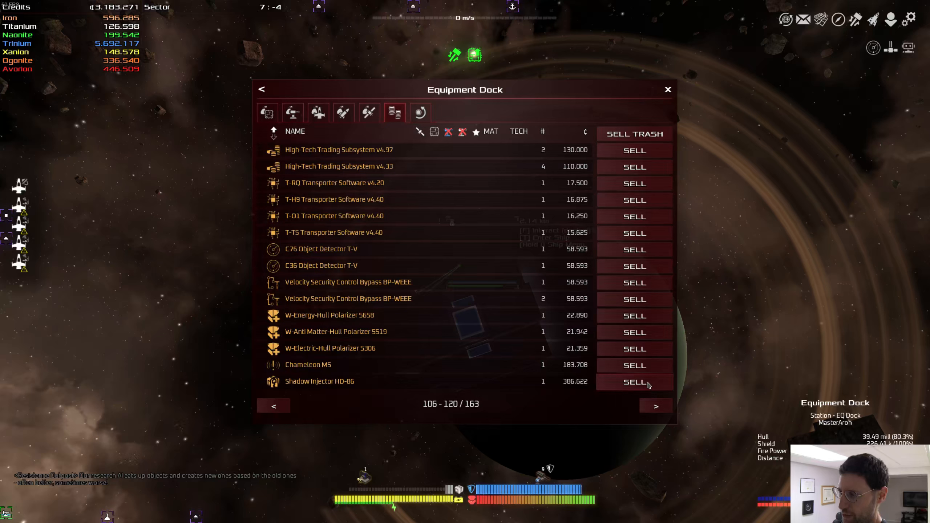
{"action": "left_click", "coordinate": [634, 382]}
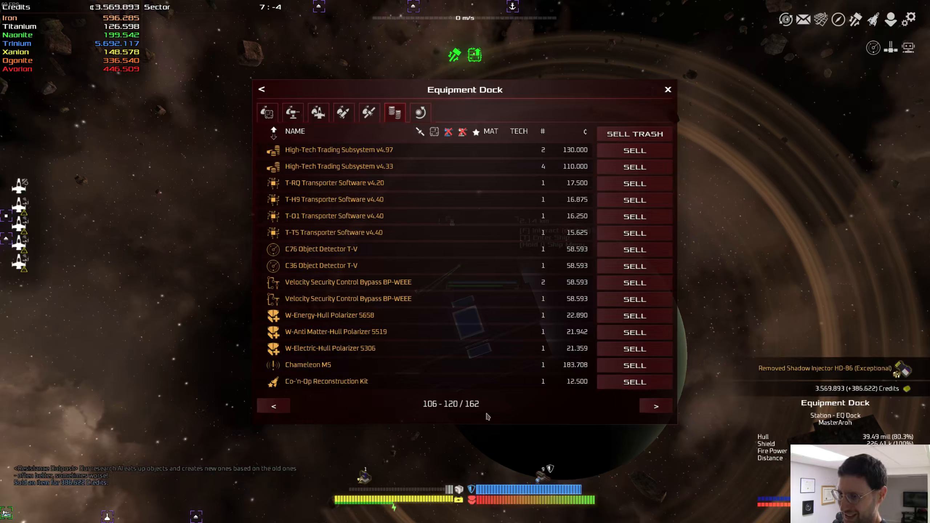
Step: Sell the Mk. I CSD 'Sphinx' L3 subsystem and bring up the turret sell list
{"action": "left_click", "coordinate": [273, 406]}
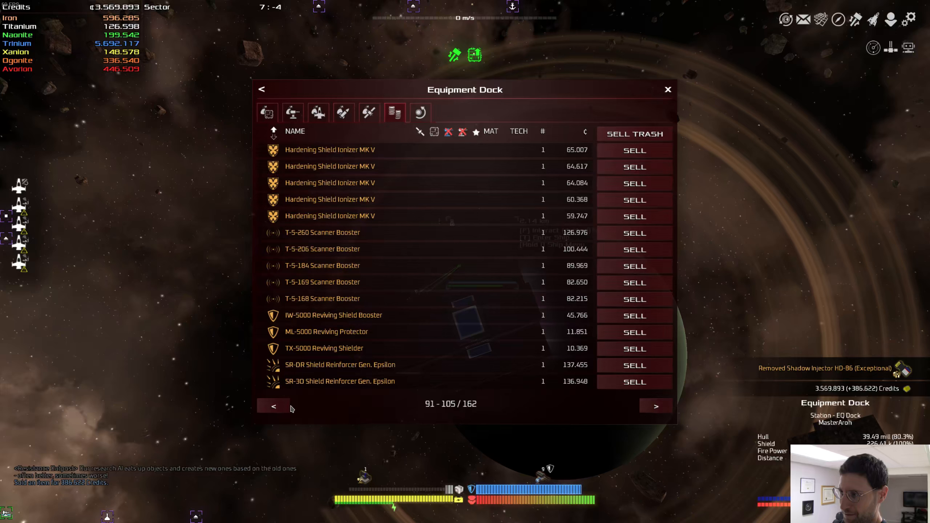
{"action": "left_click", "coordinate": [273, 406]}
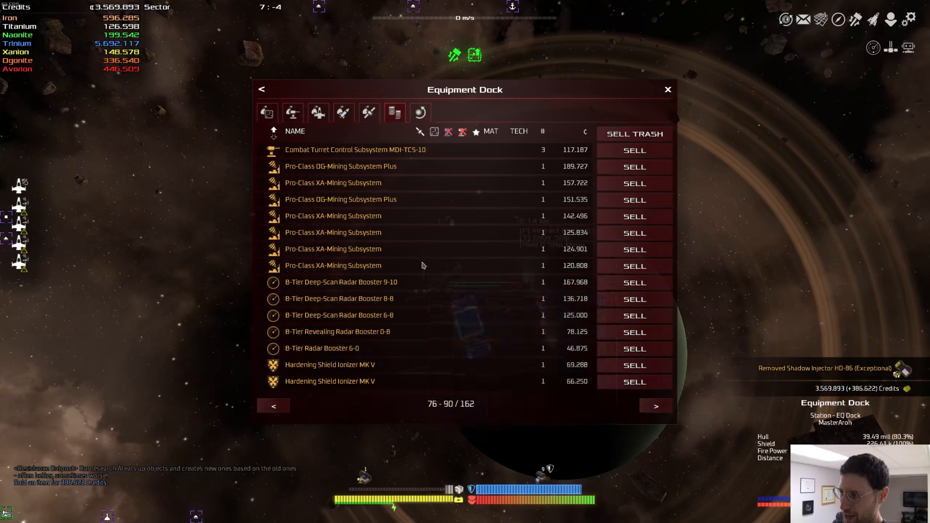
{"action": "left_click", "coordinate": [655, 406]}
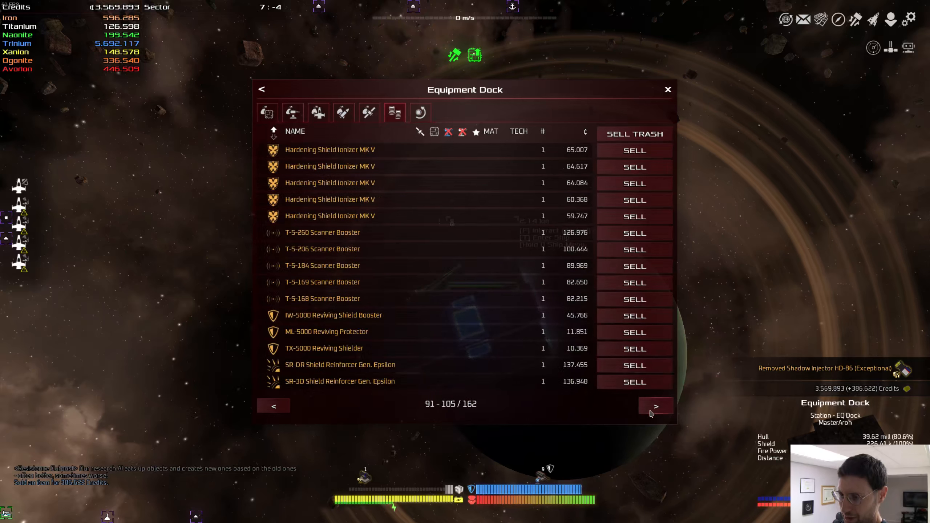
{"action": "left_click", "coordinate": [655, 406]}
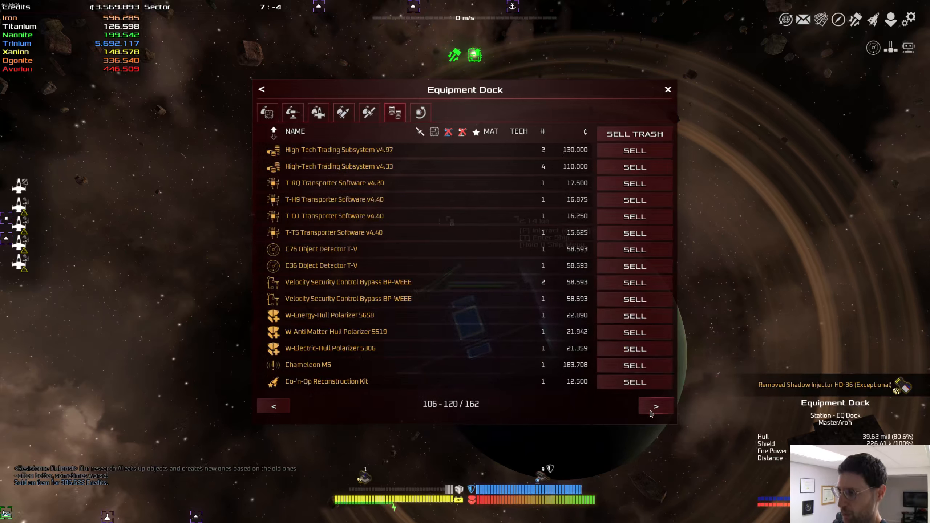
{"action": "left_click", "coordinate": [655, 406]}
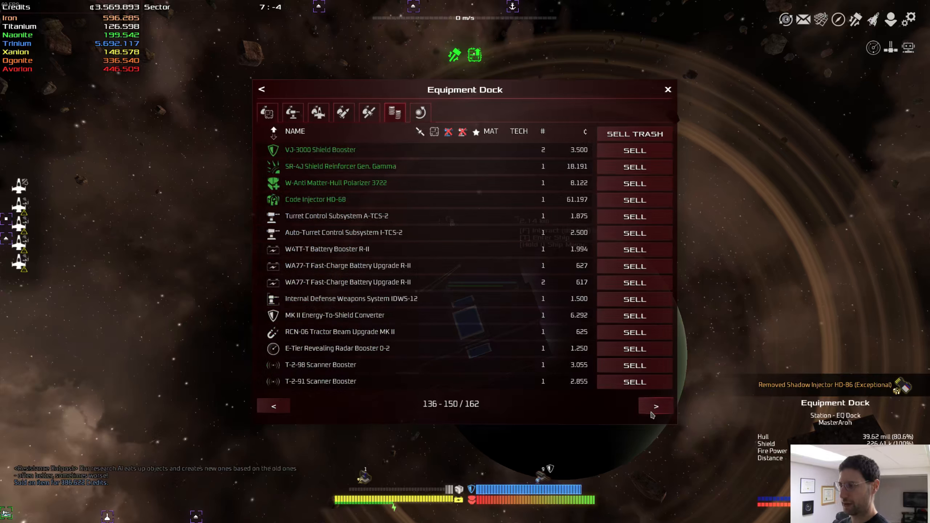
{"action": "left_click", "coordinate": [656, 407]}
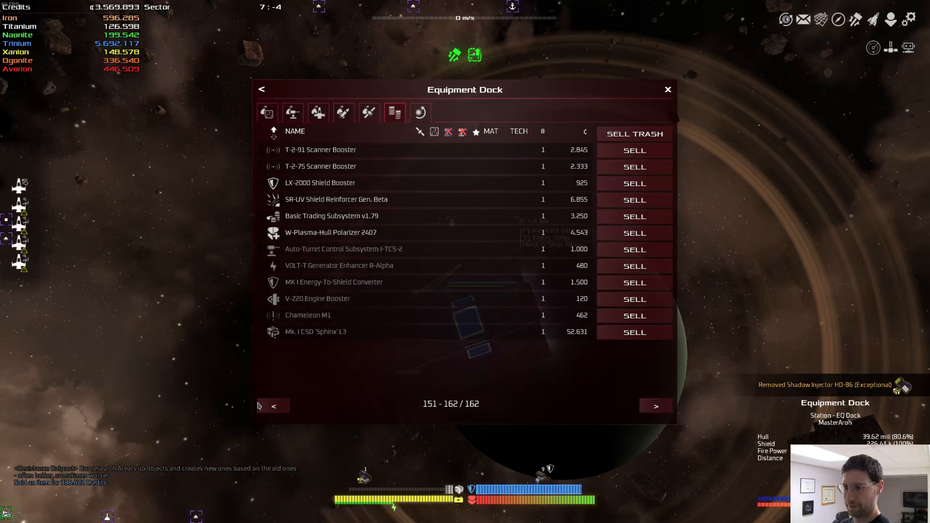
{"action": "left_click", "coordinate": [634, 332]}
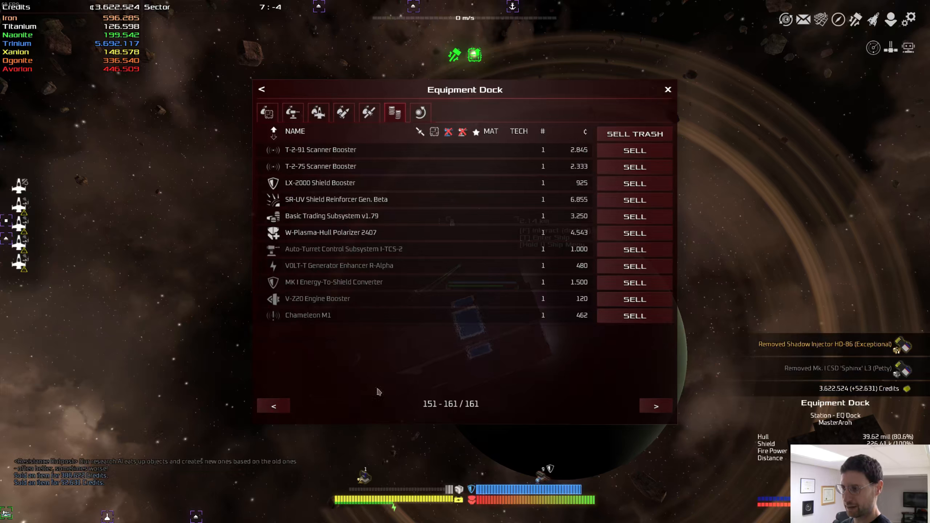
{"action": "left_click", "coordinate": [273, 406]}
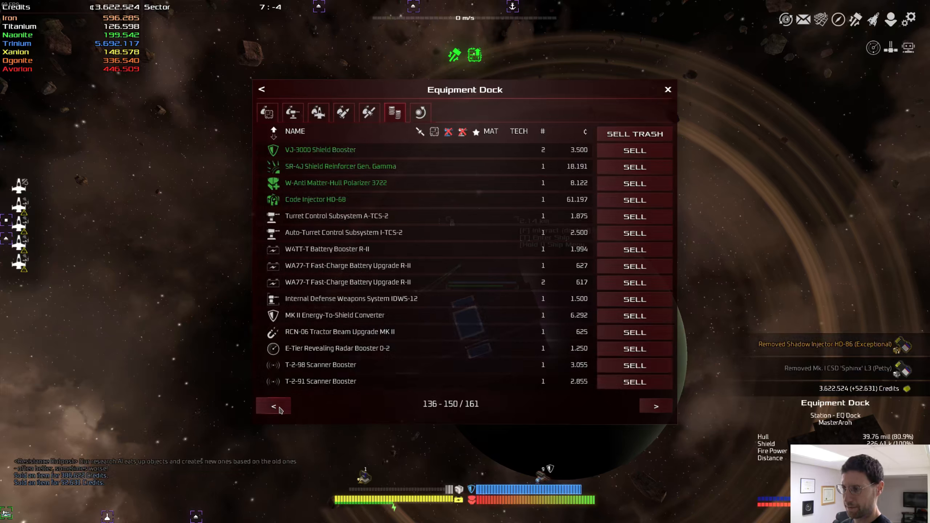
{"action": "left_click", "coordinate": [273, 406]}
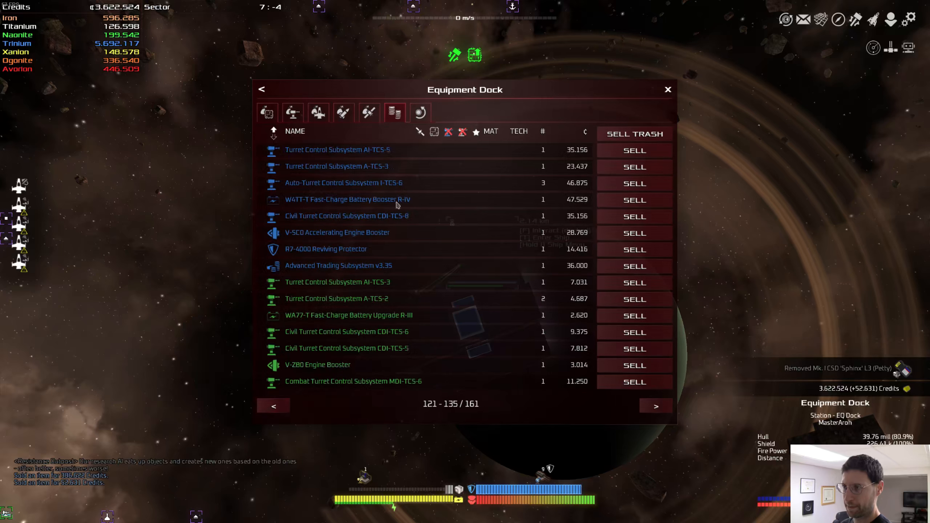
{"action": "left_click", "coordinate": [433, 131]}
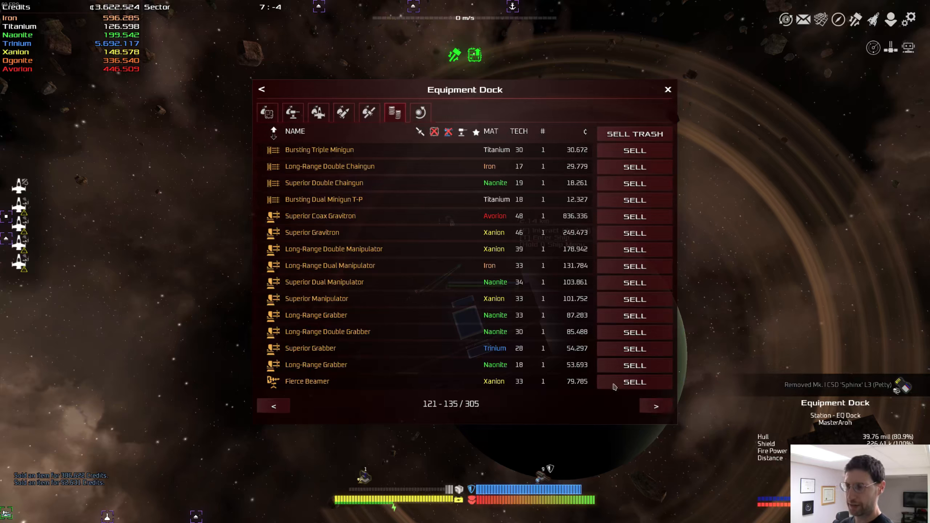
{"action": "mouse_move", "coordinate": [330, 265]}
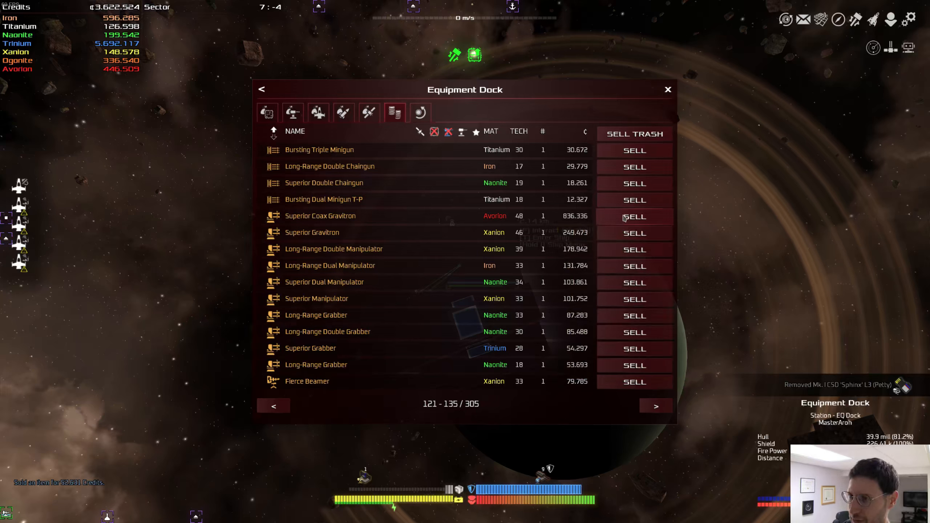
{"action": "left_click", "coordinate": [274, 406]}
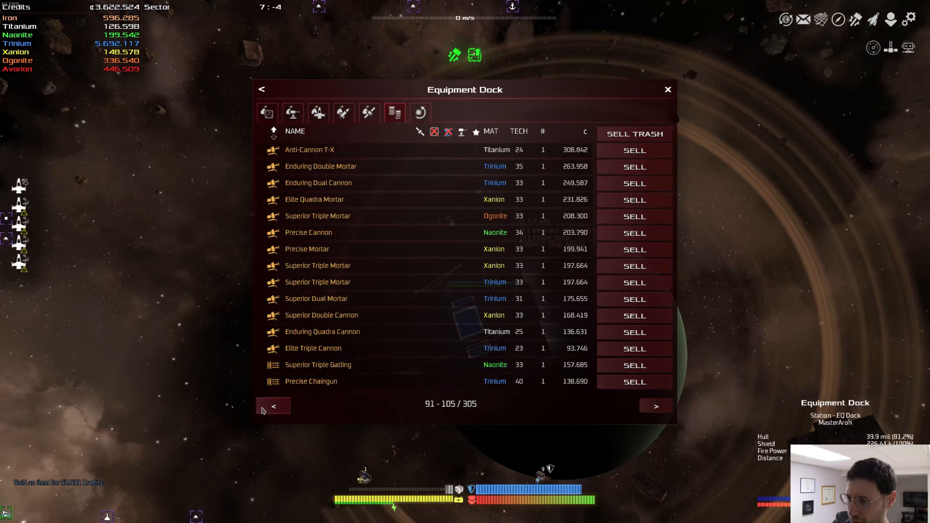
{"action": "left_click", "coordinate": [274, 406]}
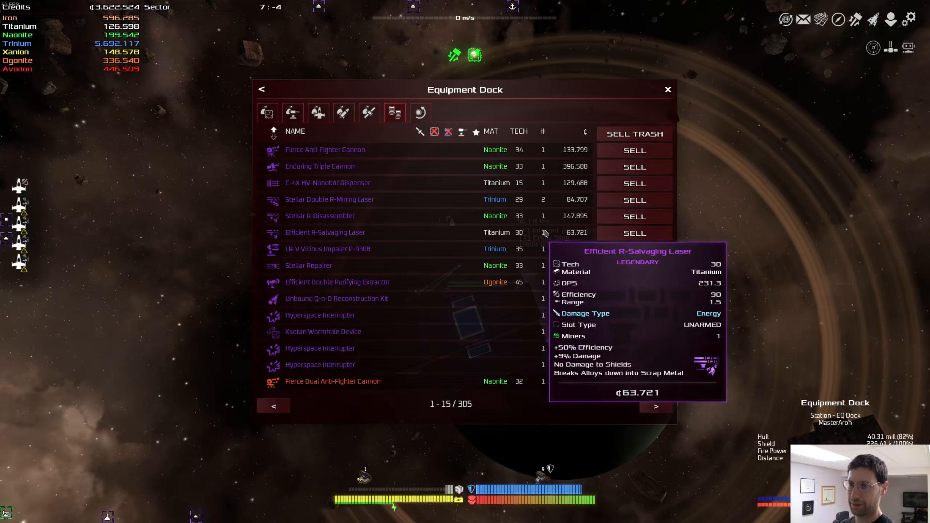
{"action": "mouse_move", "coordinate": [546, 215]}
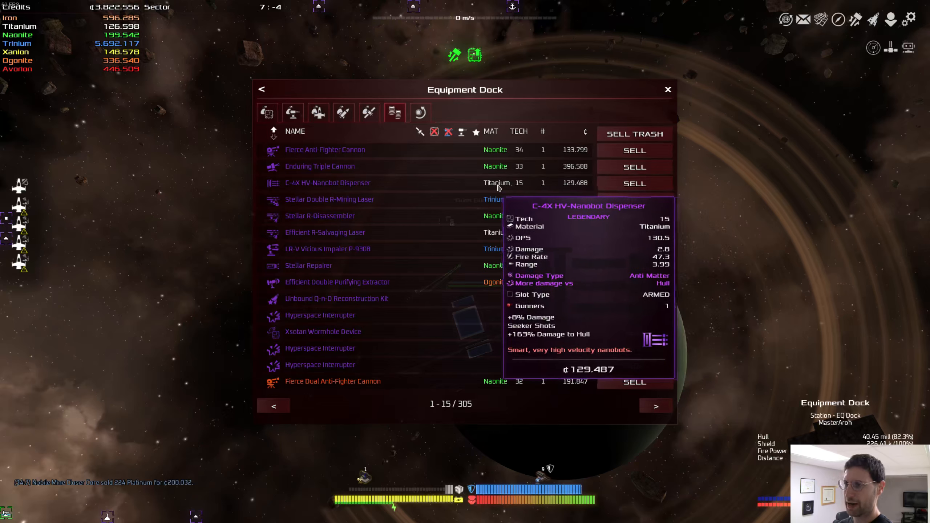
{"action": "mouse_move", "coordinate": [507, 166]}
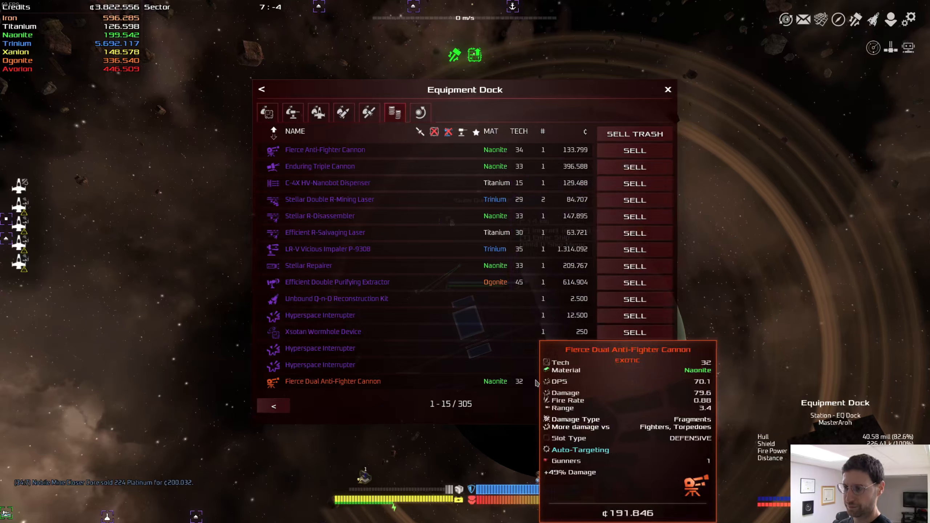
{"action": "left_click", "coordinate": [656, 406]}
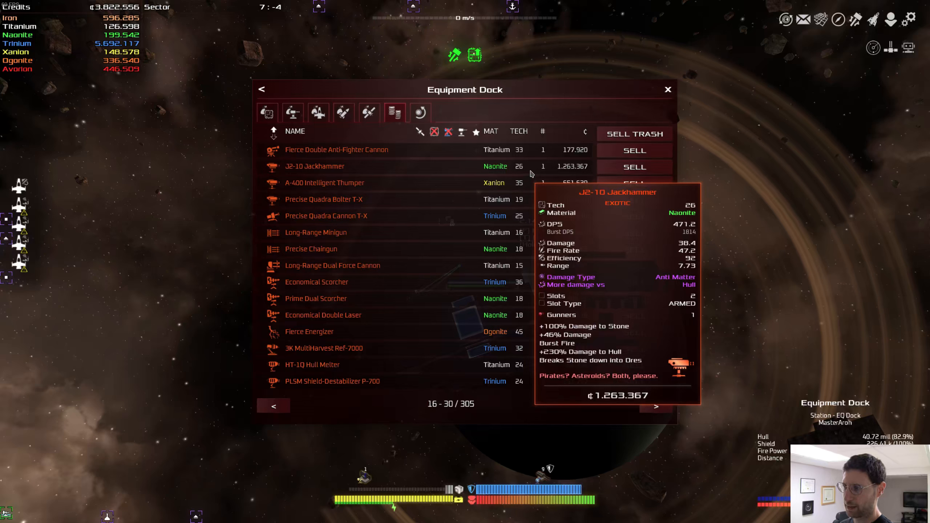
{"action": "mouse_move", "coordinate": [639, 397]}
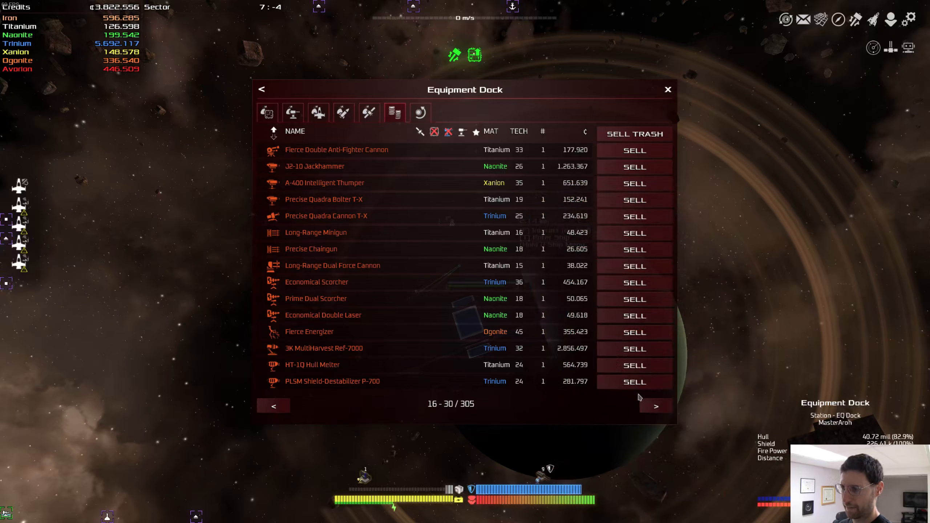
{"action": "mouse_move", "coordinate": [324, 348]}
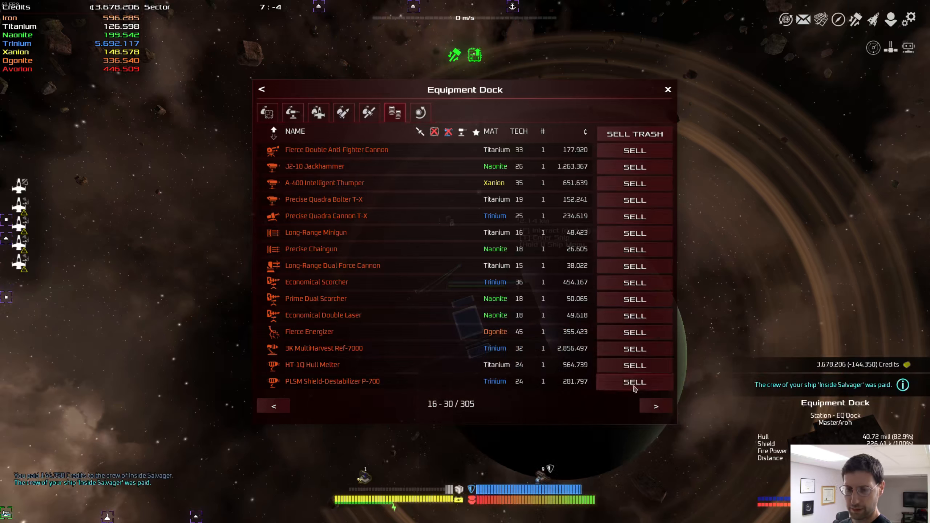
{"action": "left_click", "coordinate": [655, 407]}
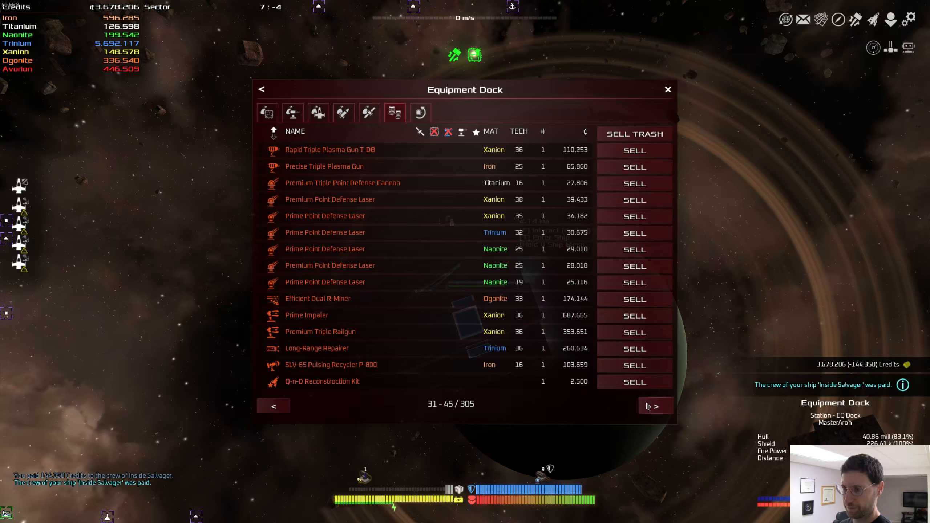
{"action": "left_click", "coordinate": [655, 406]}
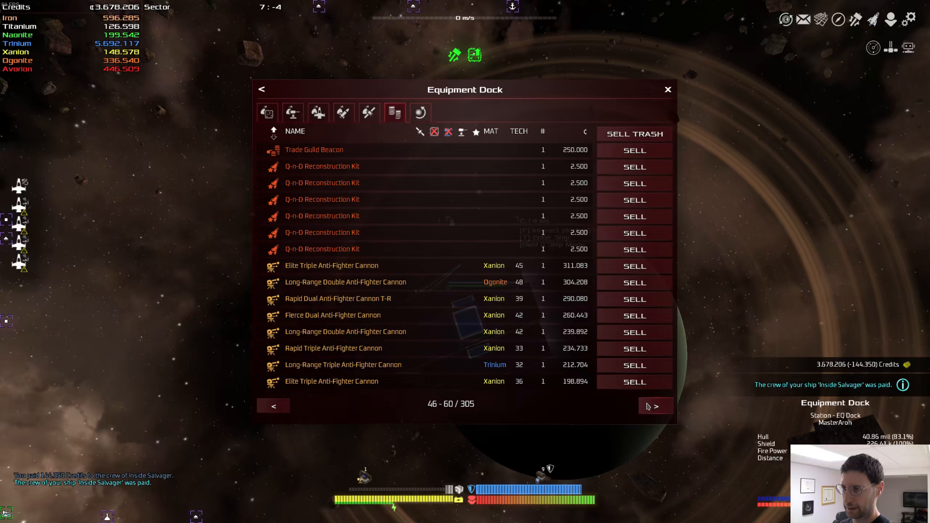
{"action": "left_click", "coordinate": [655, 406]}
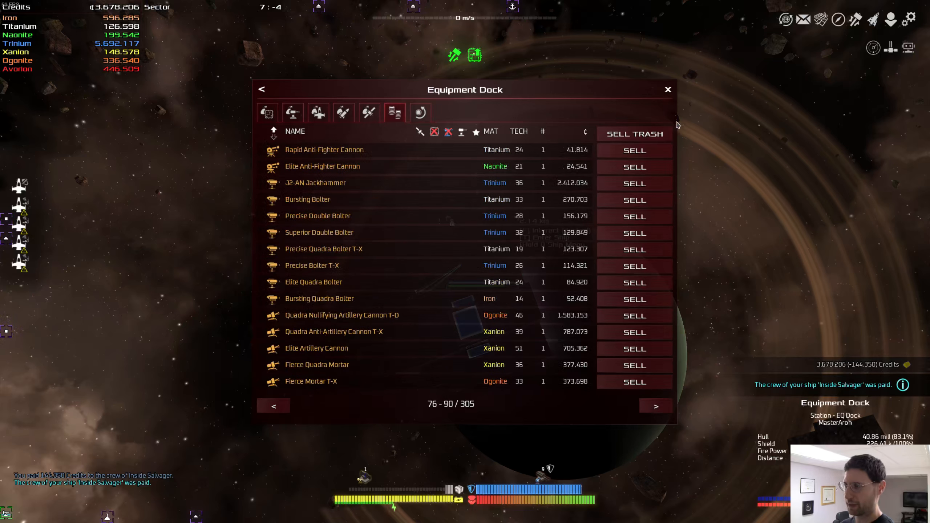
Step: Close the Equipment Dock and hyperspace-jump to Frontier of Balance, skipping the loading tips
{"action": "left_click", "coordinate": [668, 89]}
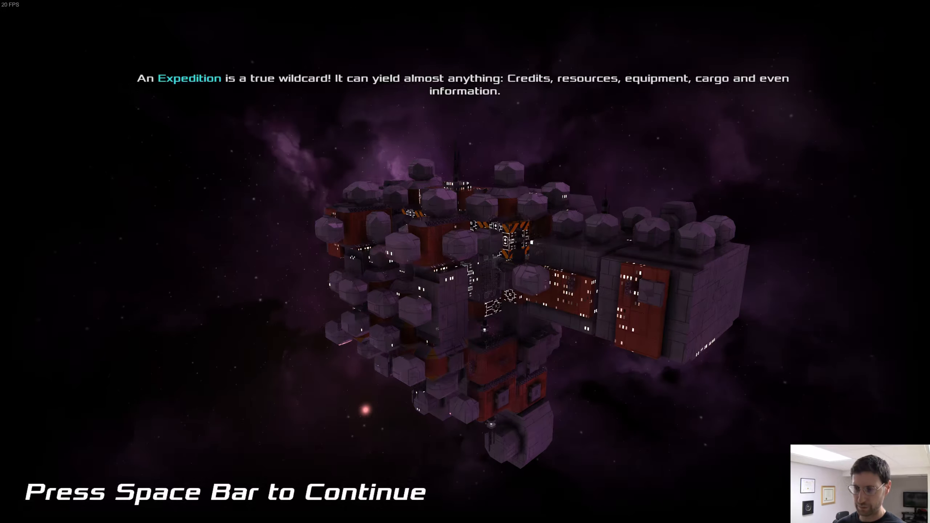
{"action": "key", "text": "space"}
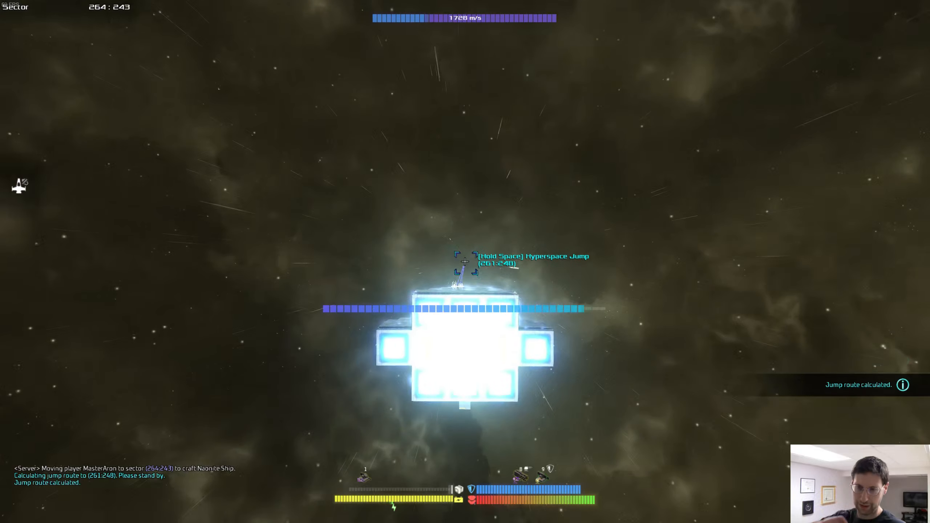
{"action": "key", "text": "space"}
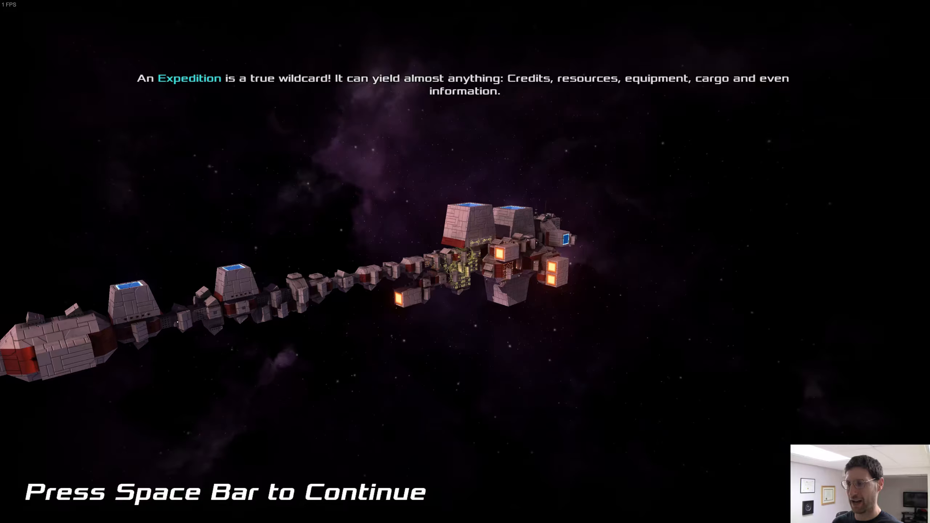
{"action": "key", "text": "space"}
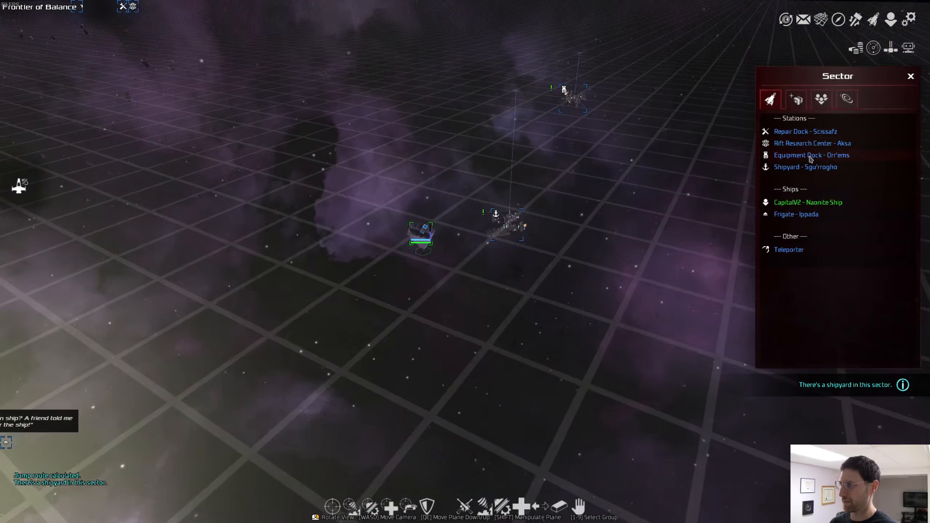
Step: Browse Orr'ems Equipment Dock's subsystem offers, then close the dock
{"action": "left_click", "coordinate": [811, 155]}
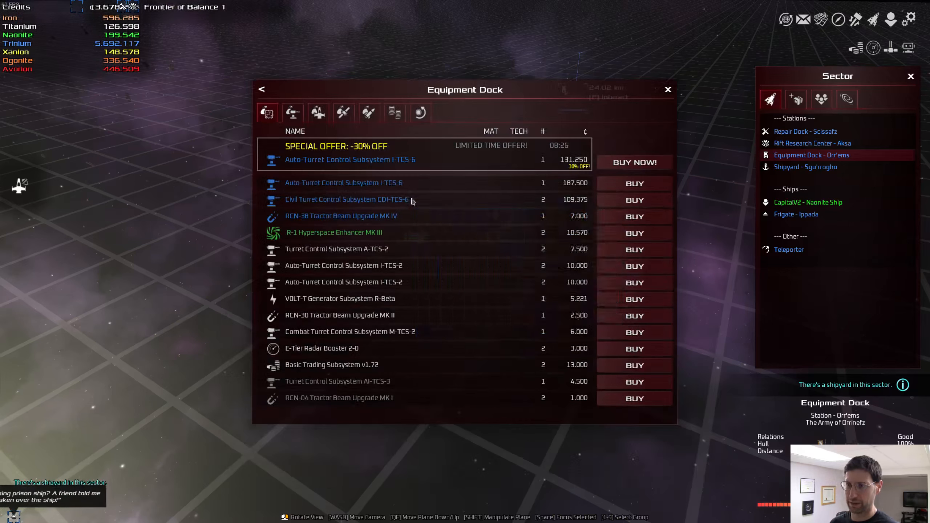
{"action": "mouse_move", "coordinate": [657, 104]}
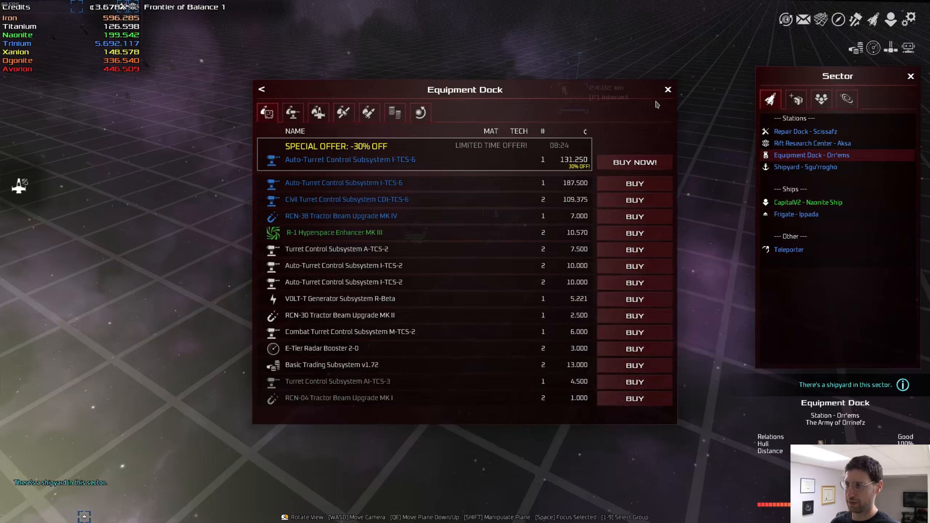
{"action": "left_click", "coordinate": [668, 89]}
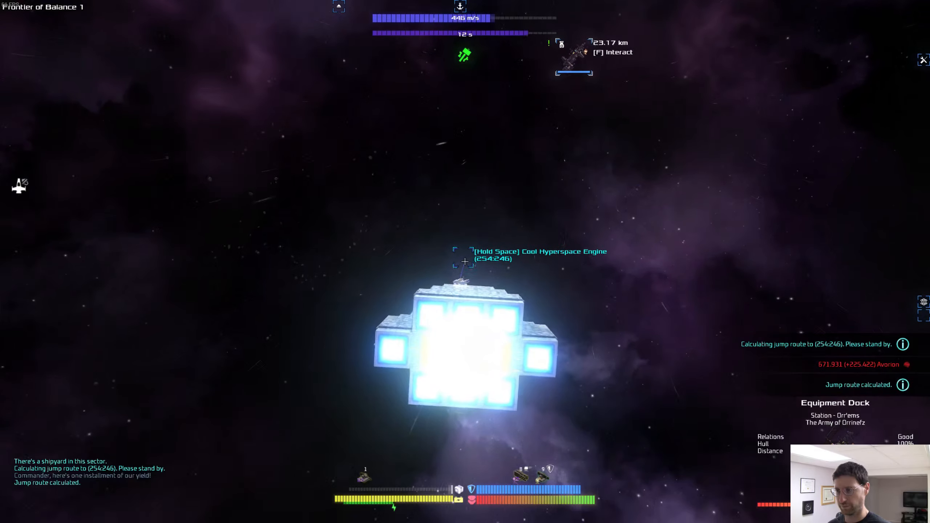
Step: Jump to Valiant Beacon IV (254:246) and interact with Quaromfo Resource Depot
{"action": "key", "text": "space"}
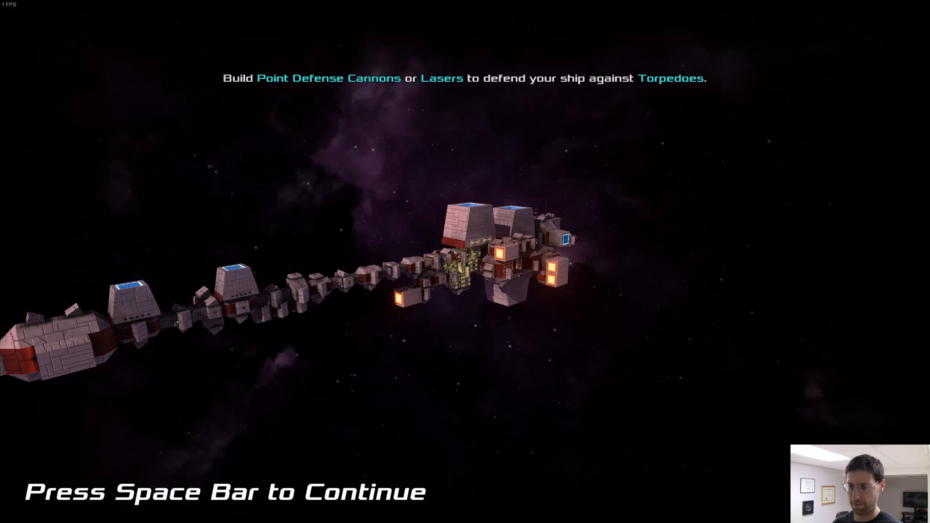
{"action": "key", "text": "space"}
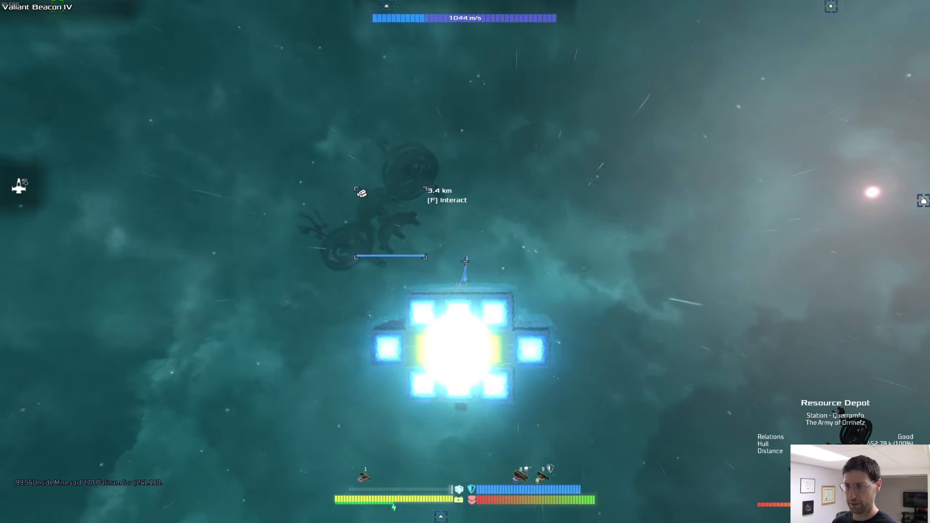
{"action": "key", "text": "f"}
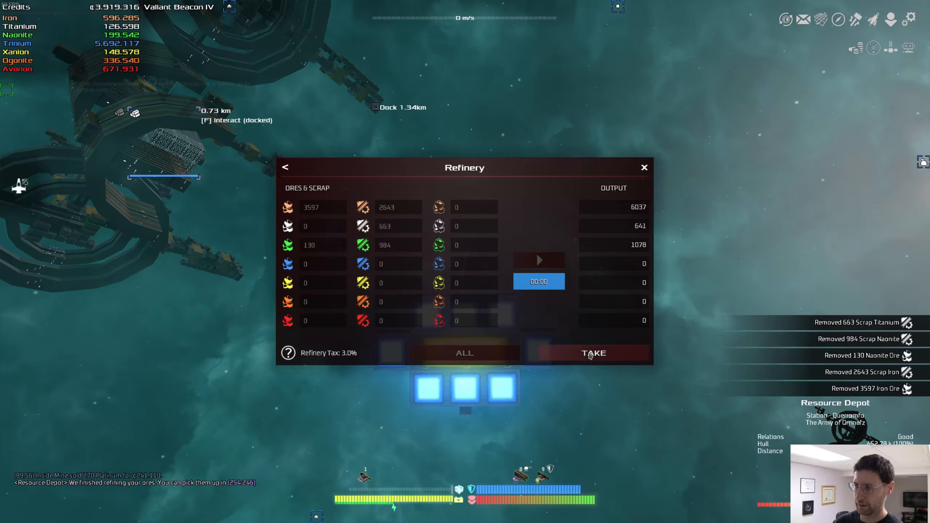
Step: Collect the refined iron, titanium and naonite, then choose Trade Resources
{"action": "left_click", "coordinate": [592, 352]}
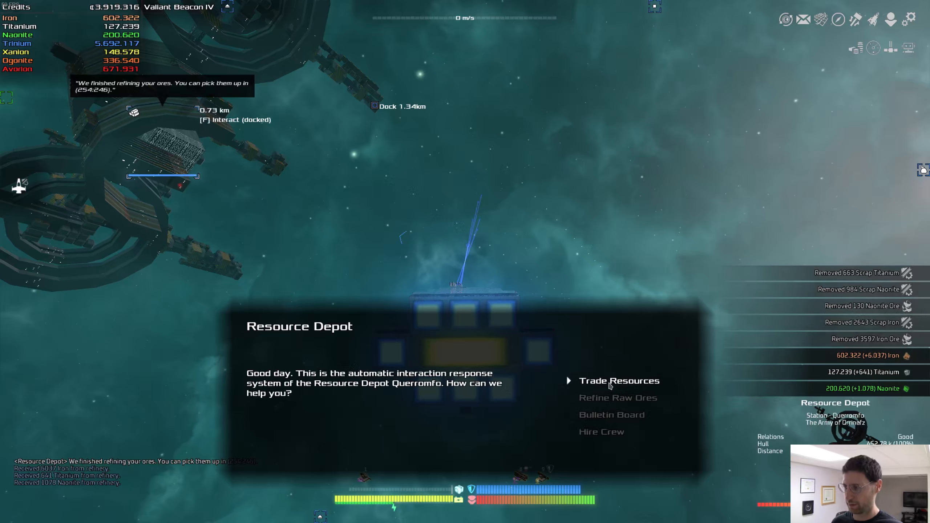
{"action": "left_click", "coordinate": [619, 380]}
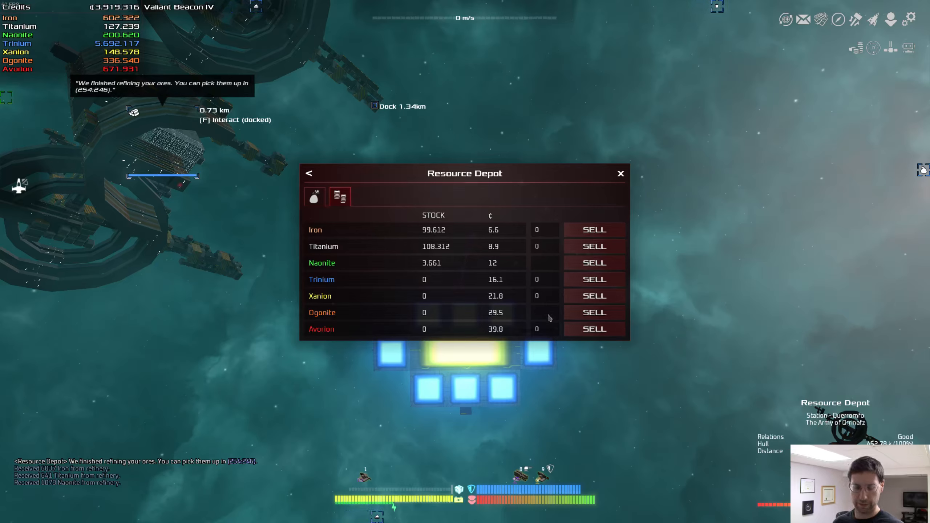
Step: Sell 200,000 Ogonite and briefly check the depot's buying prices
{"action": "type", "text": "20000"}
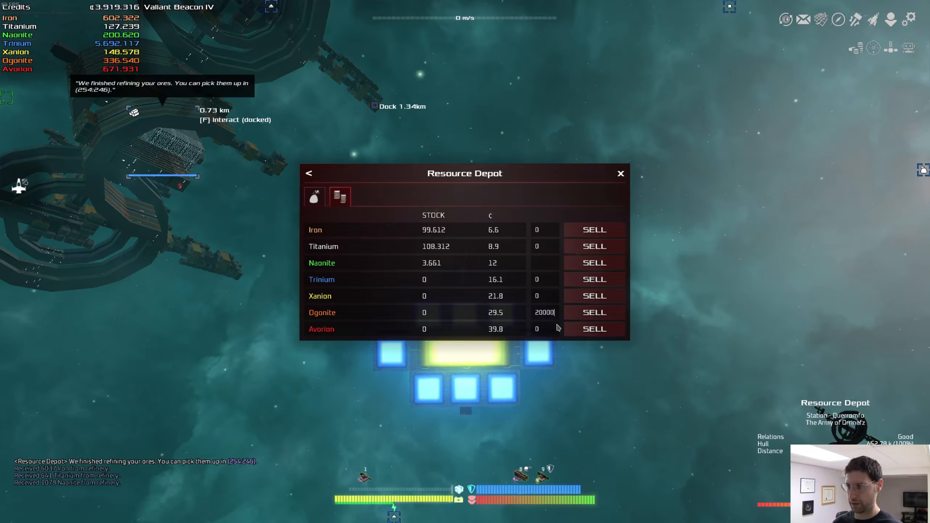
{"action": "left_click", "coordinate": [594, 312]}
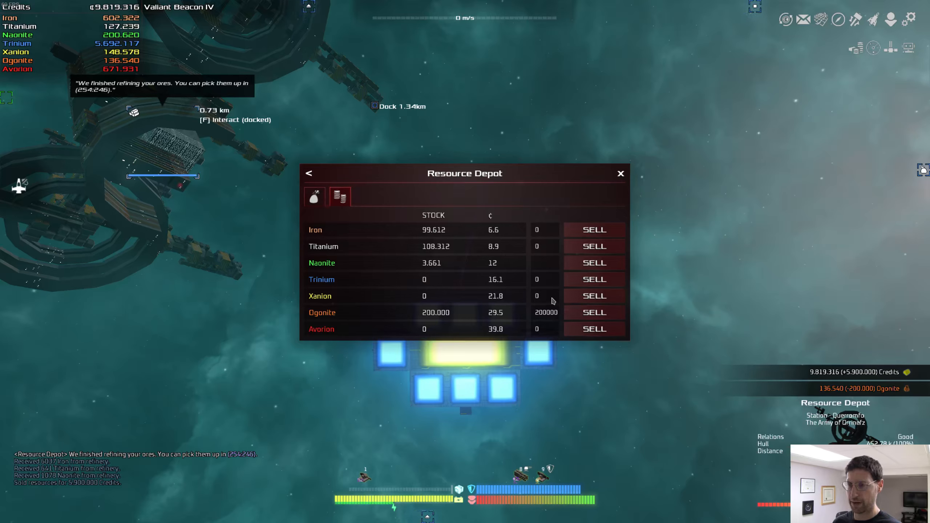
{"action": "mouse_move", "coordinate": [542, 286]}
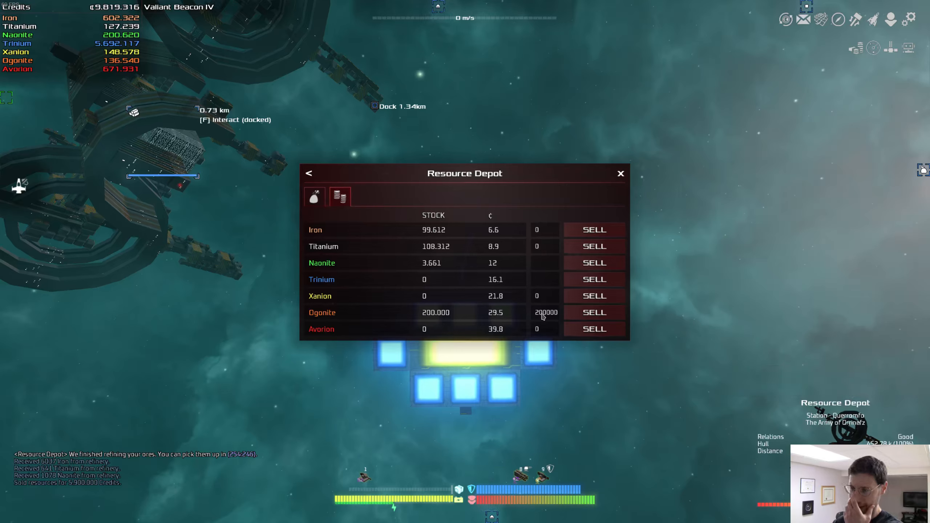
{"action": "left_click", "coordinate": [315, 196]}
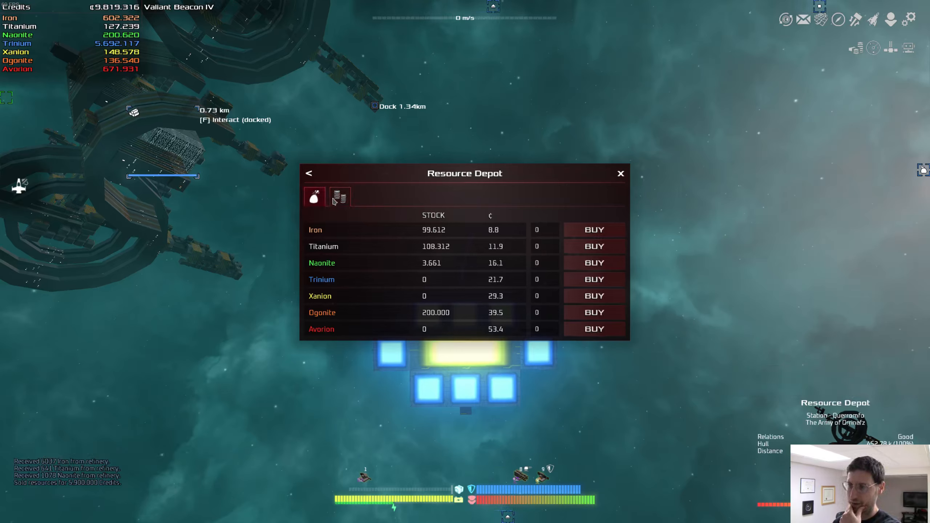
{"action": "left_click", "coordinate": [340, 197]}
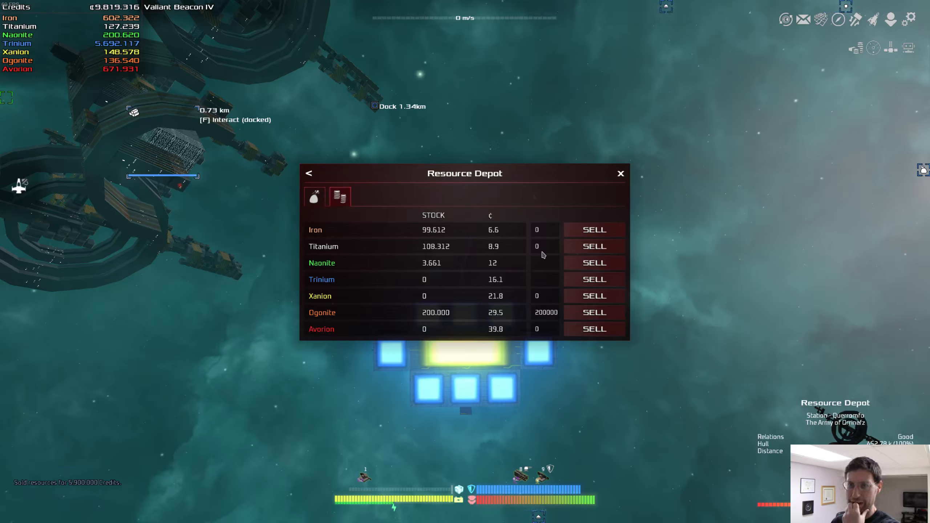
Step: Sell 100,000 Naonite to the depot and close the trading window
{"action": "left_click", "coordinate": [545, 263]}
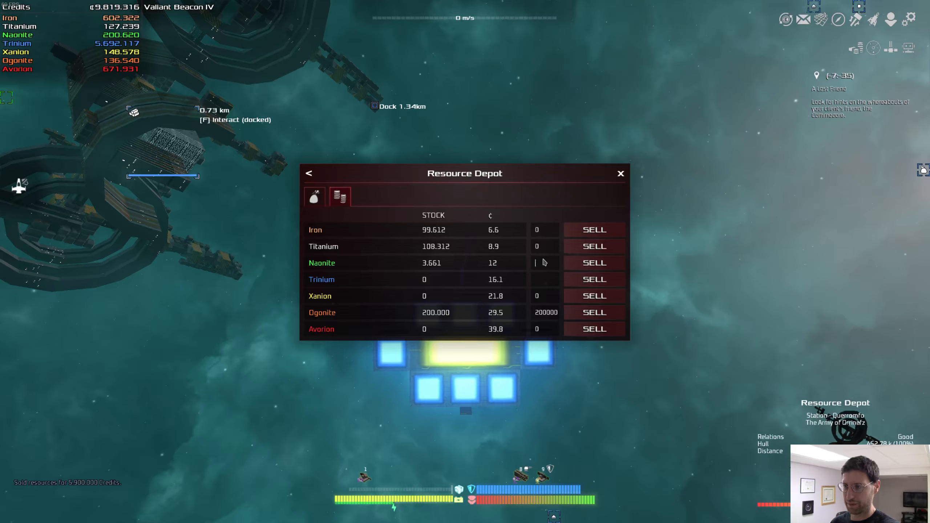
{"action": "mouse_move", "coordinate": [542, 273]}
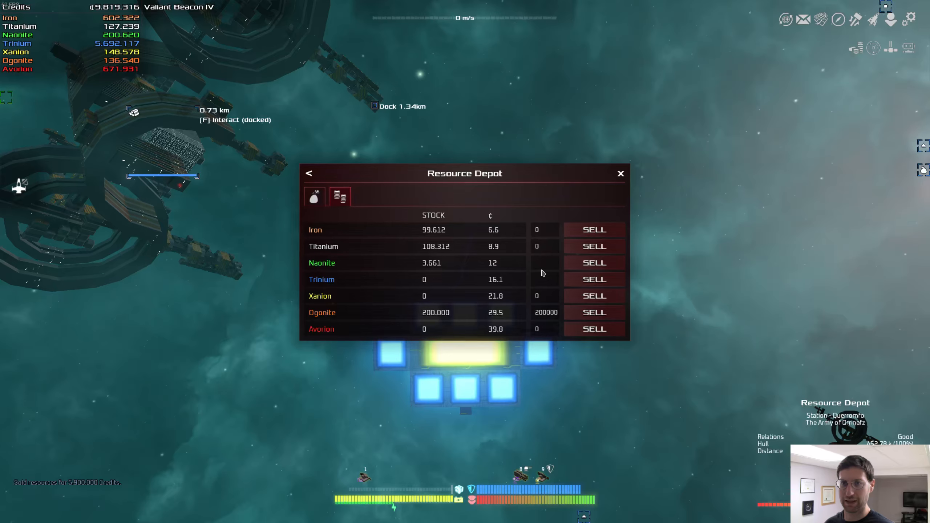
{"action": "type", "text": "1000"}
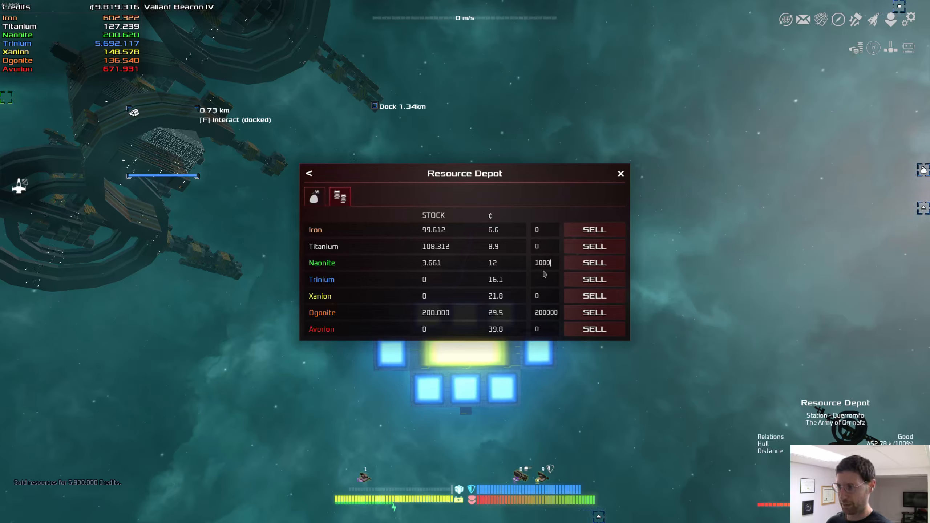
{"action": "left_click", "coordinate": [594, 263]}
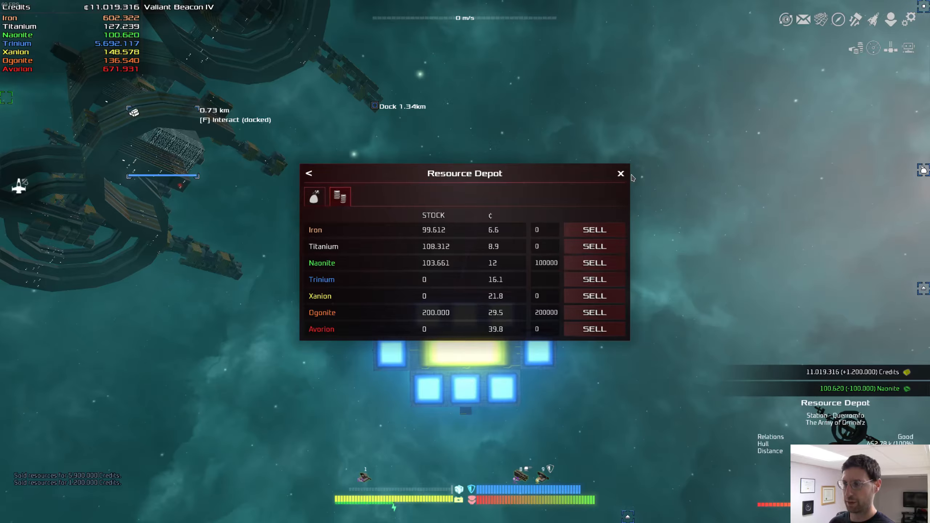
{"action": "left_click", "coordinate": [621, 174]}
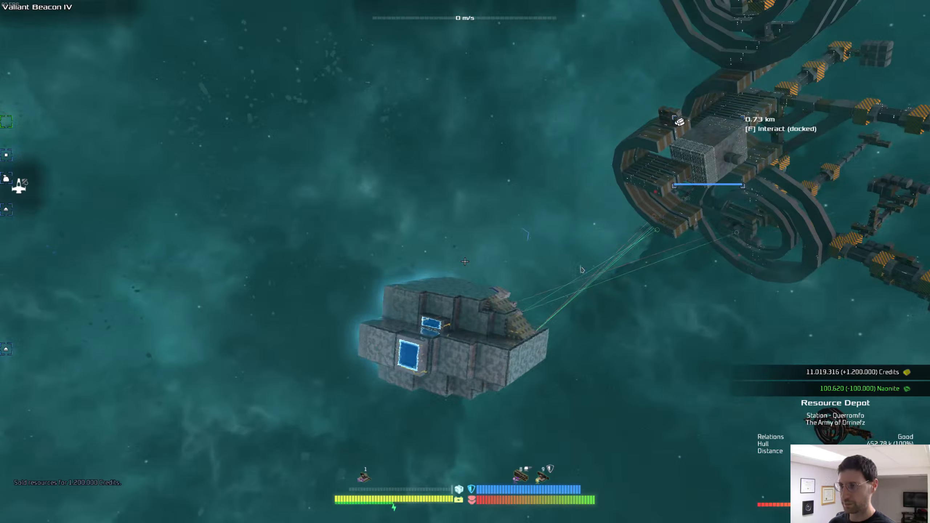
Step: Switch control to MyShip in sector 7:-4 via the galaxy map
{"action": "key", "text": "m"}
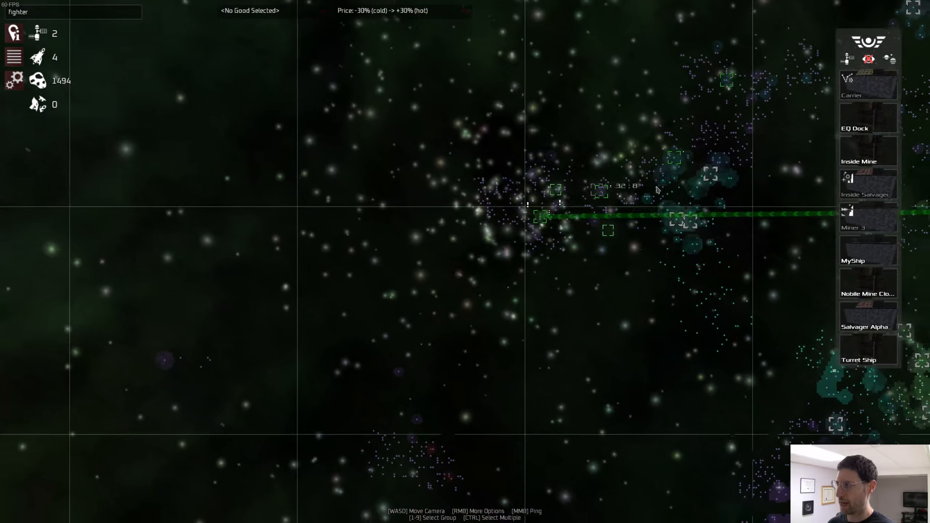
{"action": "right_click", "coordinate": [868, 252]}
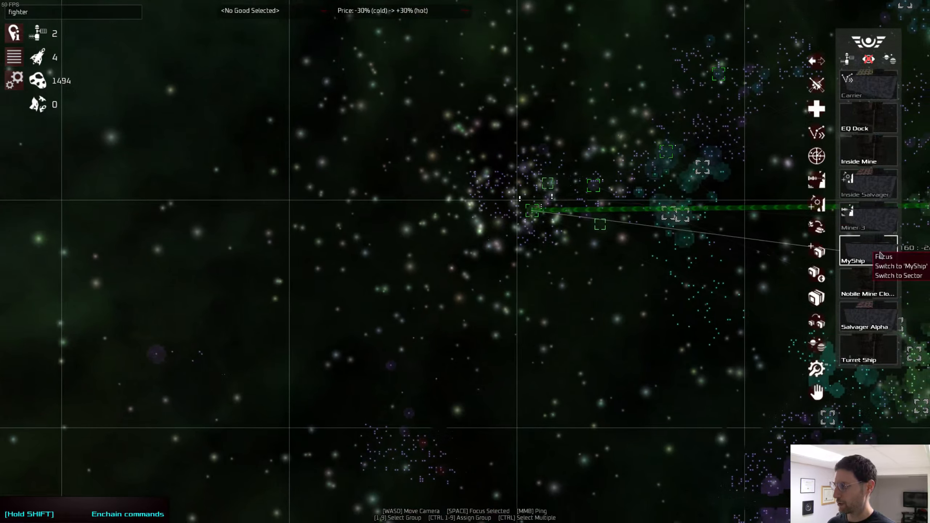
{"action": "left_click", "coordinate": [896, 275]}
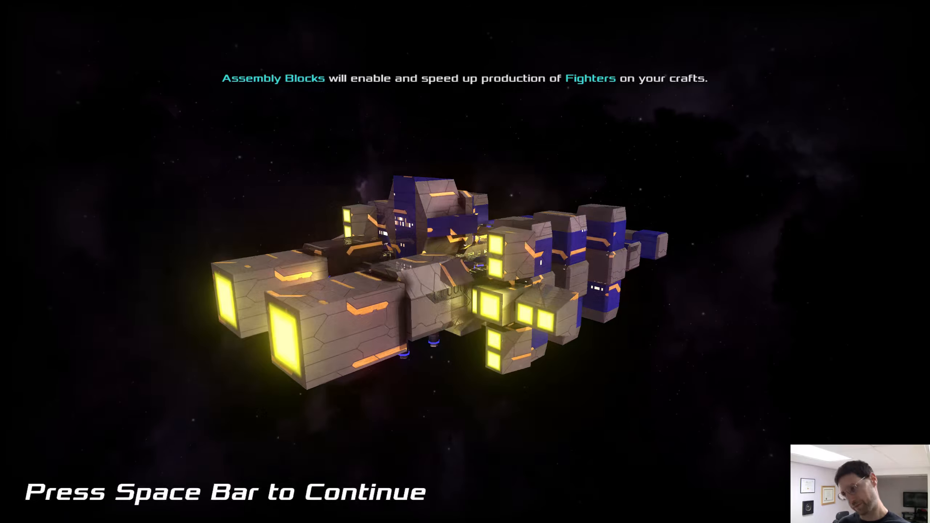
{"action": "key", "text": "space"}
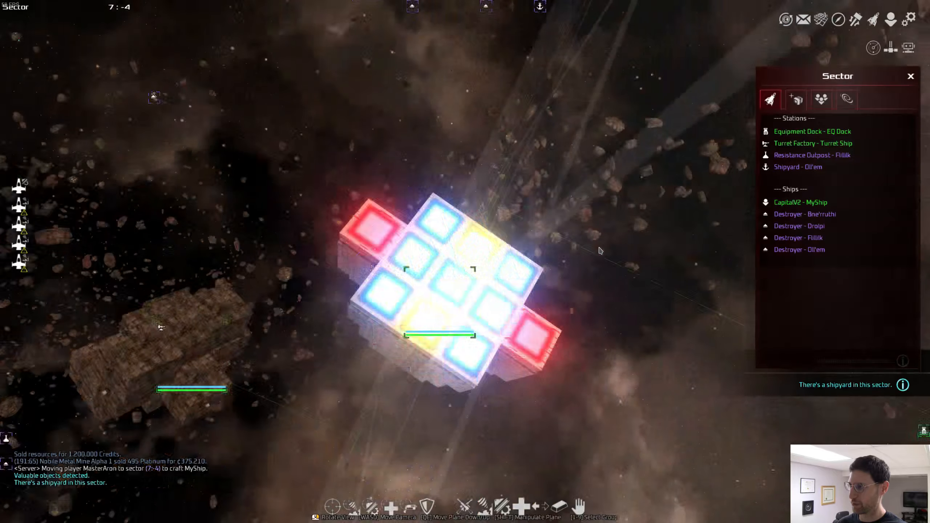
Step: Select Shipyard Oll'em in the sector list to begin talking with it
{"action": "left_click", "coordinate": [799, 167]}
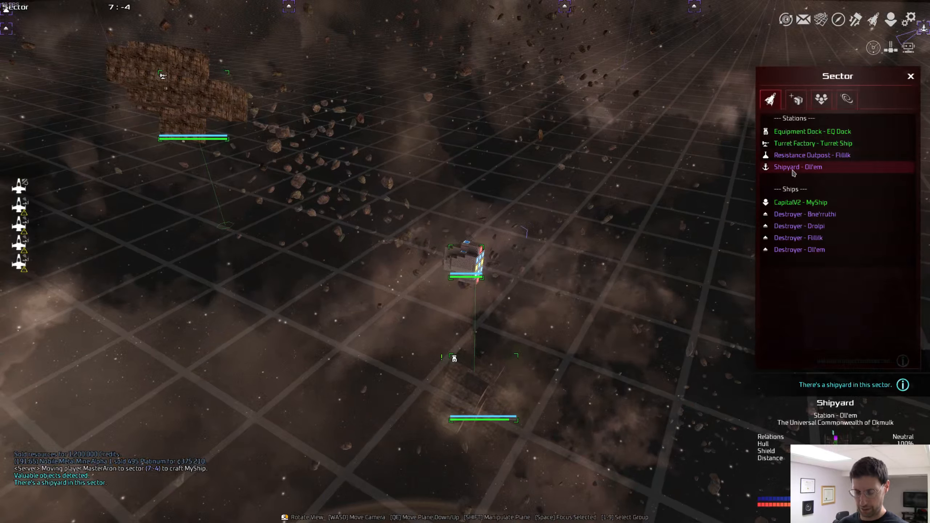
{"action": "left_click", "coordinate": [798, 167]}
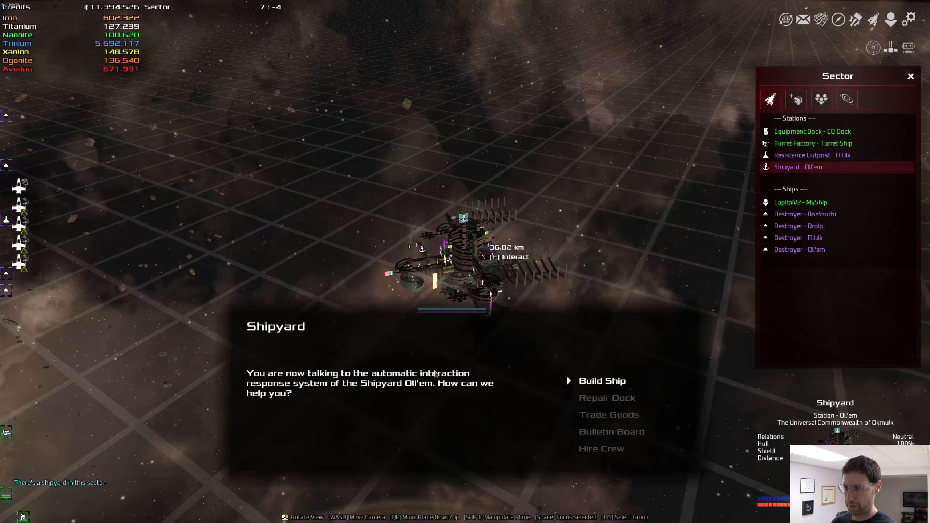
Step: Build an Avorion-material ship named 'Inside Something' at Shipyard Oll'em
{"action": "left_click", "coordinate": [602, 381]}
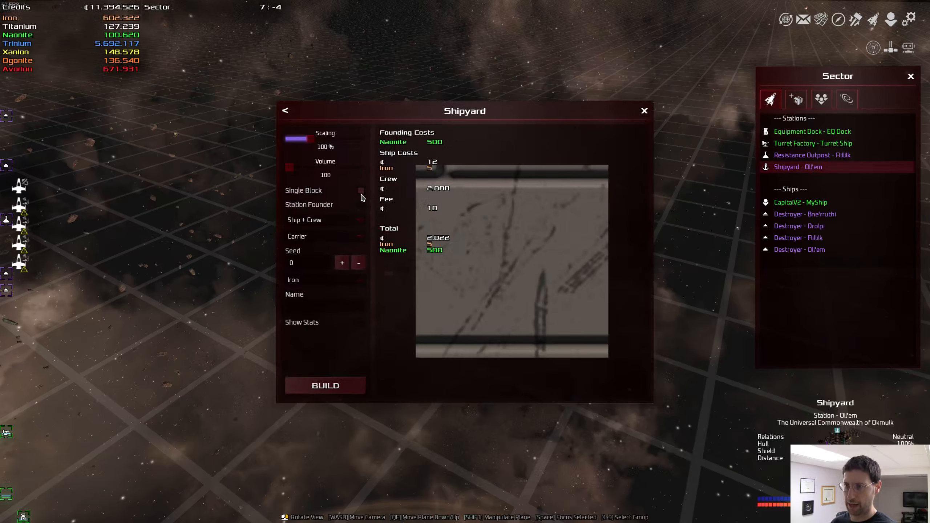
{"action": "mouse_move", "coordinate": [320, 420]}
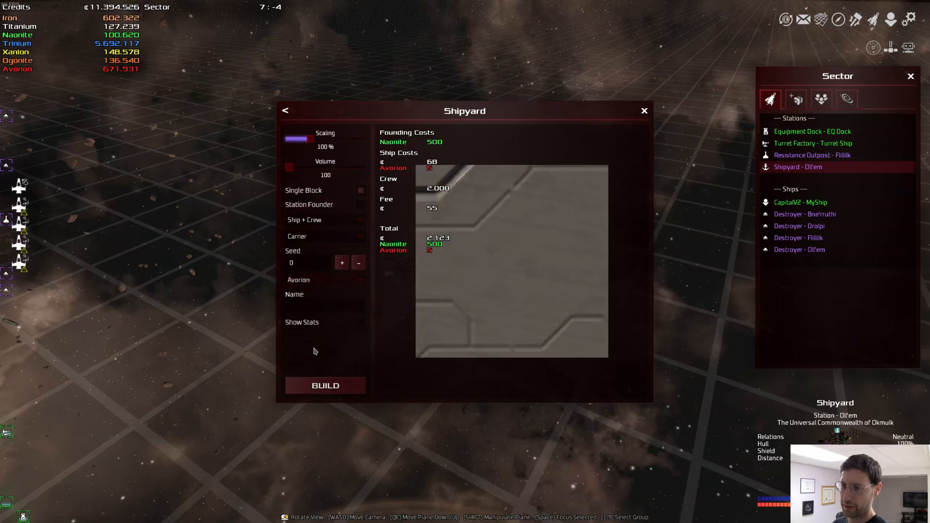
{"action": "mouse_move", "coordinate": [433, 317]}
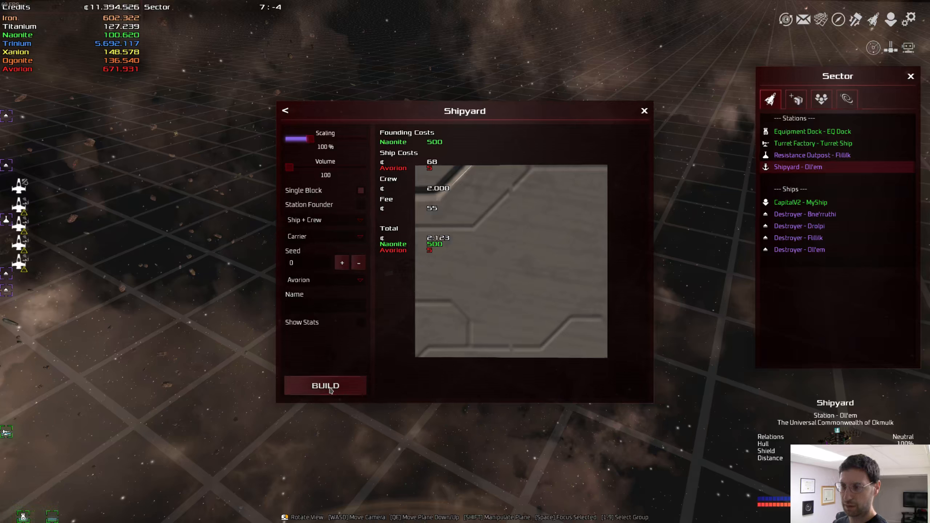
{"action": "left_click", "coordinate": [324, 386]}
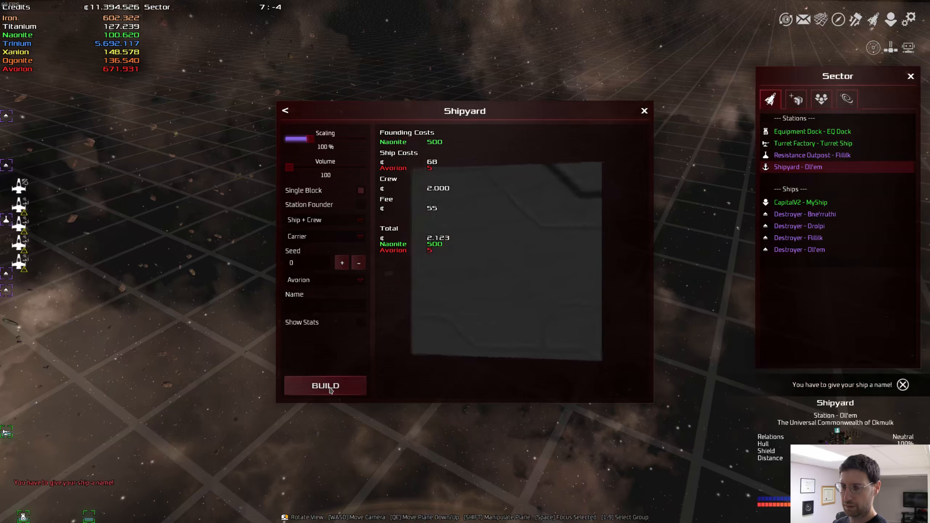
{"action": "left_click", "coordinate": [326, 386]}
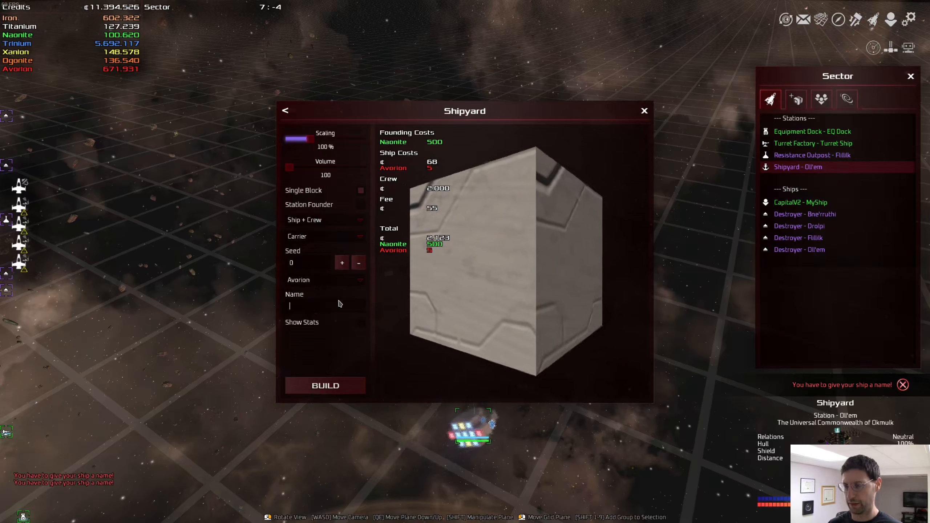
{"action": "type", "text": "Inside Something"}
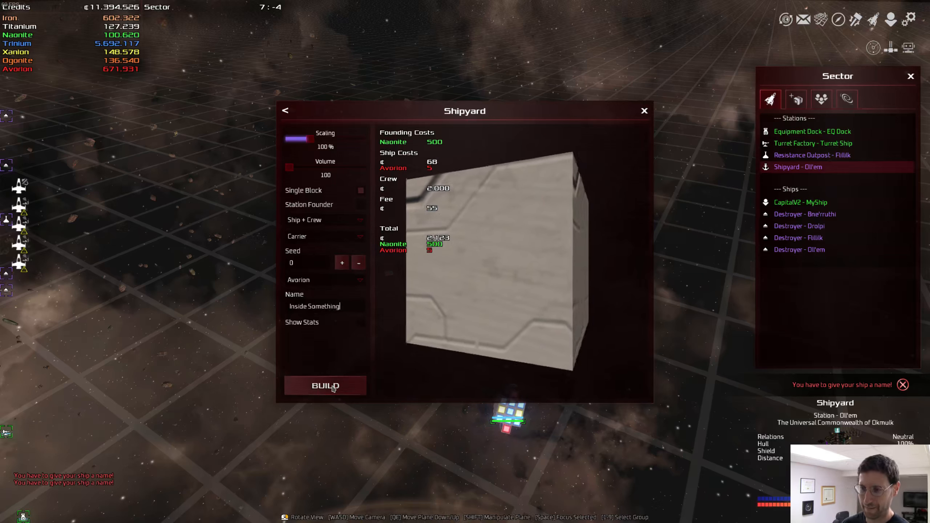
{"action": "left_click", "coordinate": [645, 111]}
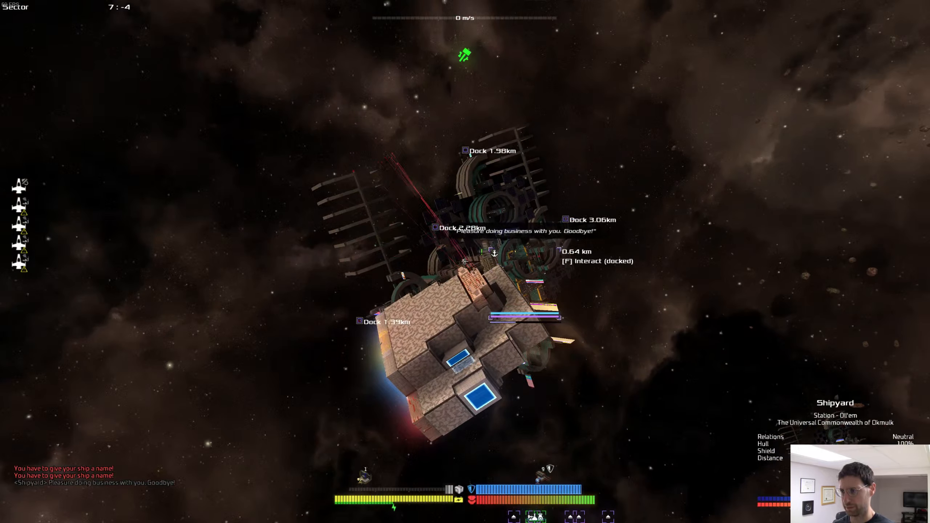
Step: Hire 20 engineers, then adjust the slider for another crew type
{"action": "key", "text": "f"}
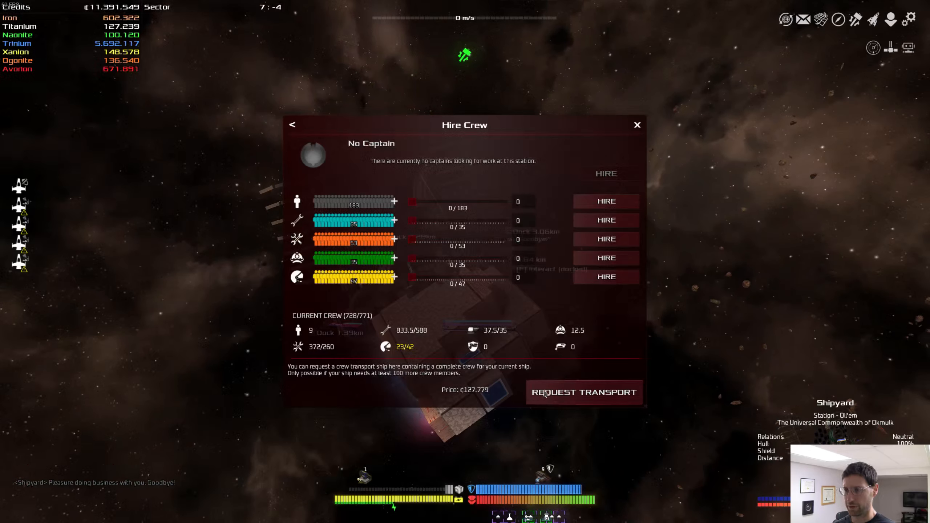
{"action": "mouse_move", "coordinate": [422, 266]}
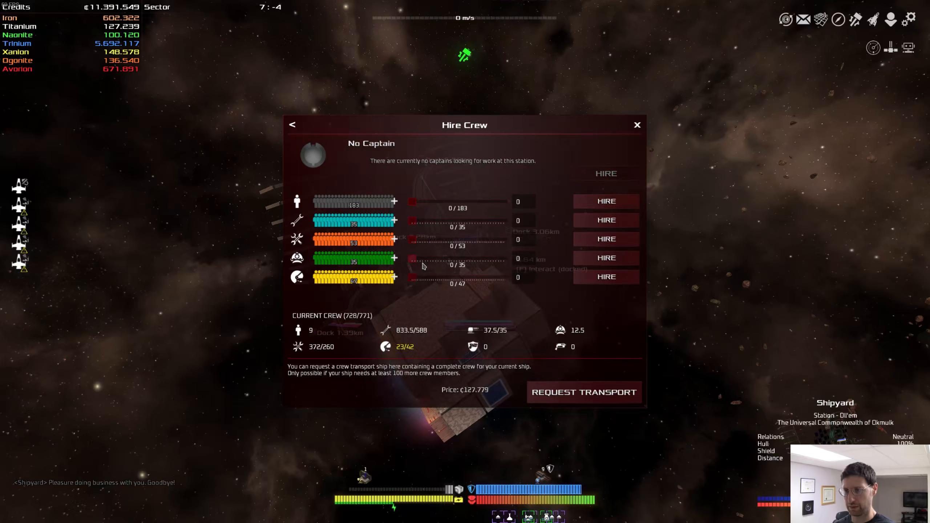
{"action": "left_click", "coordinate": [411, 222]}
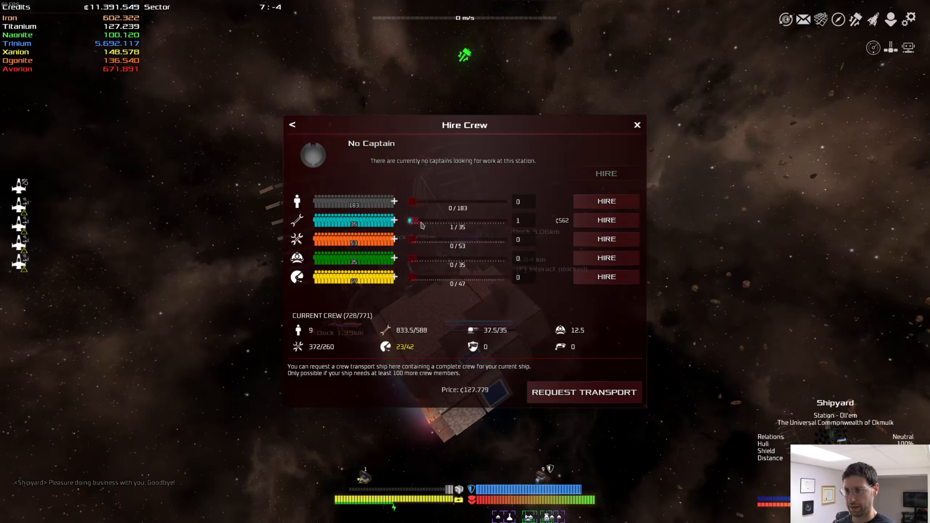
{"action": "left_click_drag", "start_coordinate": [416, 221], "coordinate": [466, 221]}
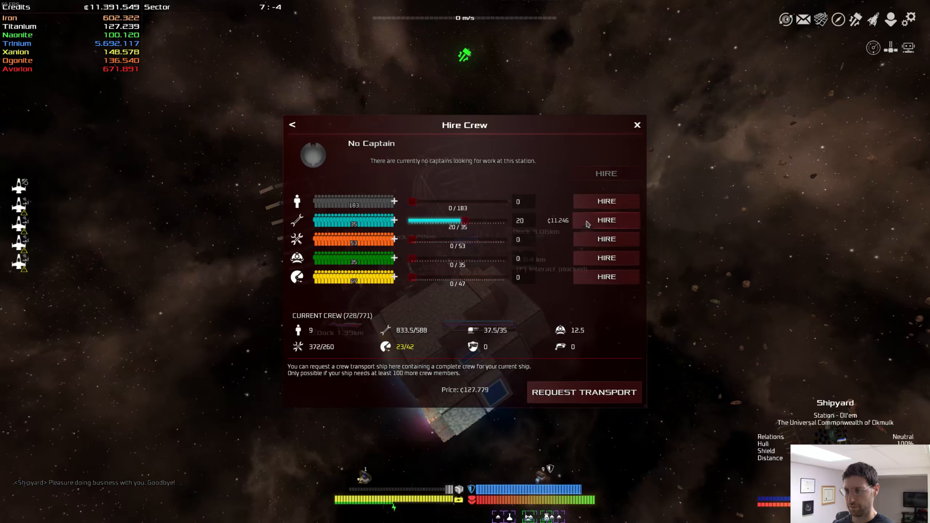
{"action": "left_click", "coordinate": [606, 220]}
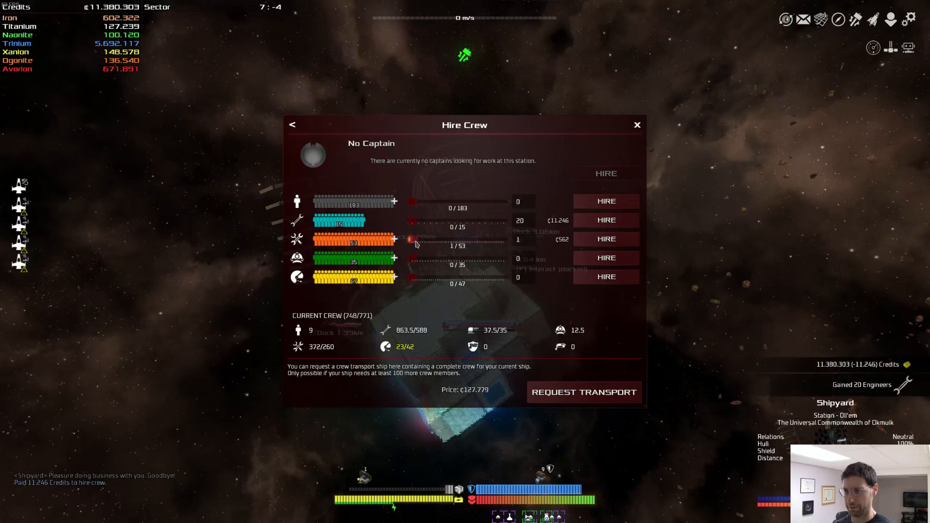
{"action": "left_click_drag", "start_coordinate": [416, 240], "coordinate": [484, 240]}
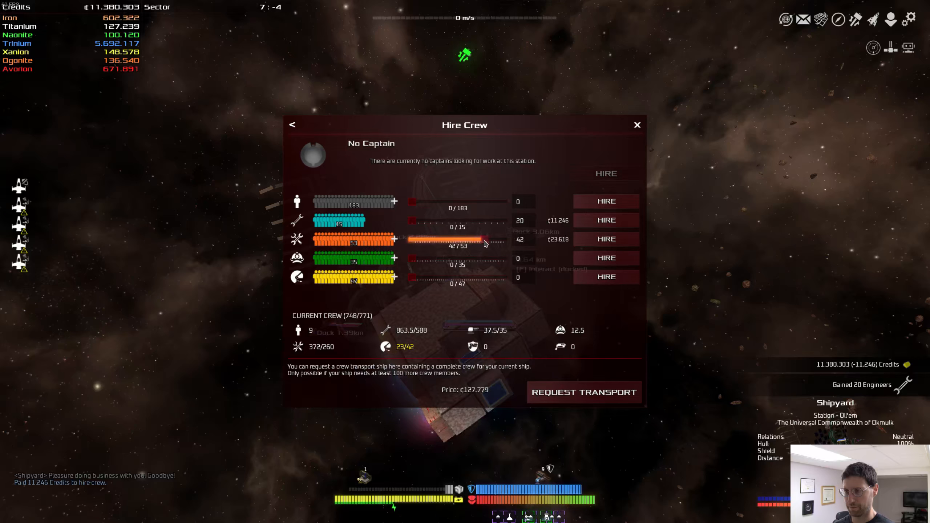
{"action": "left_click_drag", "start_coordinate": [484, 241], "coordinate": [451, 241]}
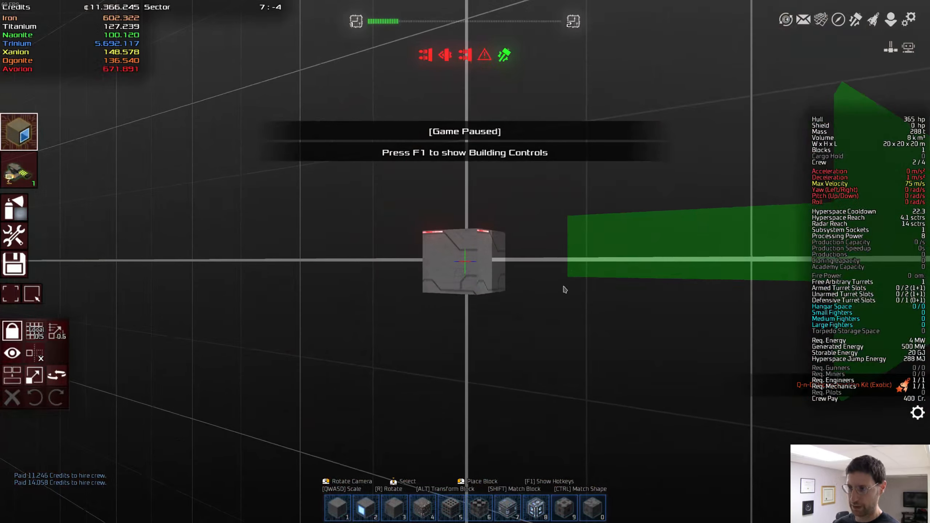
{"action": "mouse_move", "coordinate": [19, 170]}
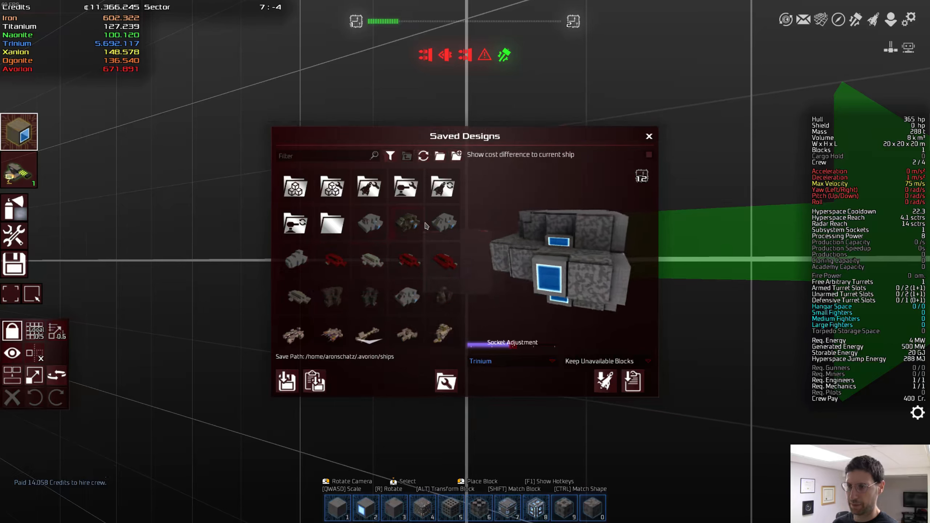
{"action": "mouse_move", "coordinate": [369, 222]}
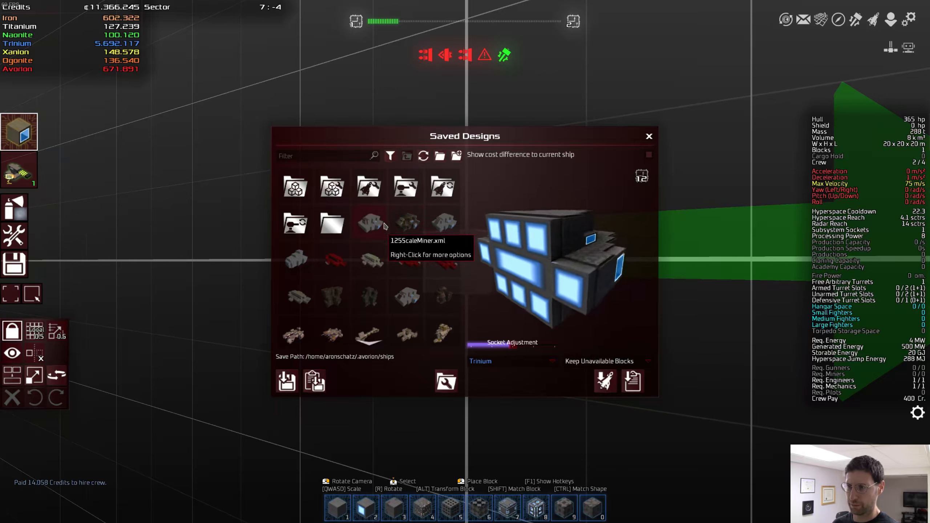
Step: Apply a saved ship design converted to Trinium material onto Inside Something
{"action": "left_click", "coordinate": [369, 223]}
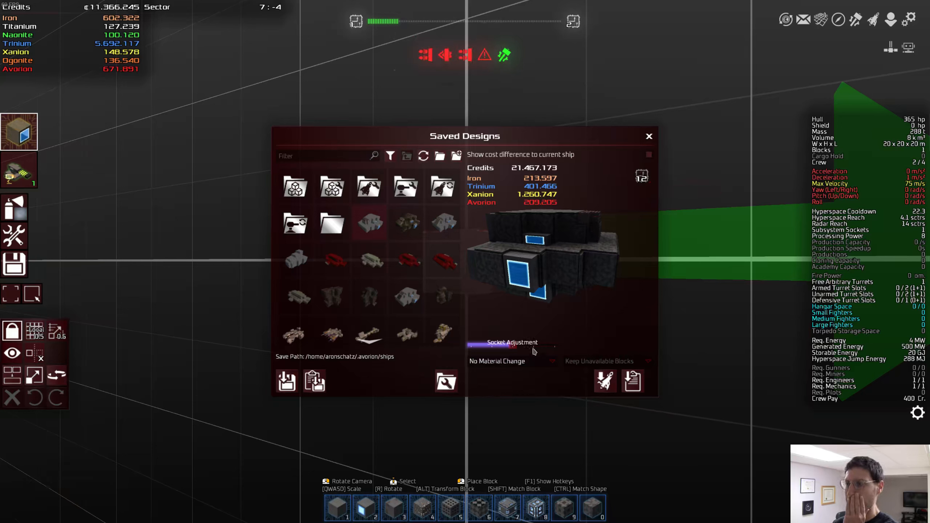
{"action": "left_click", "coordinate": [511, 361]}
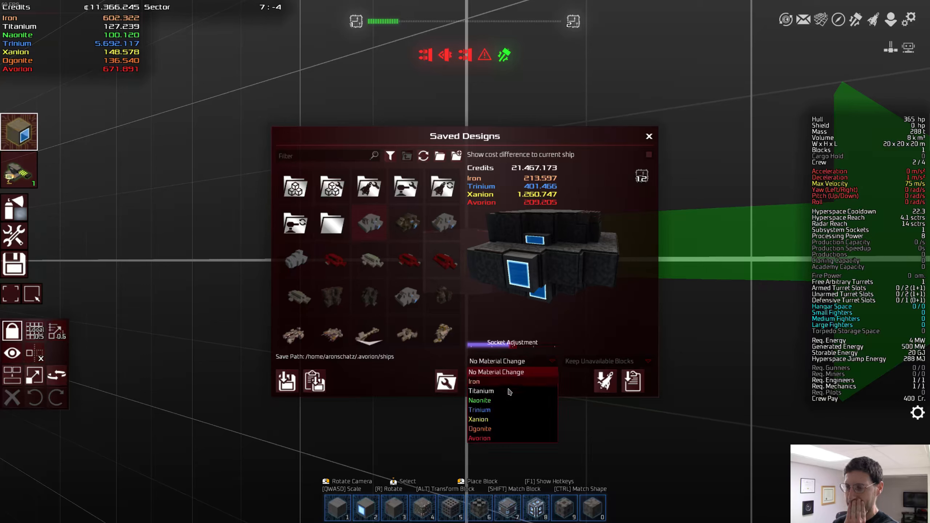
{"action": "left_click", "coordinate": [480, 410]}
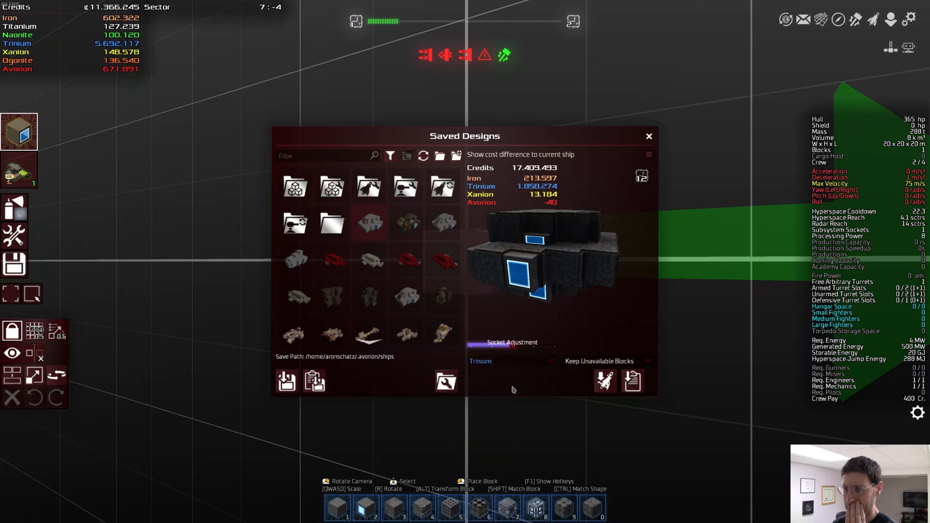
{"action": "left_click", "coordinate": [511, 361]}
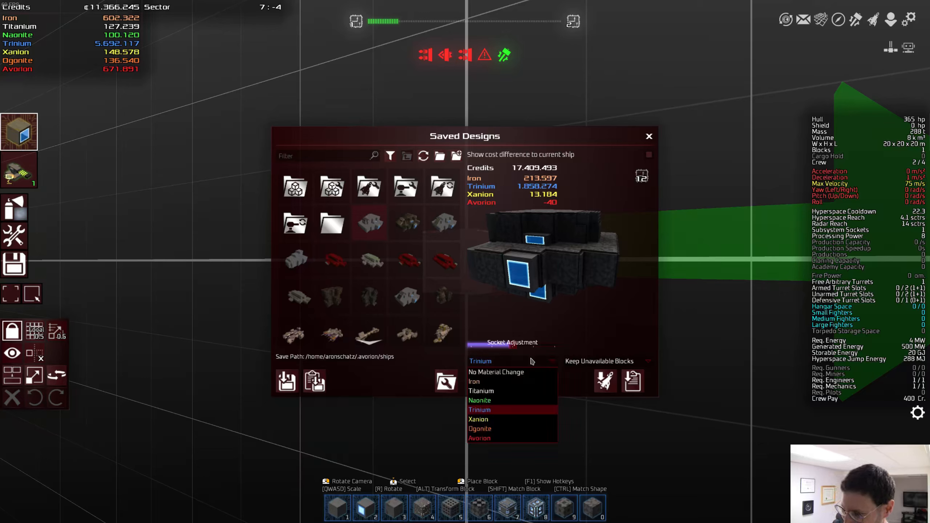
{"action": "left_click", "coordinate": [497, 361]}
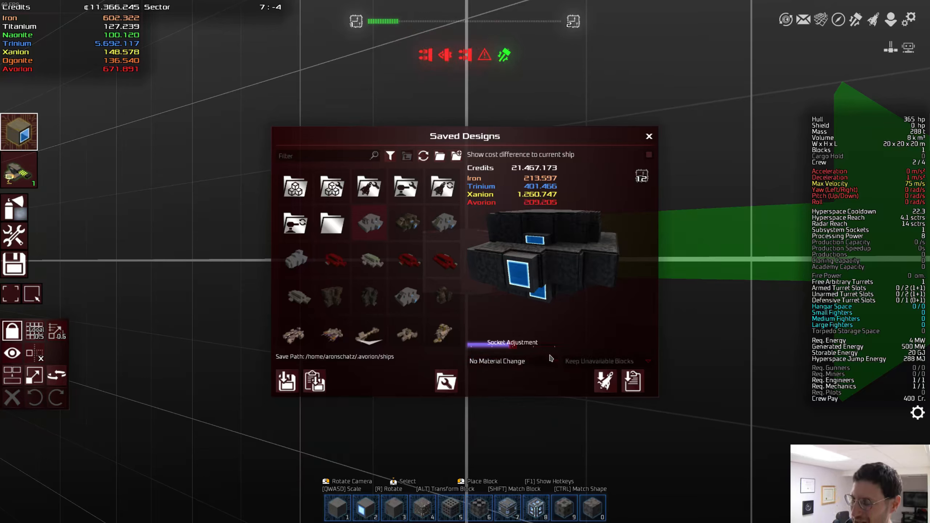
{"action": "mouse_move", "coordinate": [551, 364]}
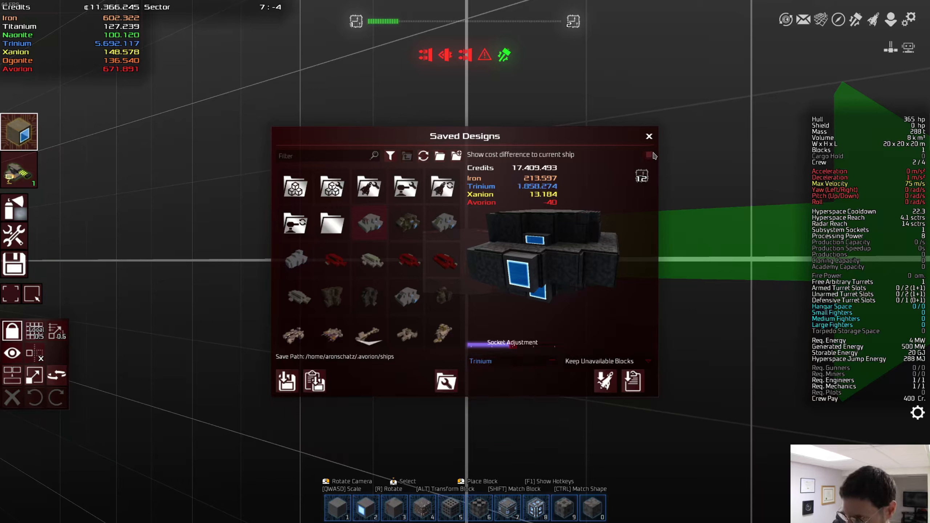
{"action": "mouse_move", "coordinate": [406, 297]}
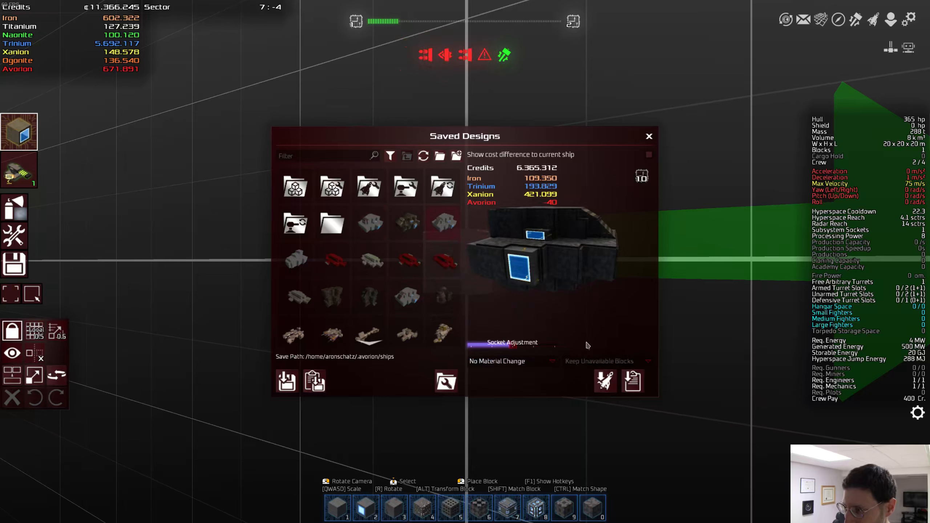
{"action": "mouse_move", "coordinate": [404, 291]}
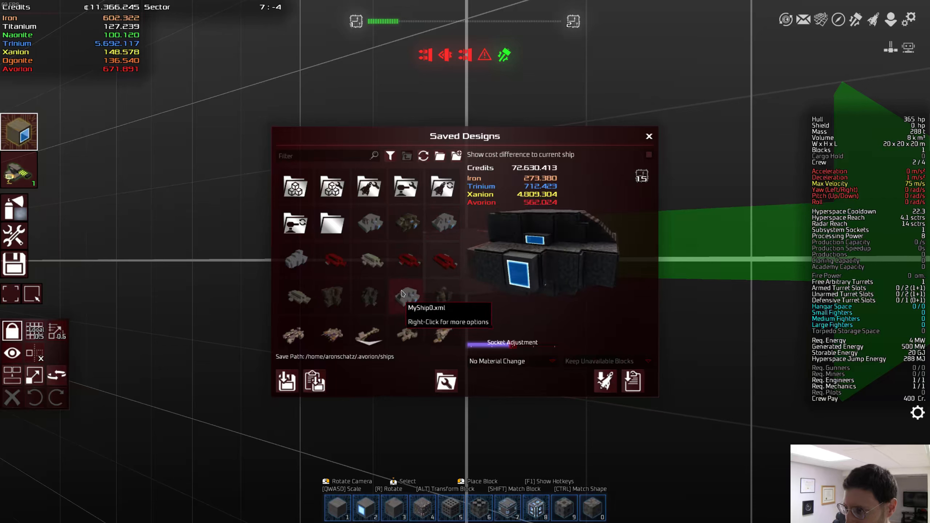
{"action": "mouse_move", "coordinate": [406, 261]}
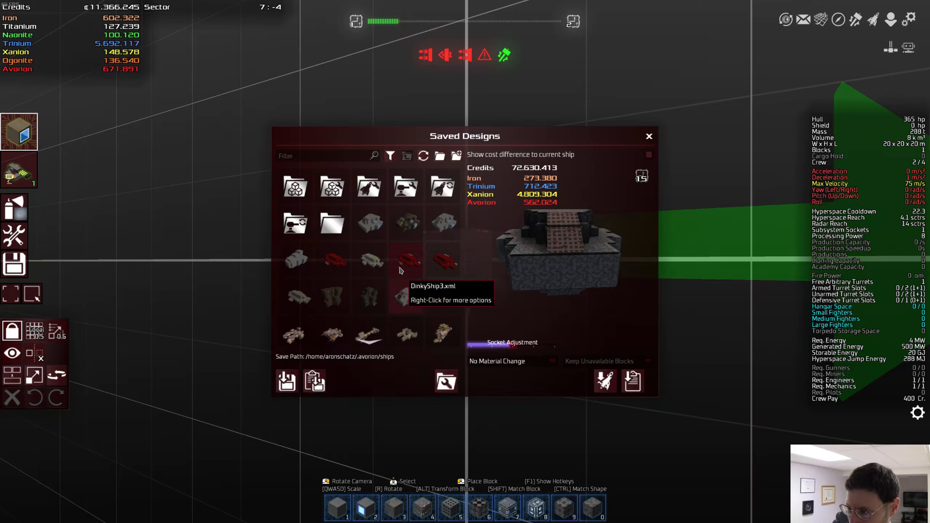
{"action": "mouse_move", "coordinate": [368, 260]}
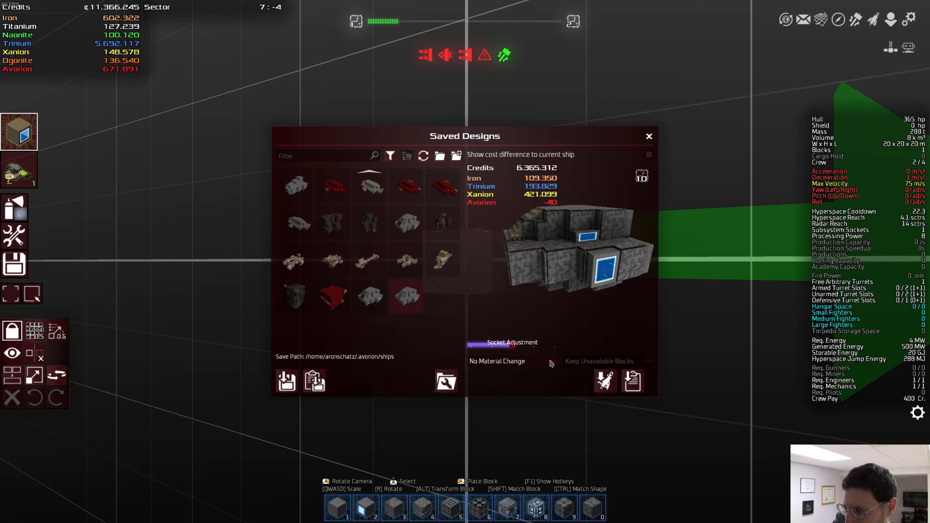
{"action": "left_click", "coordinate": [497, 361]}
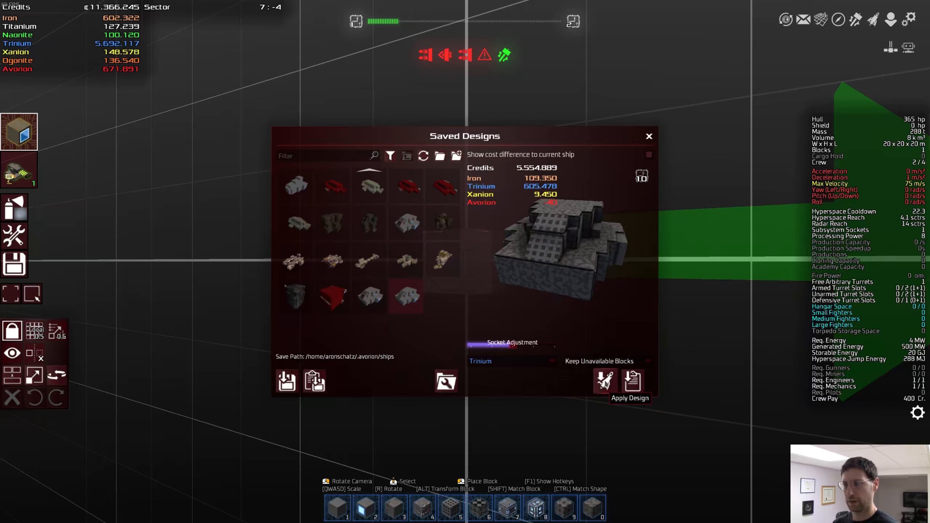
{"action": "left_click", "coordinate": [631, 382]}
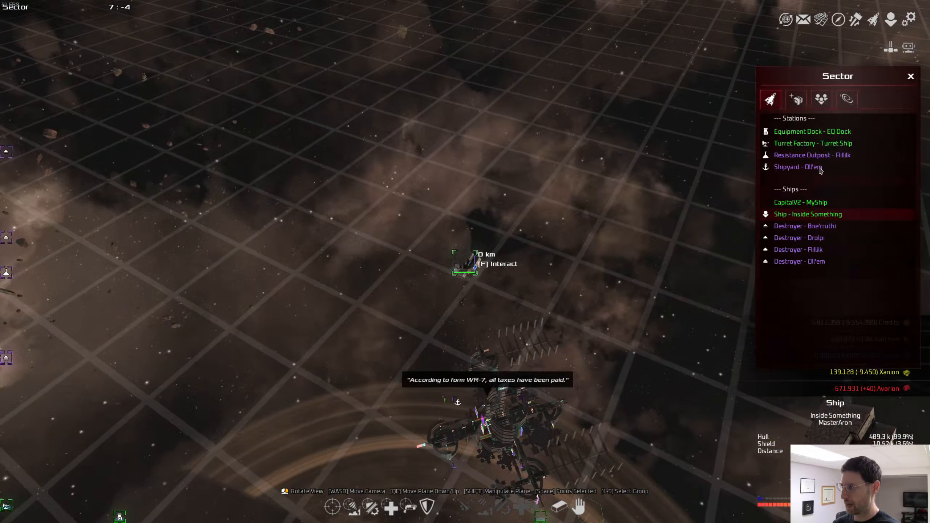
Step: Select CapitalV2 and transfer several crew groups from it to Inside Something
{"action": "left_click", "coordinate": [801, 202]}
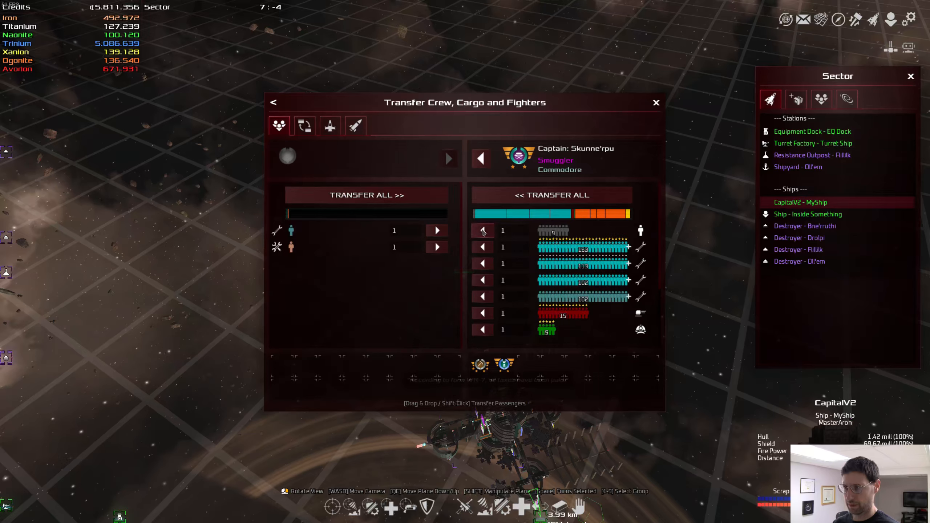
{"action": "left_click", "coordinate": [655, 103]}
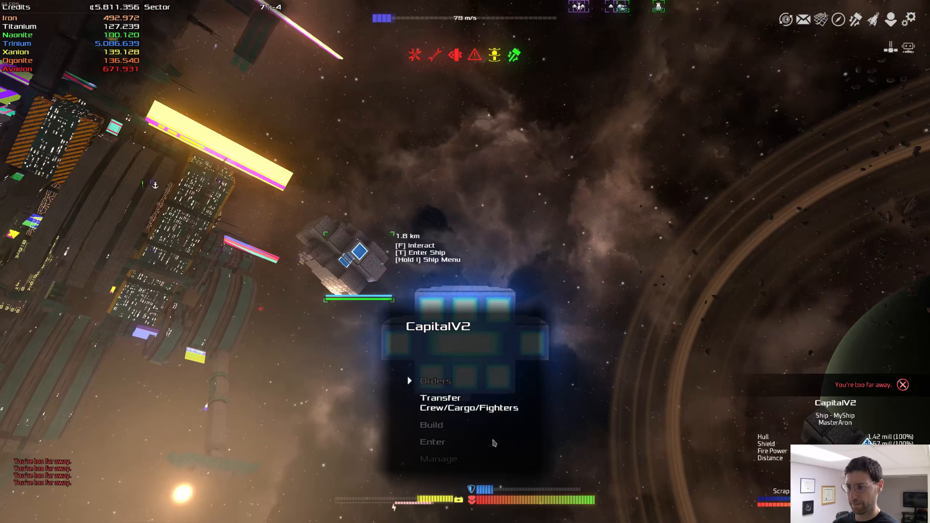
{"action": "left_click", "coordinate": [468, 403]}
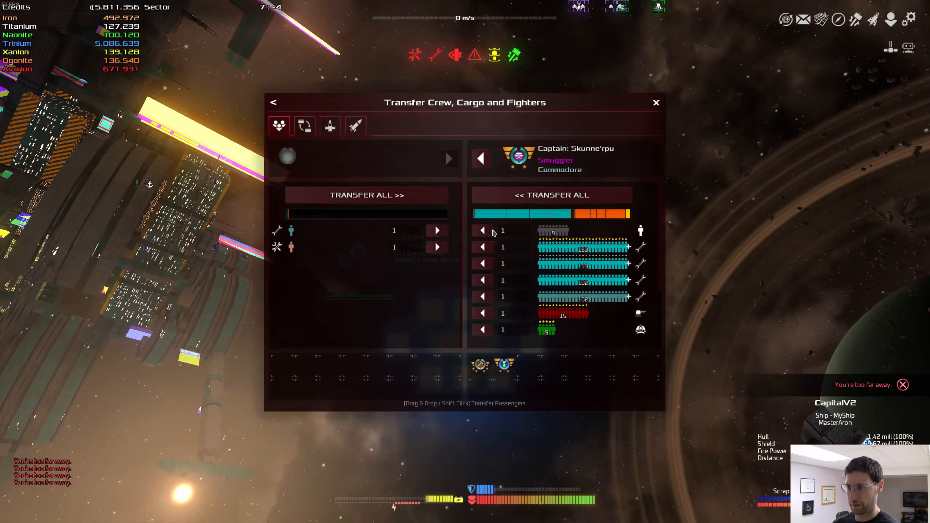
{"action": "left_click", "coordinate": [483, 230]}
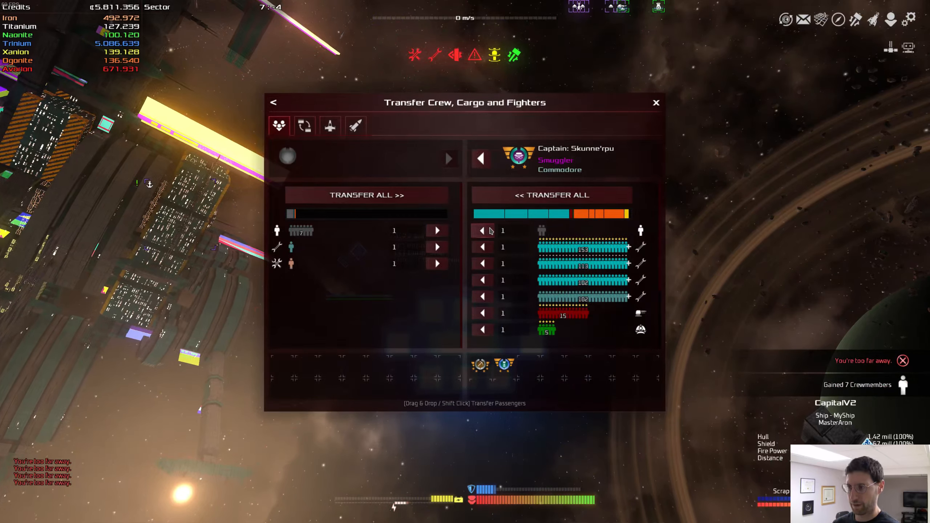
{"action": "left_click", "coordinate": [657, 102]}
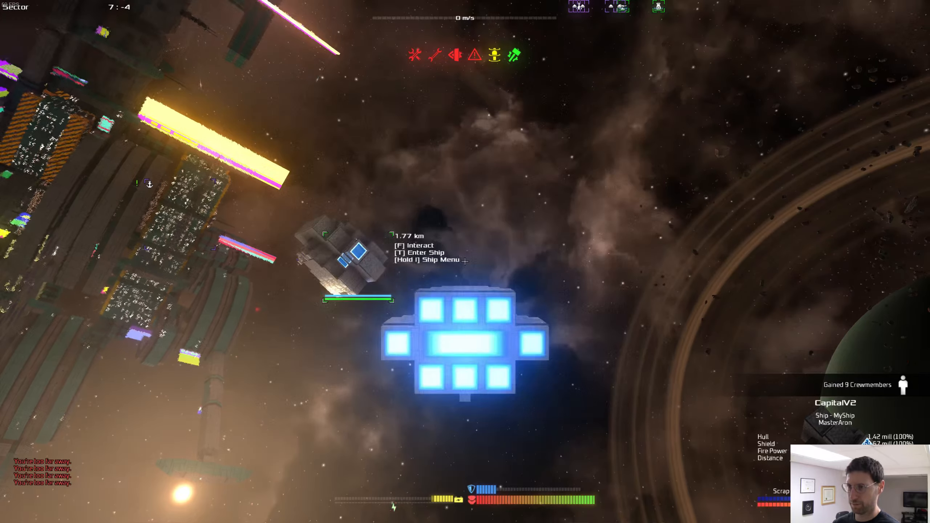
Step: Review Inside Something's subsystems and crew, and promote a member (salary ¢2,200 to ¢4,200)
{"action": "key", "text": "i"}
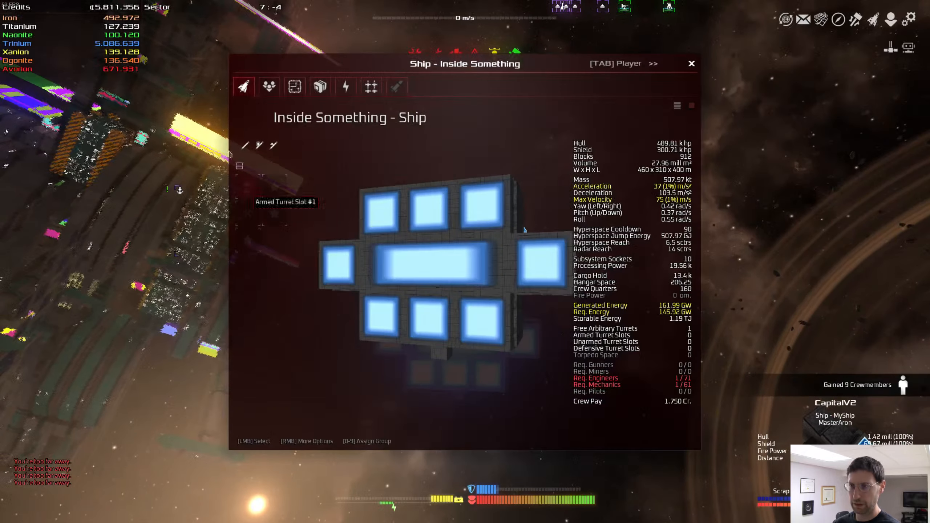
{"action": "left_click", "coordinate": [294, 87]}
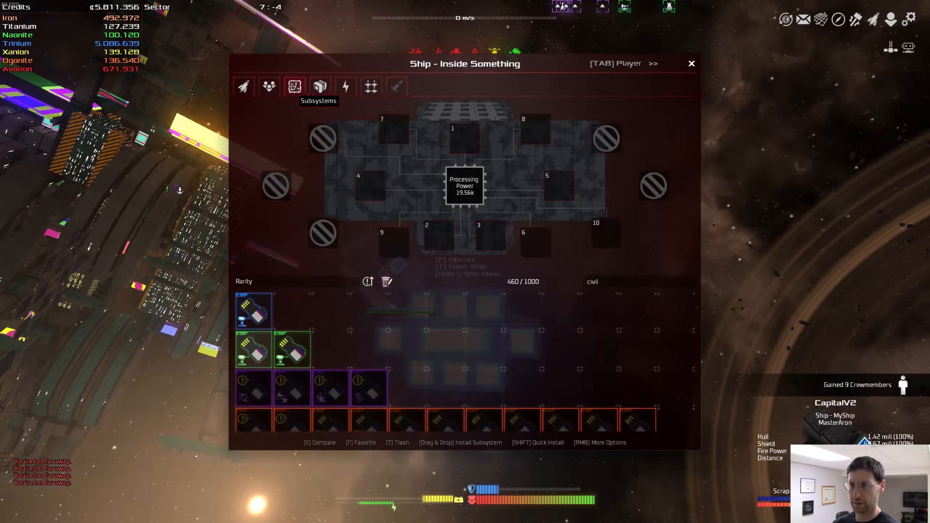
{"action": "left_click", "coordinate": [269, 86]}
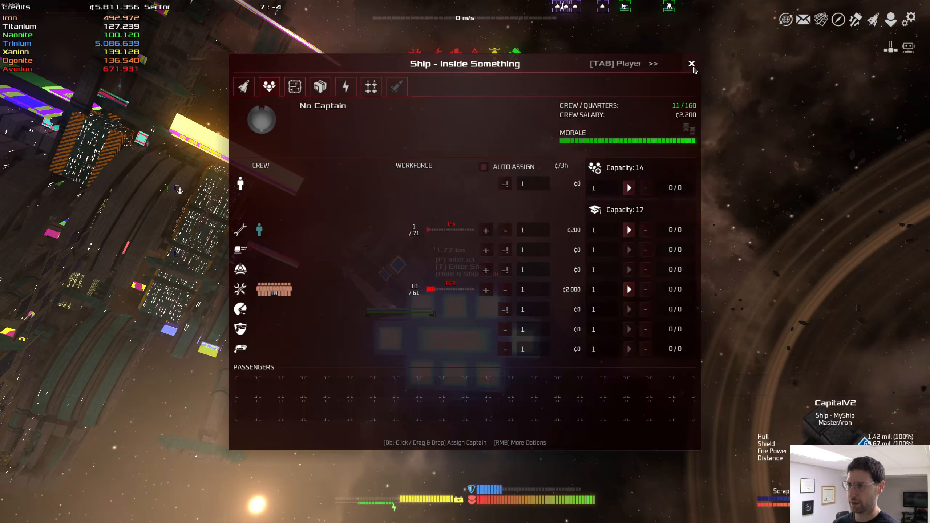
{"action": "left_click", "coordinate": [485, 290]}
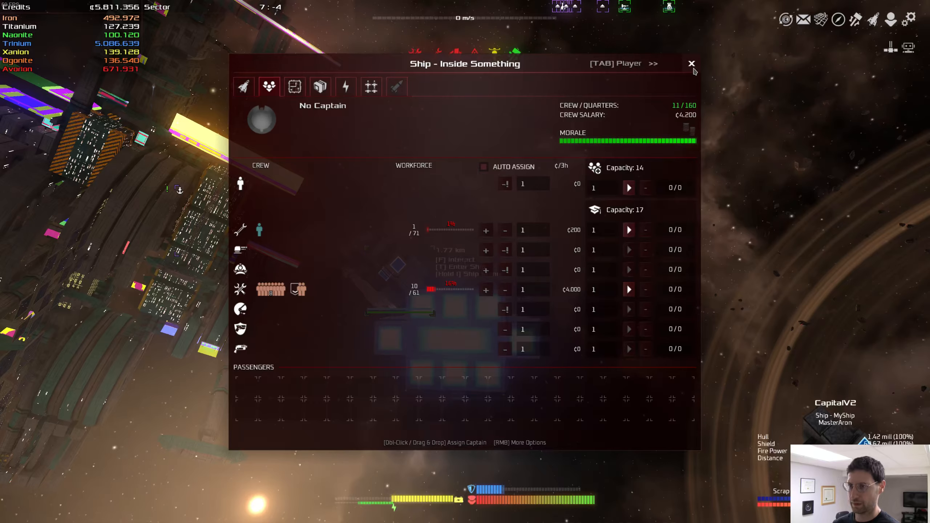
{"action": "left_click", "coordinate": [691, 64]}
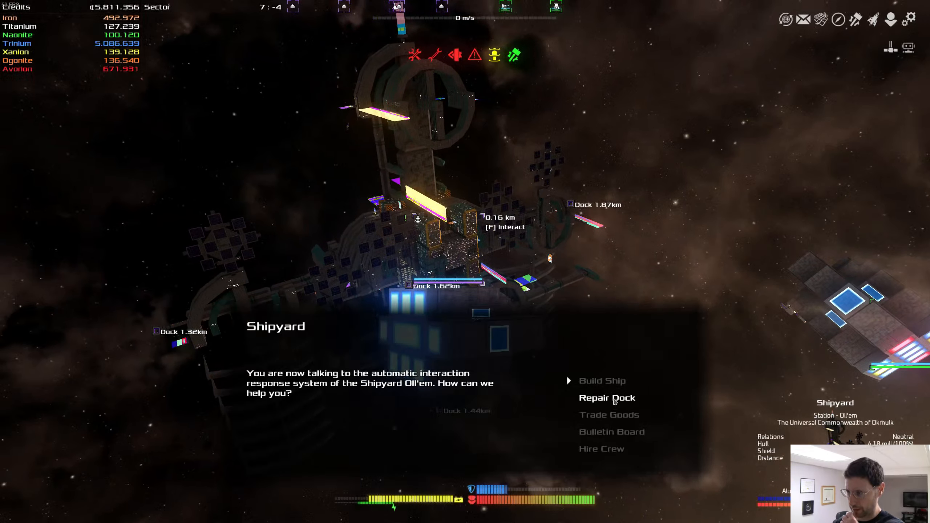
Step: Attempt hiring crew at the Oll'em shipyard, refused because the ship isn't docked
{"action": "left_click", "coordinate": [601, 448]}
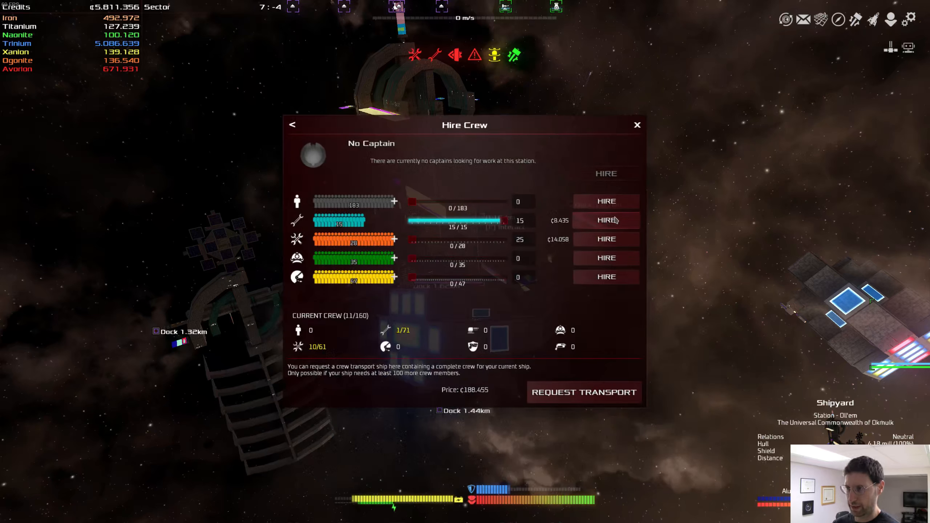
{"action": "left_click", "coordinate": [606, 220]}
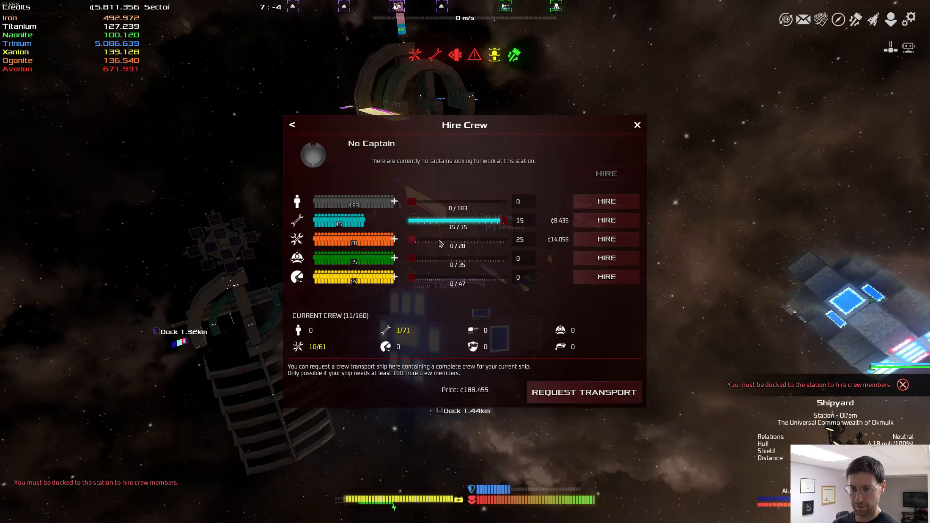
{"action": "left_click", "coordinate": [637, 125]}
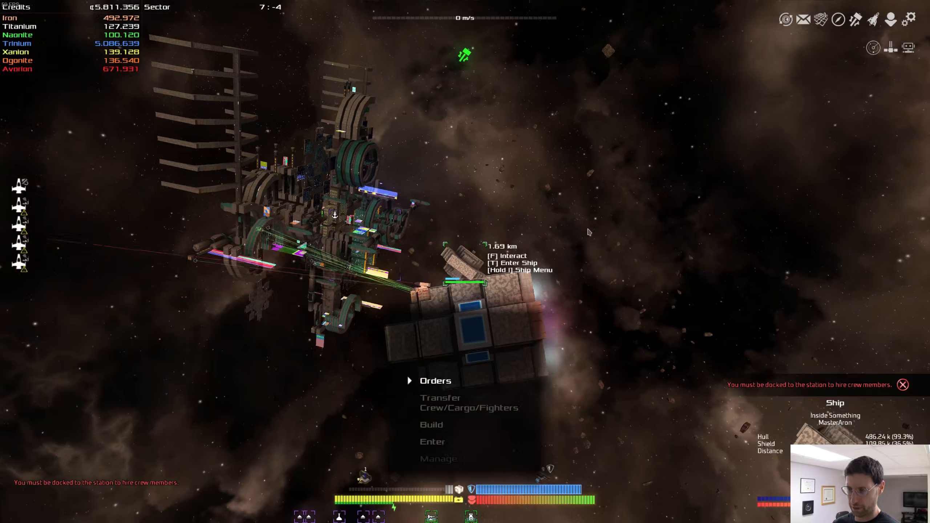
Step: Transfer more engineers and mechanics to Inside Something, reaching 42 of 160 crew
{"action": "left_click", "coordinate": [468, 403]}
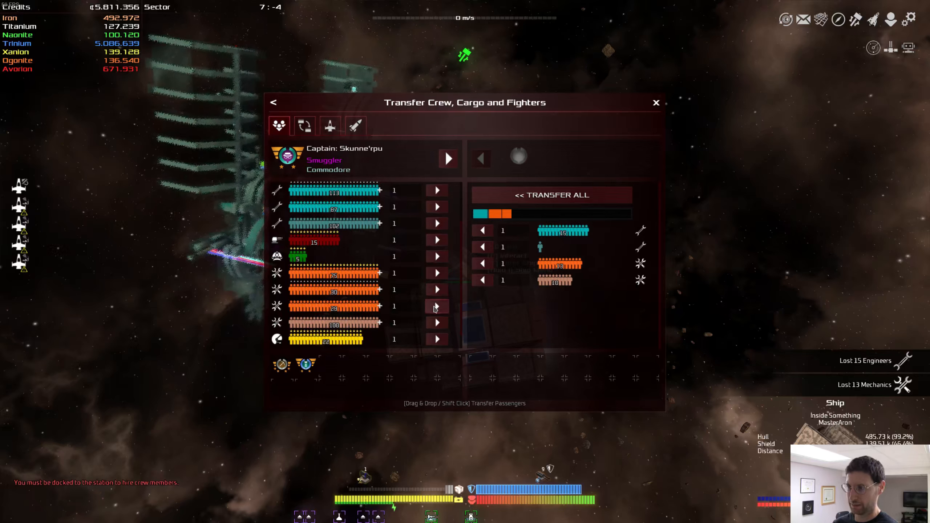
{"action": "left_click", "coordinate": [656, 102]}
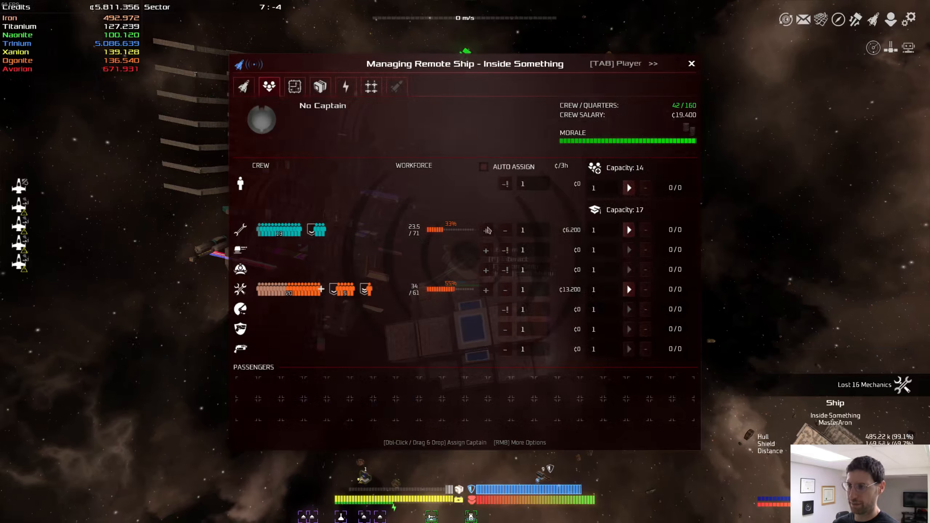
{"action": "left_click", "coordinate": [691, 64]}
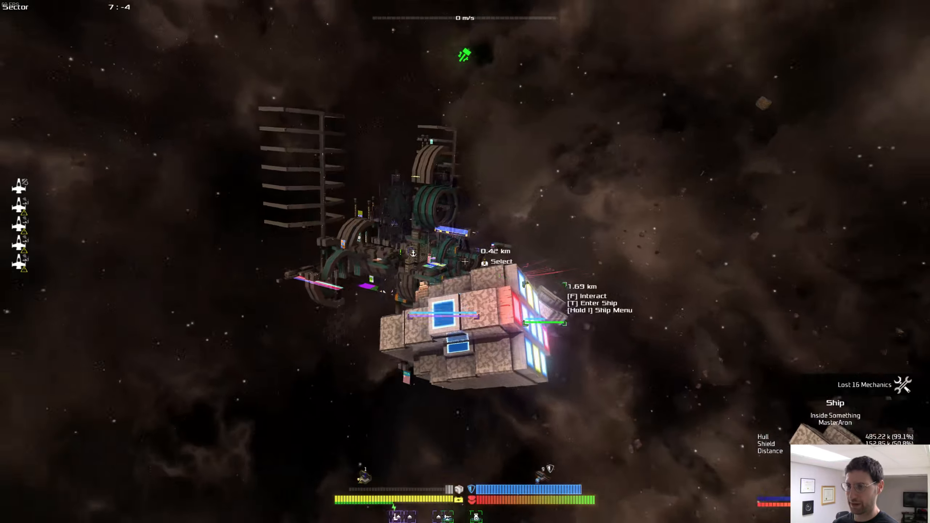
{"action": "key", "text": "f"}
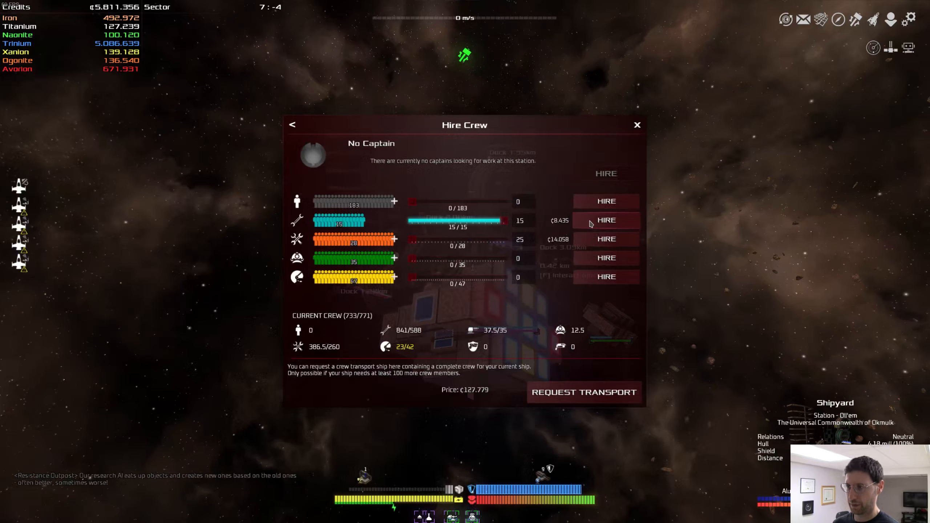
Step: Hire the shipyard's 15 engineers for 8,435 credits
{"action": "left_click", "coordinate": [606, 220]}
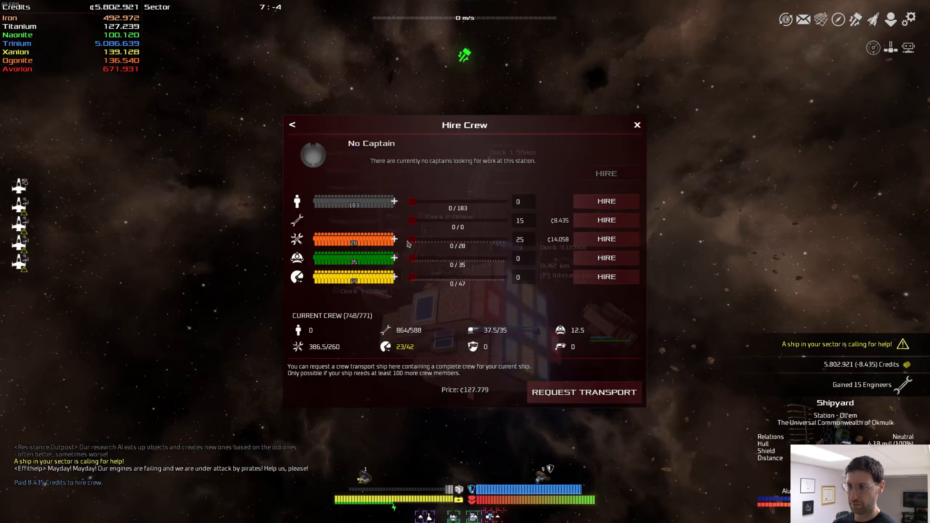
{"action": "mouse_move", "coordinate": [443, 244]}
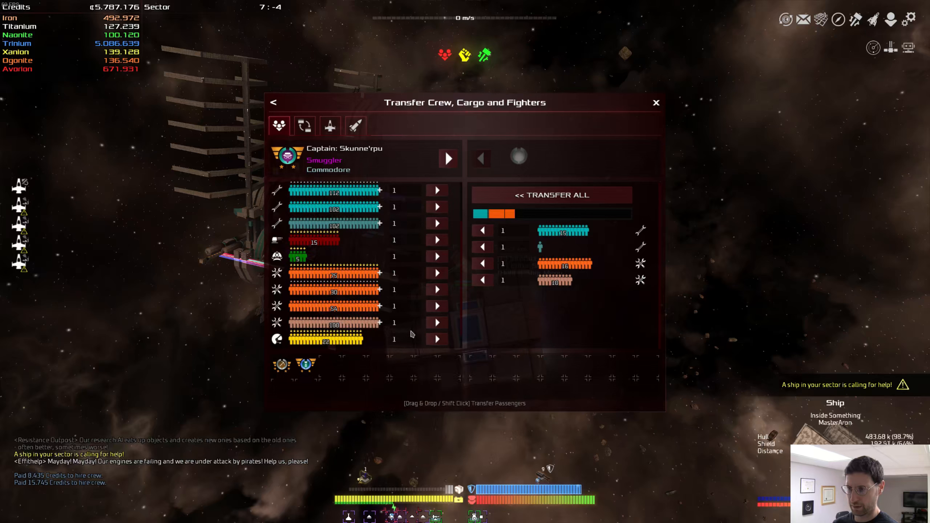
Step: Send three mechanic groups and one engineer group from MyShip to Inside Something
{"action": "left_click", "coordinate": [436, 322]}
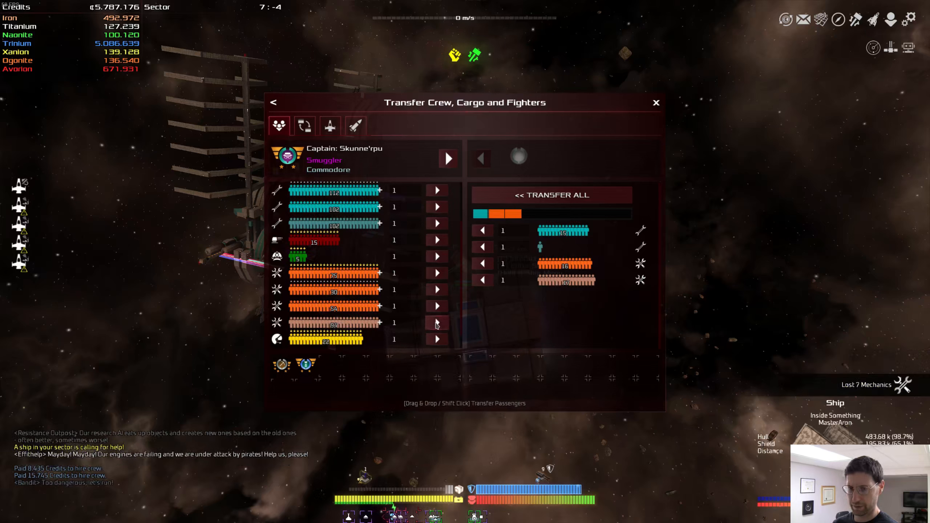
{"action": "left_click", "coordinate": [437, 322]}
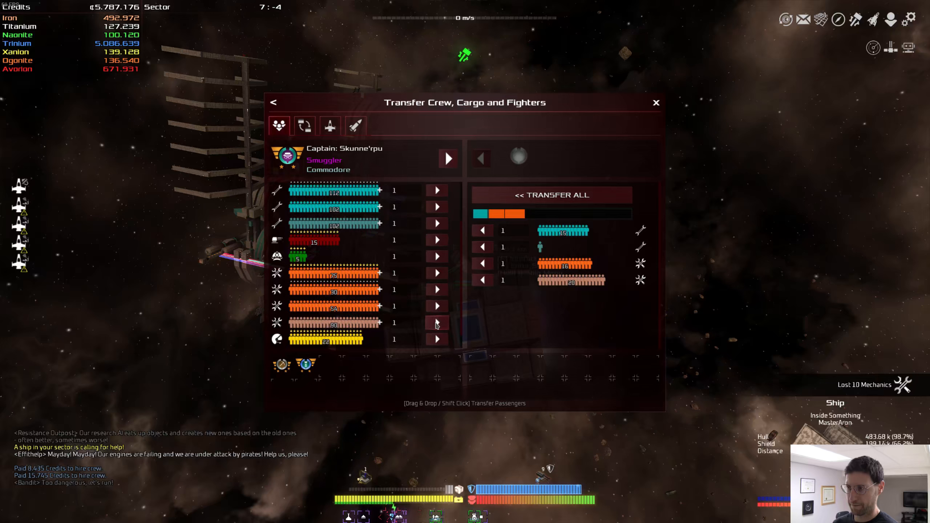
{"action": "left_click", "coordinate": [437, 323]}
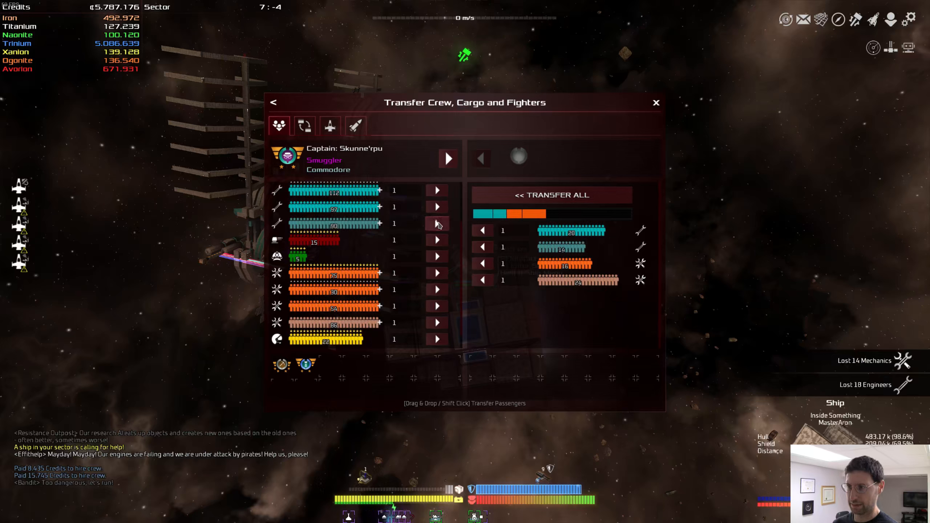
{"action": "left_click", "coordinate": [437, 224]}
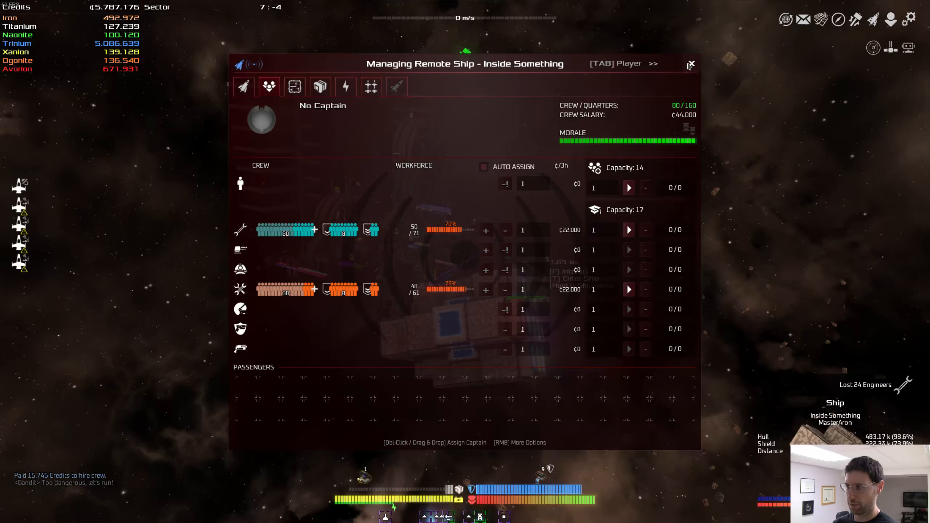
{"action": "left_click", "coordinate": [691, 64]}
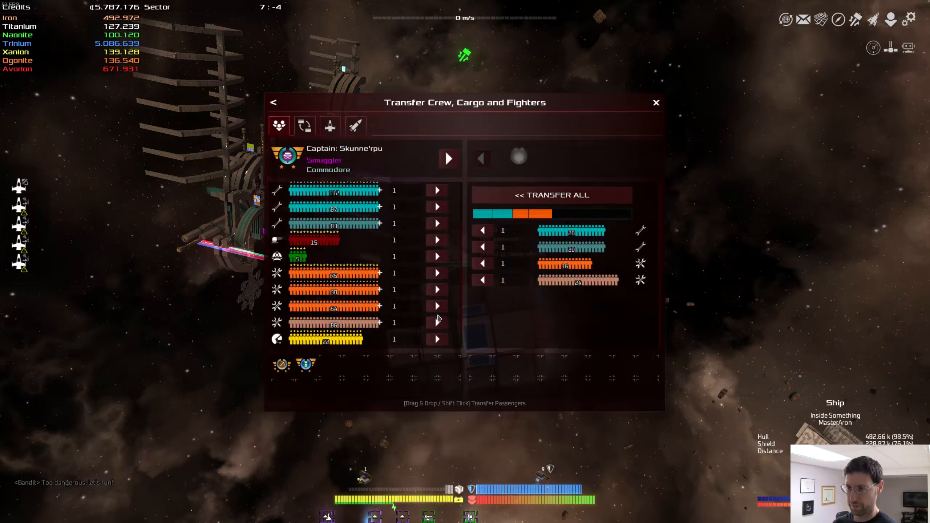
Step: Send more mechanics and two engineer groups across, leaving MyShip at 715 of 771 crew
{"action": "left_click", "coordinate": [437, 306]}
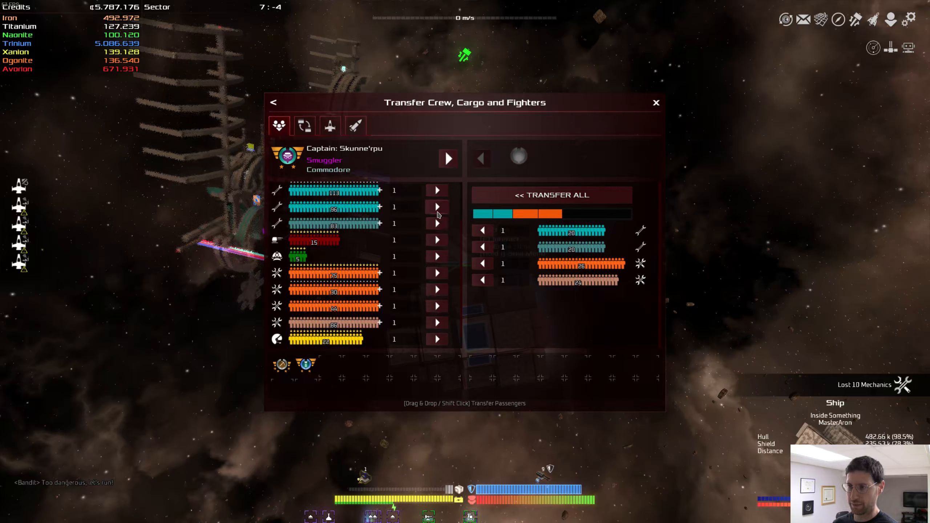
{"action": "left_click", "coordinate": [438, 207]}
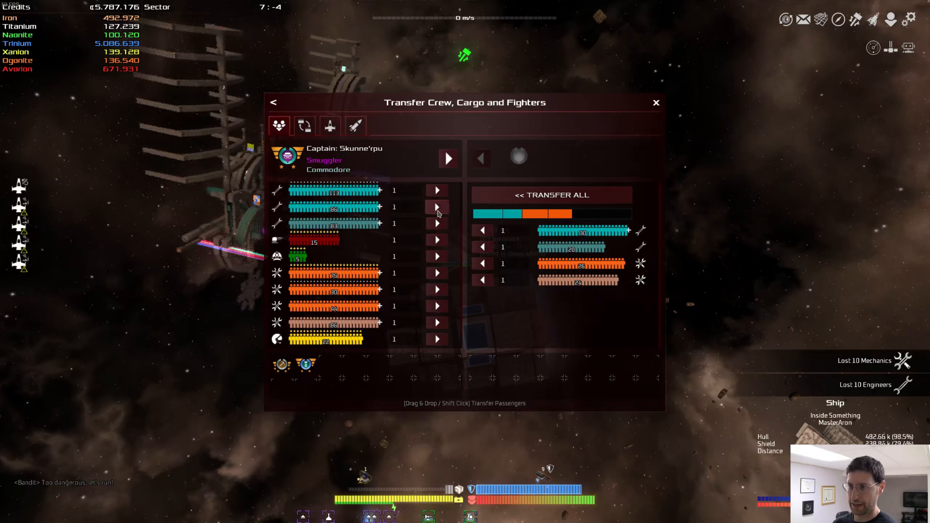
{"action": "left_click", "coordinate": [655, 102]}
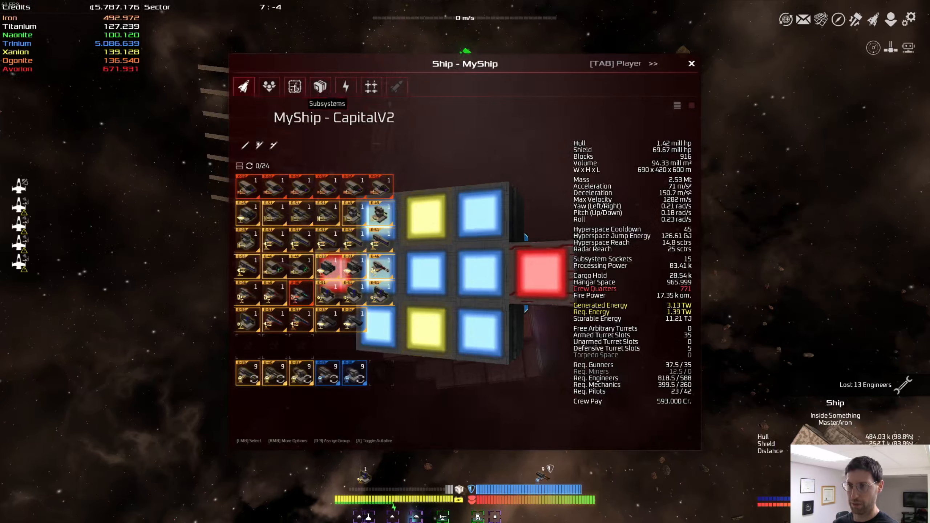
{"action": "left_click", "coordinate": [269, 86]}
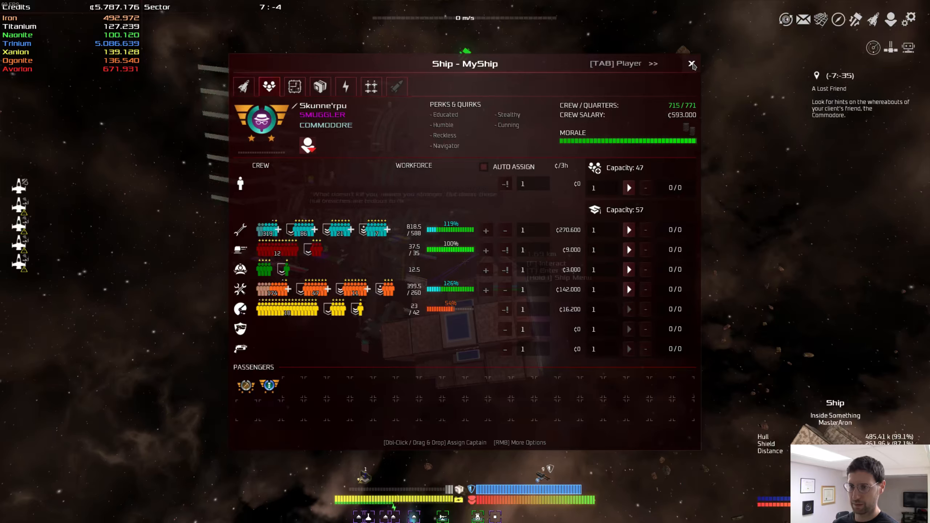
{"action": "left_click", "coordinate": [692, 63]}
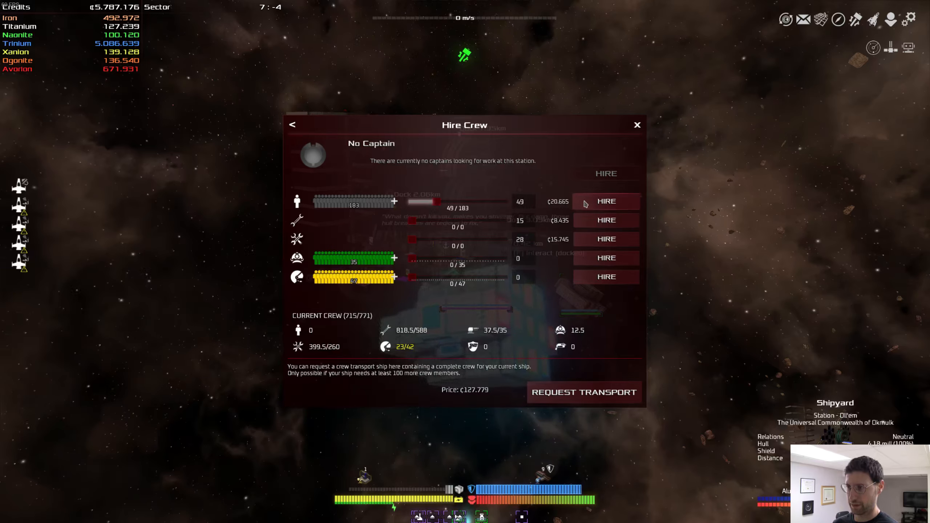
Step: Hire 49 crewmembers for 20,665 credits and confirm Inside Something holds 152/160 crew
{"action": "left_click", "coordinate": [606, 201]}
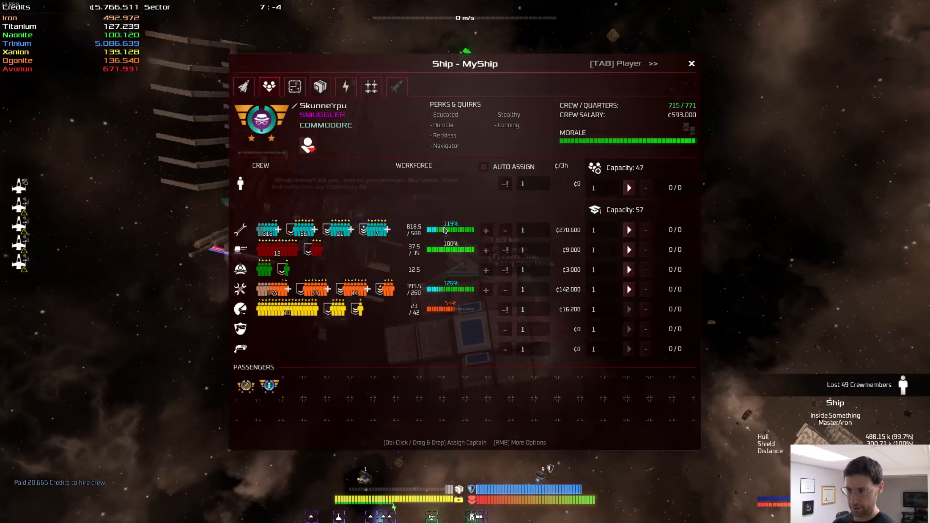
{"action": "left_click", "coordinate": [243, 86]}
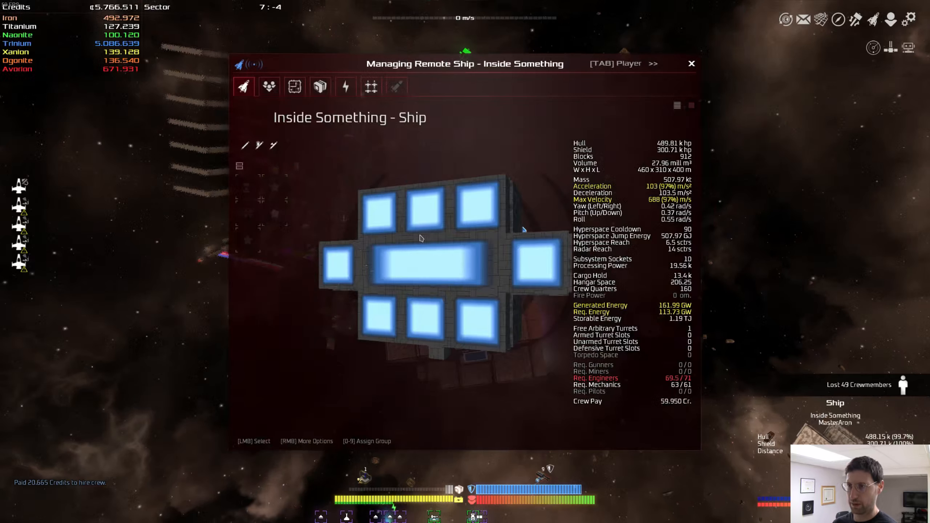
{"action": "left_click", "coordinate": [268, 87]}
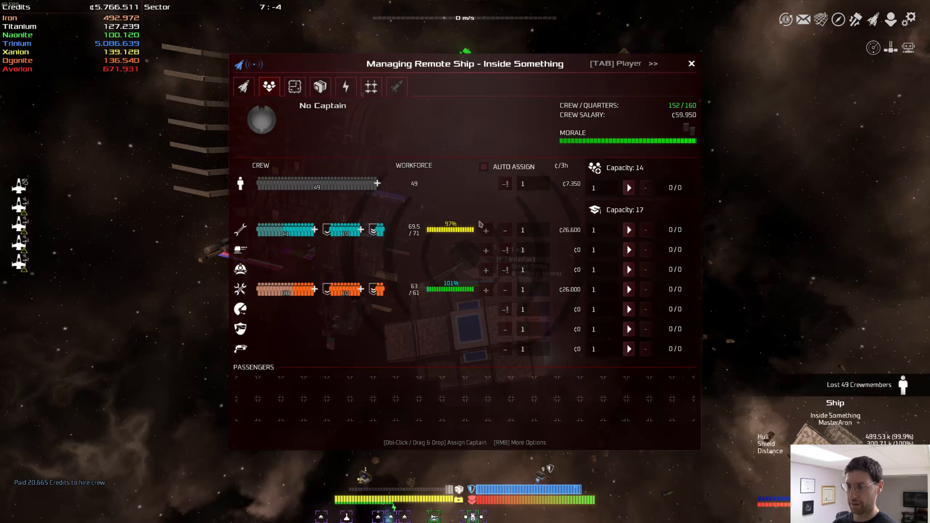
{"action": "mouse_move", "coordinate": [378, 230]}
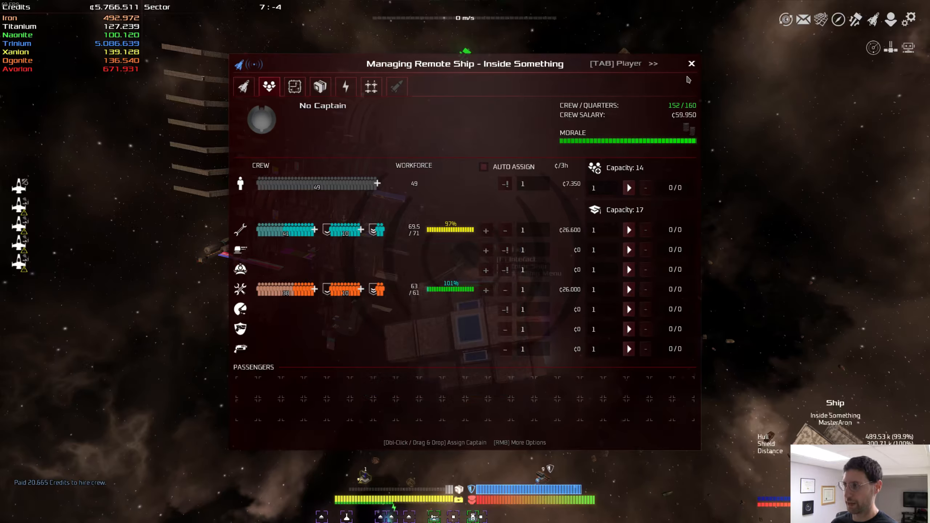
{"action": "left_click", "coordinate": [691, 63]}
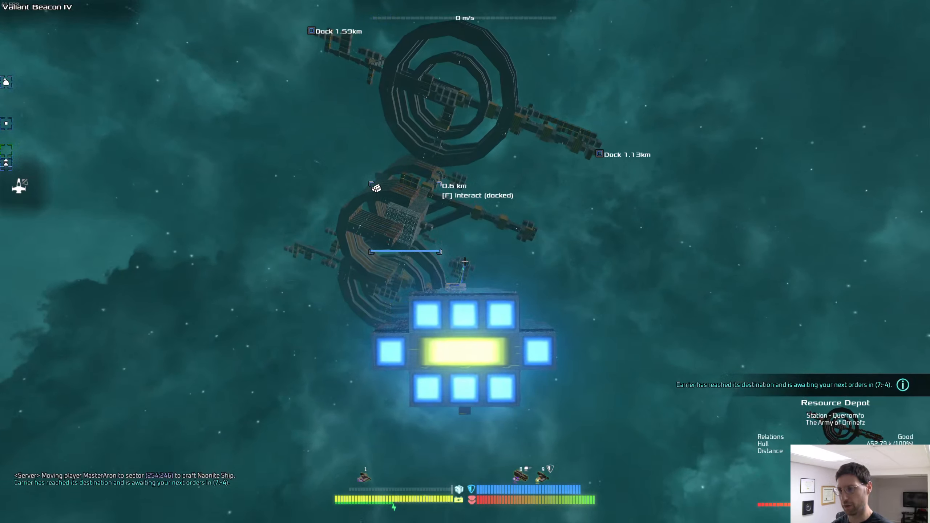
Step: Sell 100,000 Ogonite and a batch of Trinium at the Resource Depot
{"action": "key", "text": "f"}
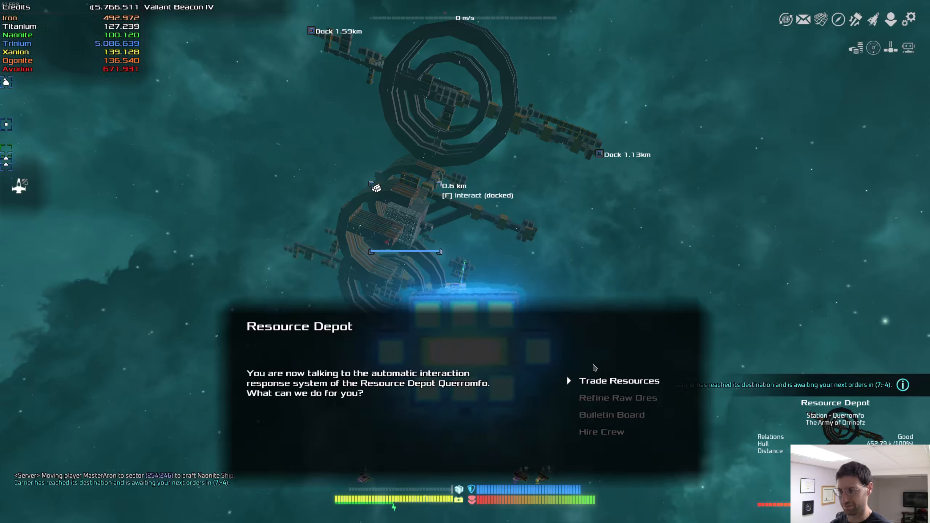
{"action": "left_click", "coordinate": [619, 380]}
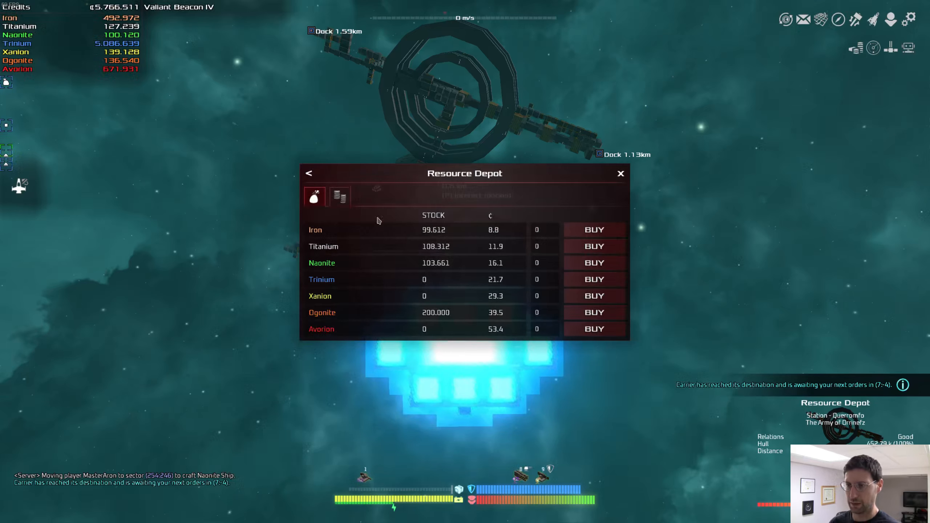
{"action": "left_click", "coordinate": [338, 197]}
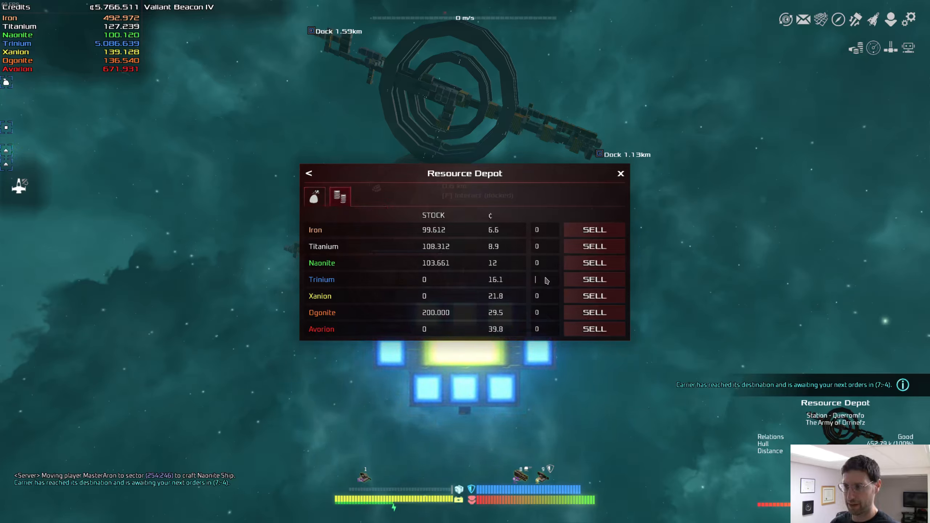
{"action": "mouse_move", "coordinate": [541, 303]}
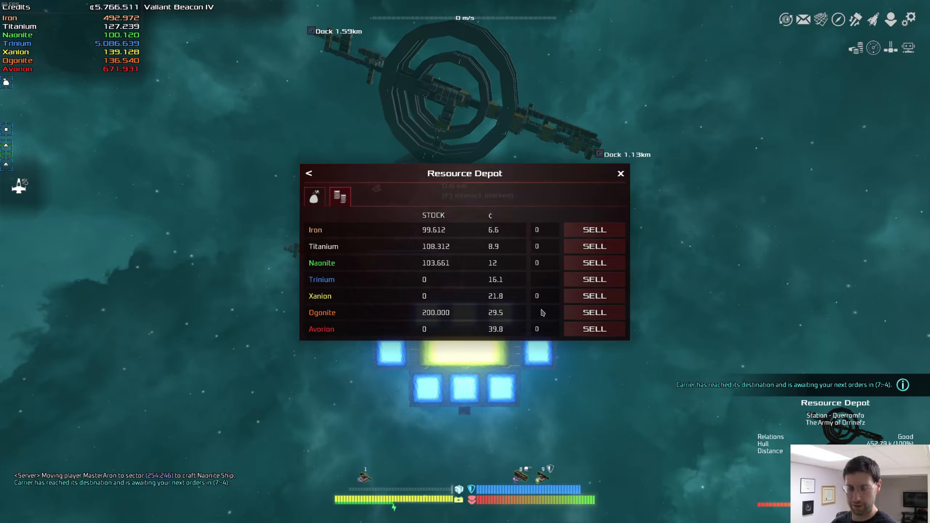
{"action": "type", "text": "10000"}
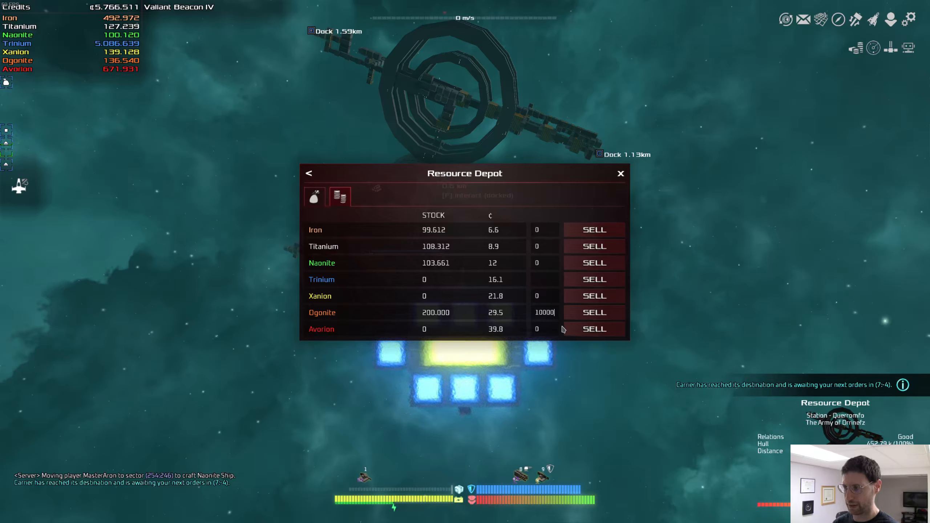
{"action": "left_click", "coordinate": [594, 312]}
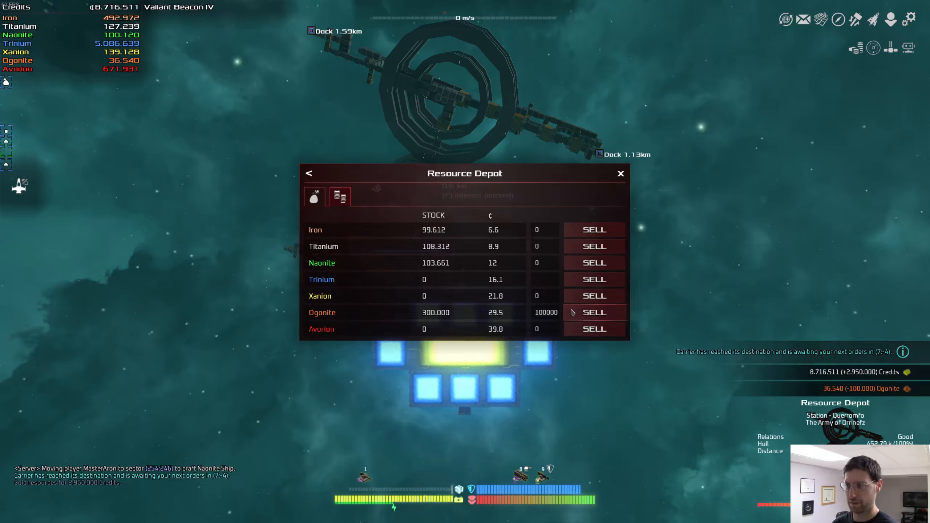
{"action": "mouse_move", "coordinate": [540, 269]}
{"action": "type", "text": "000000"}
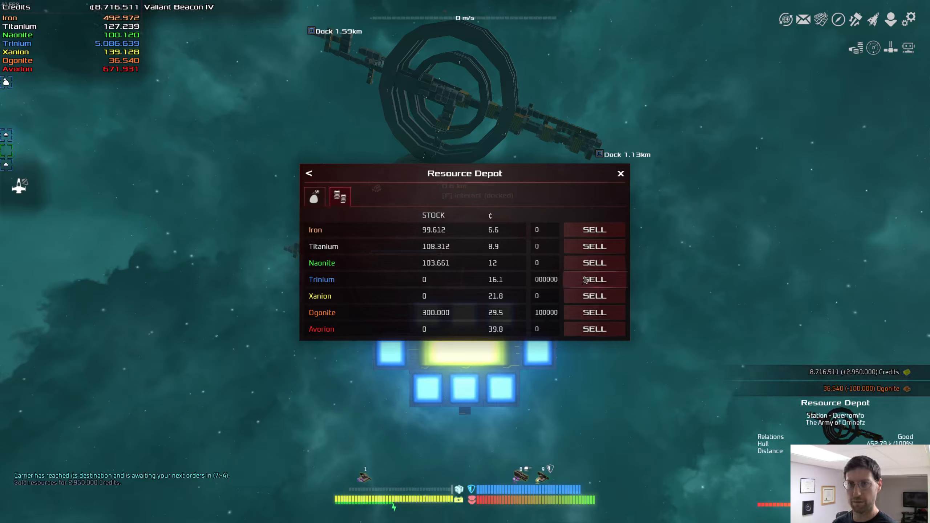
{"action": "left_click", "coordinate": [594, 279]}
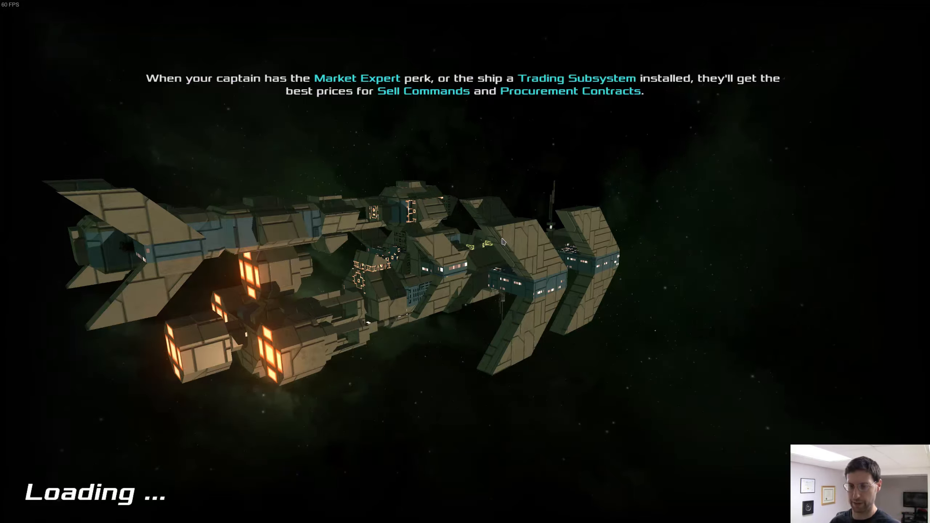
{"action": "mouse_move", "coordinate": [495, 230]}
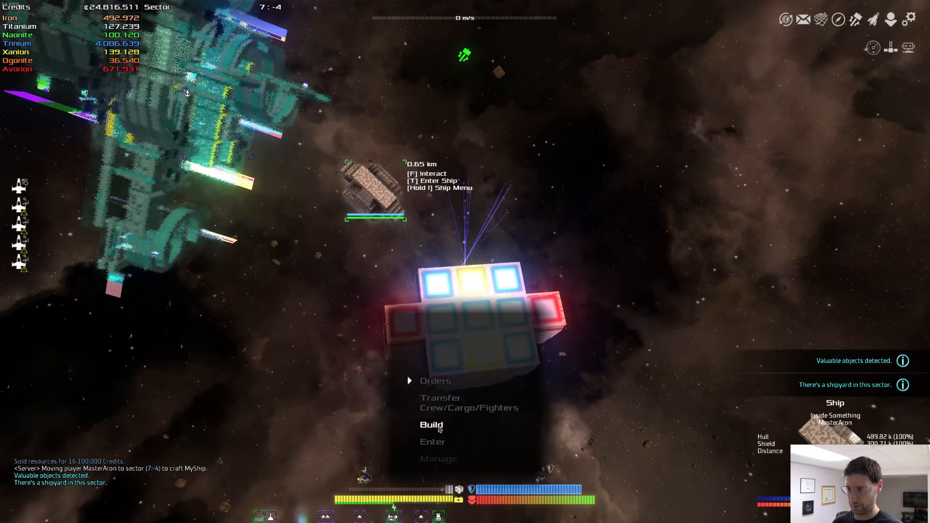
Step: Enter Build mode on Inside Something back in sector 7:-4
{"action": "left_click", "coordinate": [431, 424]}
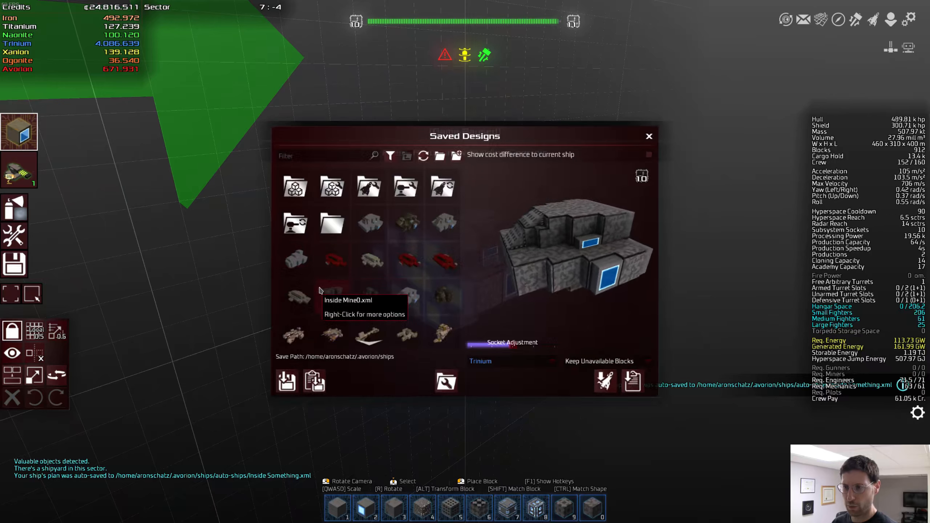
{"action": "mouse_move", "coordinate": [369, 222]}
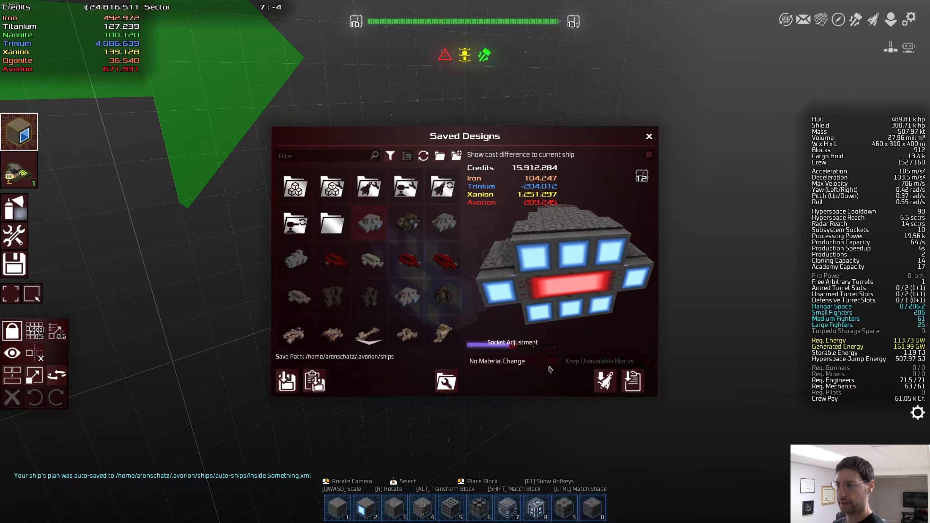
Step: Set the saved design's material to Trinium and apply it to Inside Something
{"action": "left_click", "coordinate": [497, 361]}
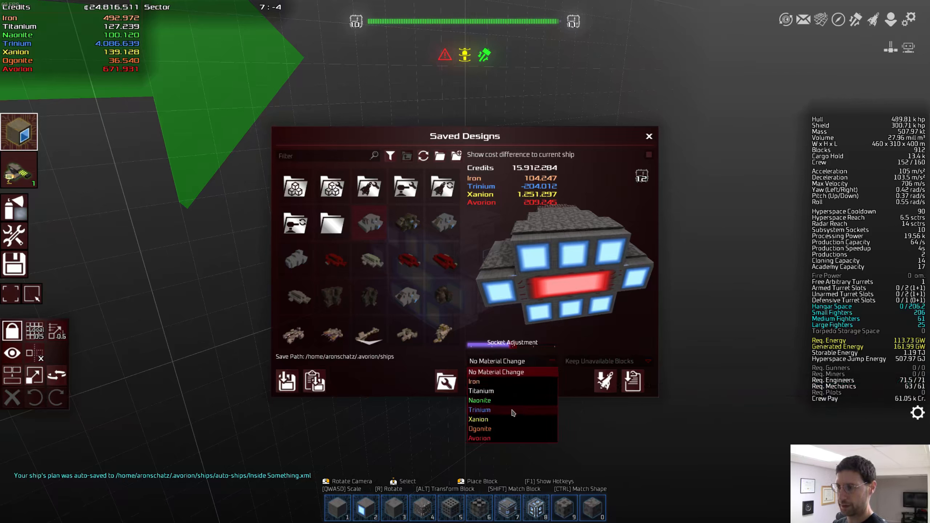
{"action": "left_click", "coordinate": [480, 410]}
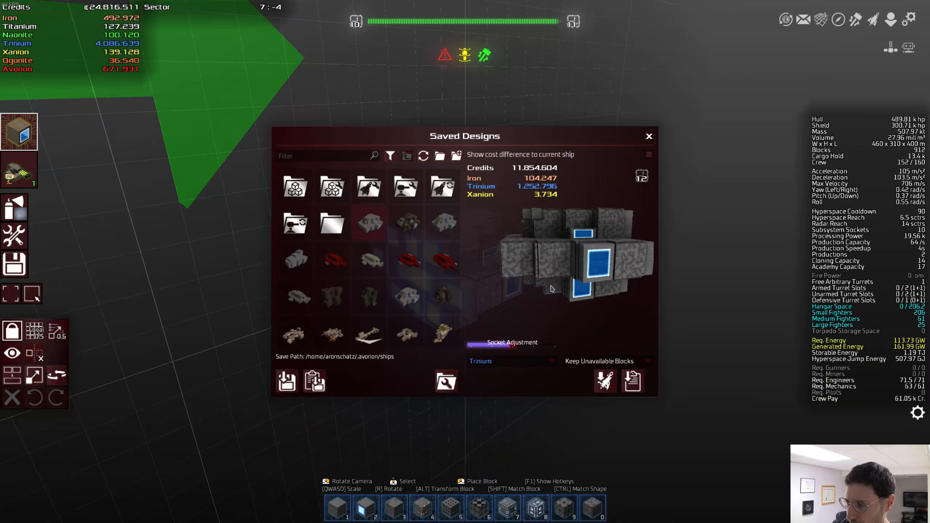
{"action": "mouse_move", "coordinate": [370, 222]}
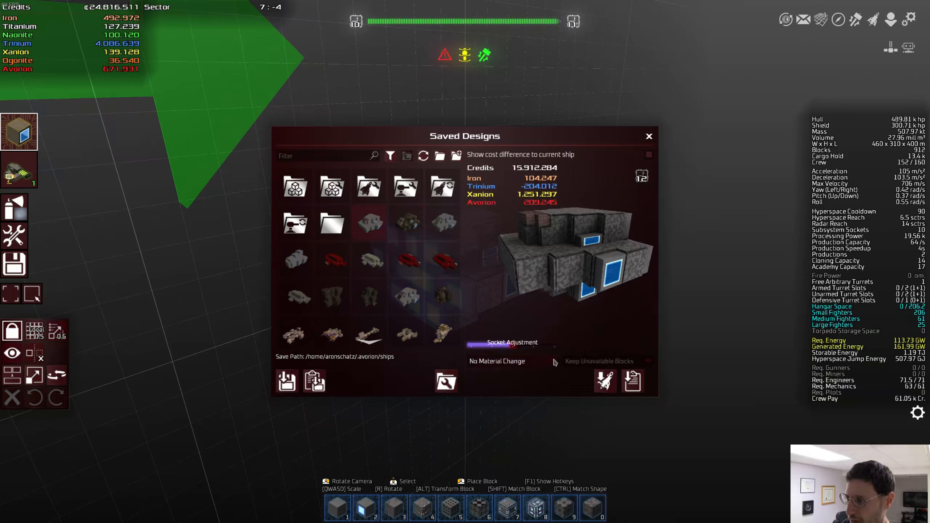
{"action": "left_click", "coordinate": [497, 361]}
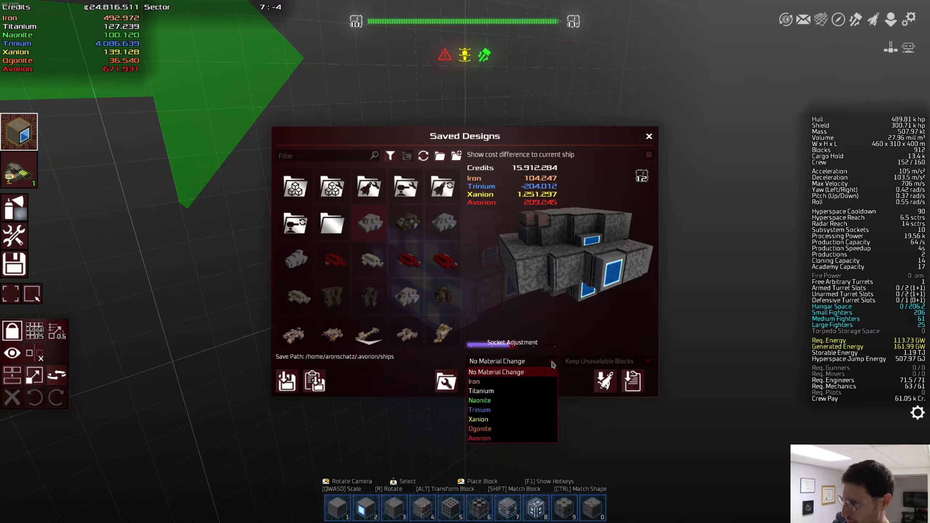
{"action": "left_click", "coordinate": [497, 361]}
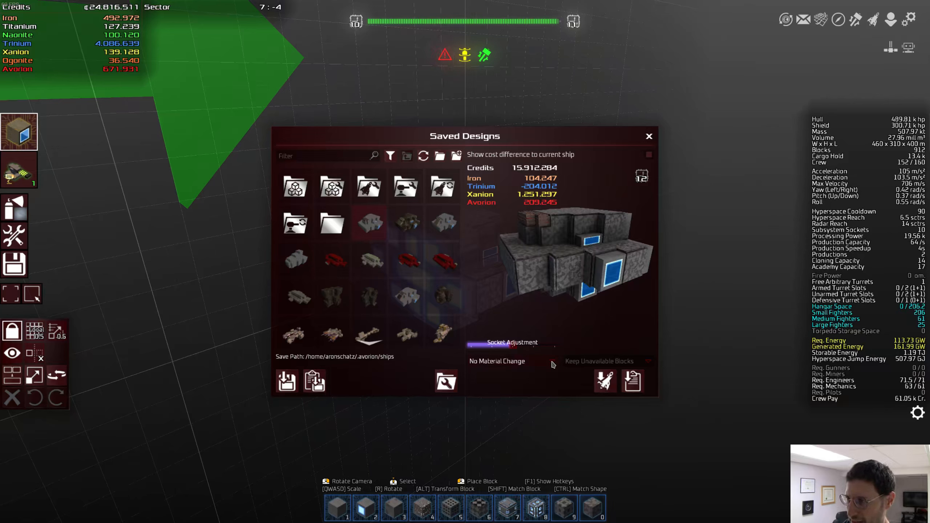
{"action": "left_click", "coordinate": [512, 361]}
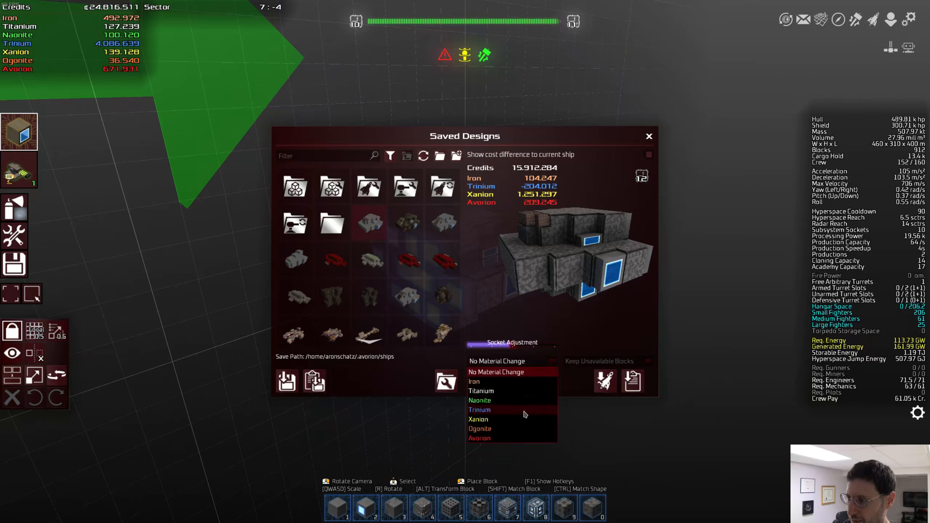
{"action": "left_click", "coordinate": [480, 409]}
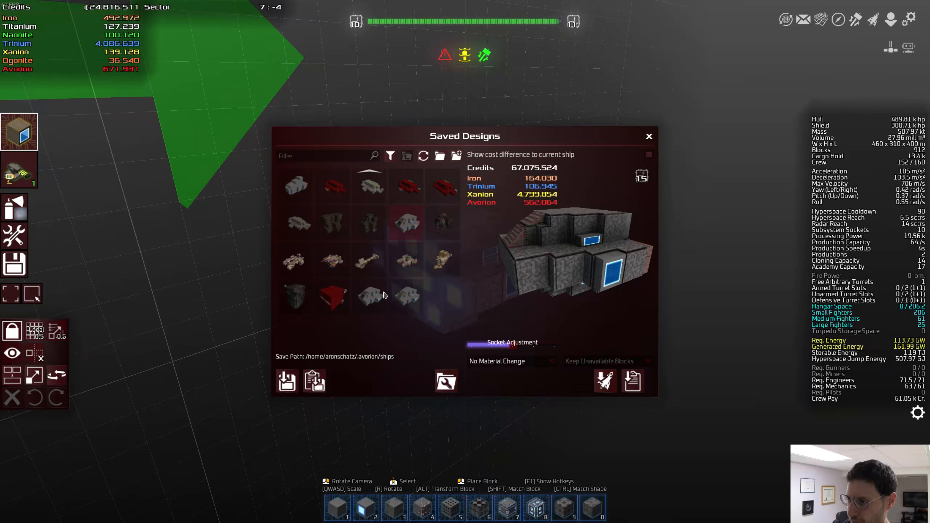
{"action": "mouse_move", "coordinate": [406, 295]}
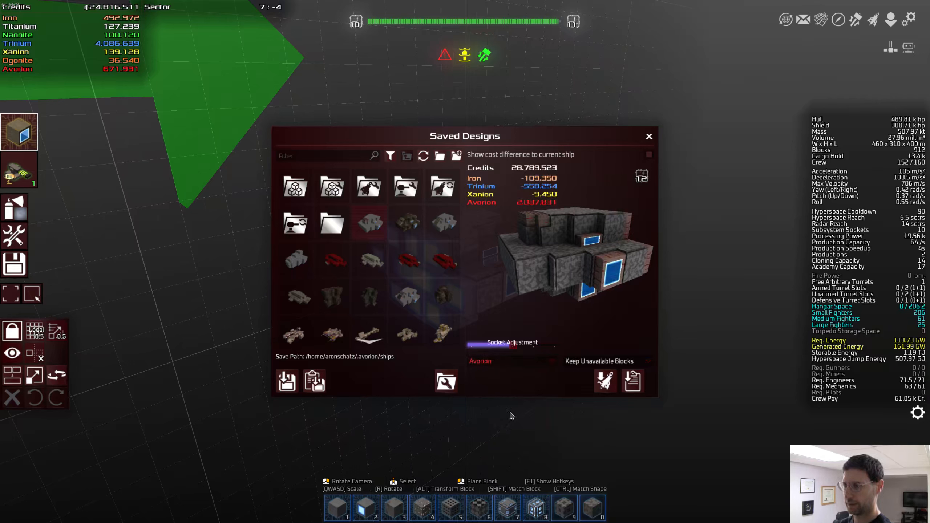
{"action": "left_click", "coordinate": [512, 361]}
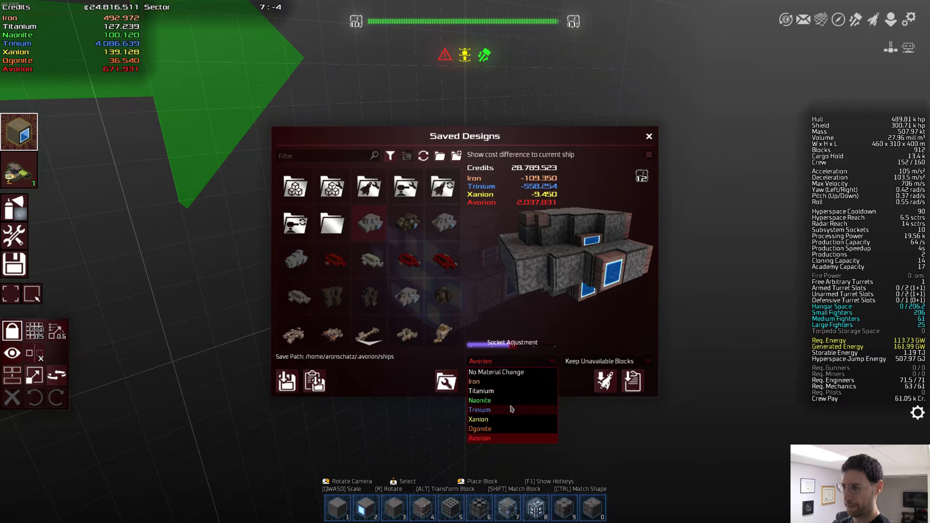
{"action": "left_click", "coordinate": [479, 410]}
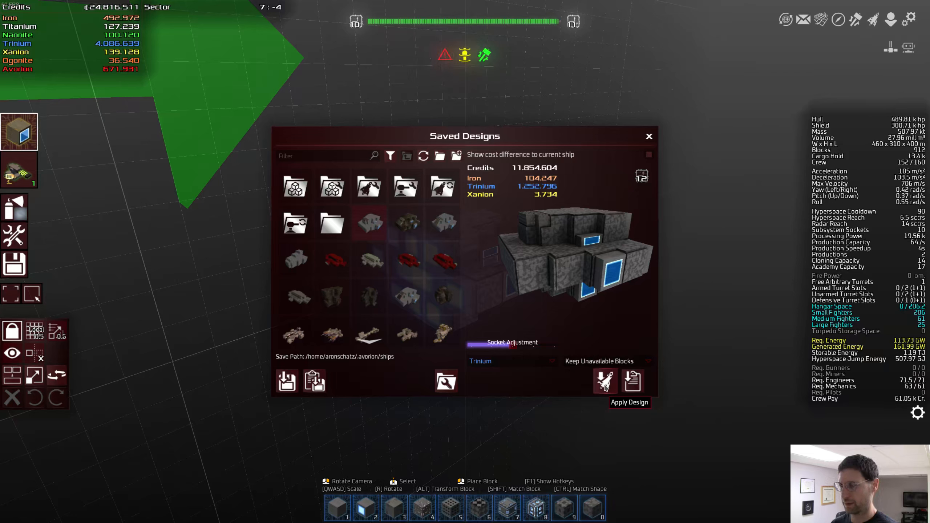
{"action": "left_click", "coordinate": [605, 382]}
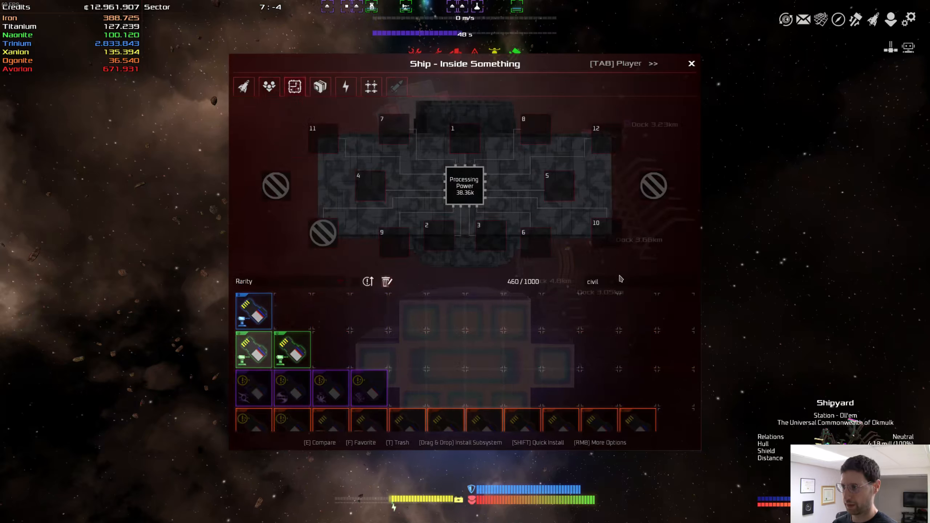
Step: Install Transporter Software via the 'tra' filter, then hire 134 crewmen from the docked shipyard
{"action": "type", "text": "trans"}
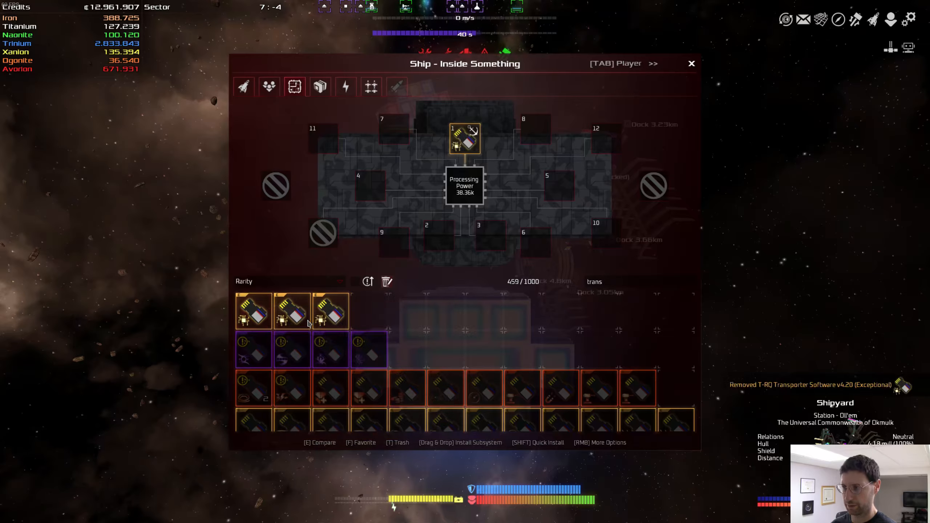
{"action": "left_click", "coordinate": [691, 64]}
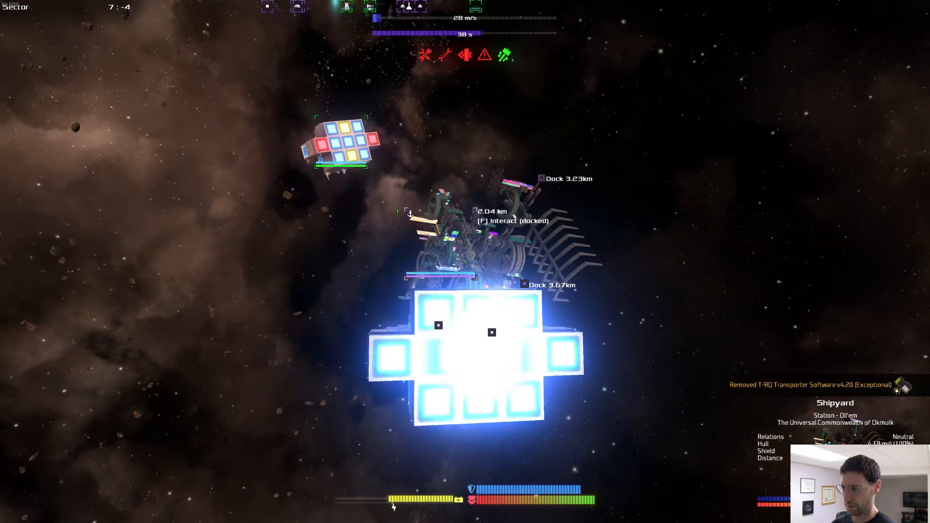
{"action": "key", "text": "f"}
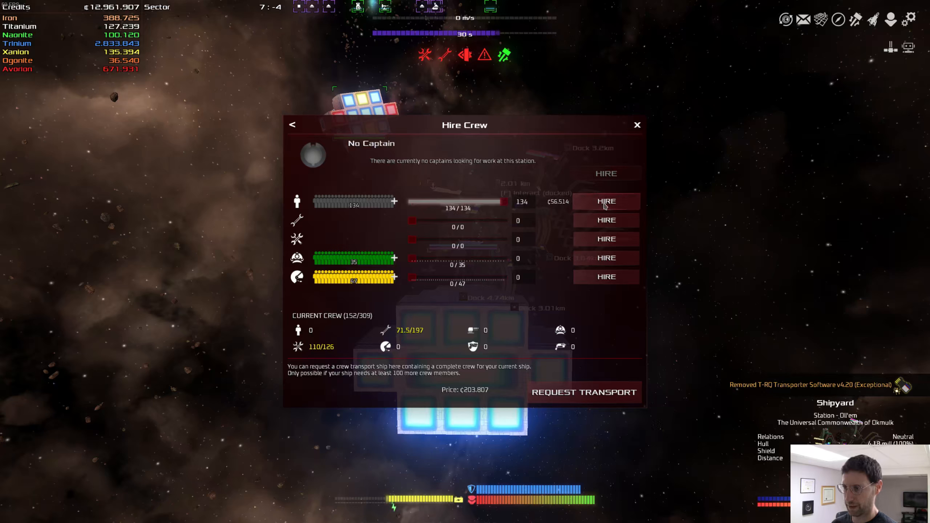
{"action": "left_click", "coordinate": [605, 201]}
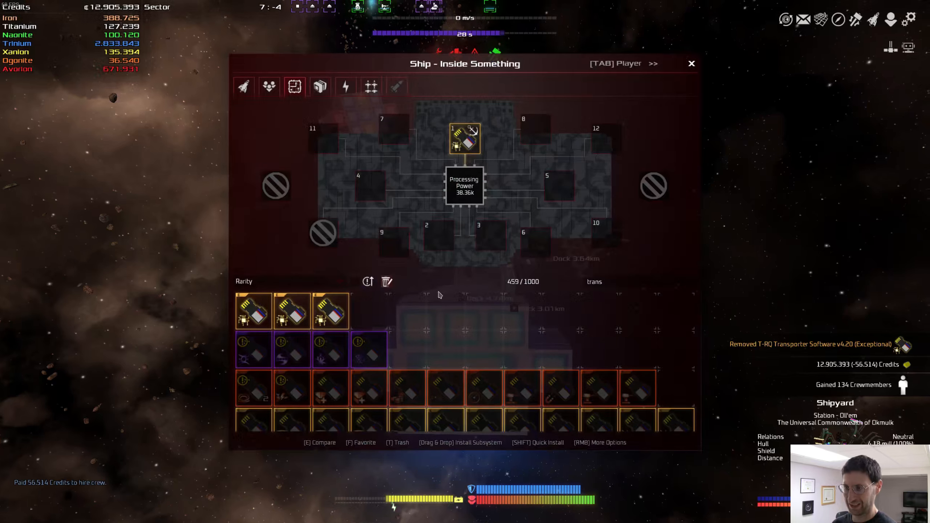
{"action": "left_click", "coordinate": [269, 87]}
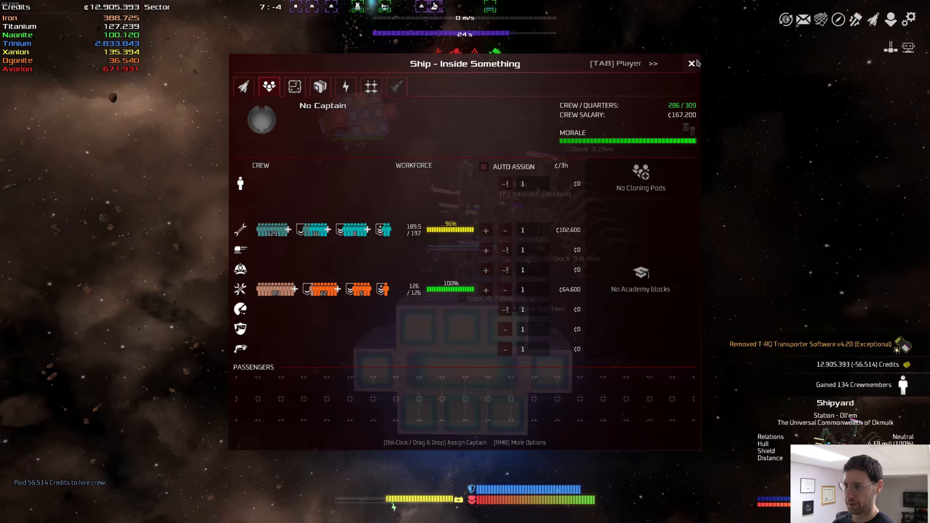
{"action": "left_click", "coordinate": [690, 63]}
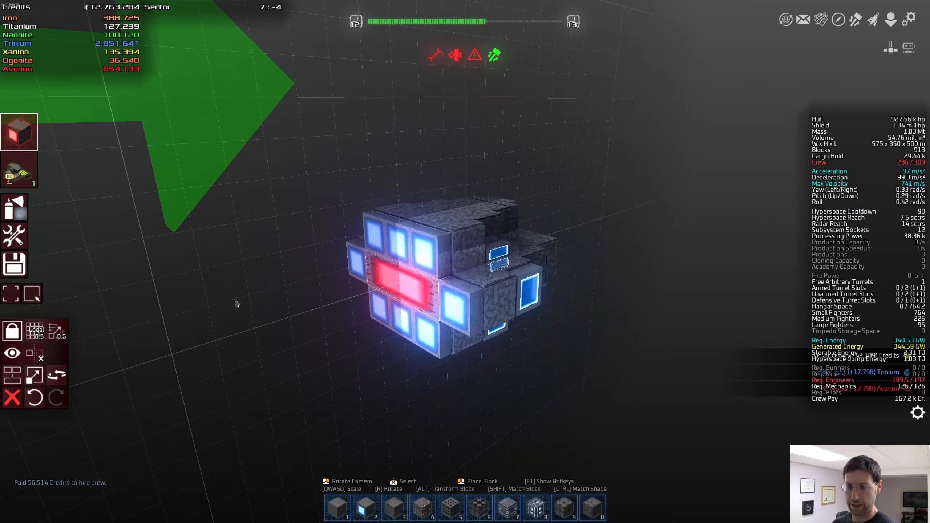
Step: Filter the view to Hyperspace Core blocks and upgrade the large core to Avorion
{"action": "left_click", "coordinate": [12, 353]}
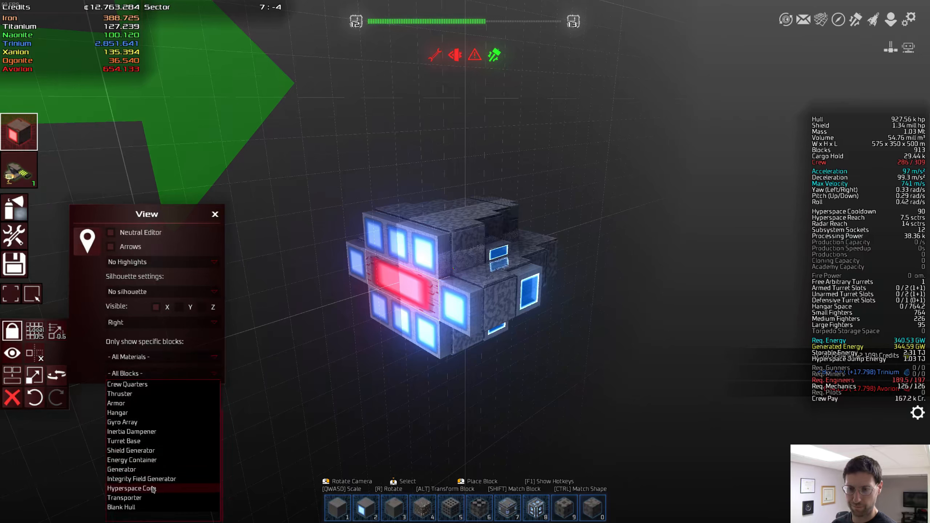
{"action": "left_click", "coordinate": [132, 488]}
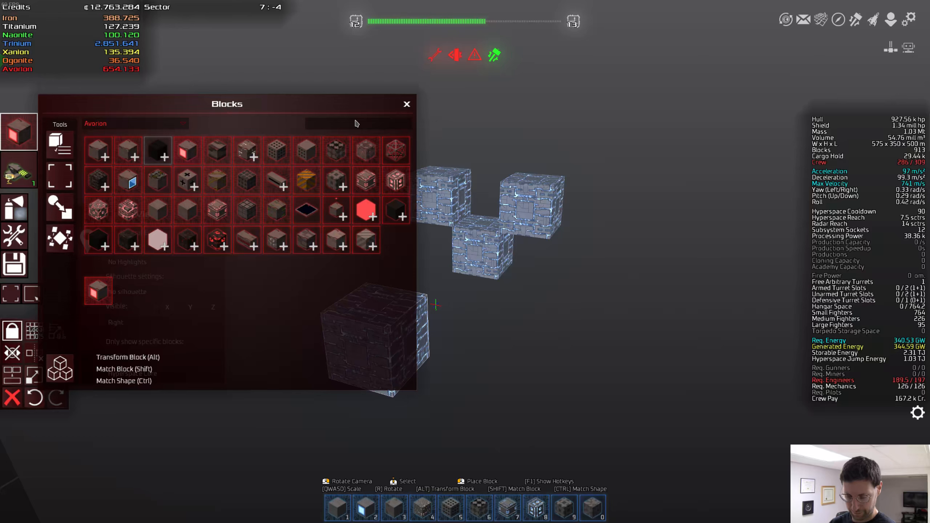
{"action": "type", "text": "hyp"}
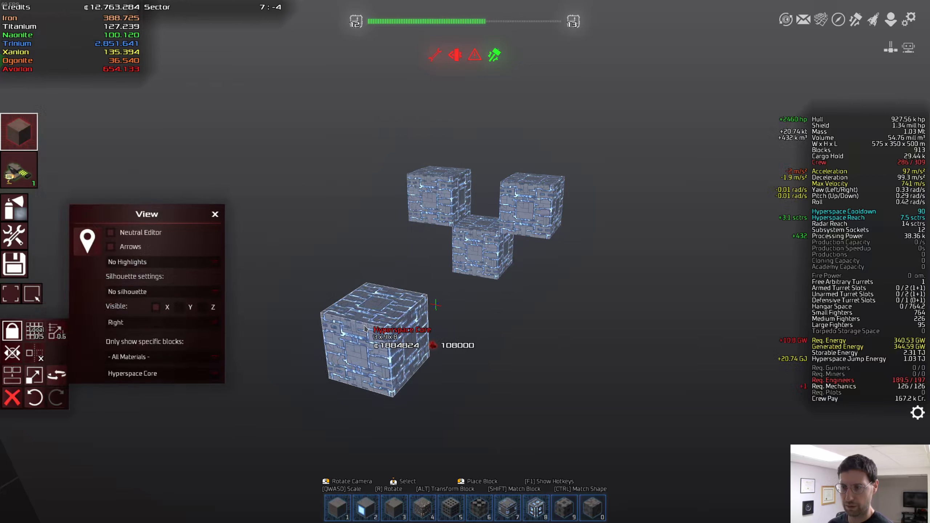
{"action": "mouse_move", "coordinate": [35, 330]}
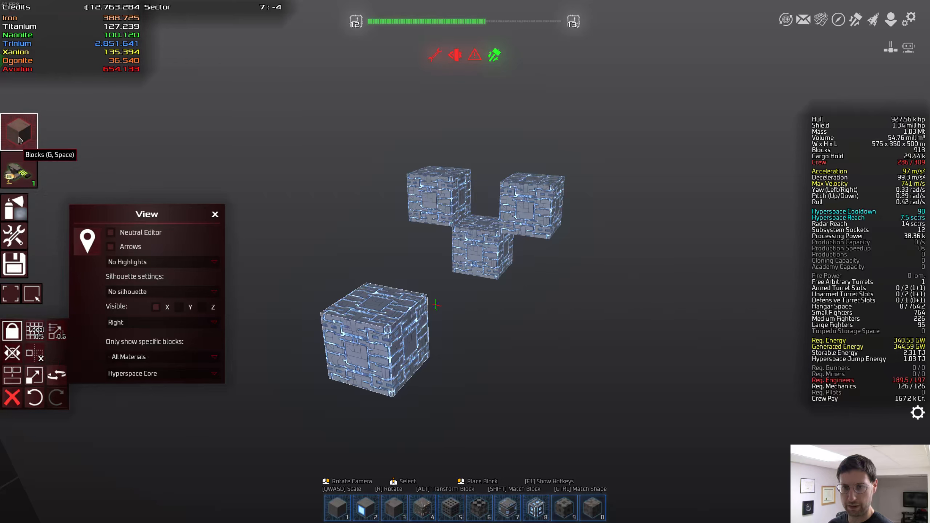
{"action": "left_click", "coordinate": [19, 131]}
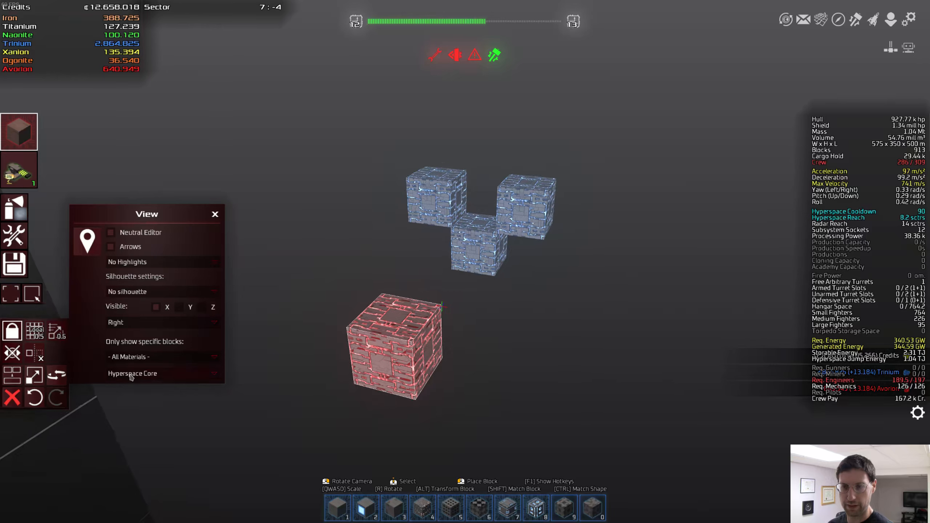
{"action": "left_click", "coordinate": [160, 373]}
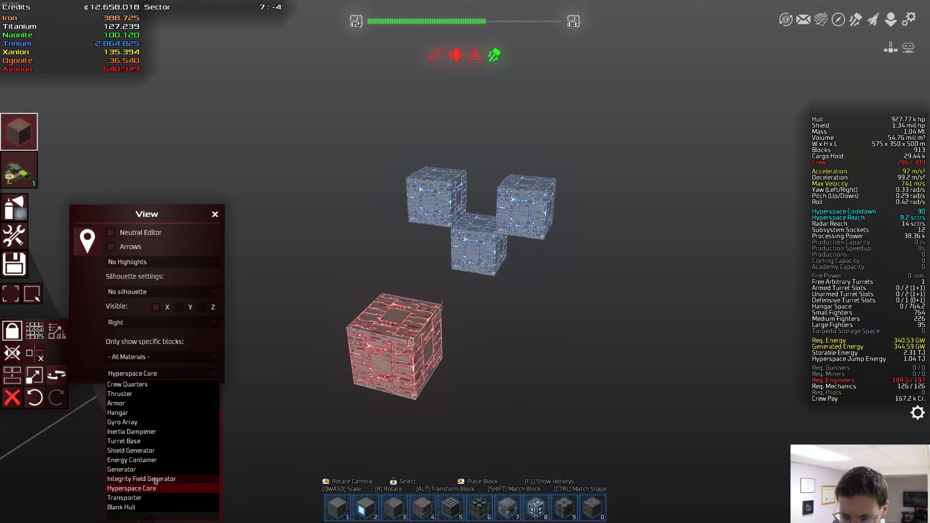
Step: Cycle the block filter through Transporter and Inertia Dampener to Shield Generator
{"action": "left_click", "coordinate": [131, 488]}
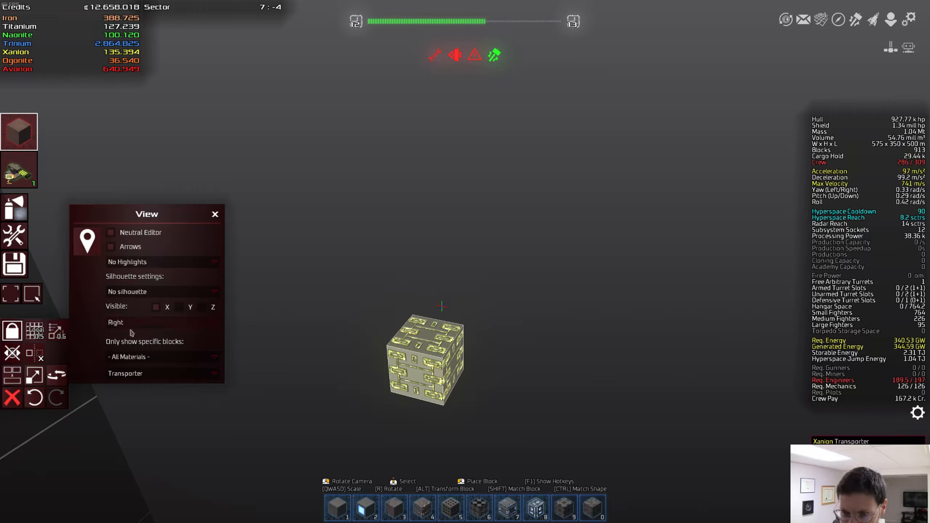
{"action": "mouse_move", "coordinate": [18, 171]}
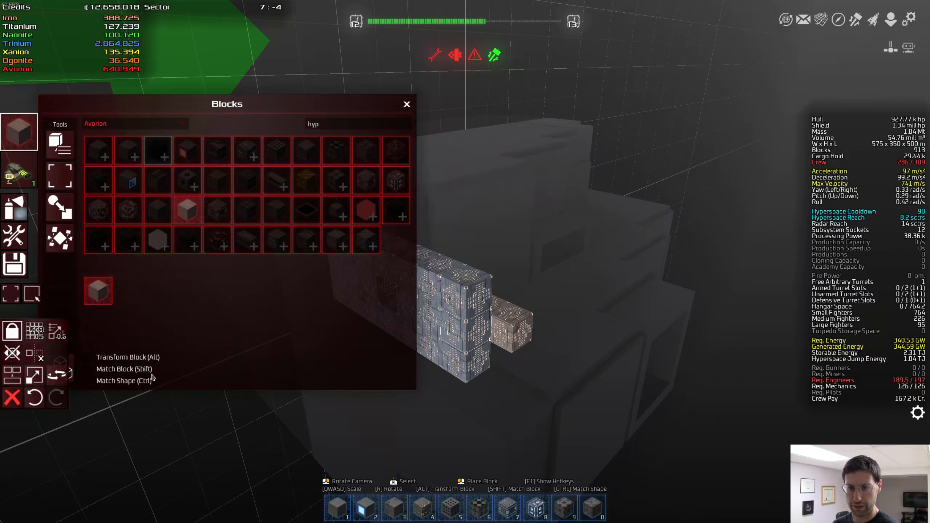
{"action": "left_click", "coordinate": [406, 104]}
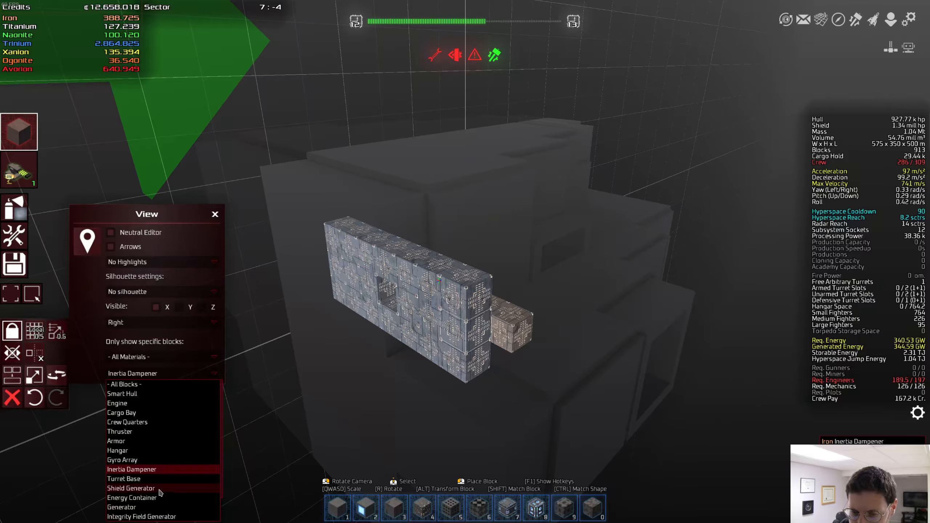
{"action": "left_click", "coordinate": [132, 488]}
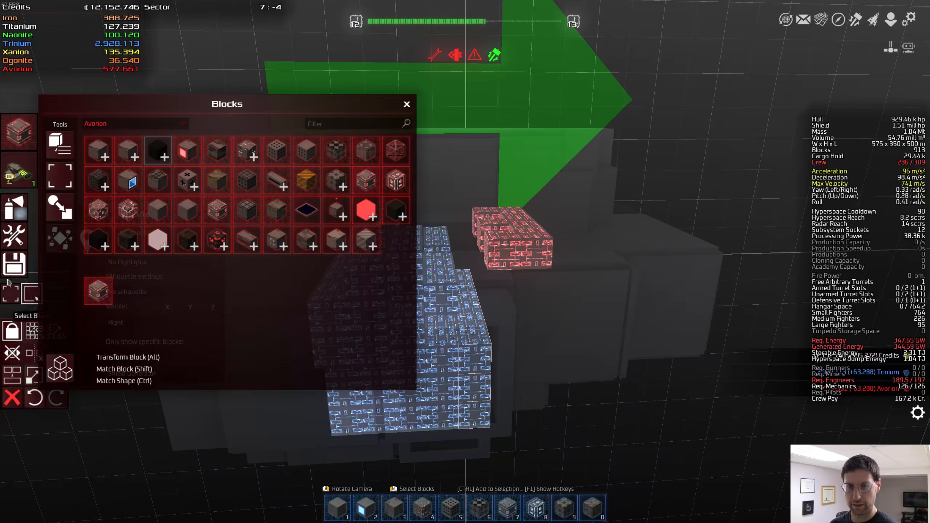
Step: Select shield generator blocks to convert to Avorion, then change the shown block type
{"action": "left_click", "coordinate": [59, 206]}
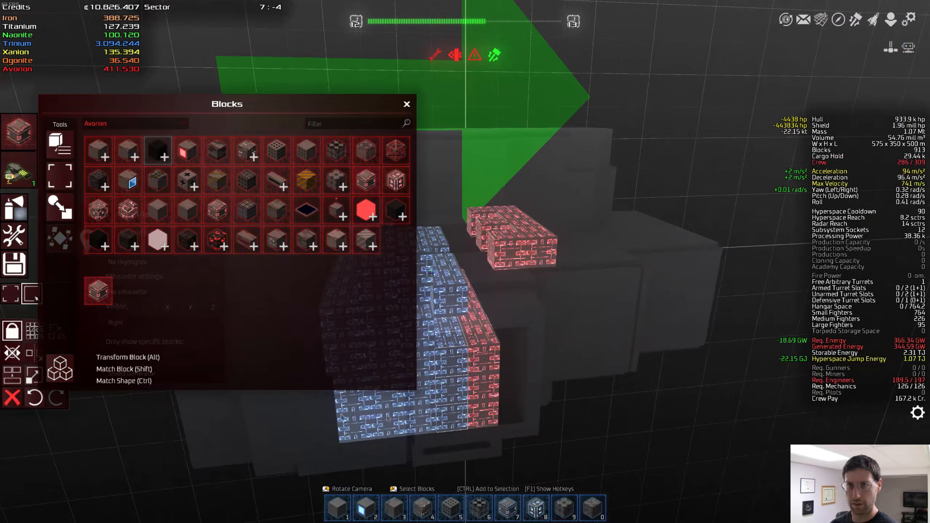
{"action": "mouse_move", "coordinate": [59, 207]}
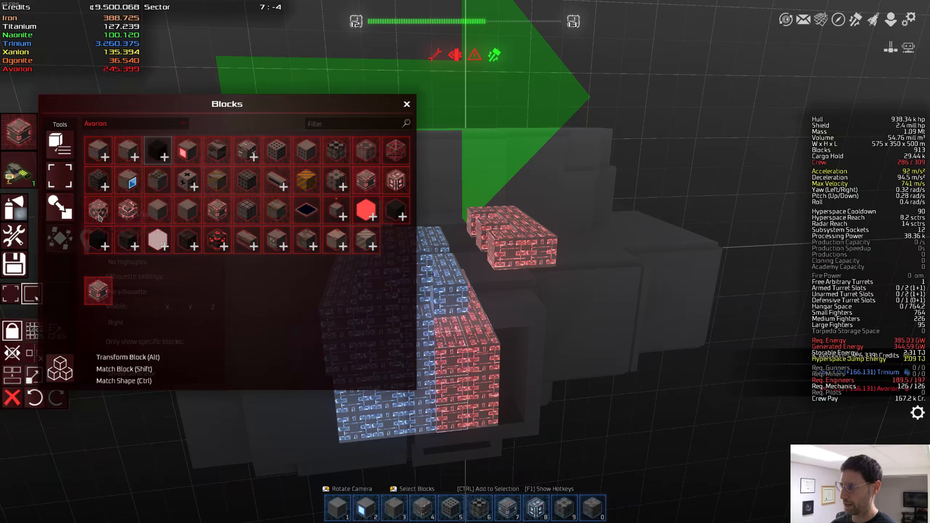
{"action": "mouse_move", "coordinate": [350, 128]}
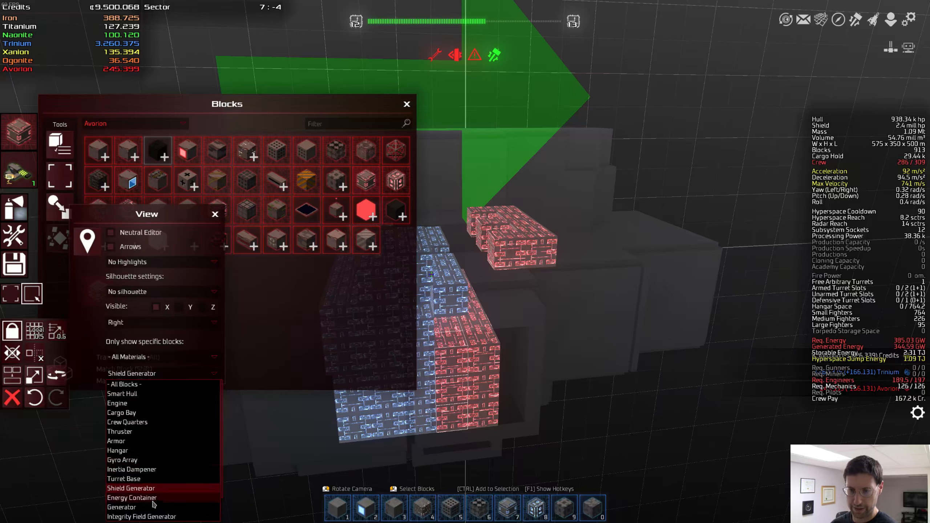
{"action": "left_click", "coordinate": [121, 507]}
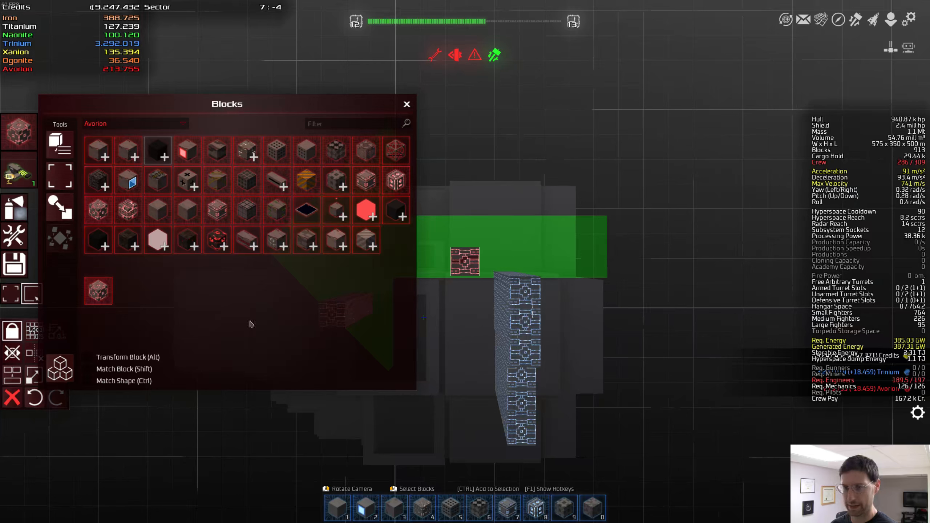
{"action": "mouse_move", "coordinate": [583, 233]}
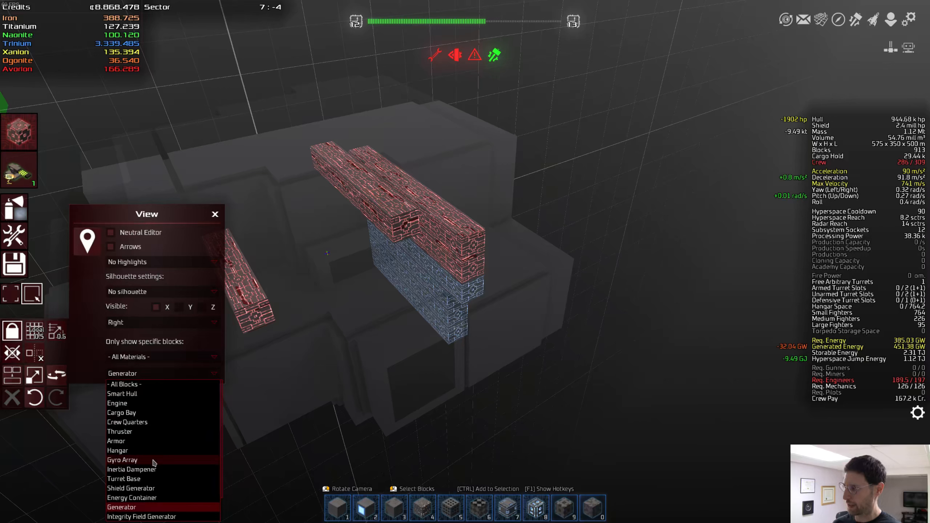
{"action": "mouse_move", "coordinate": [153, 464]}
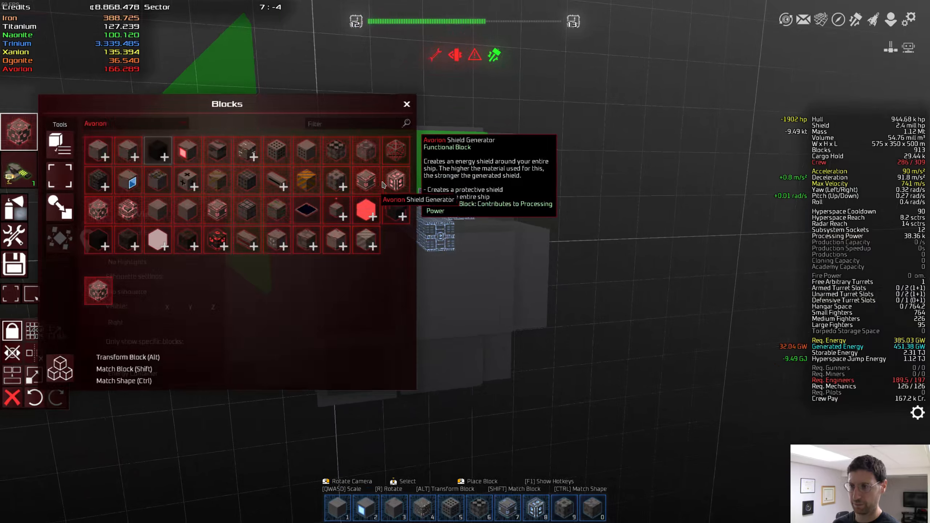
{"action": "mouse_move", "coordinate": [59, 207]}
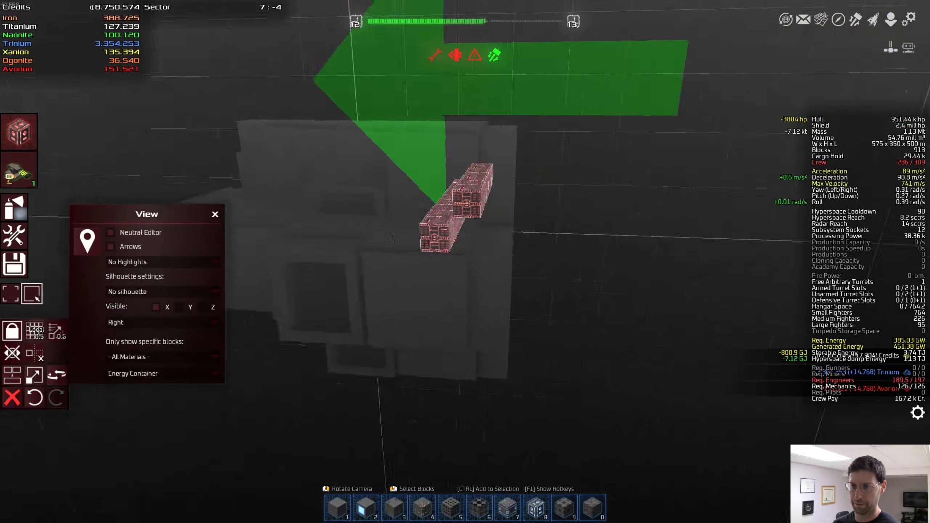
Step: Switch 'Only show specific blocks' from Energy Container back to All Blocks
{"action": "left_click", "coordinate": [160, 373]}
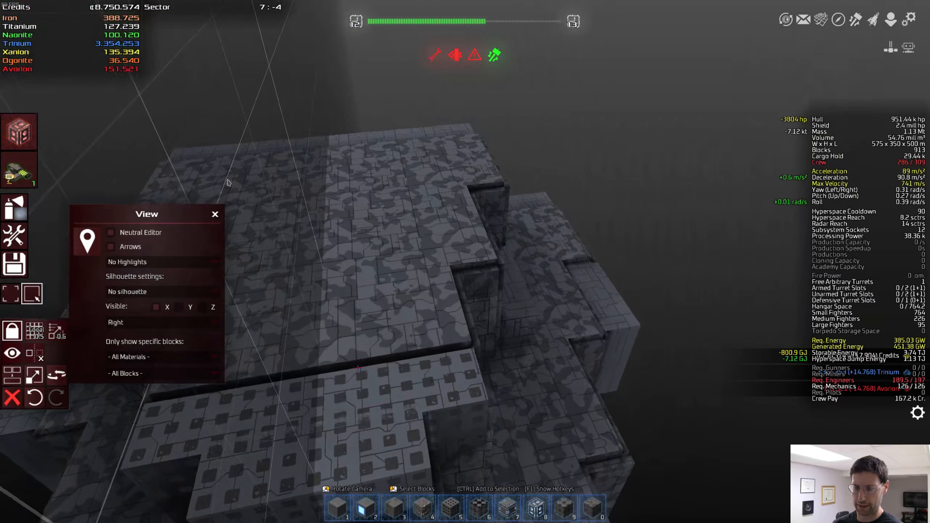
Step: Set the View panel's material filter to Xanion
{"action": "left_click", "coordinate": [215, 214]}
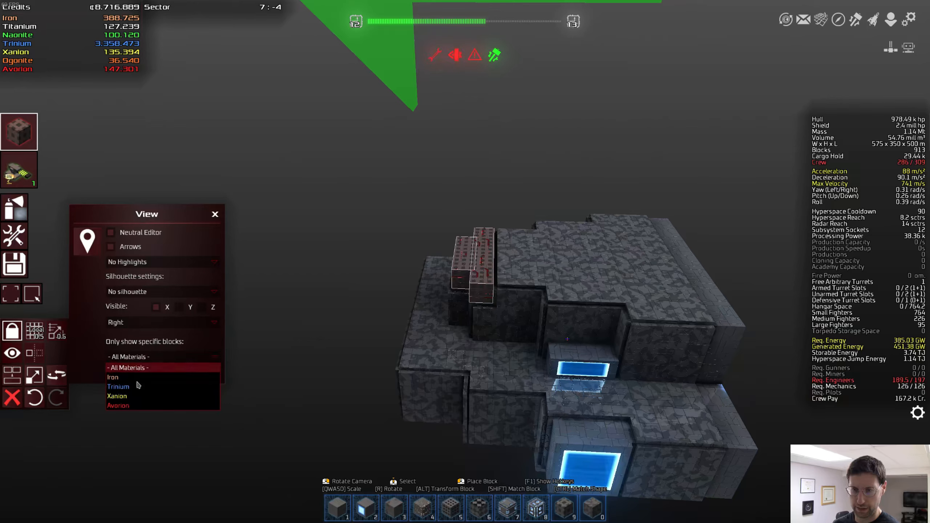
{"action": "left_click", "coordinate": [117, 396]}
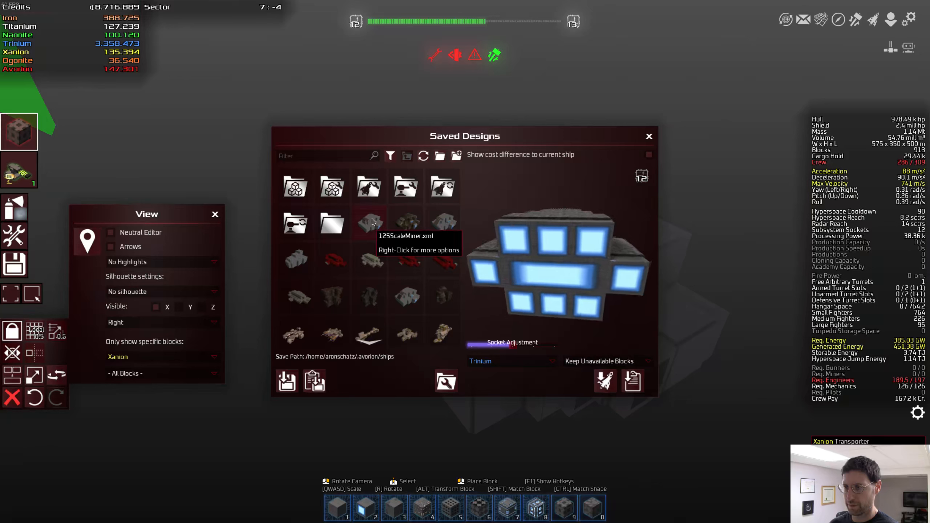
Step: Right-click the Inside Something0.xml saved design to open its options menu
{"action": "right_click", "coordinate": [369, 222]}
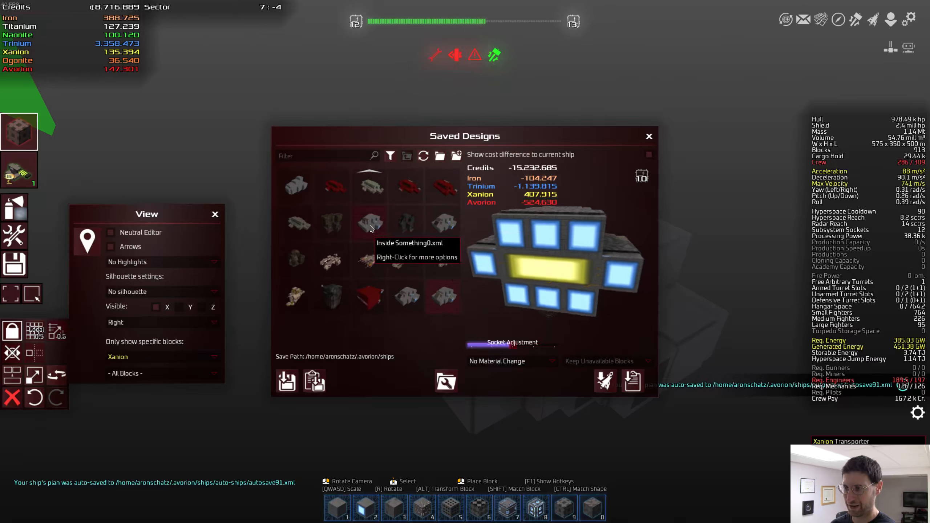
{"action": "right_click", "coordinate": [370, 222]}
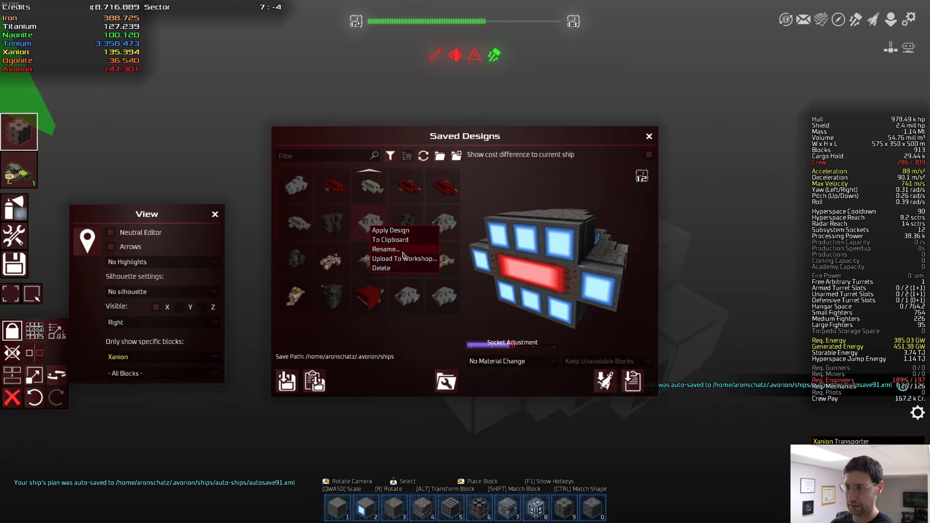
Step: Rename the Inside Something0 design to '125ScaleMinerFresh' using Rename...
{"action": "left_click", "coordinate": [385, 249]}
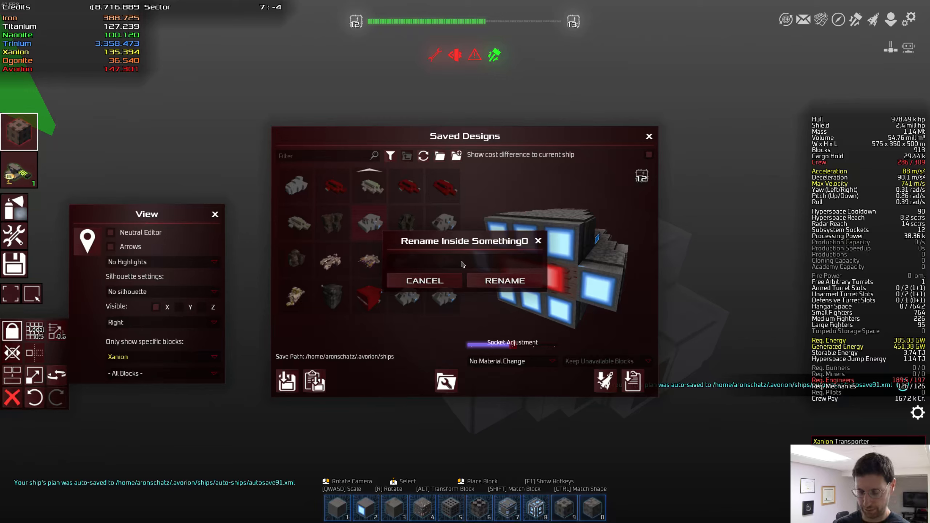
{"action": "type", "text": "125Scale"}
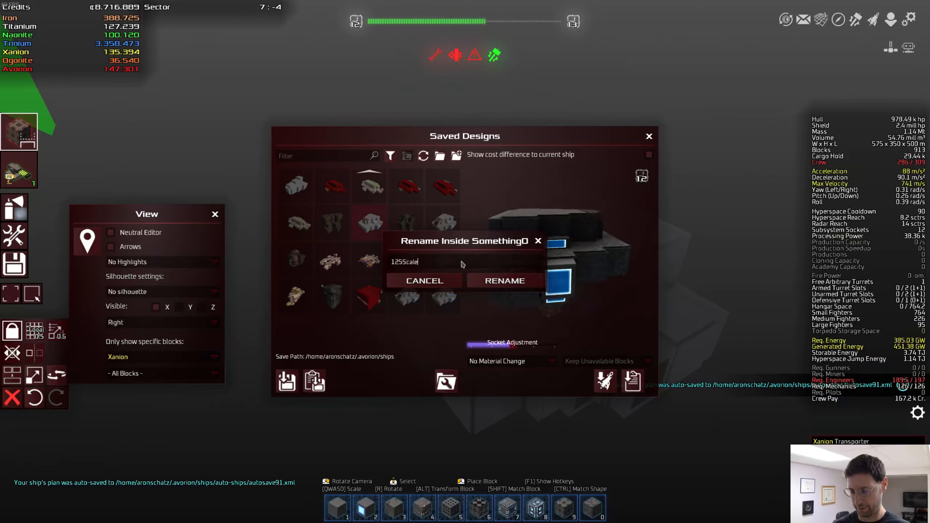
{"action": "type", "text": "Miner"}
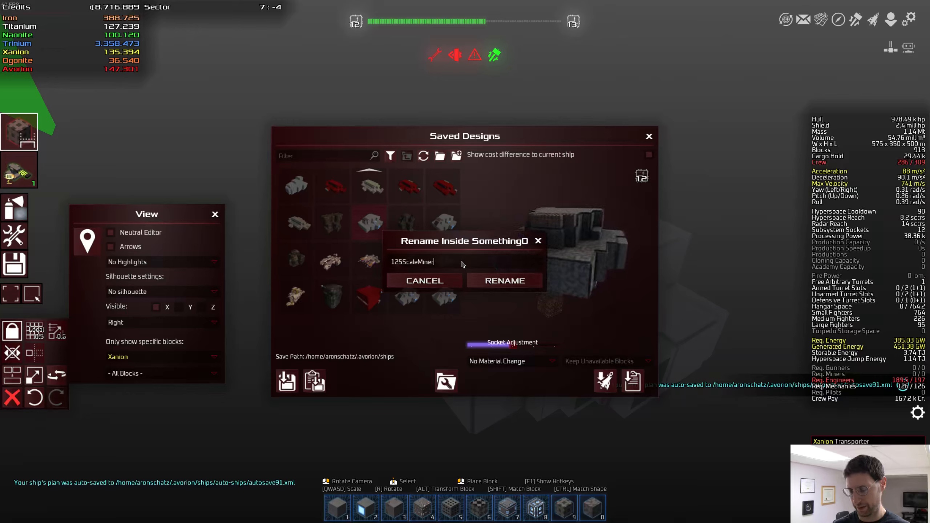
{"action": "type", "text": "Fresh"}
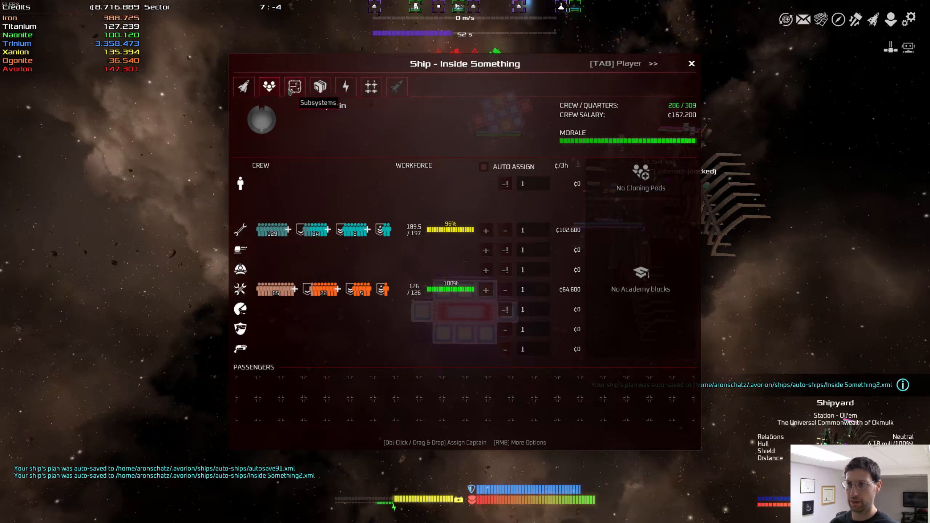
Step: Permanently install a purple subsystem from the Subsystems tab
{"action": "left_click", "coordinate": [295, 86]}
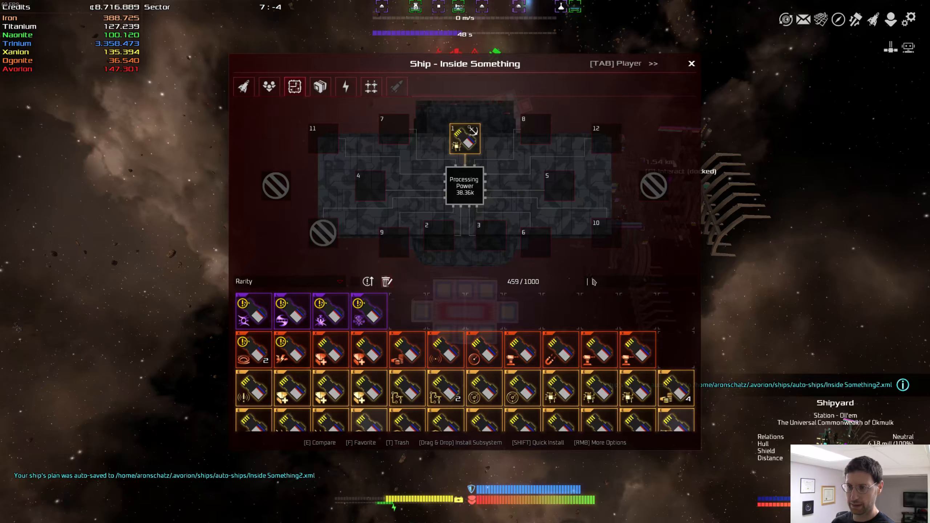
{"action": "right_click", "coordinate": [292, 312]}
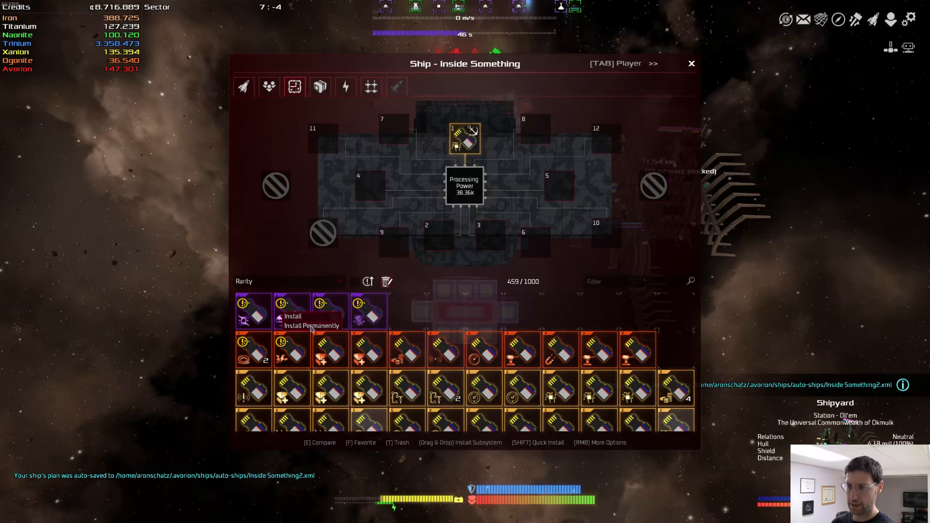
{"action": "left_click", "coordinate": [311, 326]}
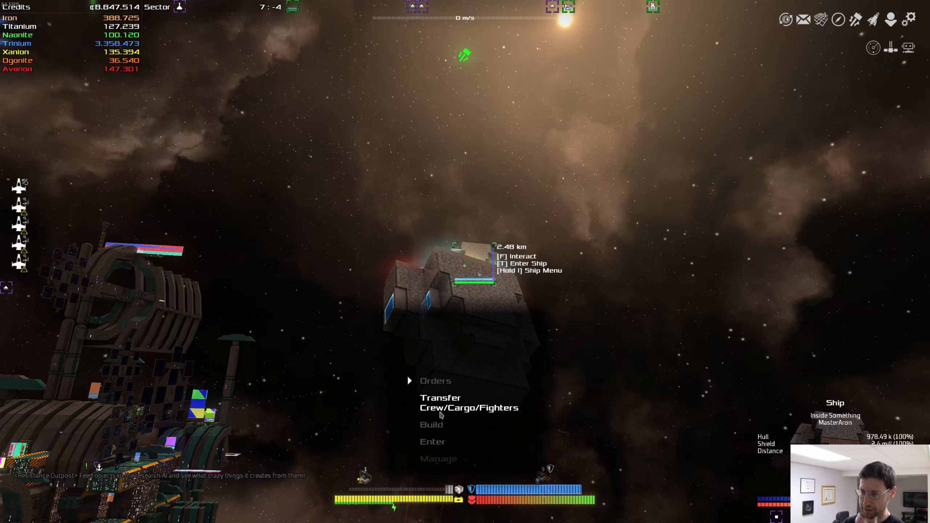
{"action": "mouse_move", "coordinate": [437, 381]}
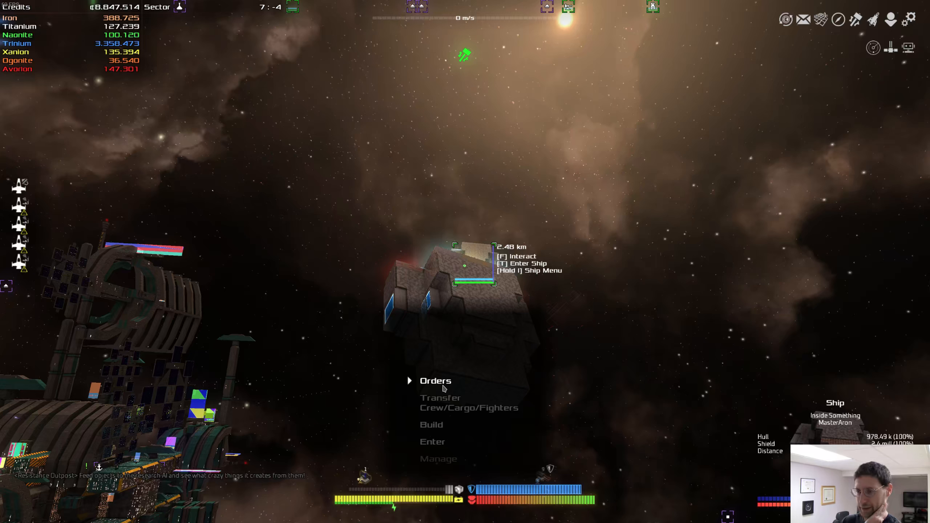
{"action": "mouse_move", "coordinate": [441, 441]}
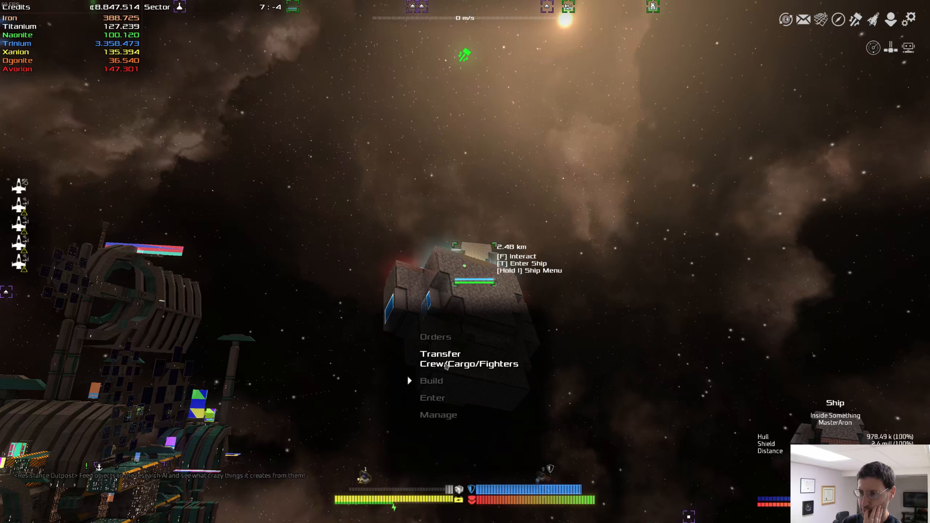
Step: Transfer captain Eyo'nd to Inside Something as a passenger via Transfer Crew/Cargo/Fighters
{"action": "left_click", "coordinate": [469, 359]}
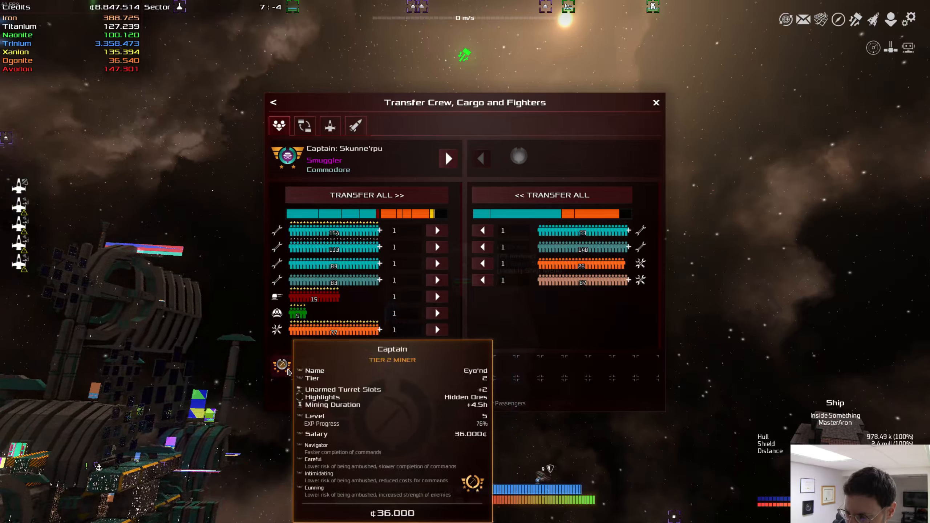
{"action": "mouse_move", "coordinate": [304, 365]}
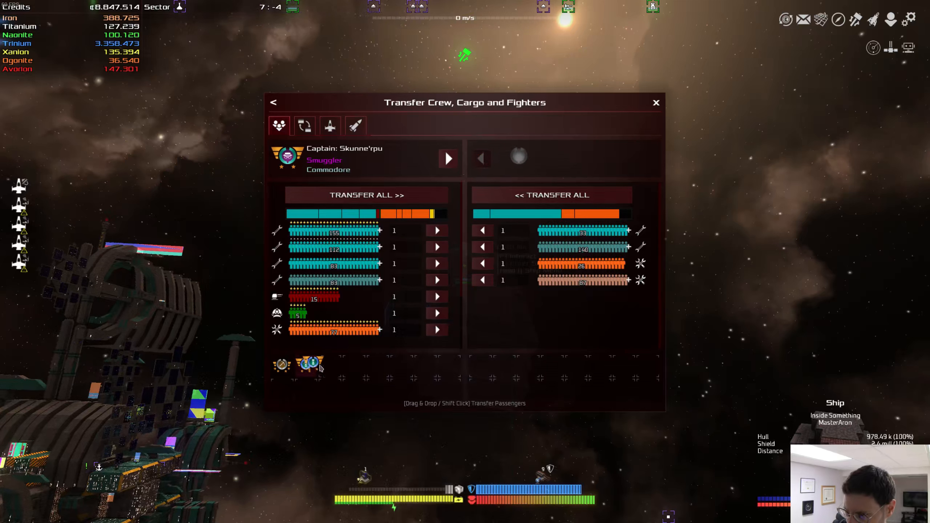
{"action": "left_click", "coordinate": [310, 365]}
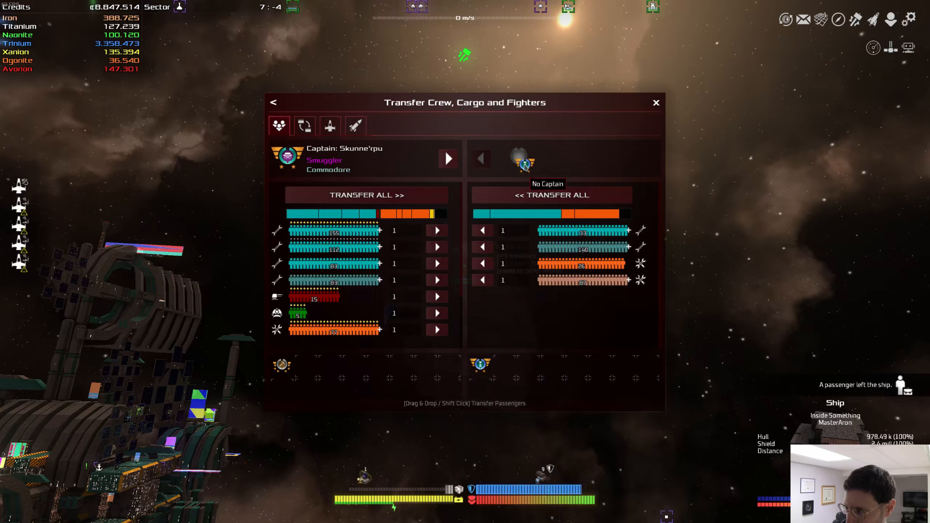
{"action": "left_click", "coordinate": [655, 102]}
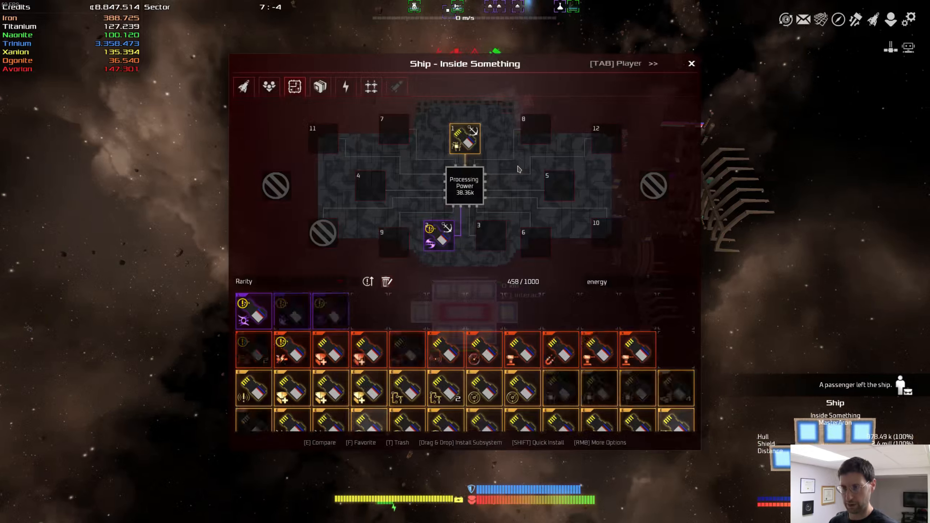
Step: Put Commodore Scavenger Znigeido in command of Inside Something from the Crew view
{"action": "left_click", "coordinate": [268, 86]}
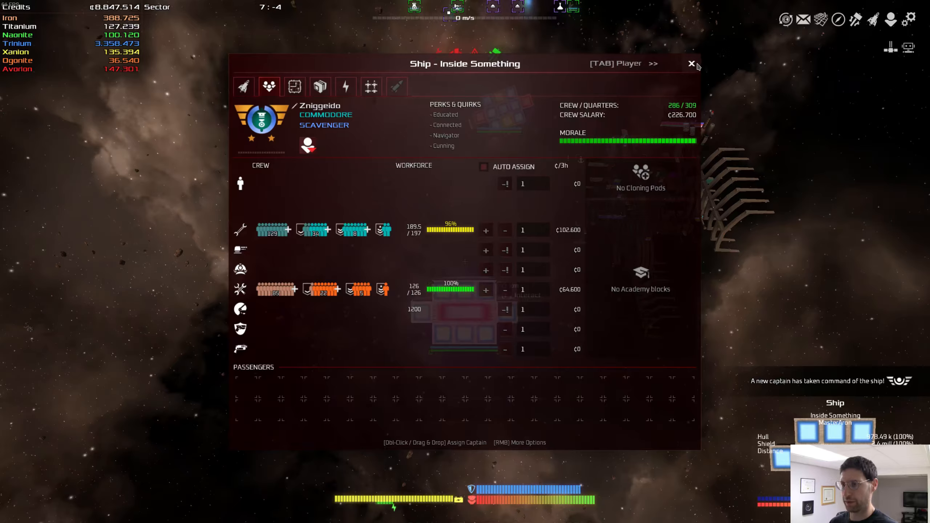
{"action": "left_click", "coordinate": [691, 63]}
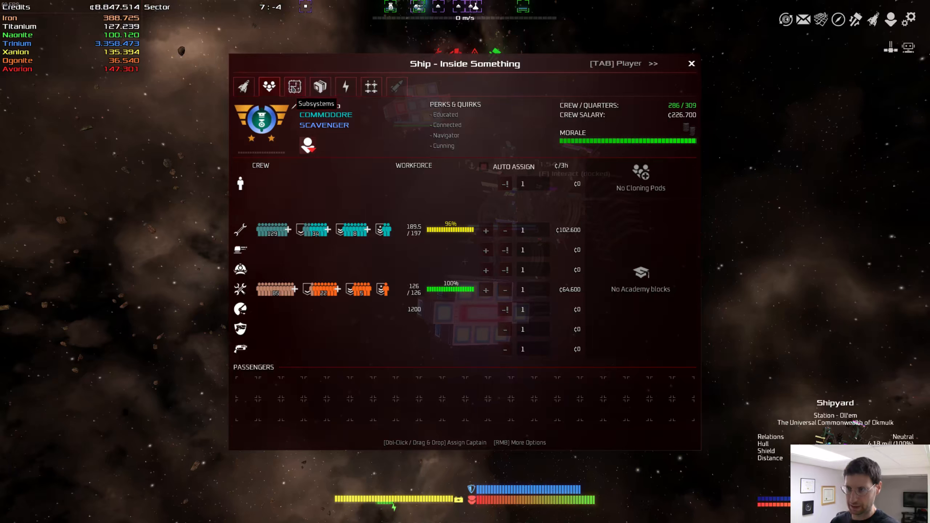
Step: Show the subsystem sockets and filter the inventory for 'prote' to find the Reviving Protector
{"action": "left_click", "coordinate": [294, 87]}
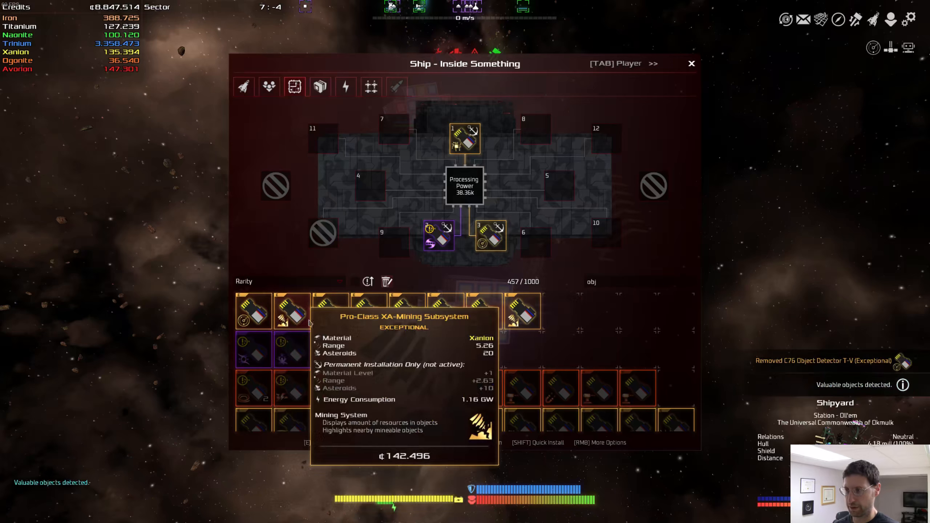
{"action": "mouse_move", "coordinate": [519, 256]}
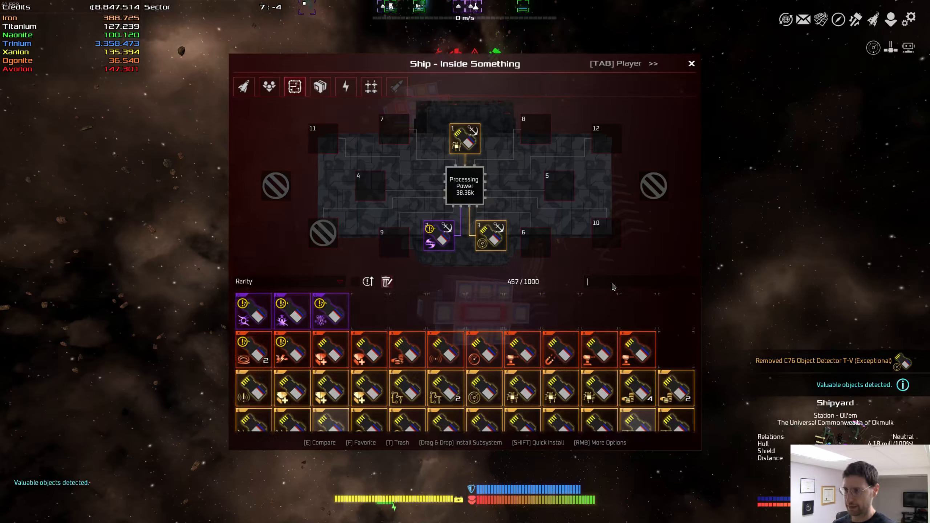
{"action": "type", "text": "prote"}
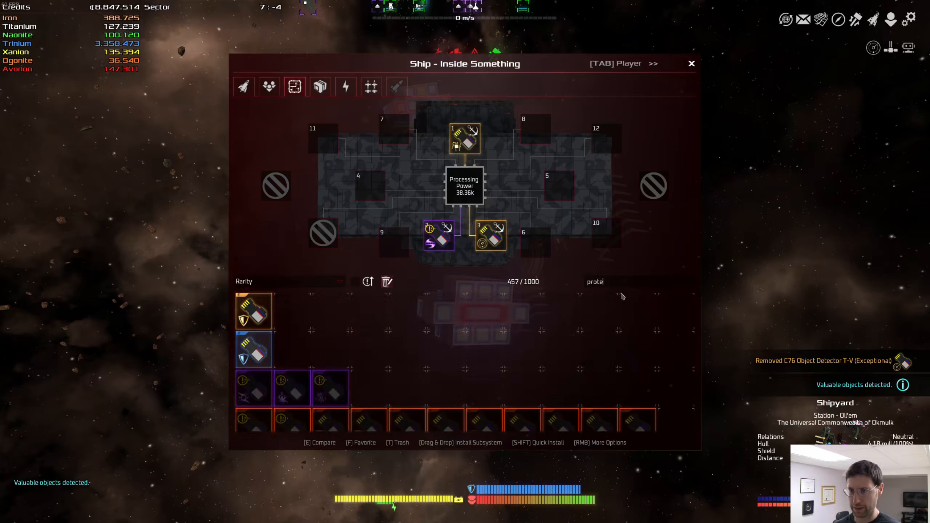
{"action": "mouse_move", "coordinate": [254, 311]}
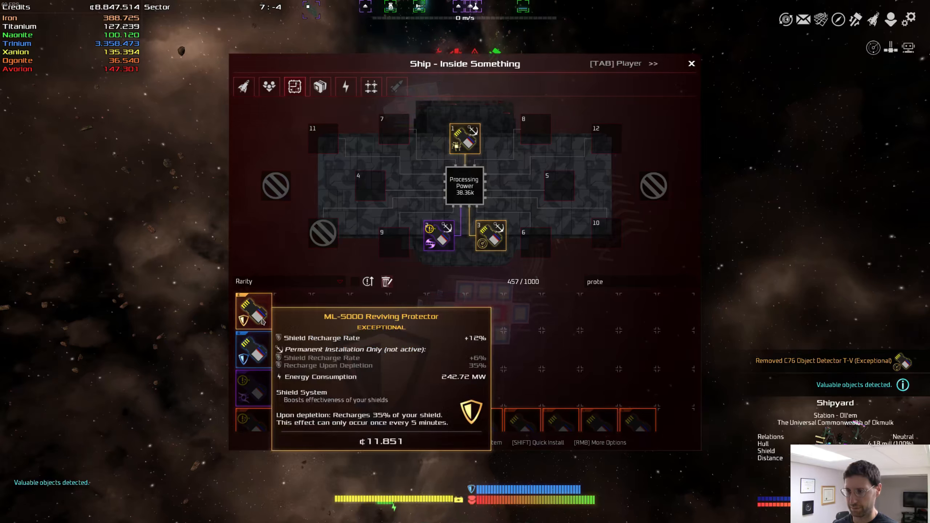
{"action": "mouse_move", "coordinate": [254, 349]}
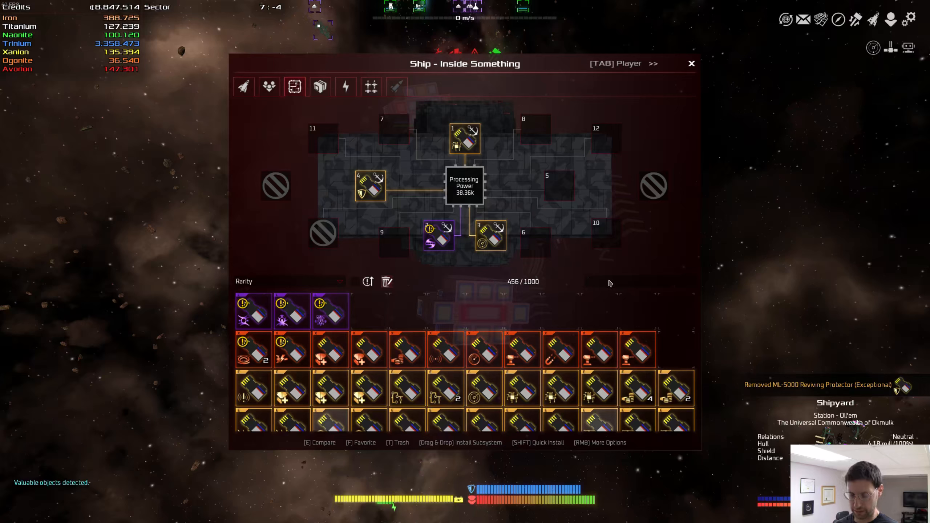
Step: Search 'civil' and 'turret' and install another turret control subsystem into a free socket
{"action": "type", "text": "civil"}
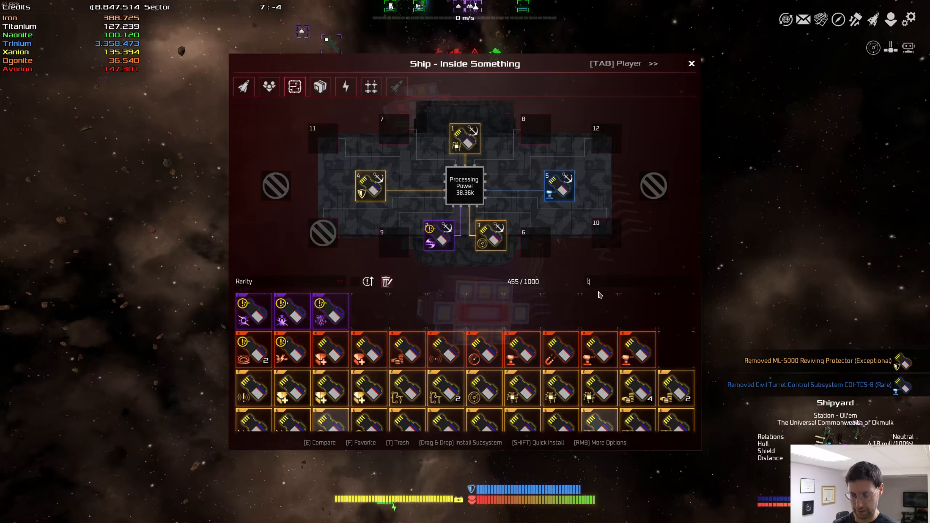
{"action": "type", "text": "turret"}
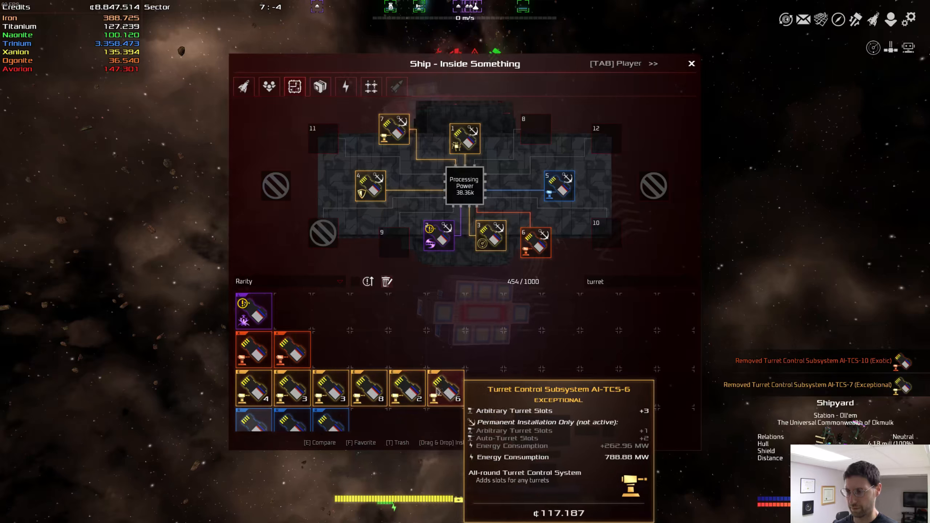
{"action": "right_click", "coordinate": [444, 389]}
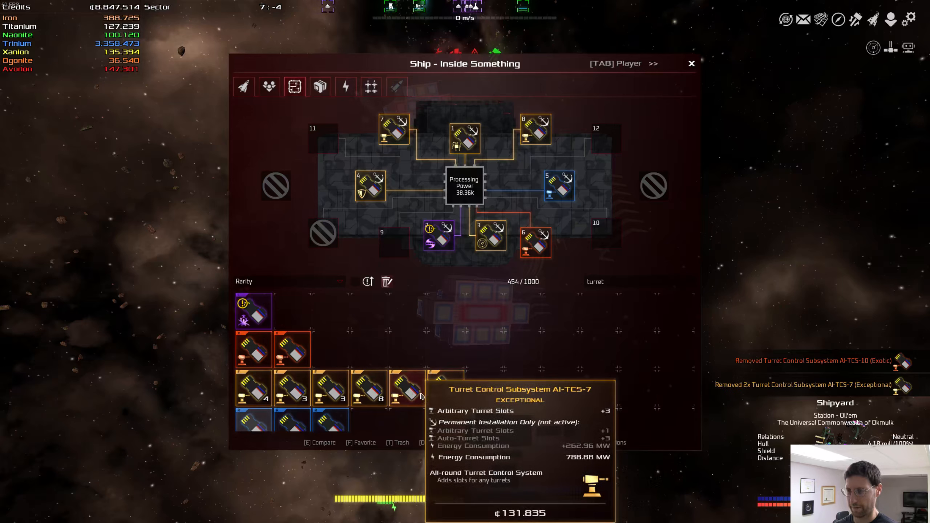
{"action": "mouse_move", "coordinate": [254, 311]}
{"action": "type", "text": "h"}
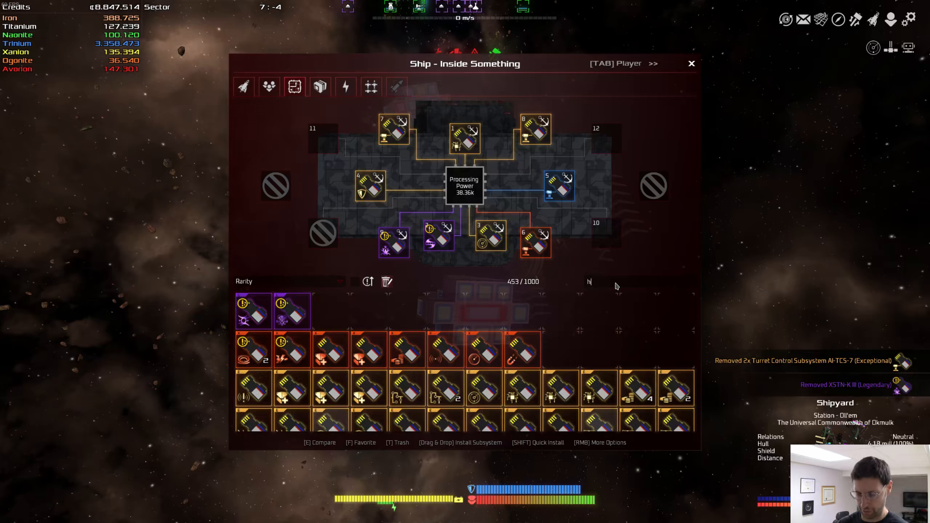
Step: Filter for 'yper' and install the R-4 Hyperspace Enhancer MK V in socket 10
{"action": "type", "text": "yper"}
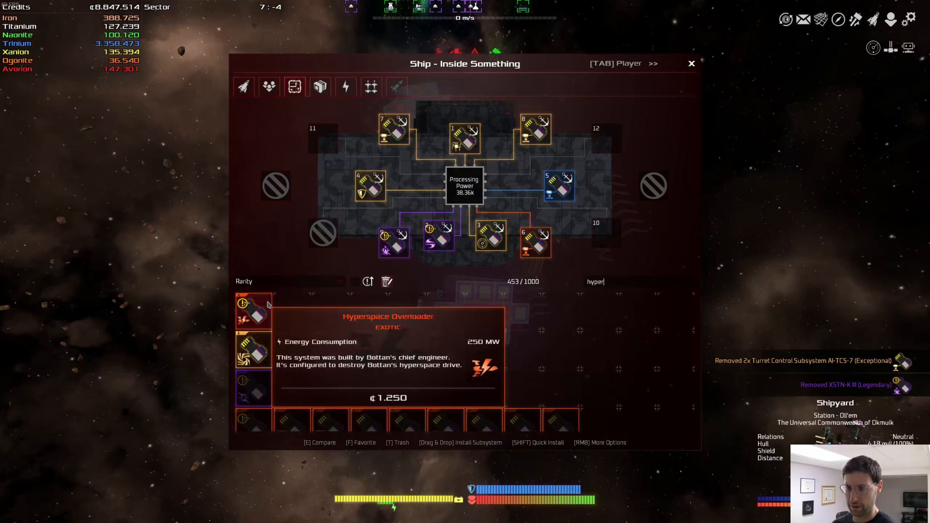
{"action": "mouse_move", "coordinate": [255, 349]}
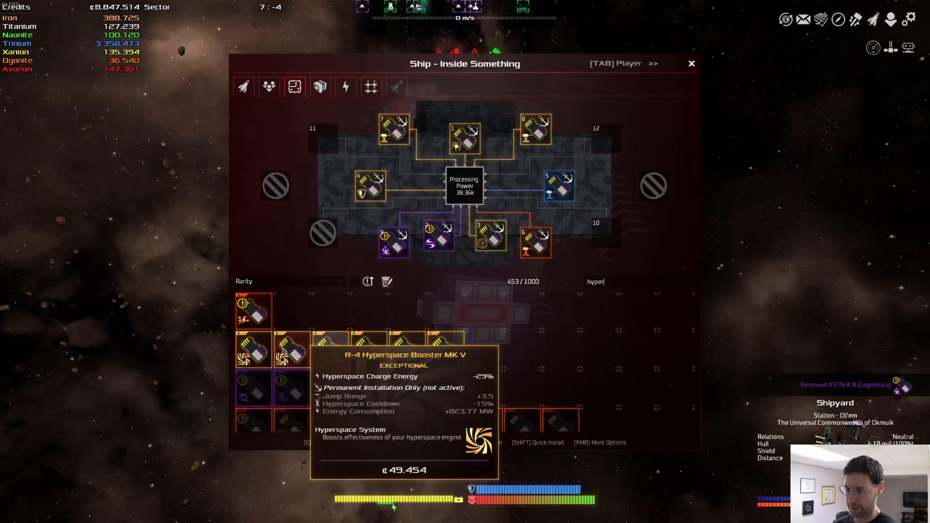
{"action": "mouse_move", "coordinate": [254, 350]}
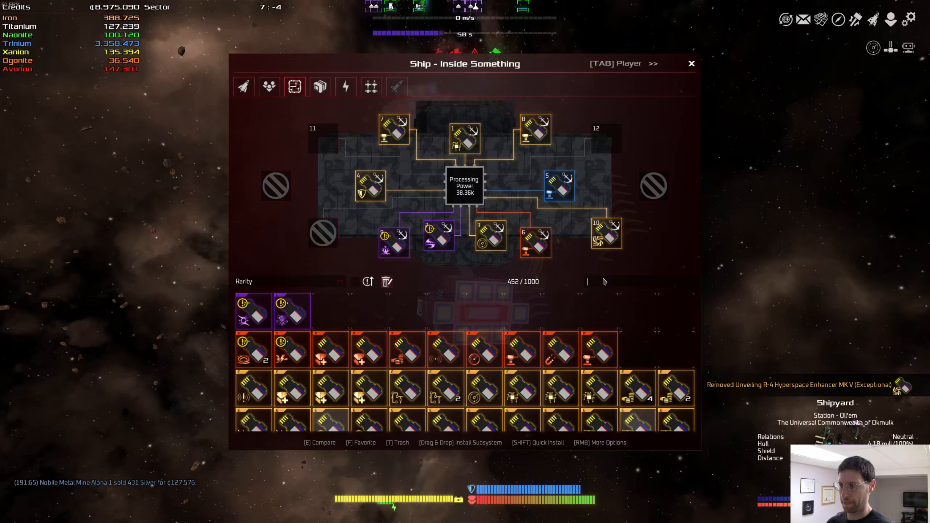
{"action": "mouse_move", "coordinate": [277, 311]}
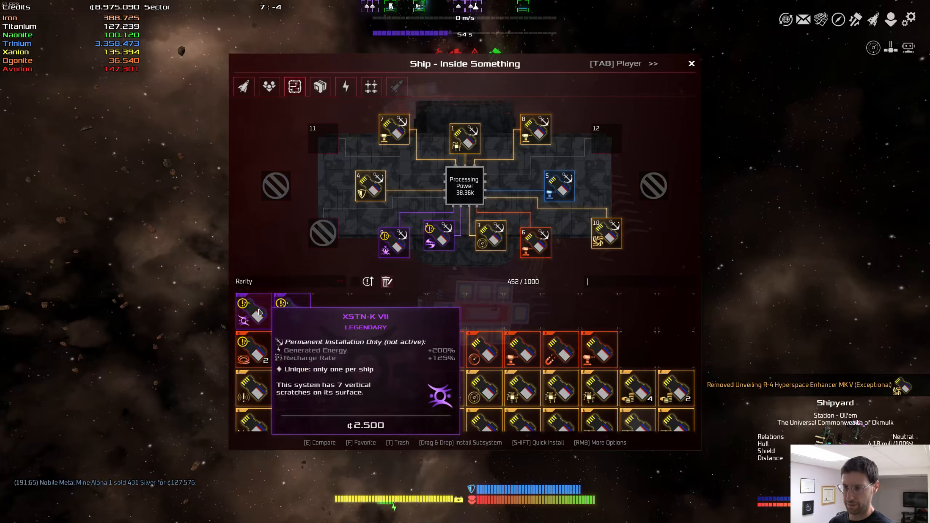
{"action": "right_click", "coordinate": [243, 312]}
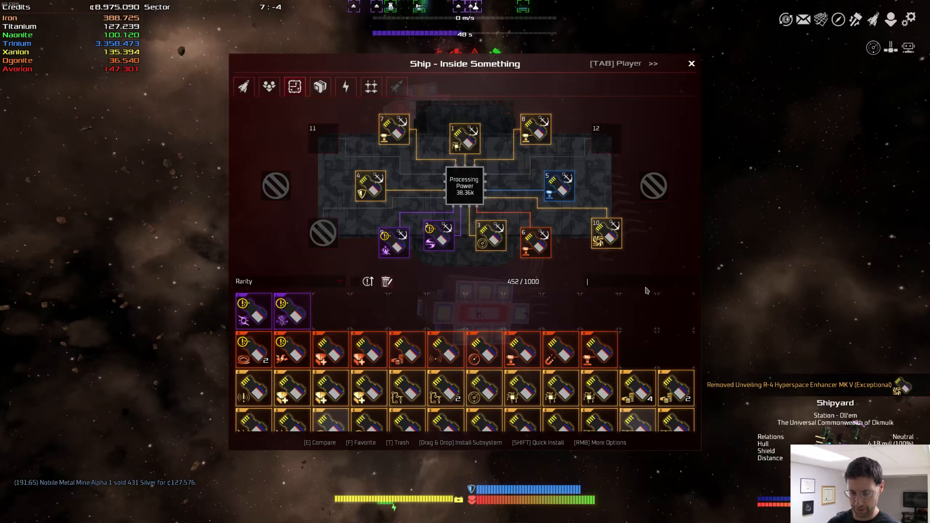
Step: Search 'shie' and install the MK V Energy-To-Shield Converter into an empty socket
{"action": "type", "text": "shield"}
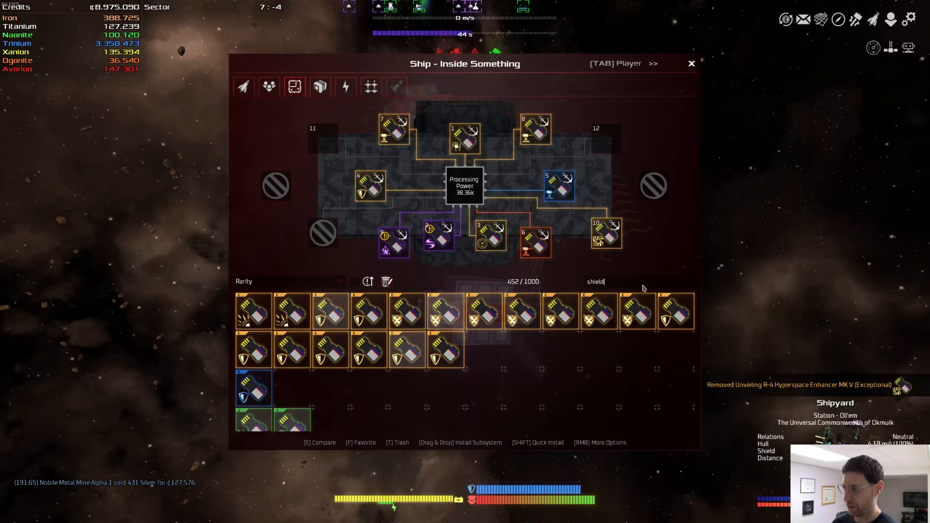
{"action": "mouse_move", "coordinate": [676, 312]}
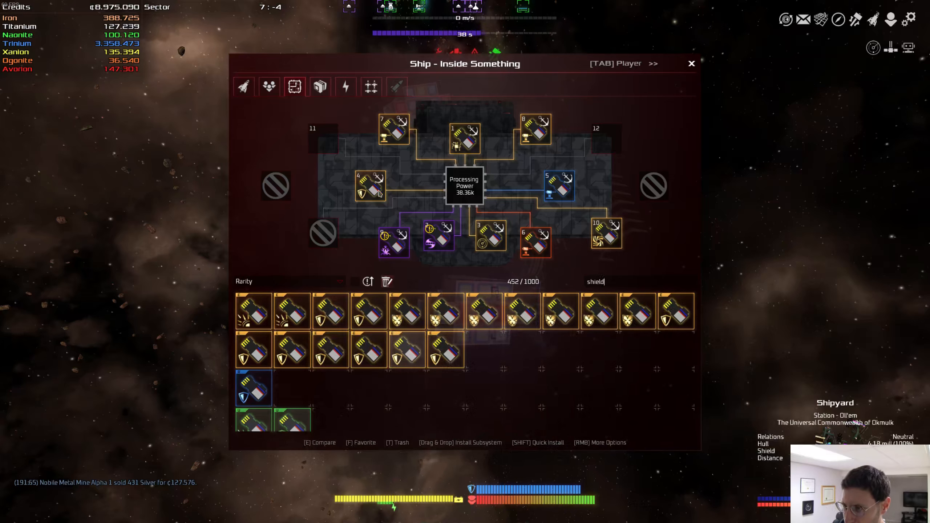
{"action": "mouse_move", "coordinate": [253, 311]}
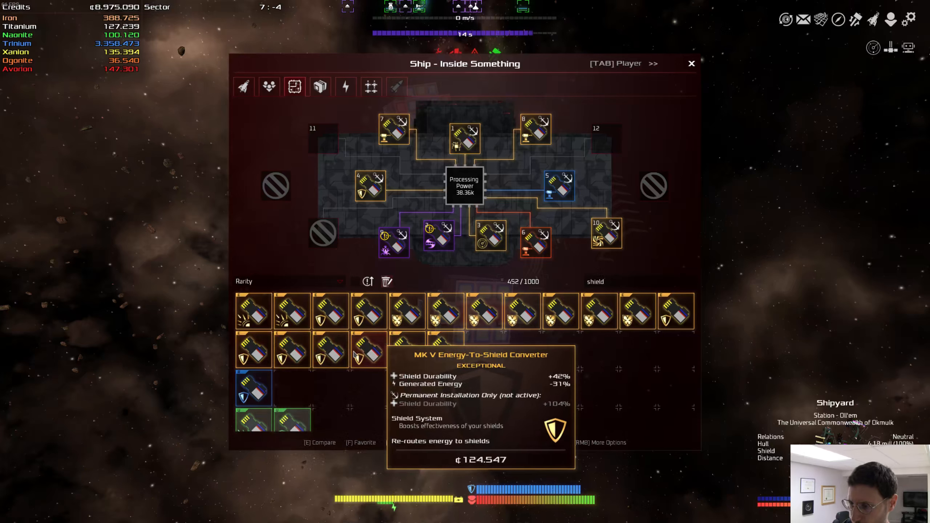
{"action": "mouse_move", "coordinate": [378, 353]}
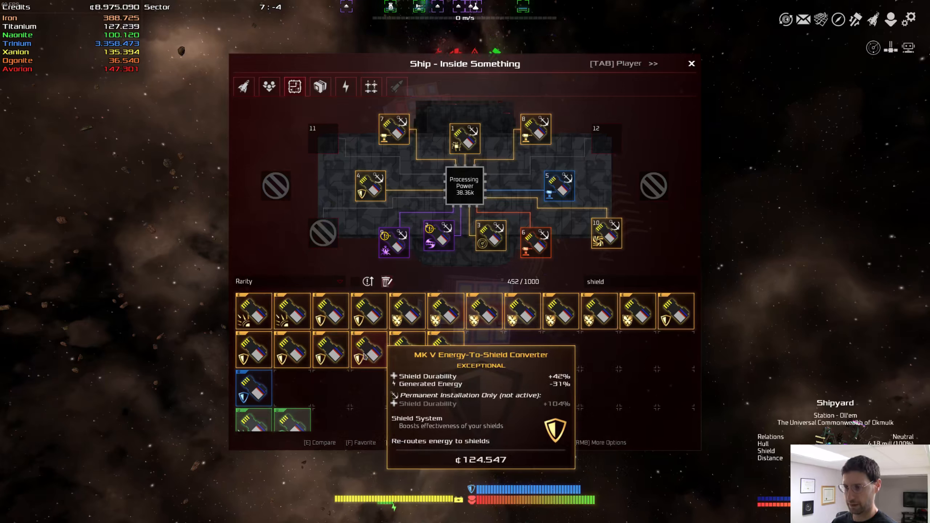
{"action": "right_click", "coordinate": [369, 350]}
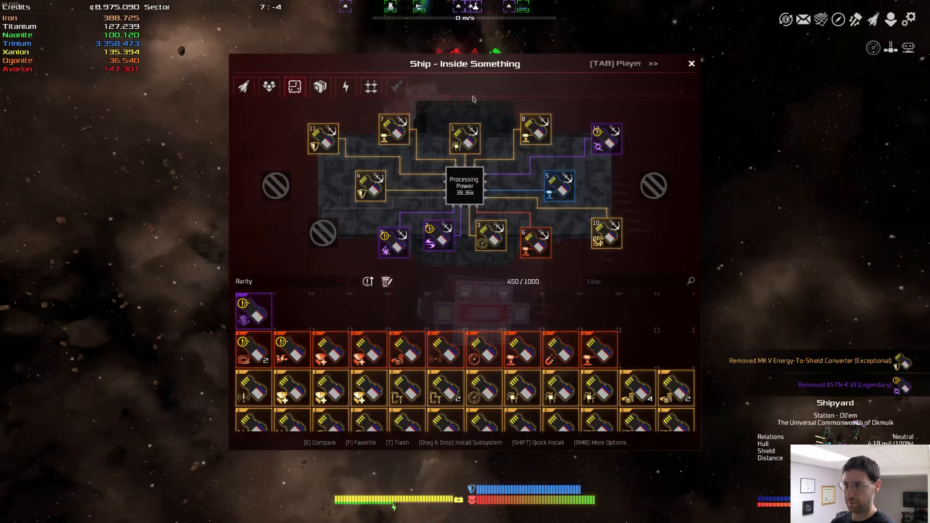
{"action": "mouse_move", "coordinate": [268, 87]}
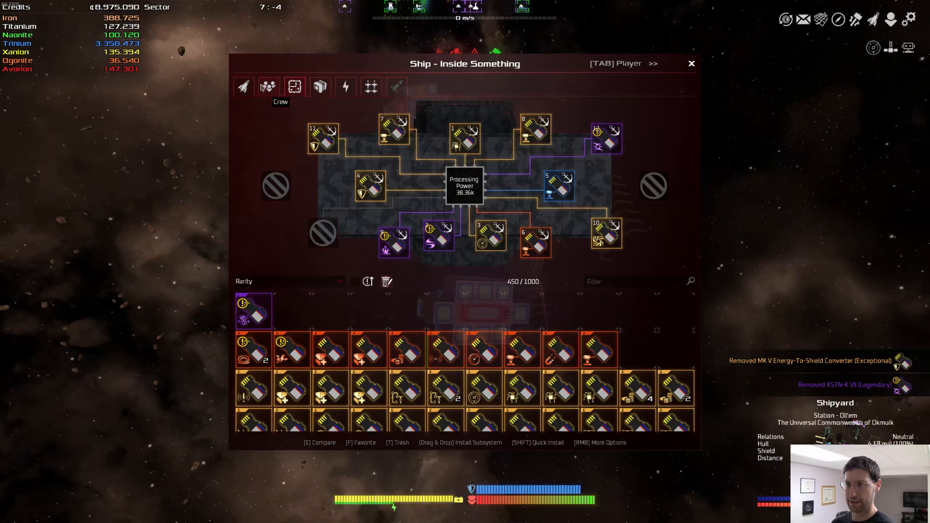
Step: Review Inside Something's crew details, then close the Ship window
{"action": "left_click", "coordinate": [243, 86]}
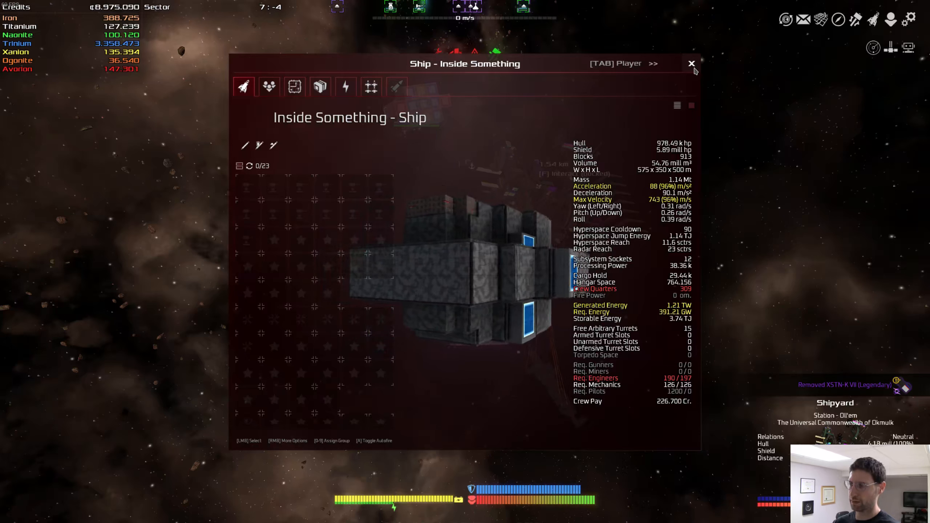
{"action": "left_click", "coordinate": [691, 63]}
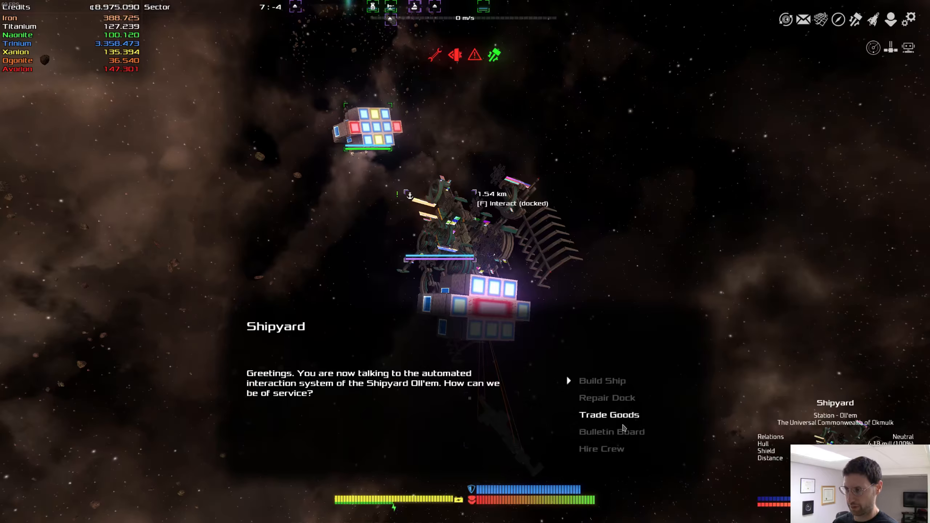
Step: Check the shipyard's Hire Crew options and leave the crew hiring window
{"action": "left_click", "coordinate": [601, 448]}
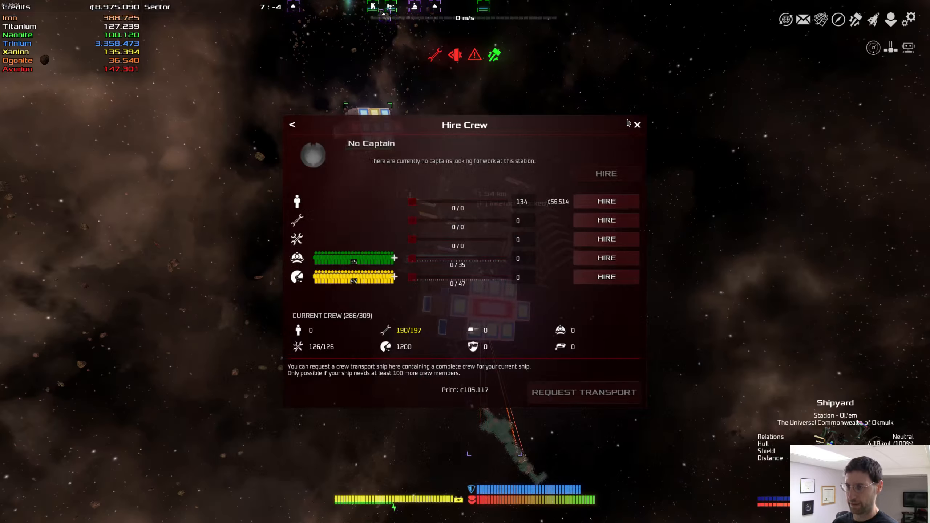
{"action": "left_click", "coordinate": [637, 124]}
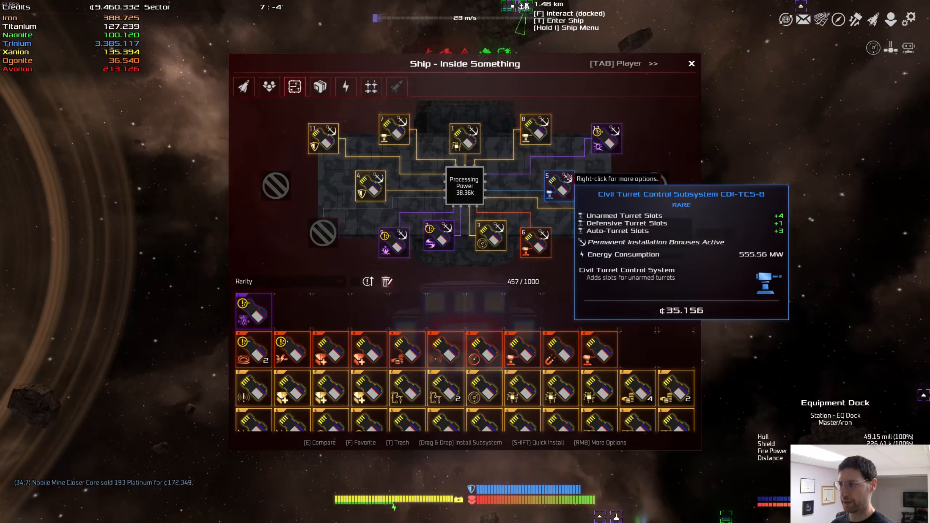
{"action": "mouse_move", "coordinate": [534, 243]}
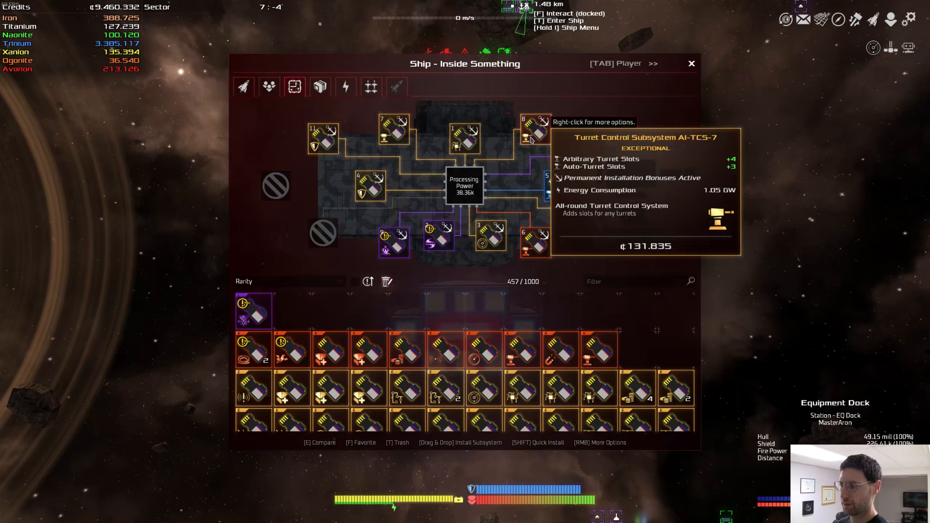
{"action": "mouse_move", "coordinate": [560, 189]}
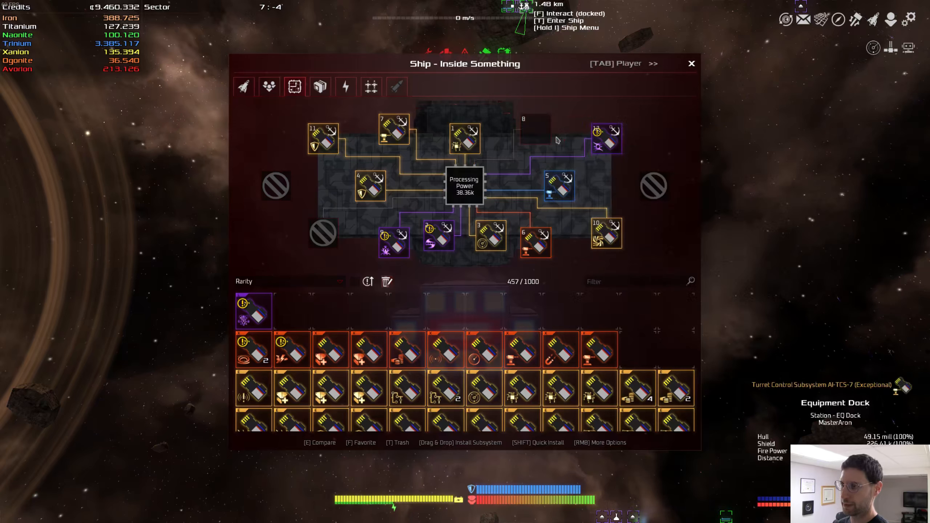
{"action": "mouse_move", "coordinate": [629, 289]}
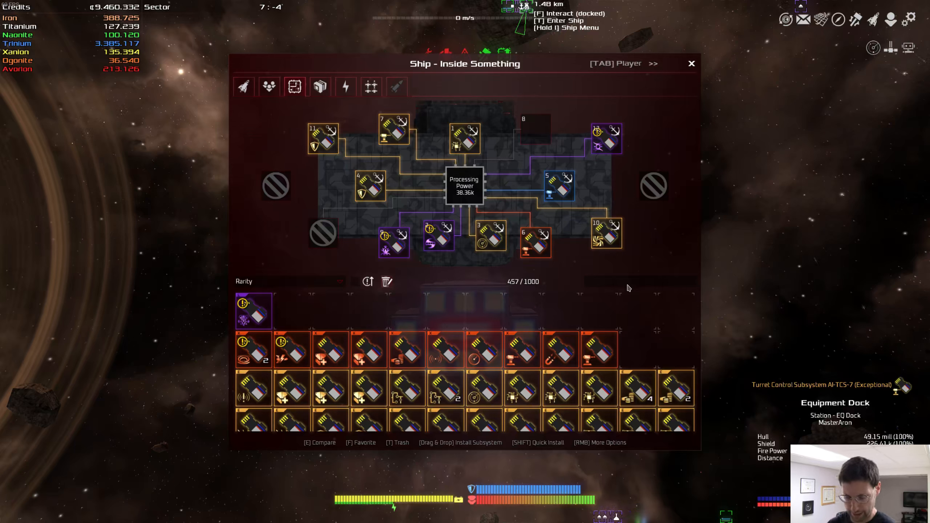
Step: Search 'shiel', install the SR-DR Shield Reinforcer Gen. Epsilon in socket 8, then view crew
{"action": "type", "text": "shiel"}
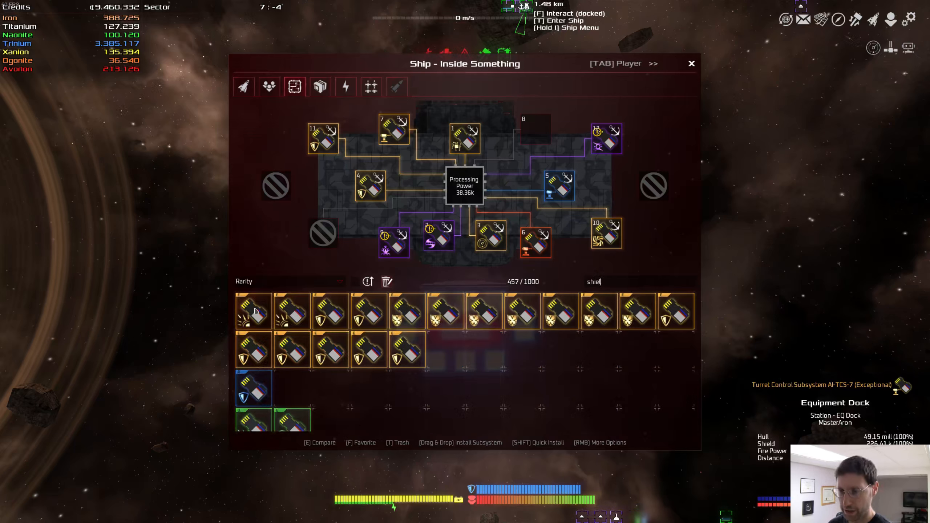
{"action": "mouse_move", "coordinate": [253, 312]}
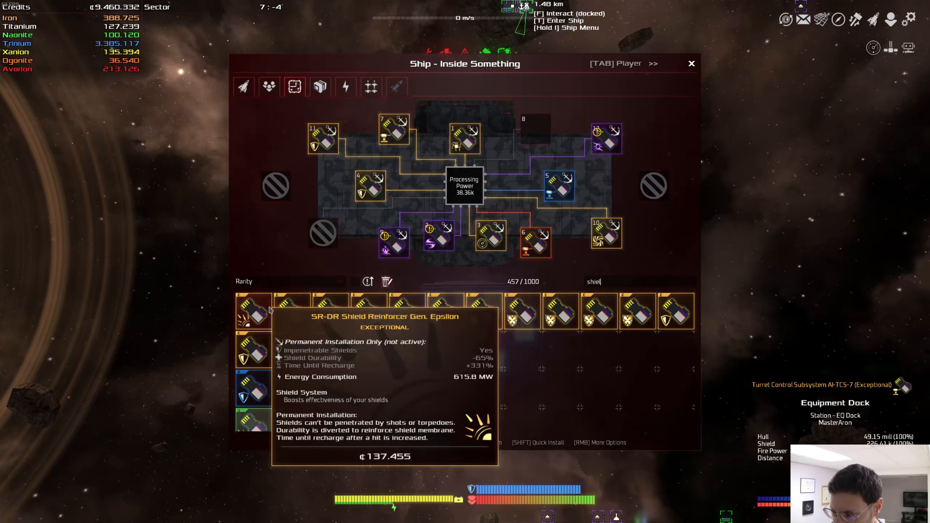
{"action": "mouse_move", "coordinate": [291, 311]}
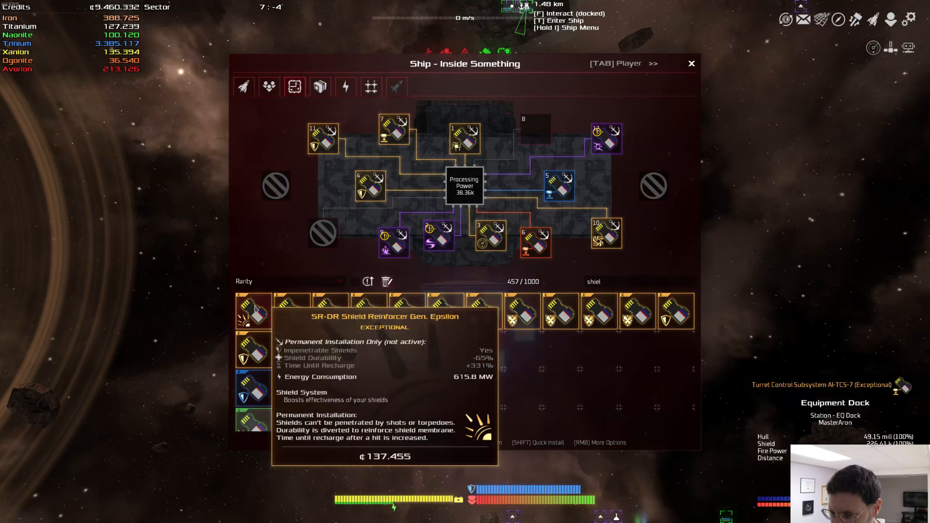
{"action": "right_click", "coordinate": [253, 311]}
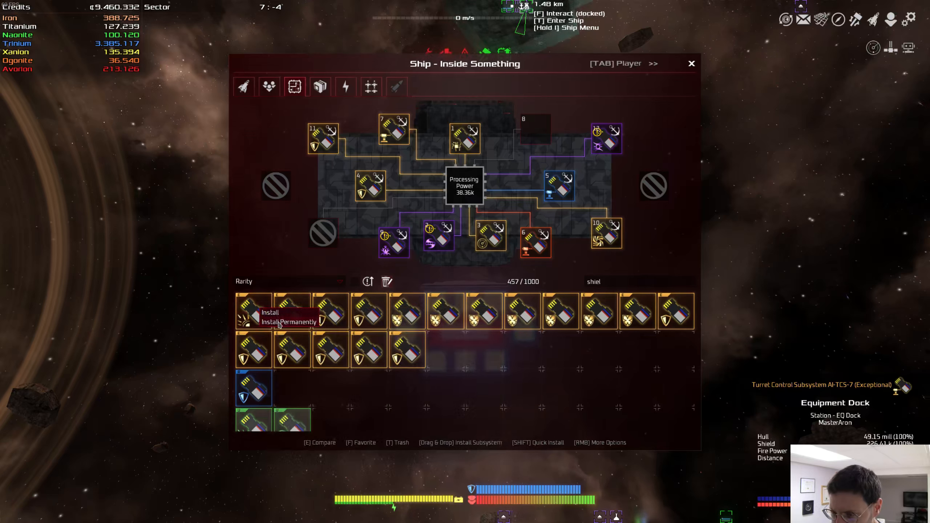
{"action": "left_click", "coordinate": [269, 313]}
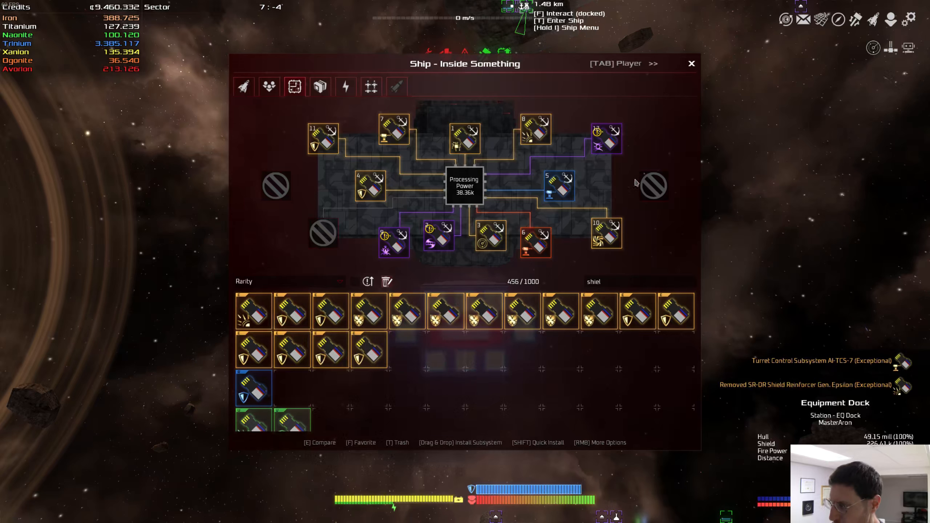
{"action": "left_click", "coordinate": [268, 87]}
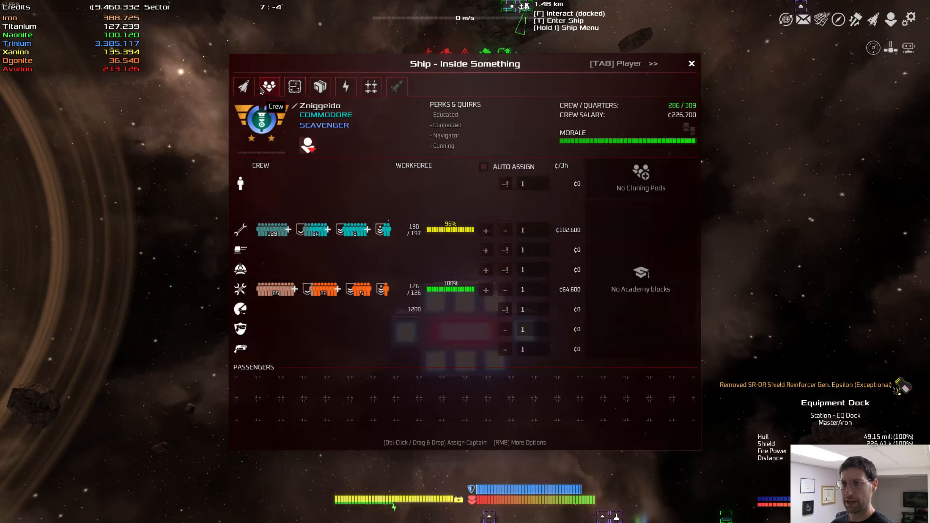
Step: Glance at Inside Something's overview stats, then close the Ship window
{"action": "left_click", "coordinate": [244, 86]}
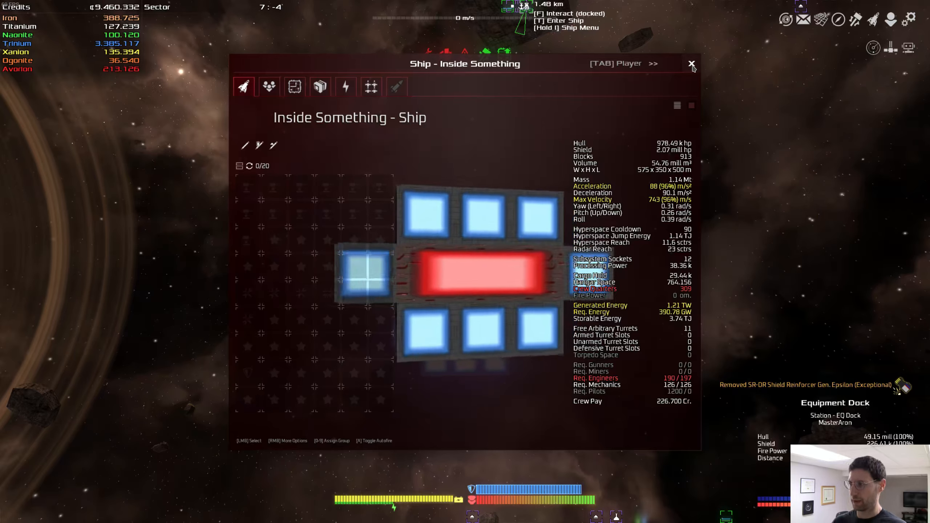
{"action": "left_click", "coordinate": [691, 64]}
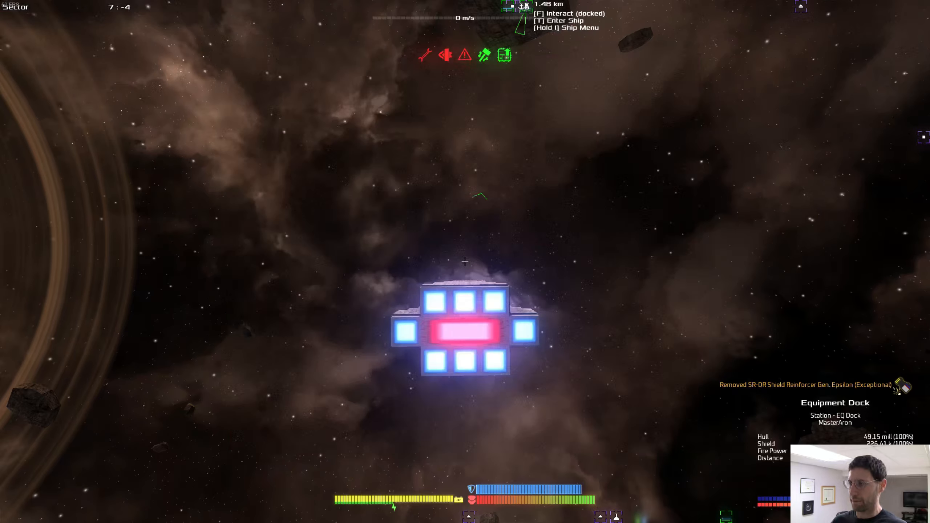